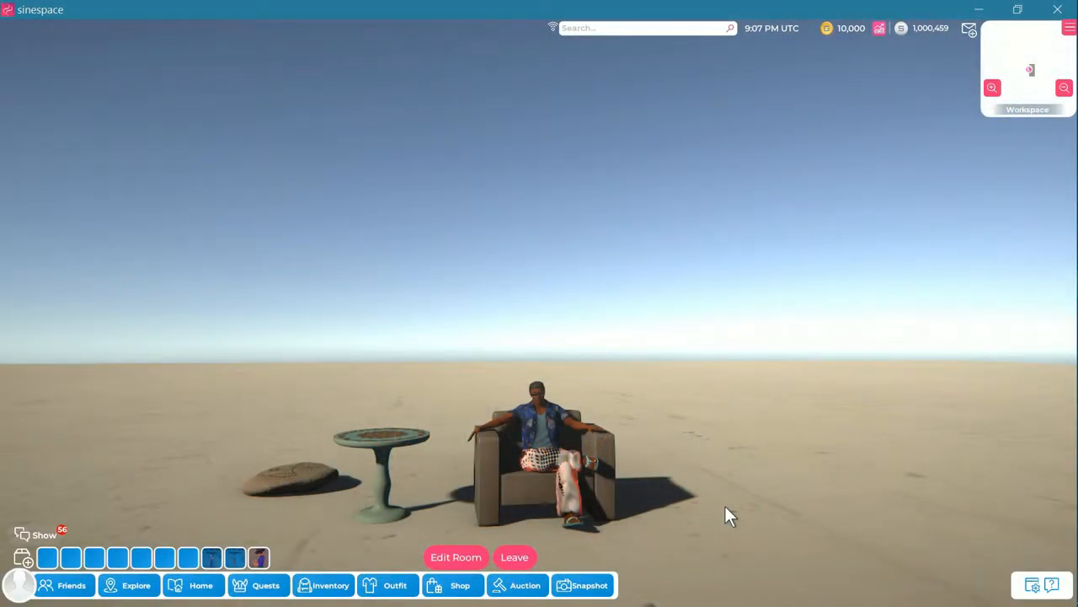
{"action": "mouse_move", "coordinate": [697, 513]}
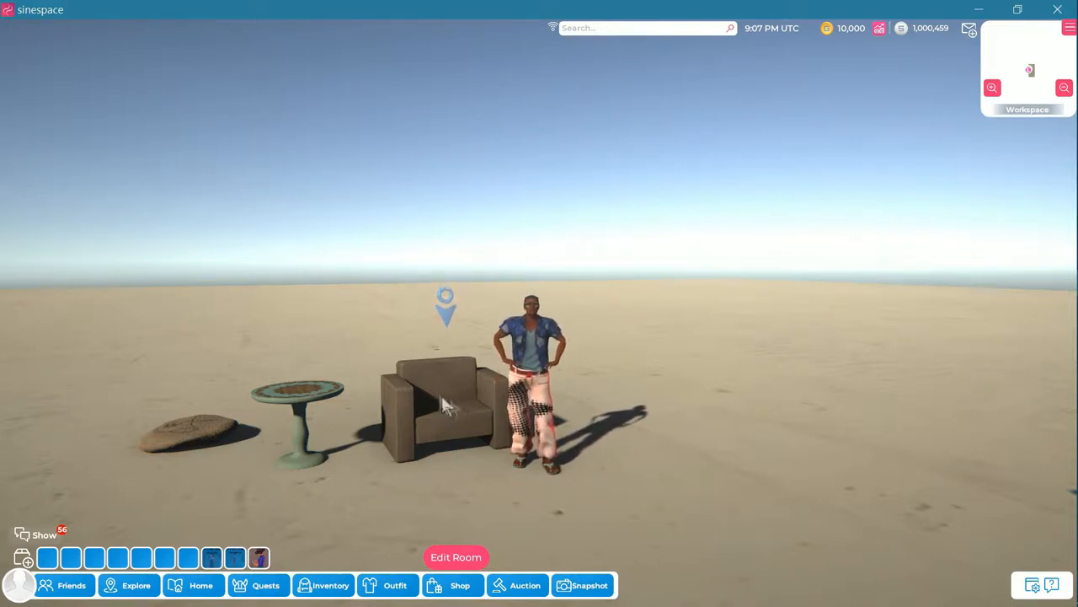
Stand the avatar up from the leather armchair in the Sinespace room
{"action": "left_click", "coordinate": [442, 400]}
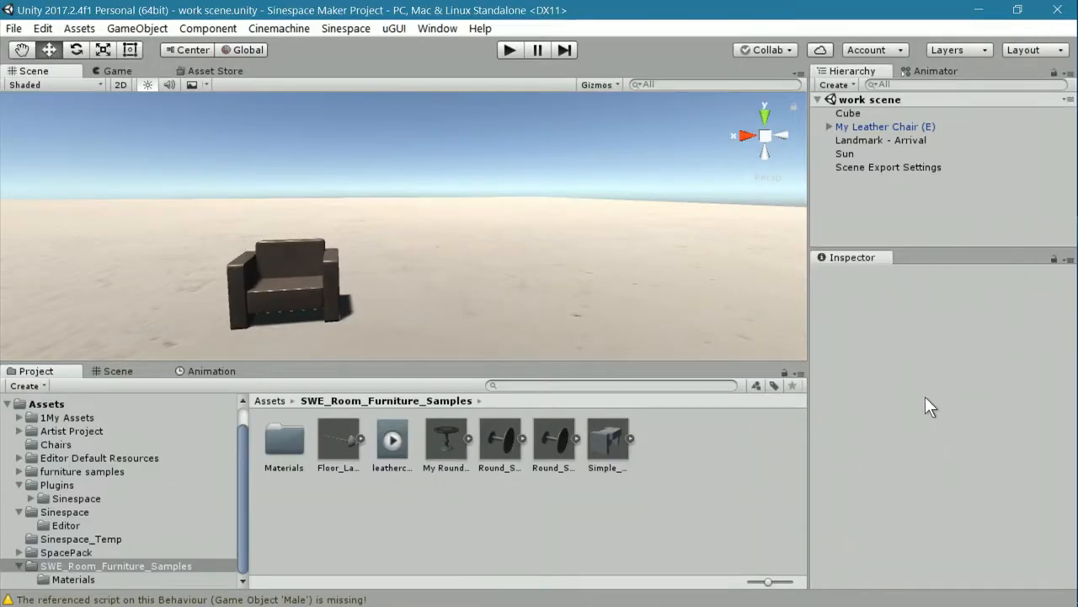
{"action": "mouse_move", "coordinate": [499, 324]}
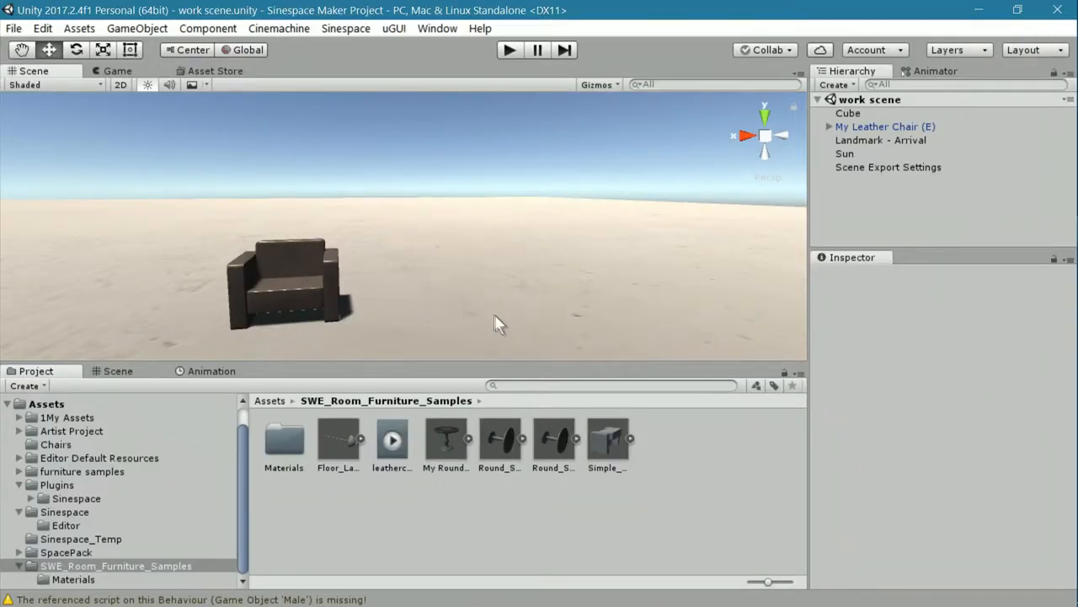
{"action": "mouse_move", "coordinate": [487, 327]}
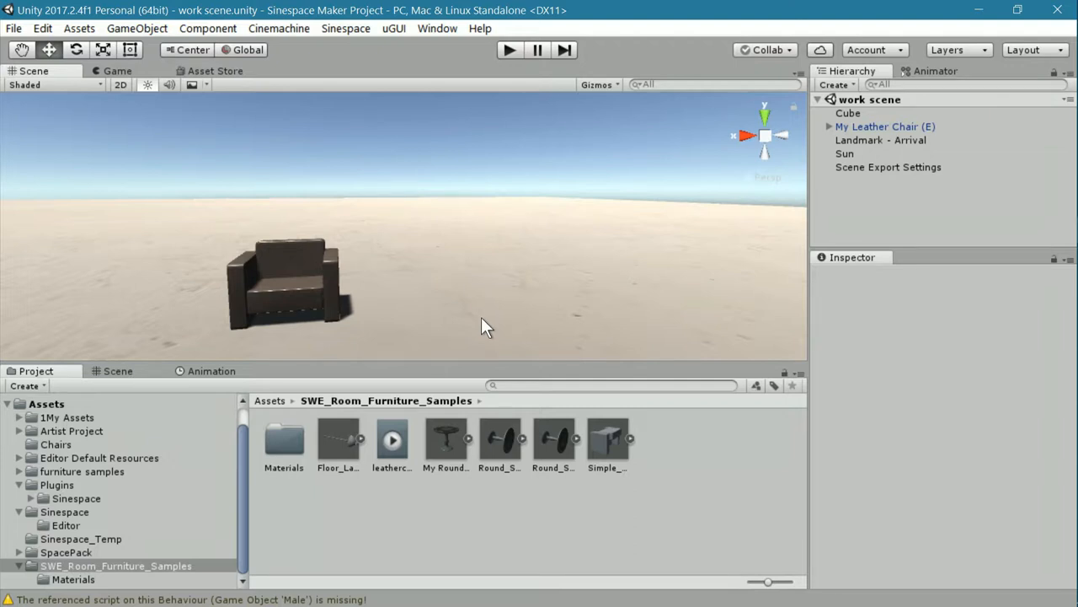
{"action": "mouse_move", "coordinate": [470, 326]}
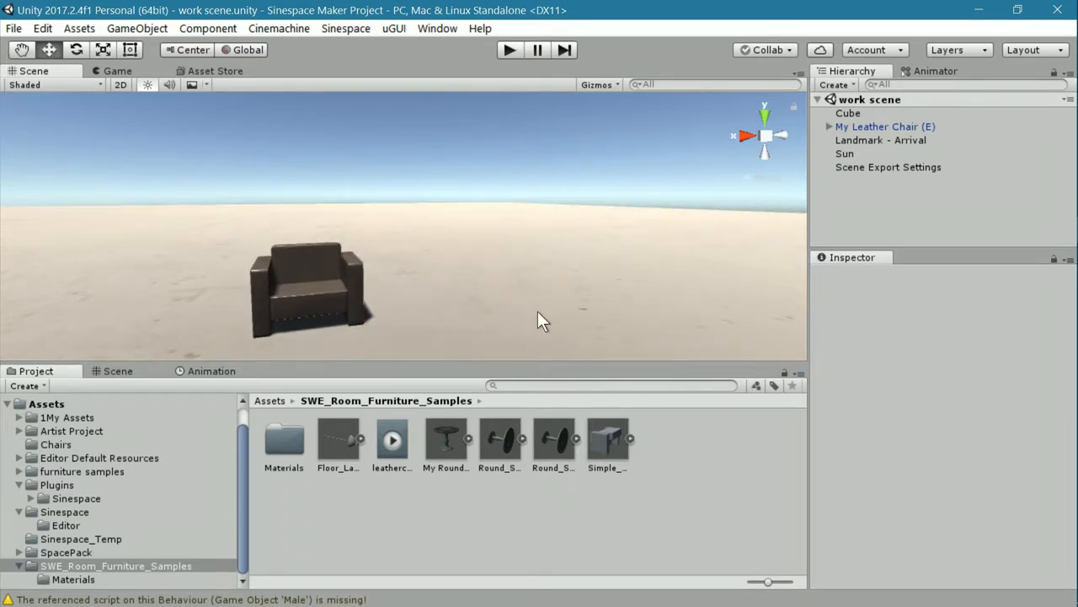
{"action": "mouse_move", "coordinate": [490, 301]}
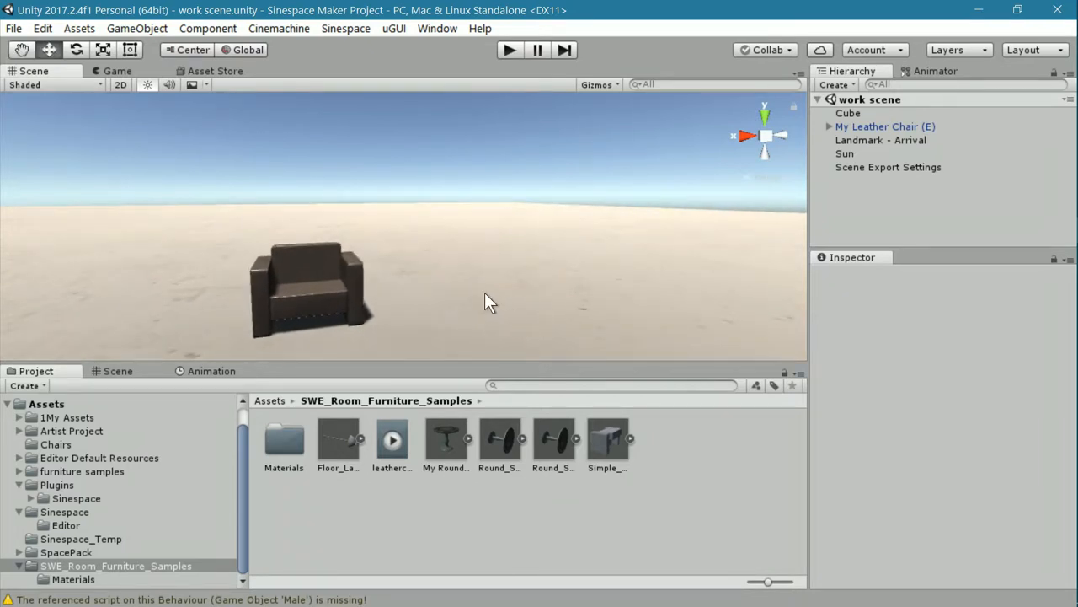
{"action": "mouse_move", "coordinate": [410, 363]}
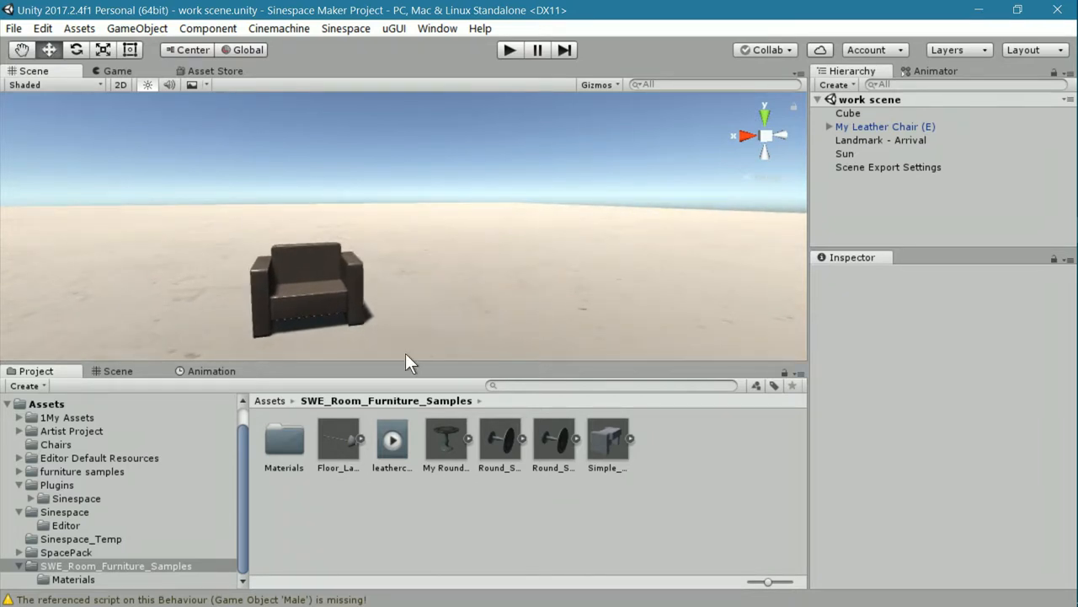
{"action": "mouse_move", "coordinate": [150, 571]}
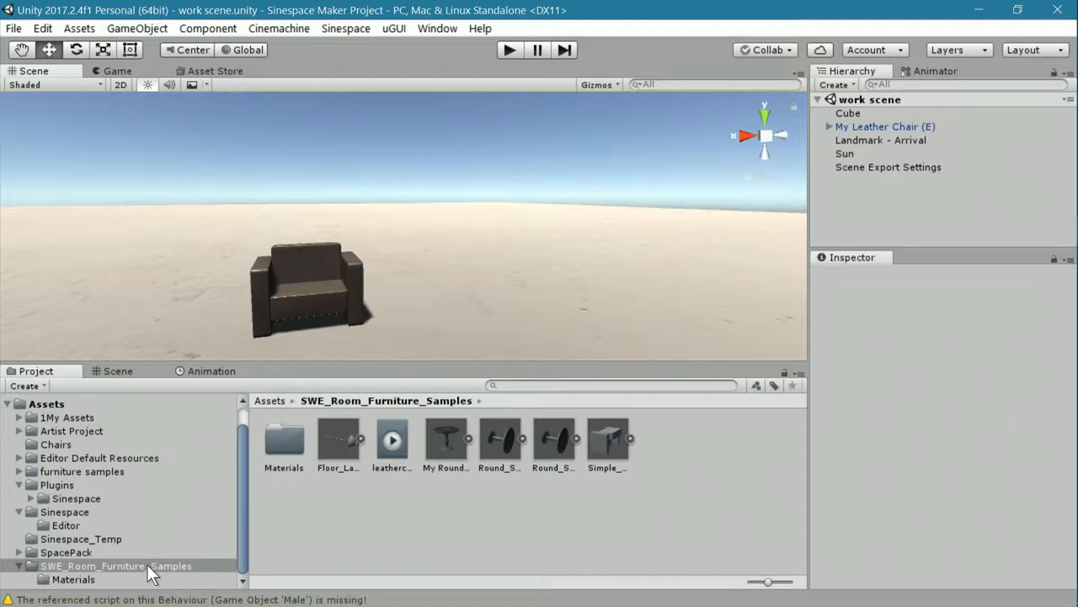
{"action": "left_click", "coordinate": [116, 566]}
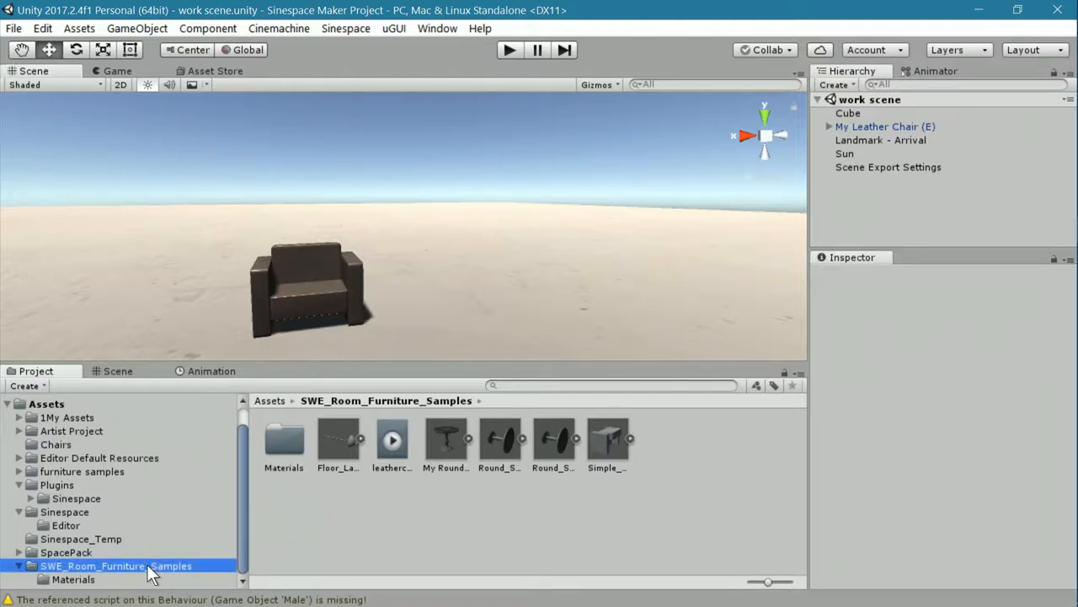
{"action": "mouse_move", "coordinate": [171, 579]}
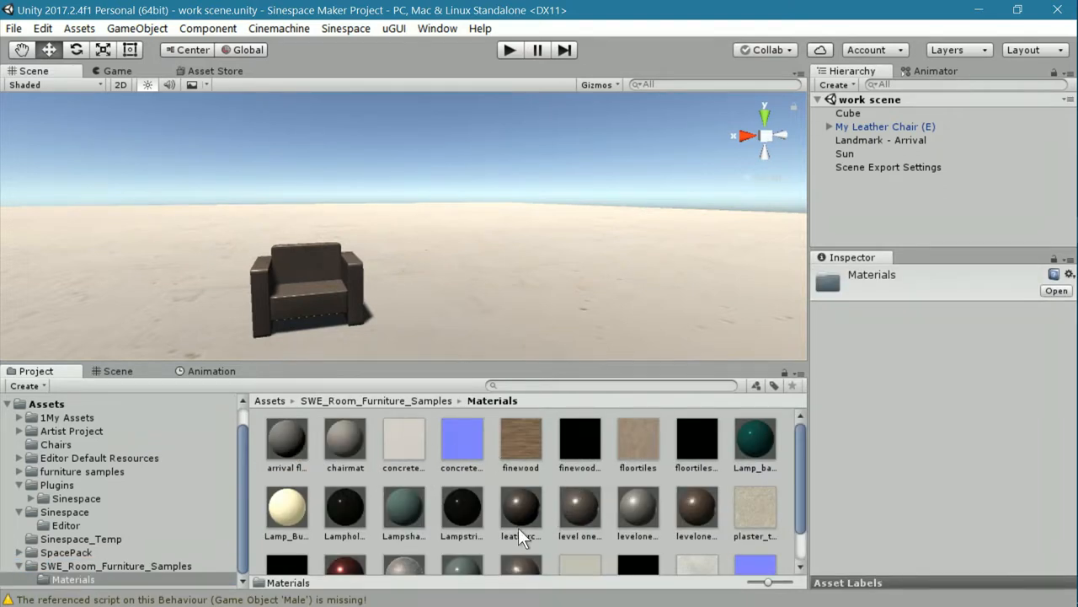
{"action": "scroll", "scroll_direction": "down", "scroll_amount": 3}
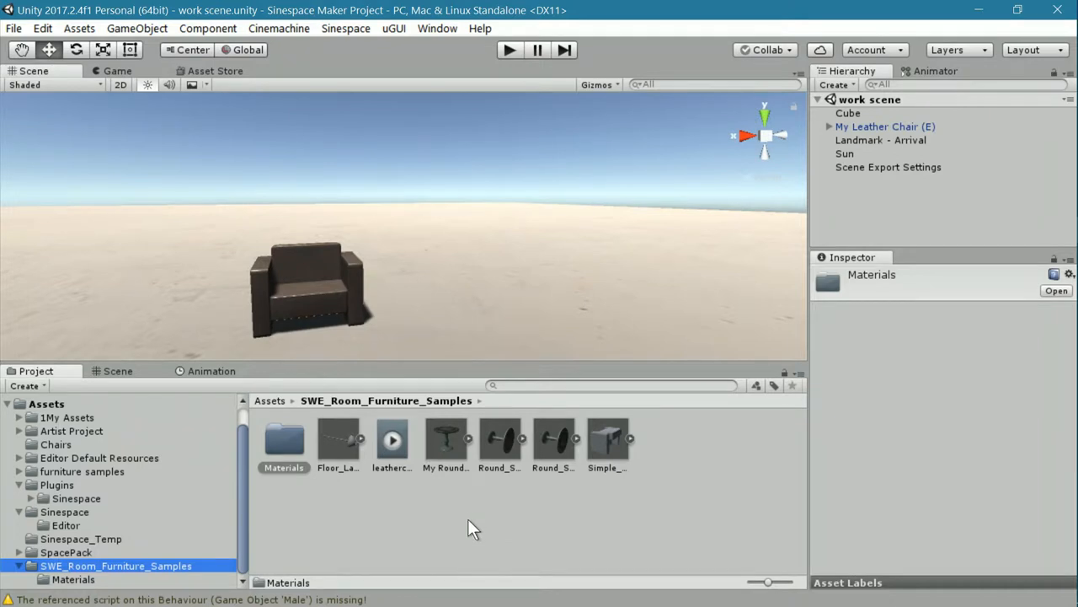
{"action": "mouse_move", "coordinate": [493, 518]}
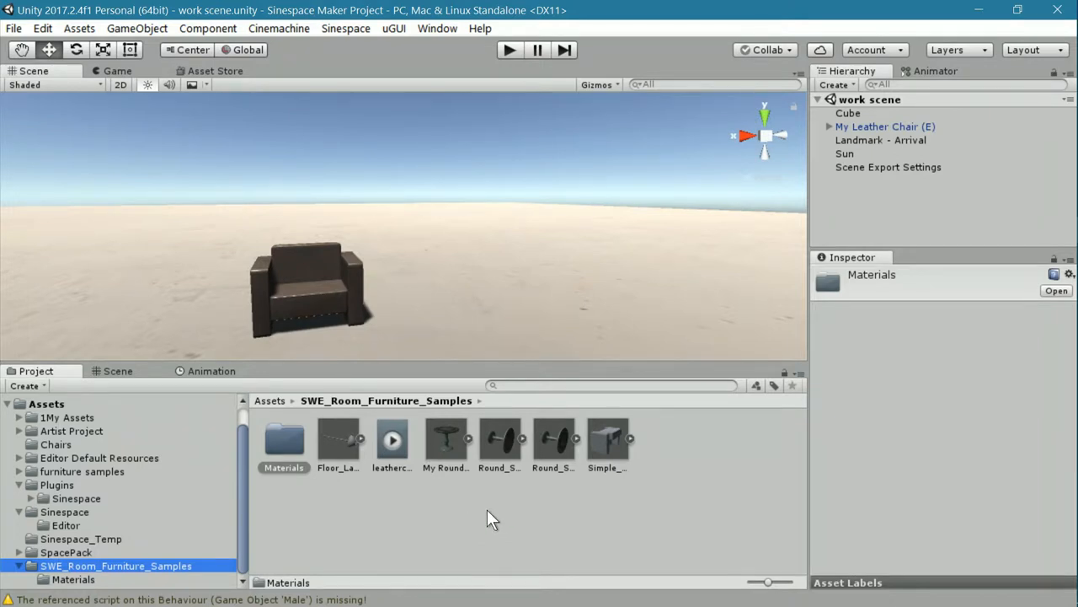
{"action": "mouse_move", "coordinate": [622, 383]}
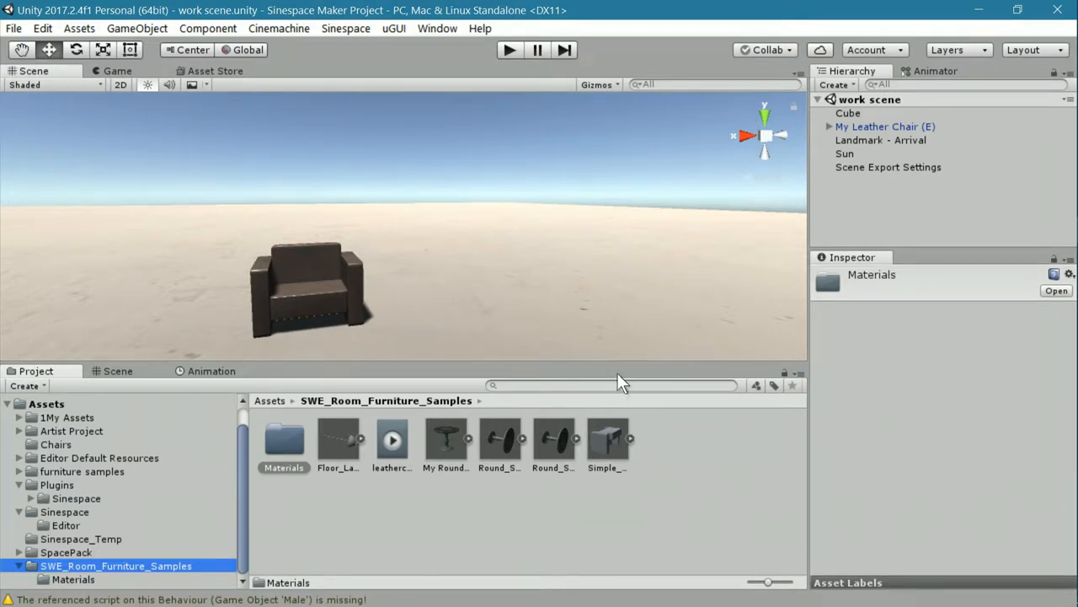
Select Leather Chair under My Leather Chair (E) and inspect its leatherchairmat material close up
{"action": "left_click", "coordinate": [308, 295]}
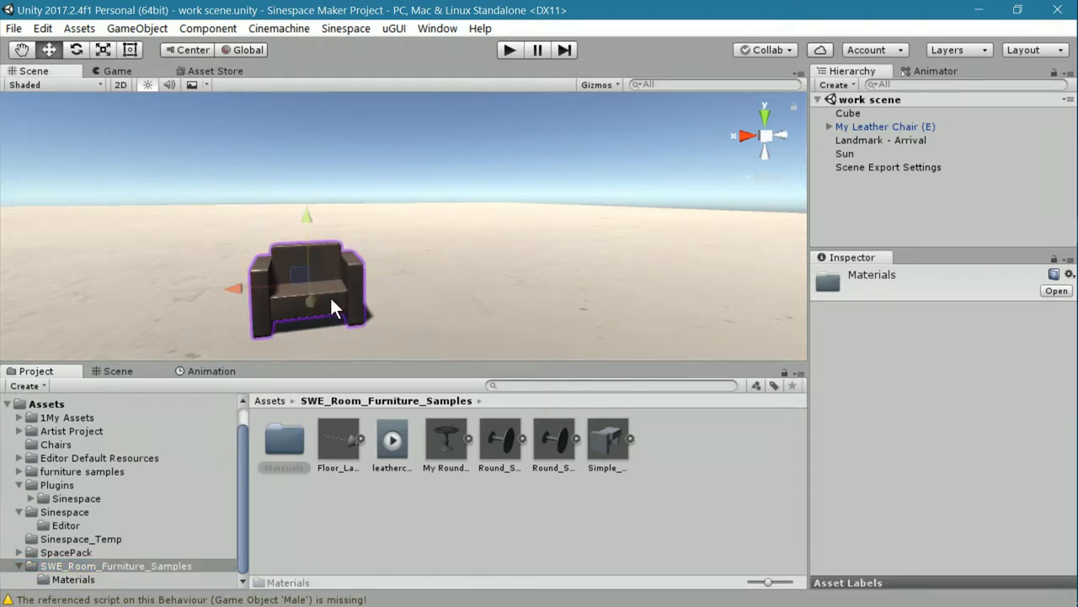
{"action": "left_click", "coordinate": [884, 126]}
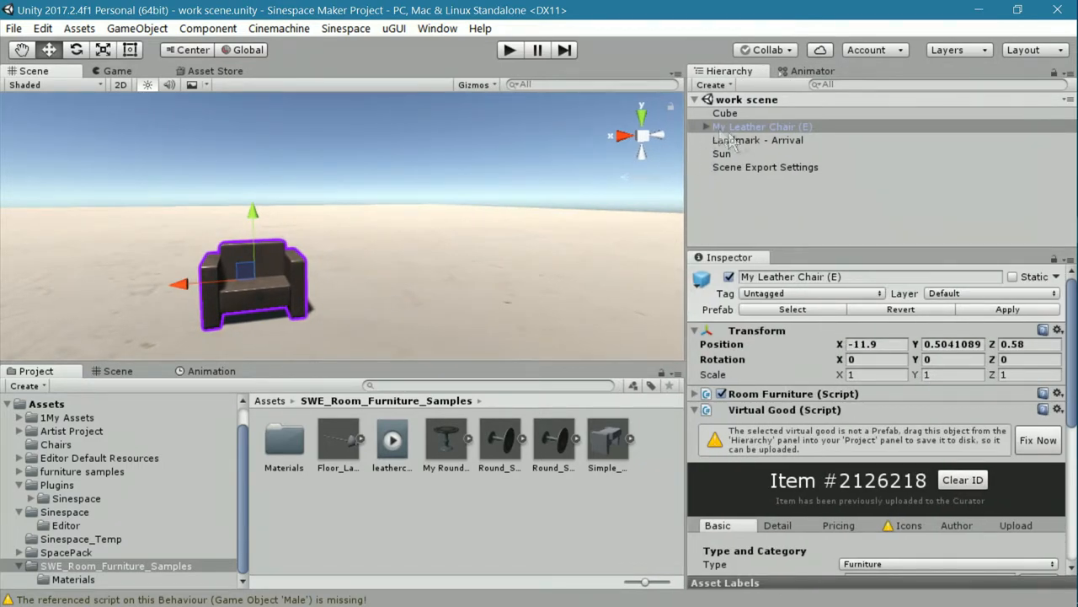
{"action": "left_click", "coordinate": [706, 127]}
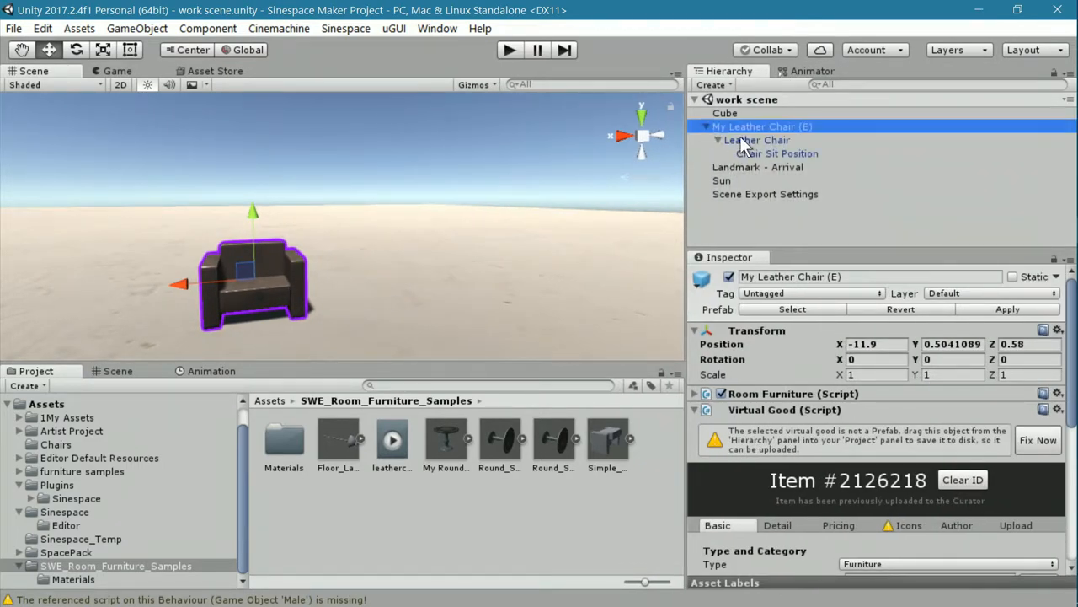
{"action": "left_click", "coordinate": [755, 140]}
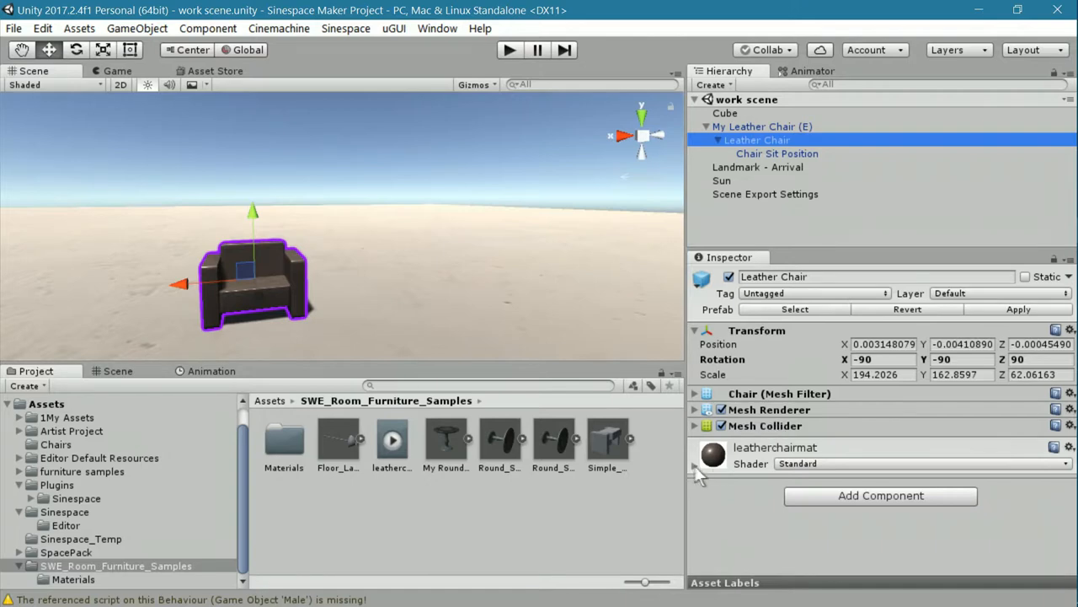
{"action": "scroll", "scroll_direction": "down", "scroll_amount": 3}
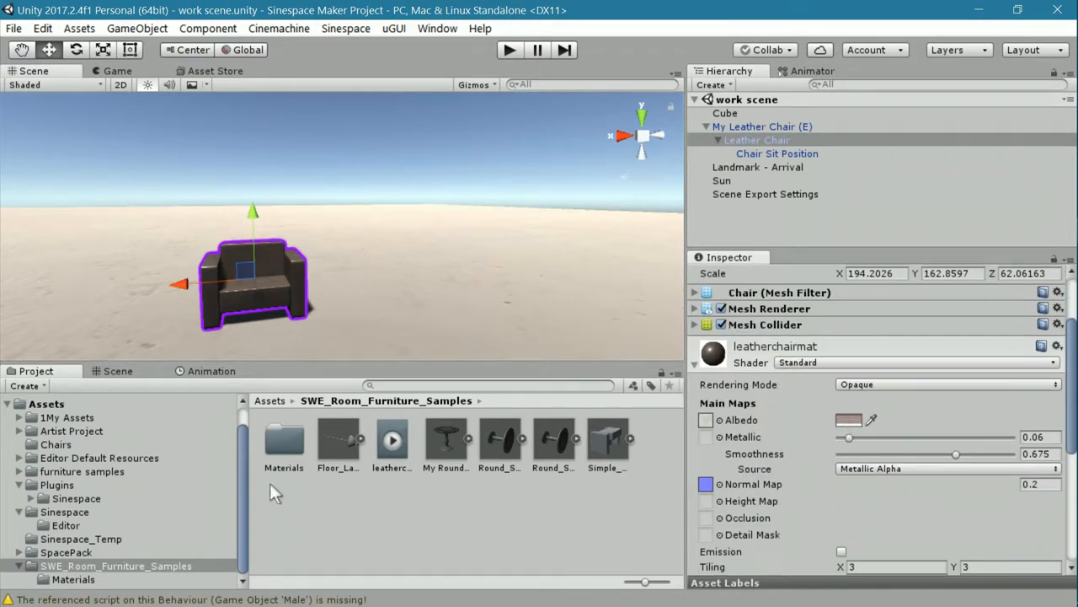
{"action": "mouse_move", "coordinate": [105, 589]}
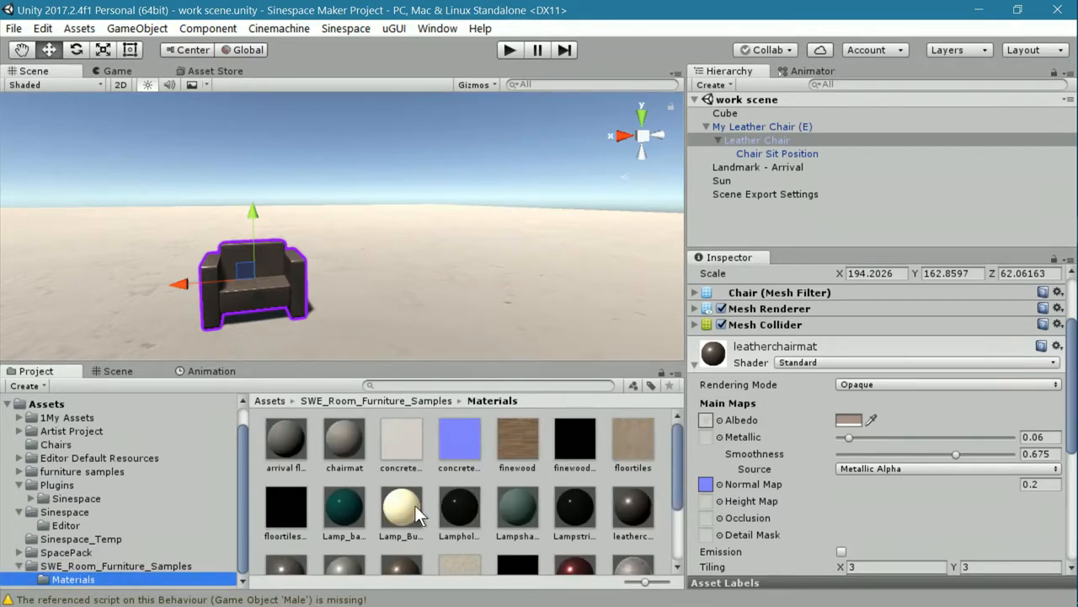
{"action": "scroll", "scroll_direction": "down", "scroll_amount": 3}
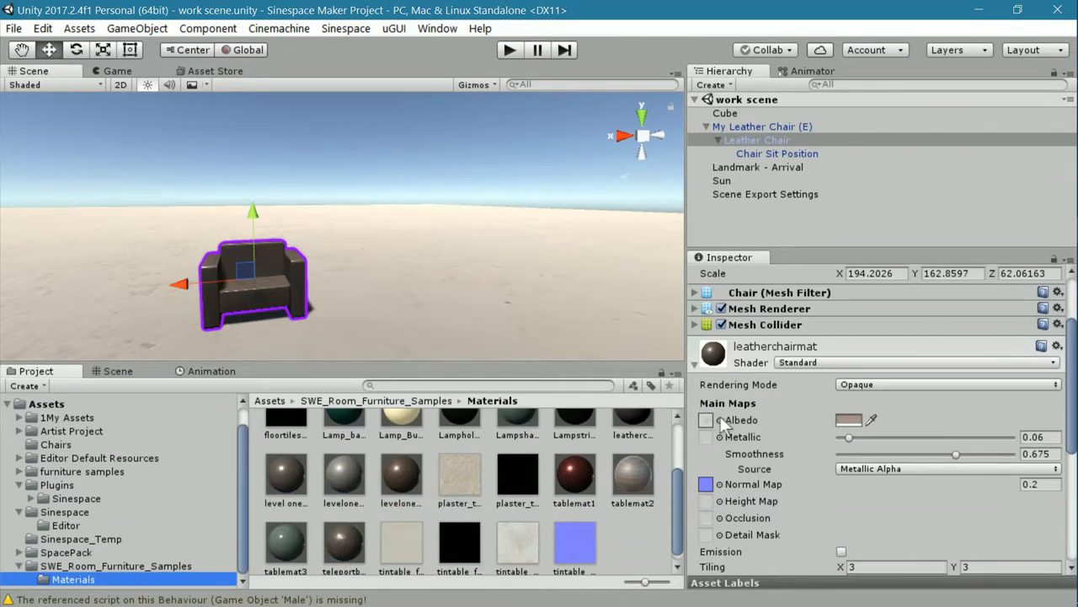
{"action": "mouse_move", "coordinate": [706, 421]}
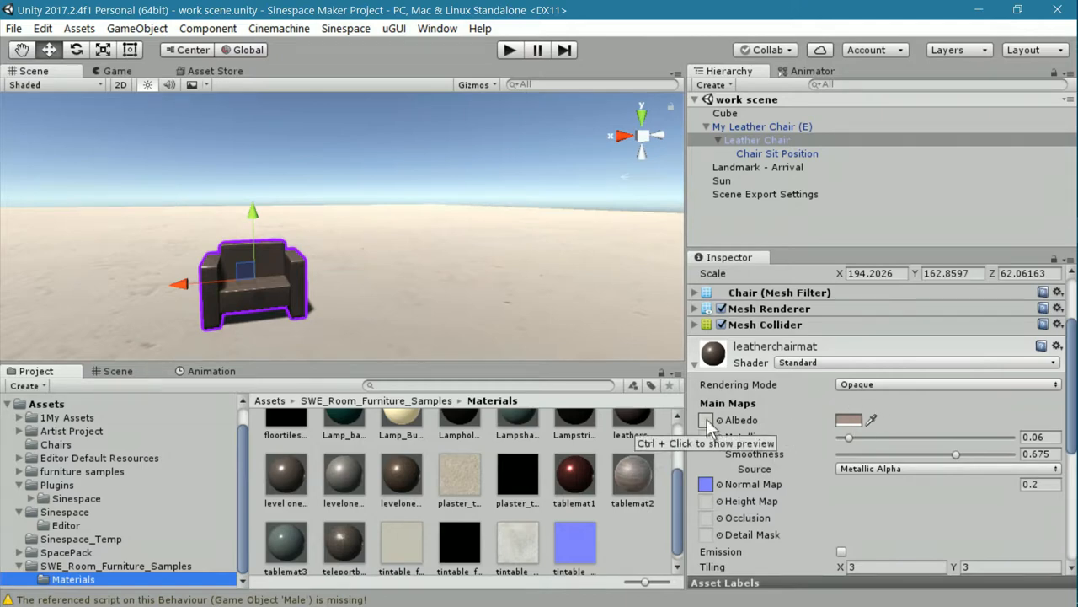
{"action": "mouse_move", "coordinate": [455, 356]}
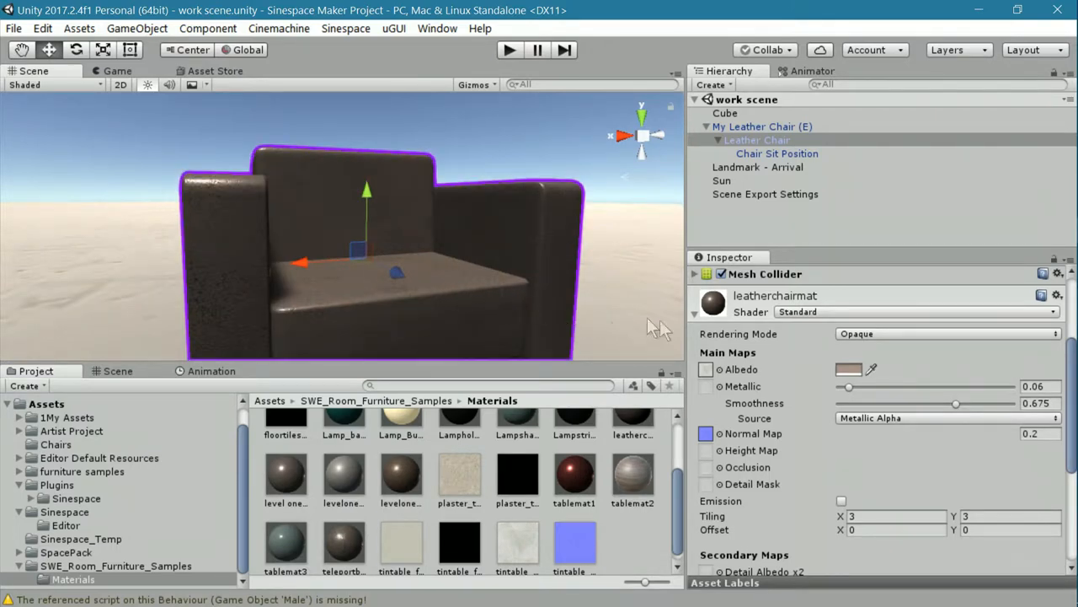
{"action": "mouse_move", "coordinate": [657, 328]}
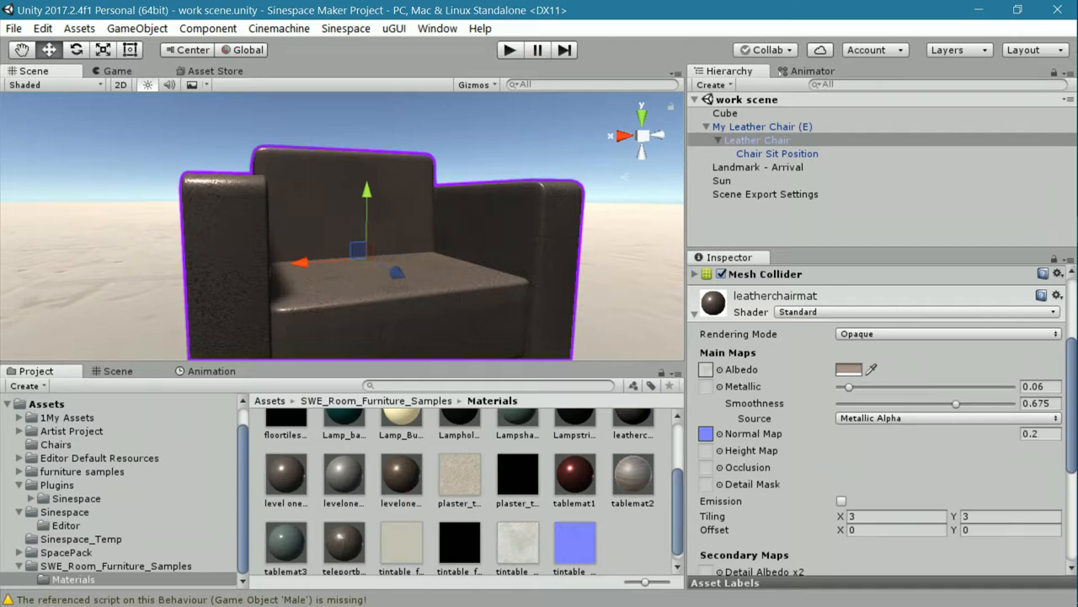
{"action": "mouse_move", "coordinate": [951, 440]}
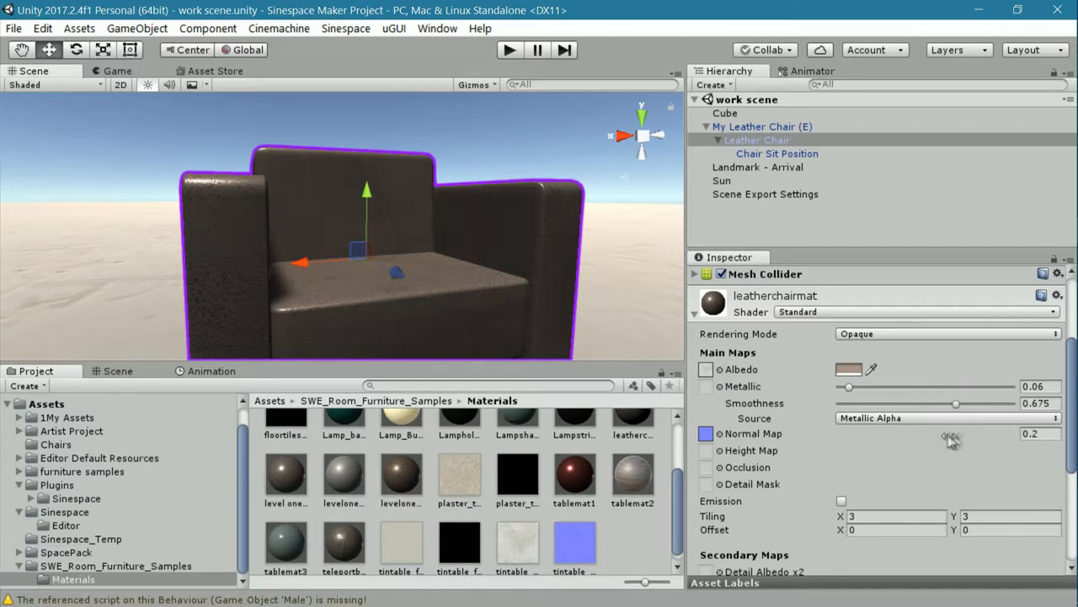
{"action": "mouse_move", "coordinate": [577, 324]}
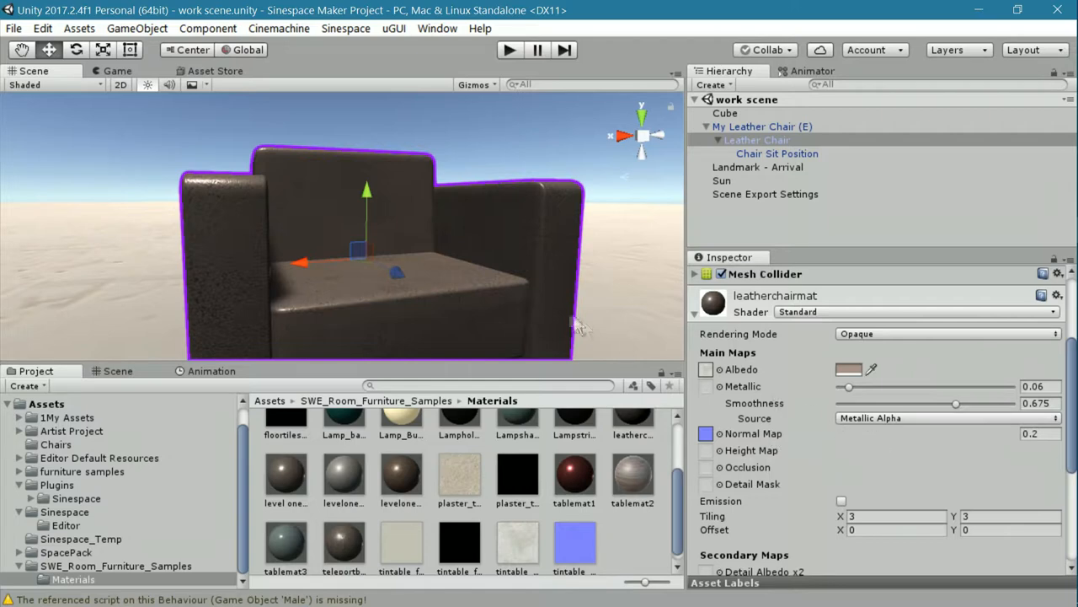
{"action": "mouse_move", "coordinate": [398, 307]}
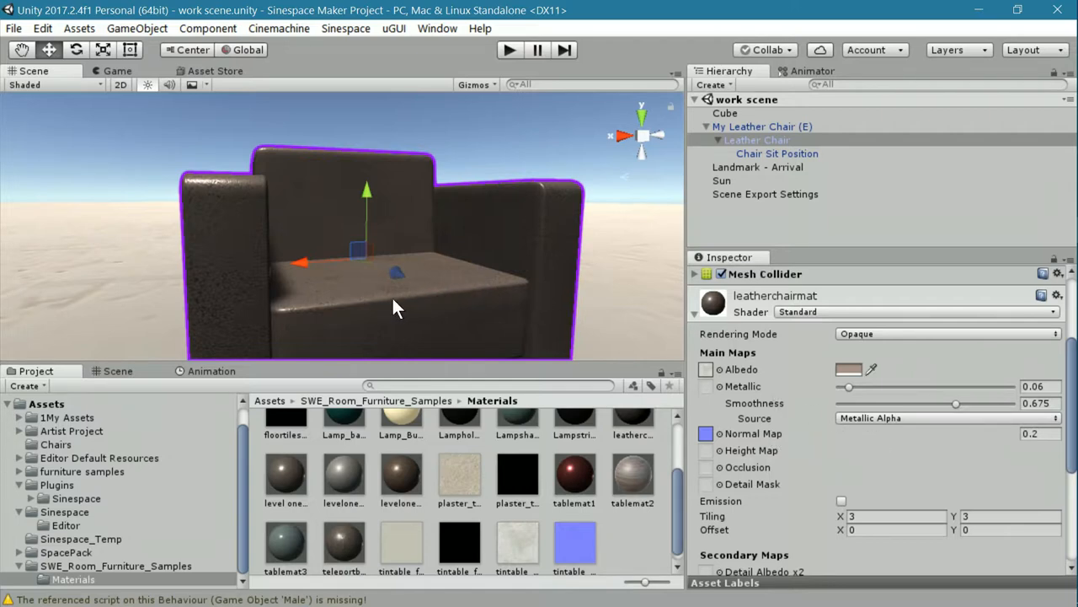
{"action": "left_click_drag", "start_coordinate": [396, 308], "coordinate": [387, 293]}
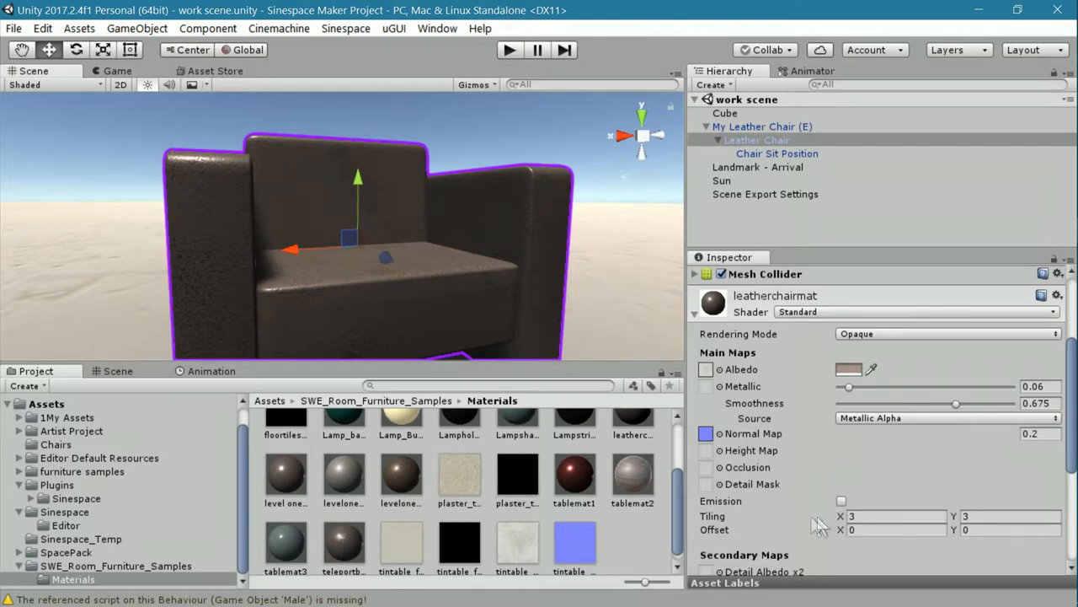
{"action": "mouse_move", "coordinate": [819, 526]}
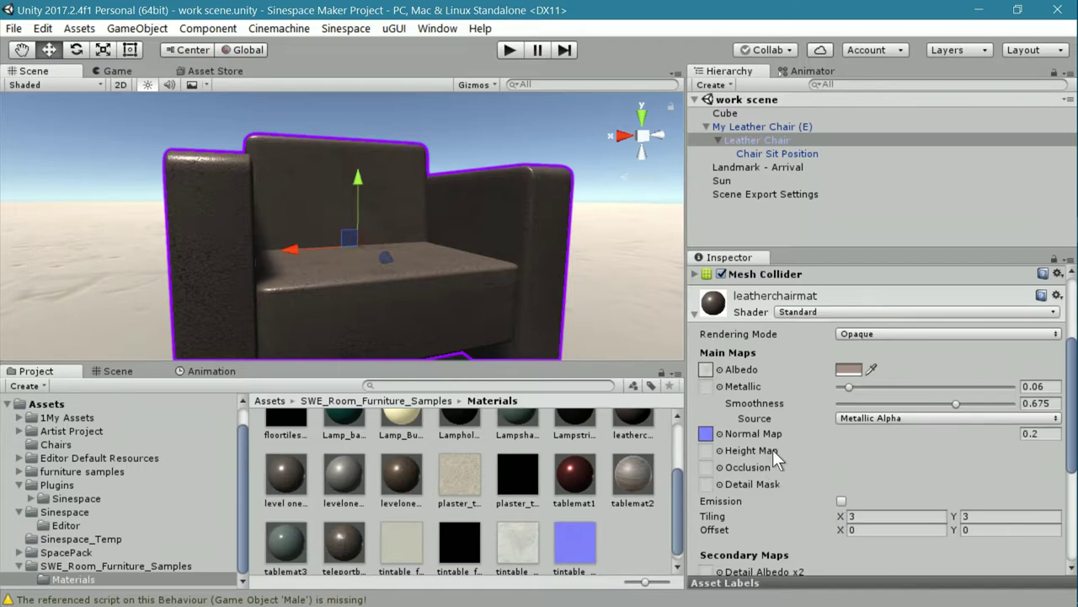
{"action": "left_click", "coordinate": [757, 140]}
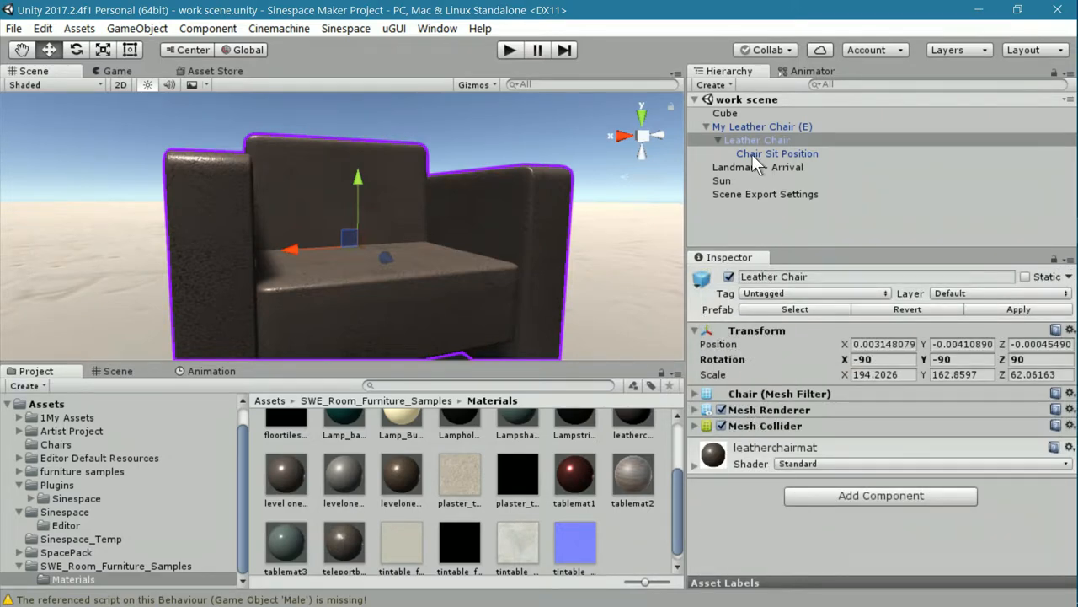
{"action": "left_click", "coordinate": [756, 139]}
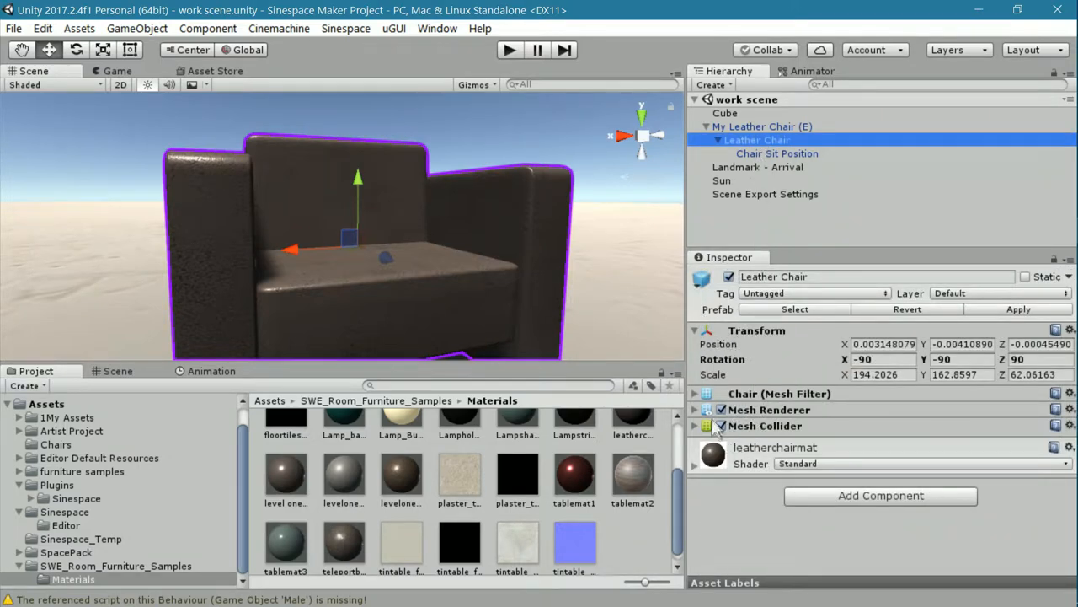
{"action": "left_click", "coordinate": [694, 425]}
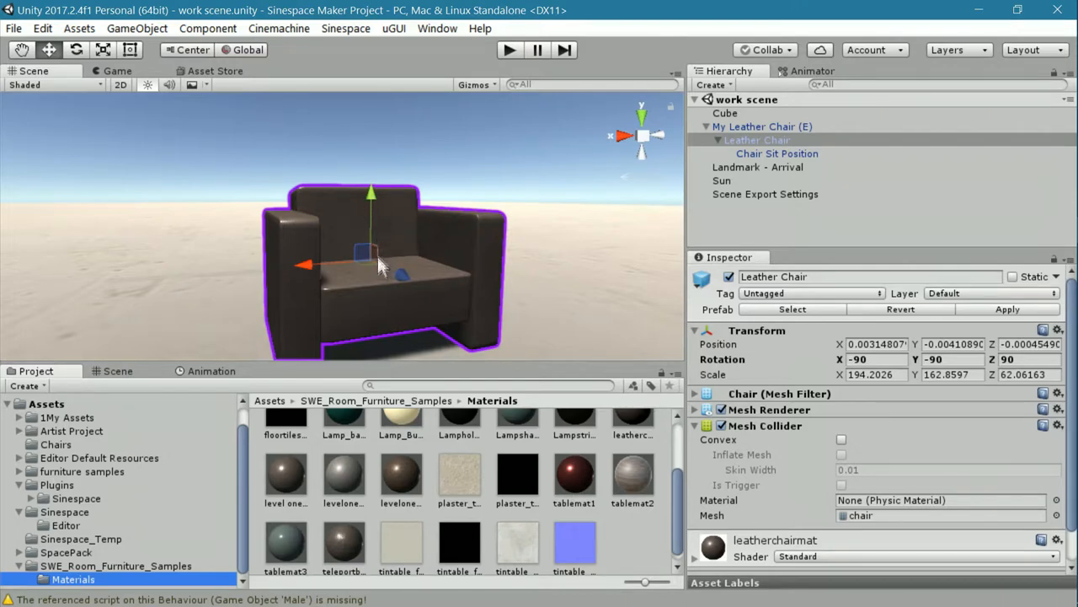
{"action": "mouse_move", "coordinate": [413, 305]}
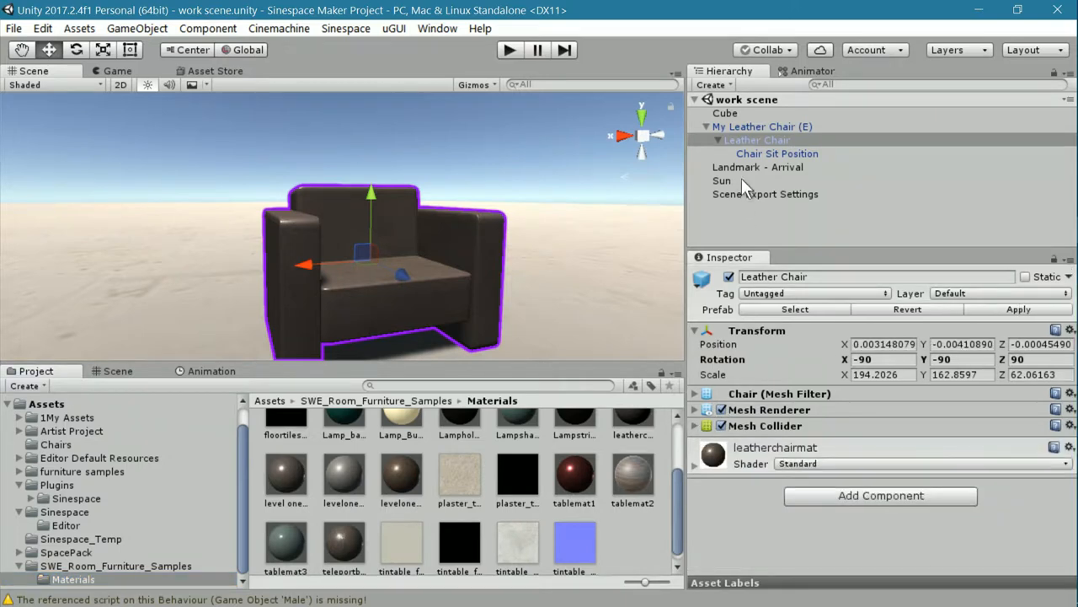
{"action": "left_click", "coordinate": [762, 125]}
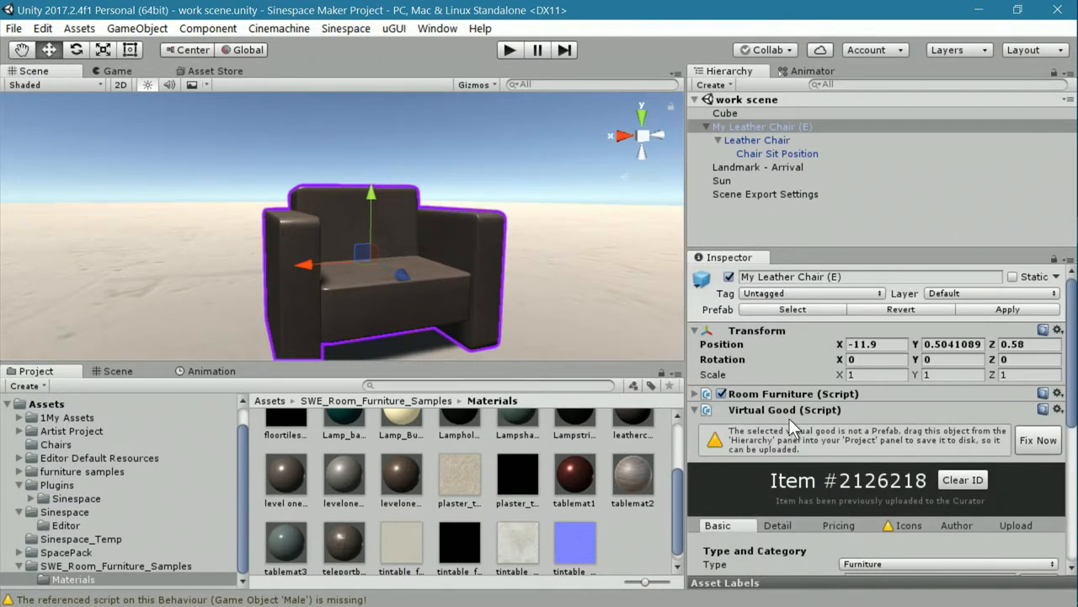
{"action": "mouse_move", "coordinate": [754, 185]}
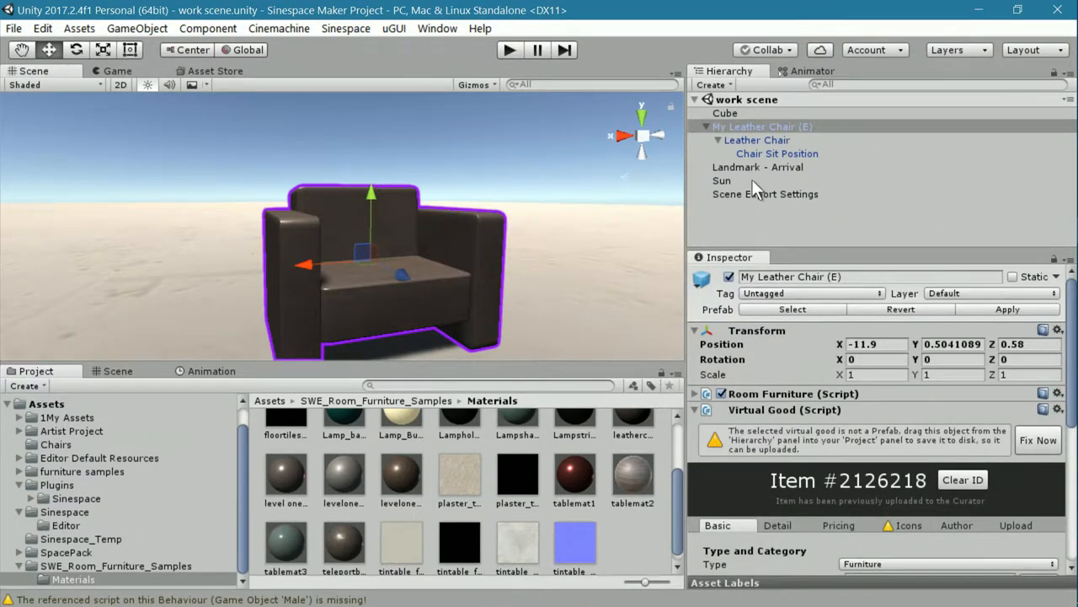
{"action": "left_click", "coordinate": [756, 140]}
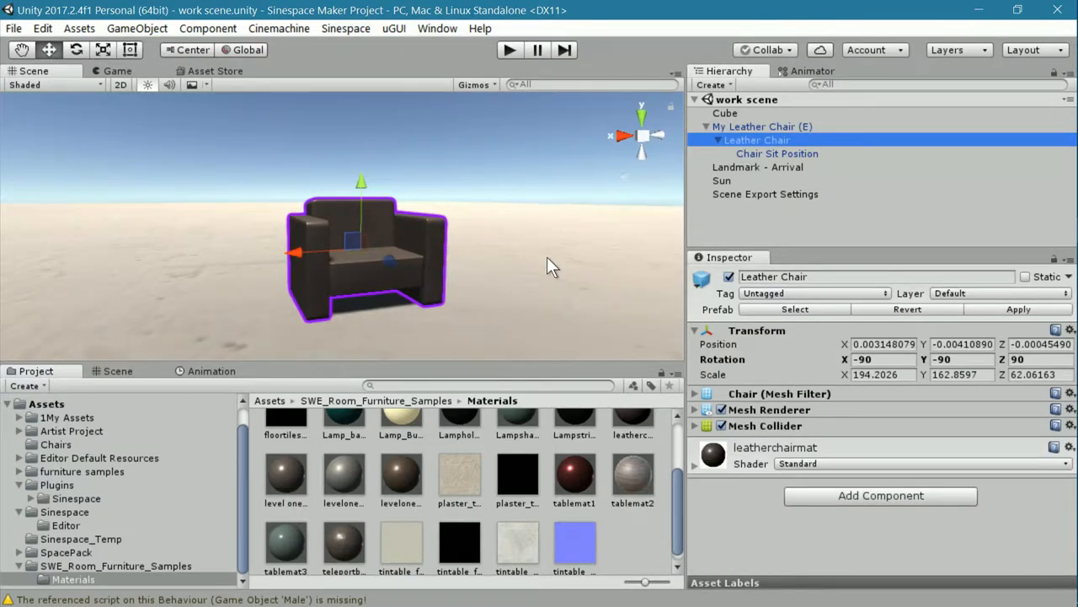
Review Chair Sit Position's Seat Improved script: leatherchairsit animation and empty sit/stand events
{"action": "left_click", "coordinate": [776, 153]}
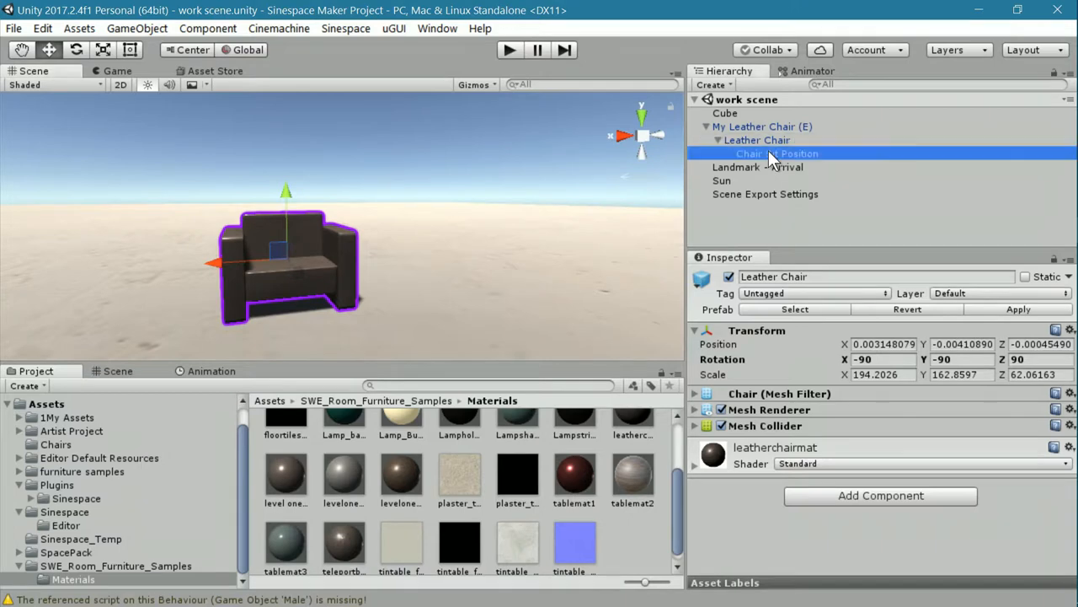
{"action": "left_click", "coordinate": [775, 153]}
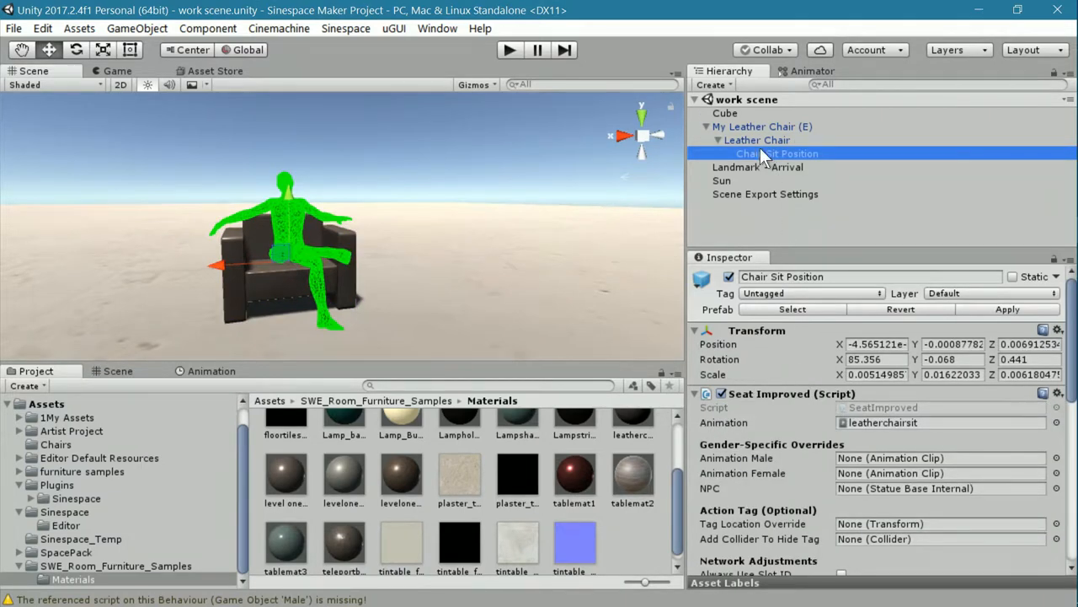
{"action": "mouse_move", "coordinate": [762, 166]}
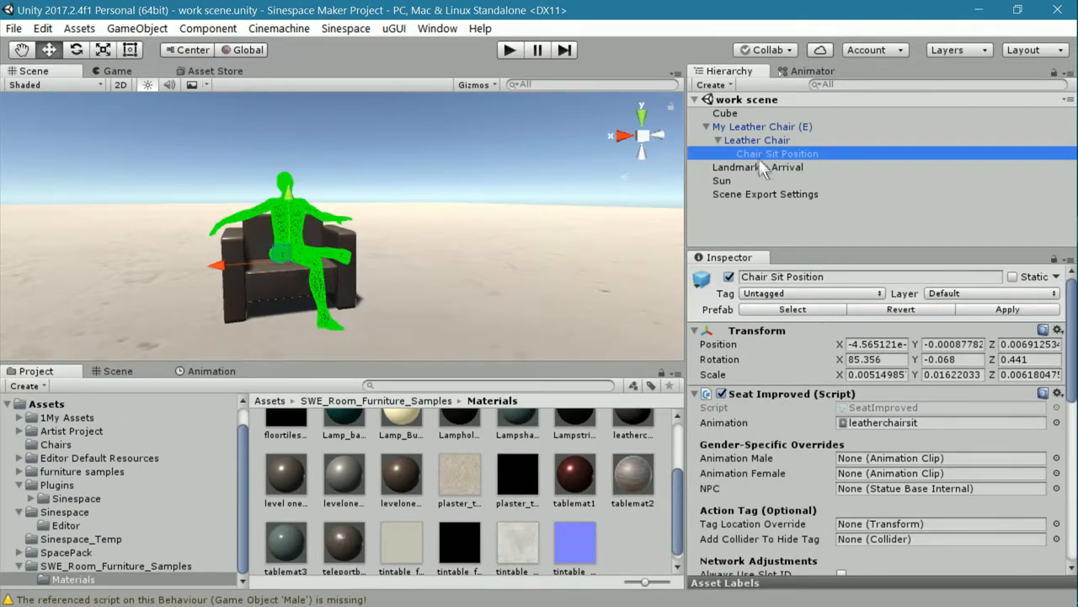
{"action": "mouse_move", "coordinate": [788, 476]}
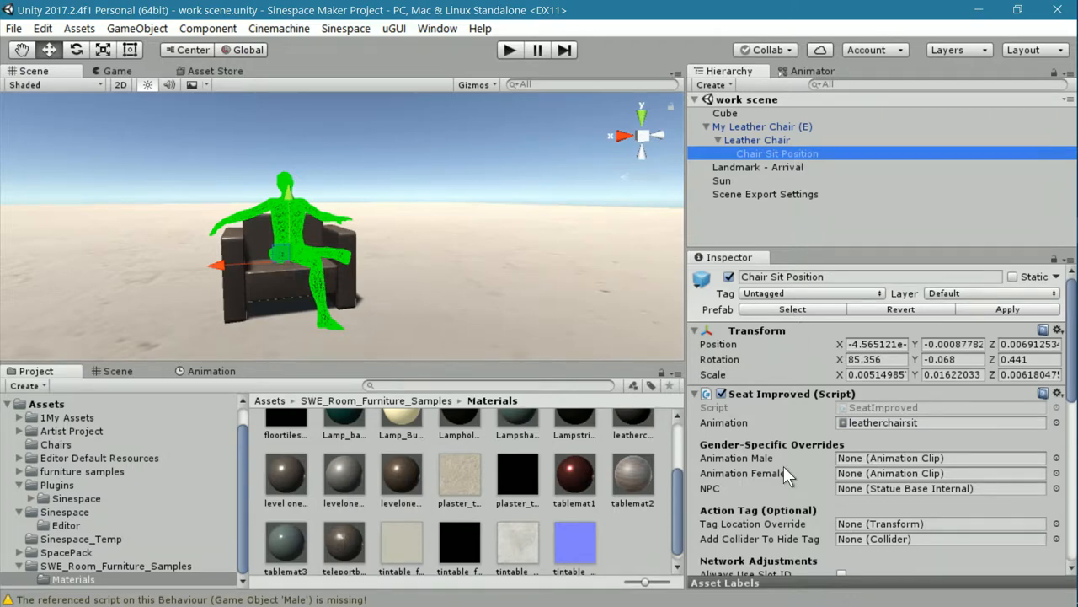
{"action": "mouse_move", "coordinate": [788, 489]}
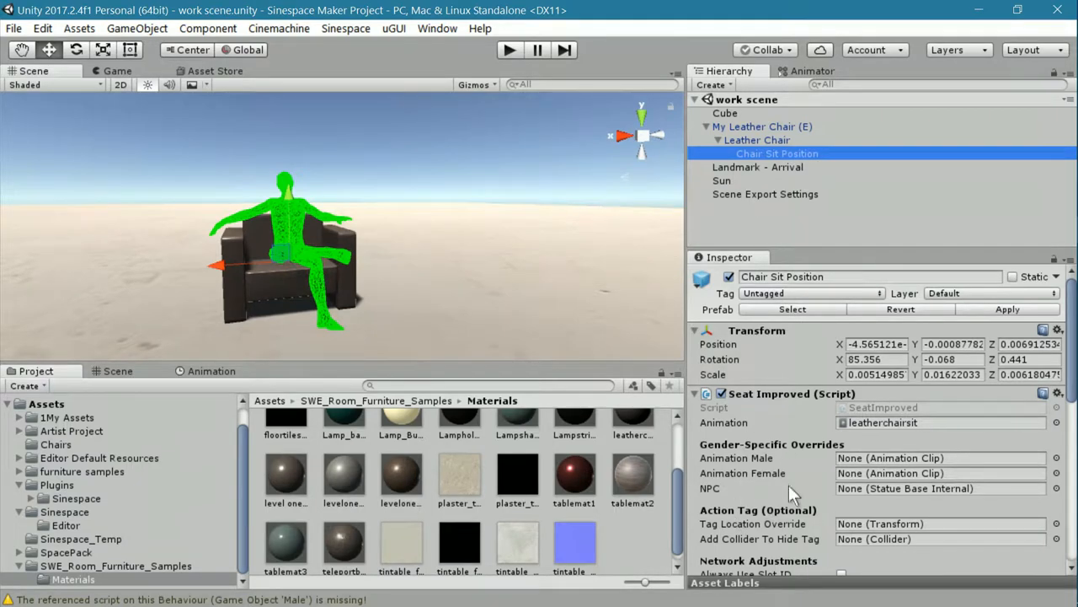
{"action": "scroll", "scroll_direction": "down", "scroll_amount": 3}
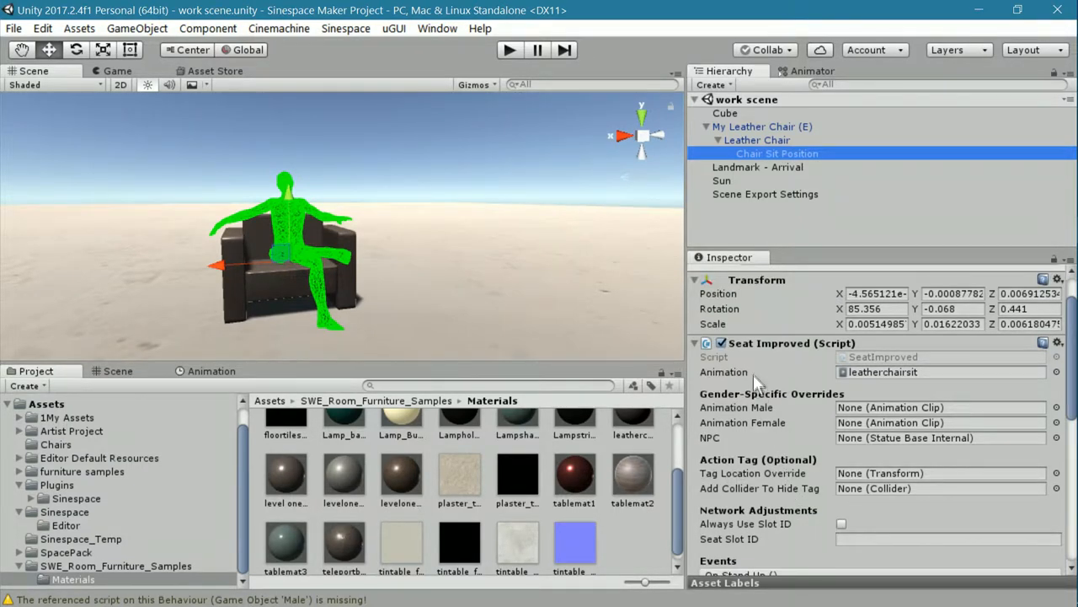
{"action": "mouse_move", "coordinate": [792, 381]}
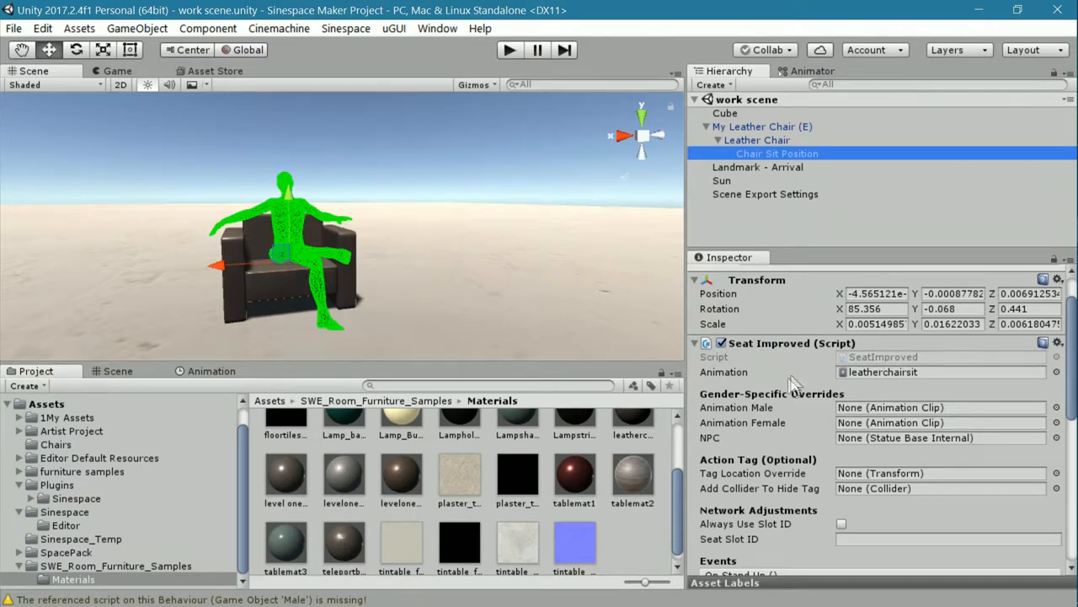
{"action": "mouse_move", "coordinate": [480, 459]}
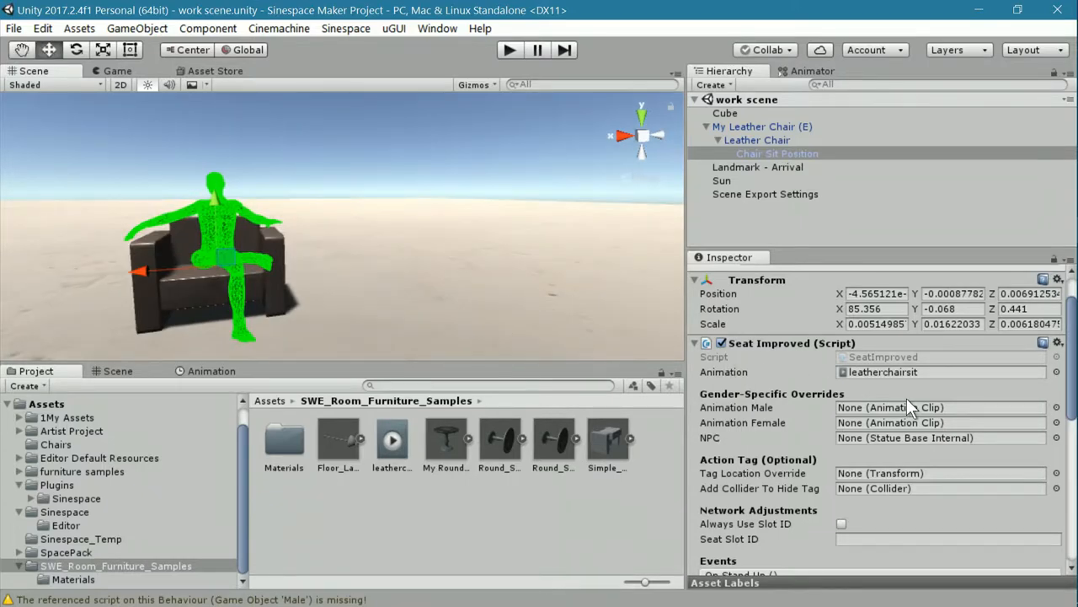
{"action": "mouse_move", "coordinate": [750, 413]}
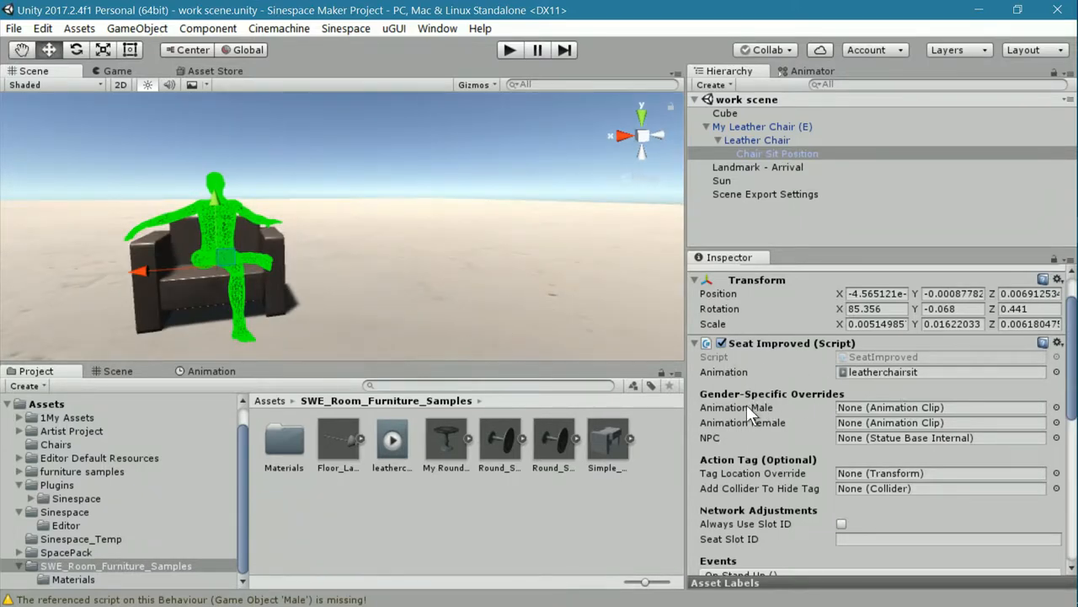
{"action": "mouse_move", "coordinate": [754, 418]}
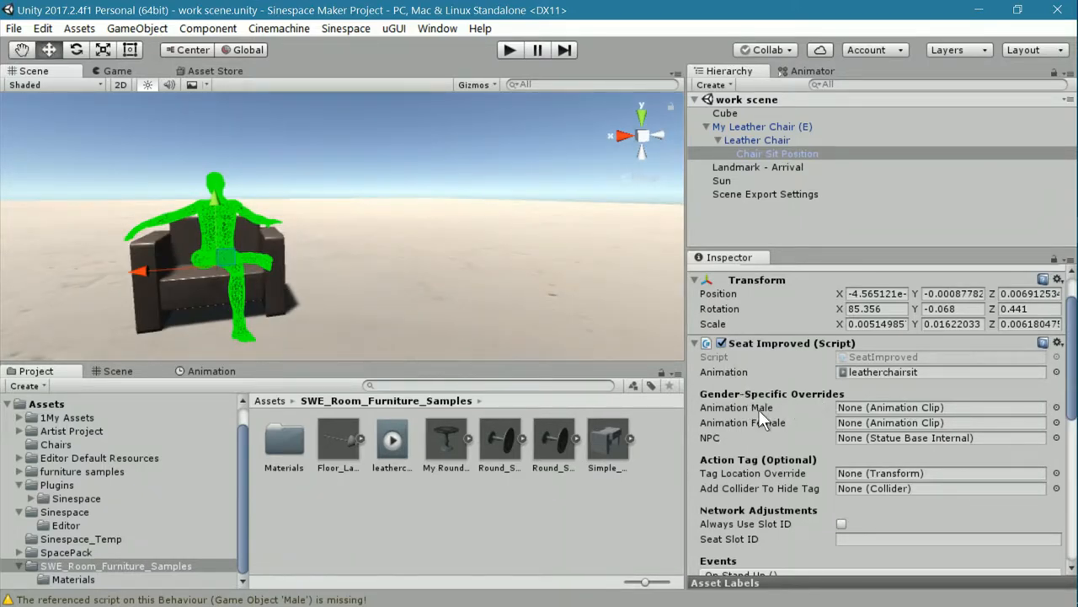
{"action": "mouse_move", "coordinate": [750, 443]}
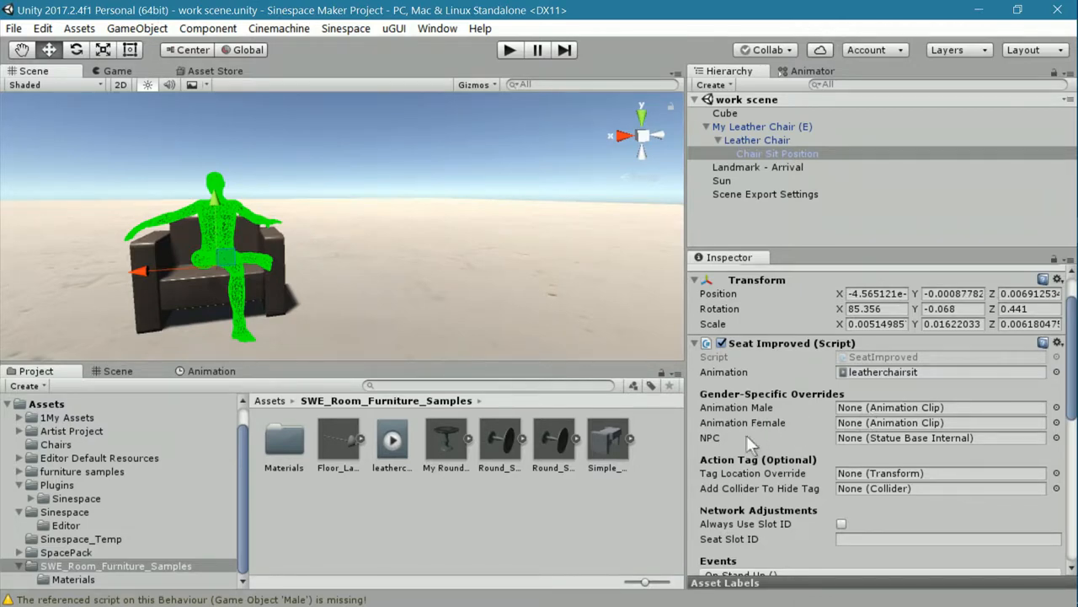
{"action": "mouse_move", "coordinate": [902, 449]}
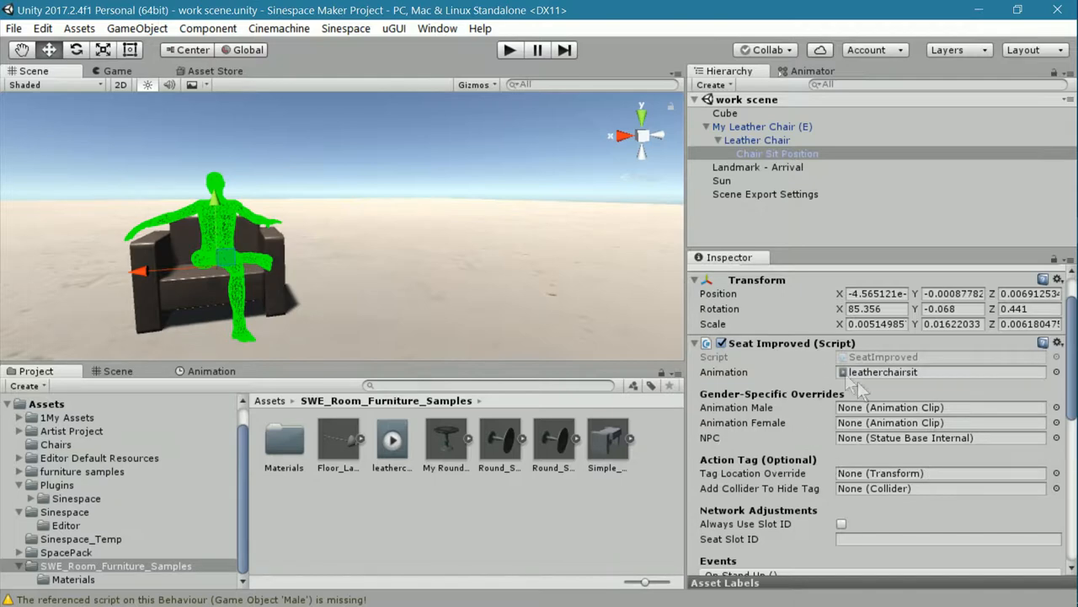
{"action": "mouse_move", "coordinate": [800, 476]}
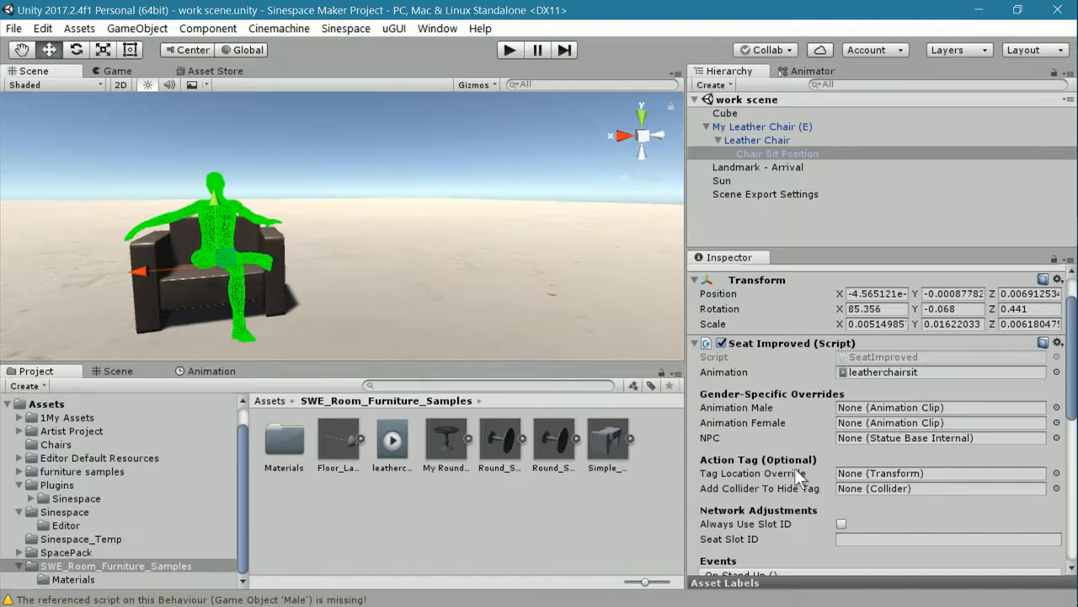
{"action": "mouse_move", "coordinate": [725, 370]}
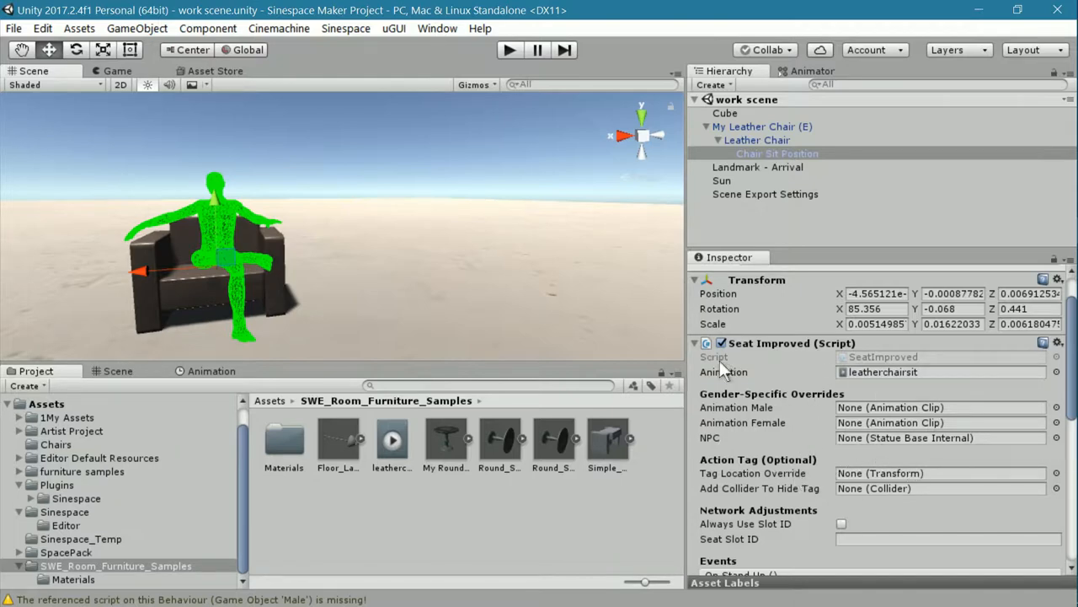
{"action": "mouse_move", "coordinate": [898, 375]}
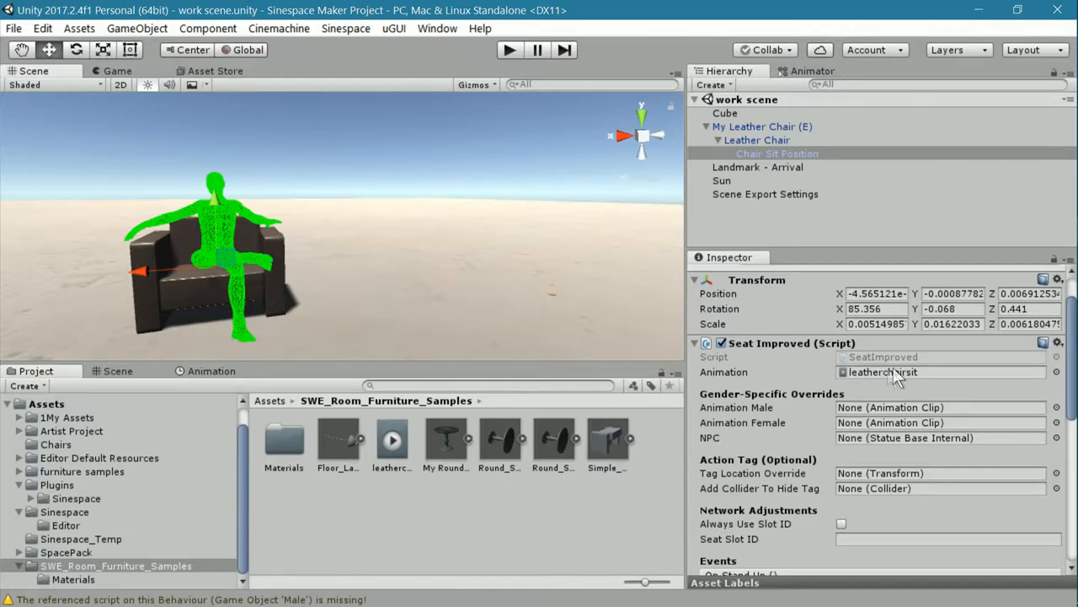
{"action": "mouse_move", "coordinate": [750, 377]}
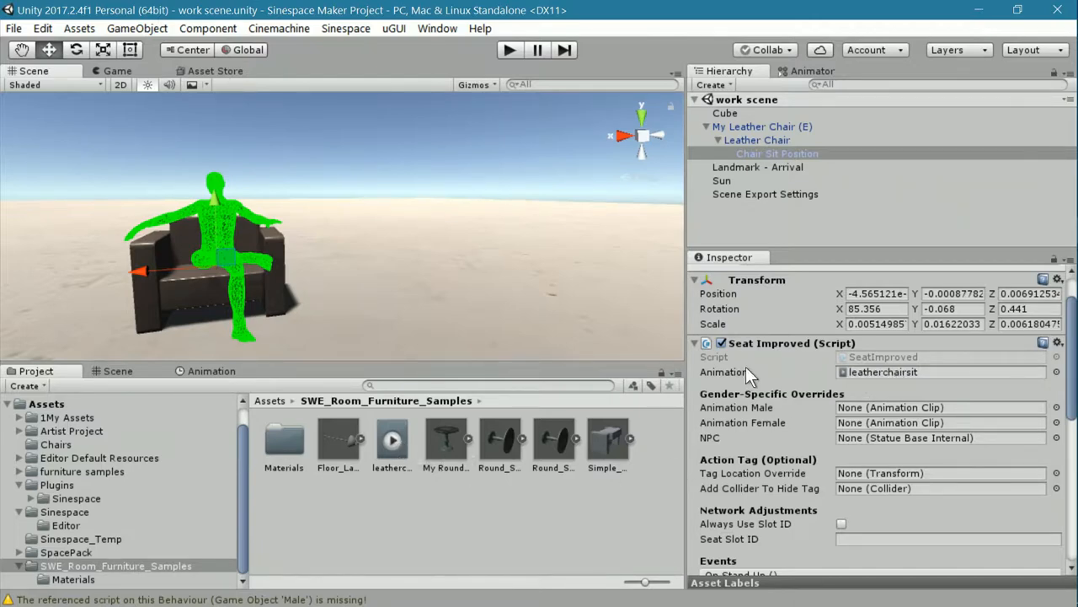
{"action": "left_click", "coordinate": [776, 154]}
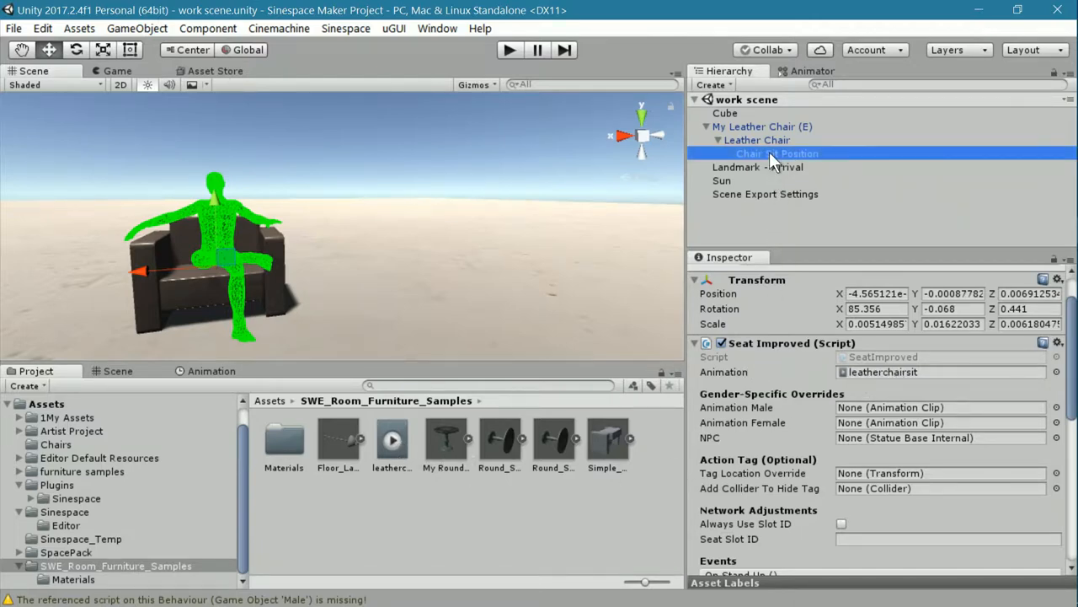
{"action": "mouse_move", "coordinate": [565, 292]}
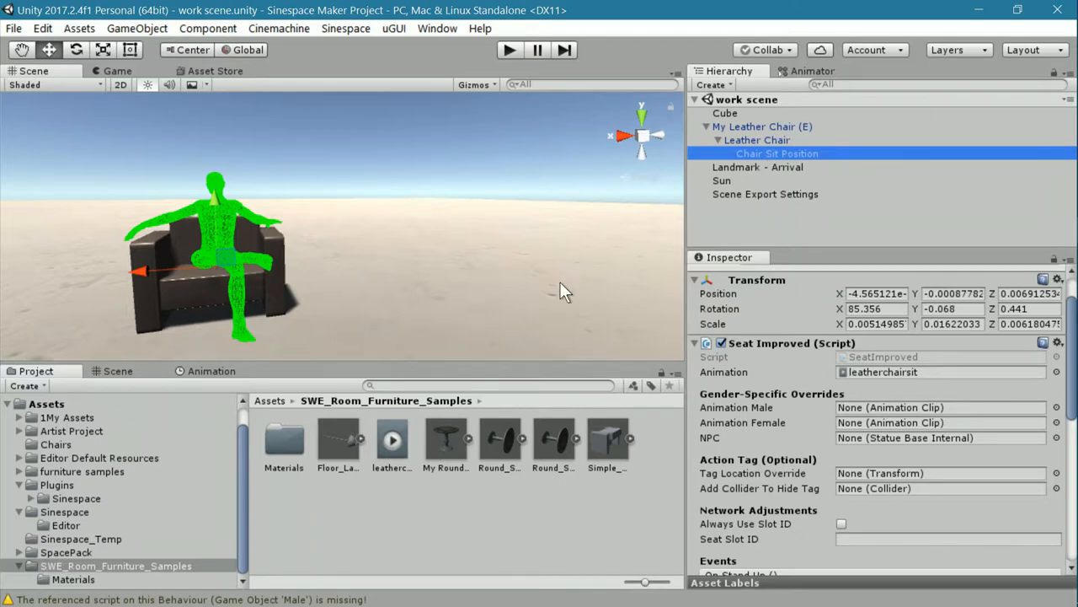
{"action": "mouse_move", "coordinate": [797, 459]}
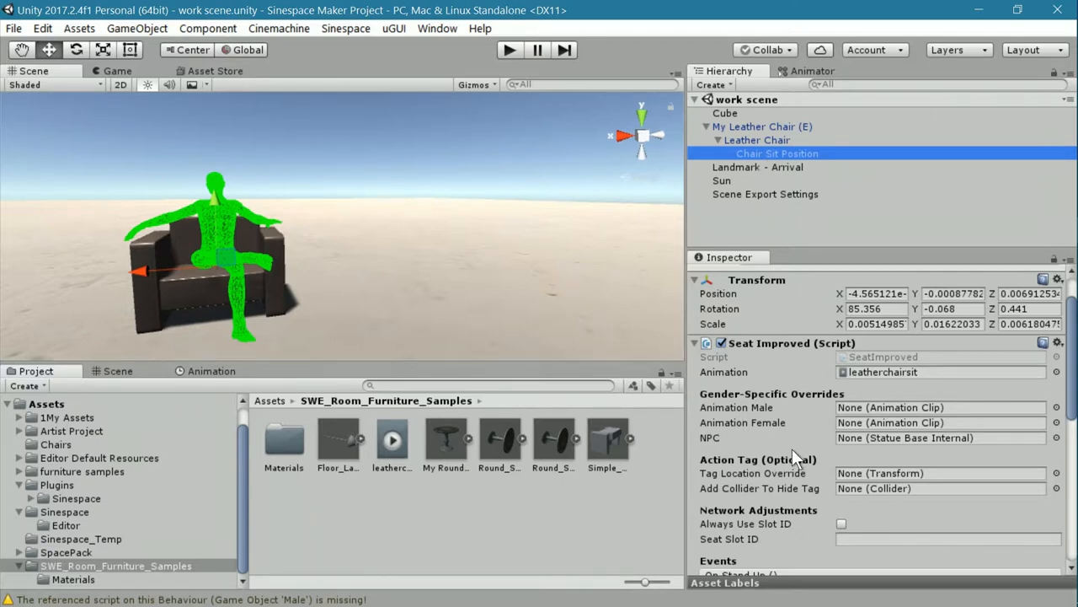
{"action": "scroll", "scroll_direction": "down", "scroll_amount": 3}
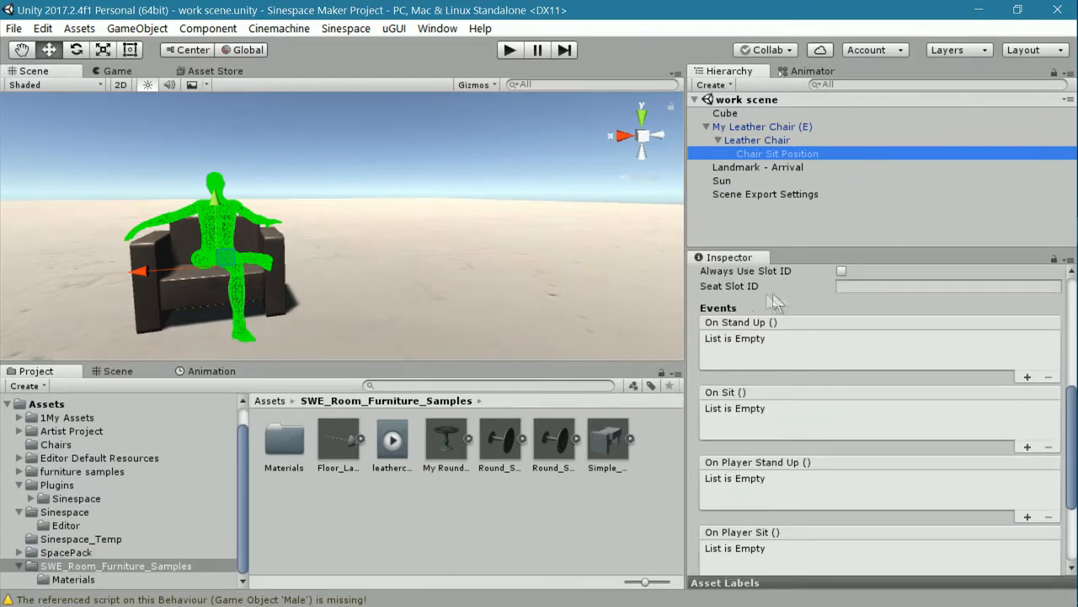
{"action": "mouse_move", "coordinate": [708, 366]}
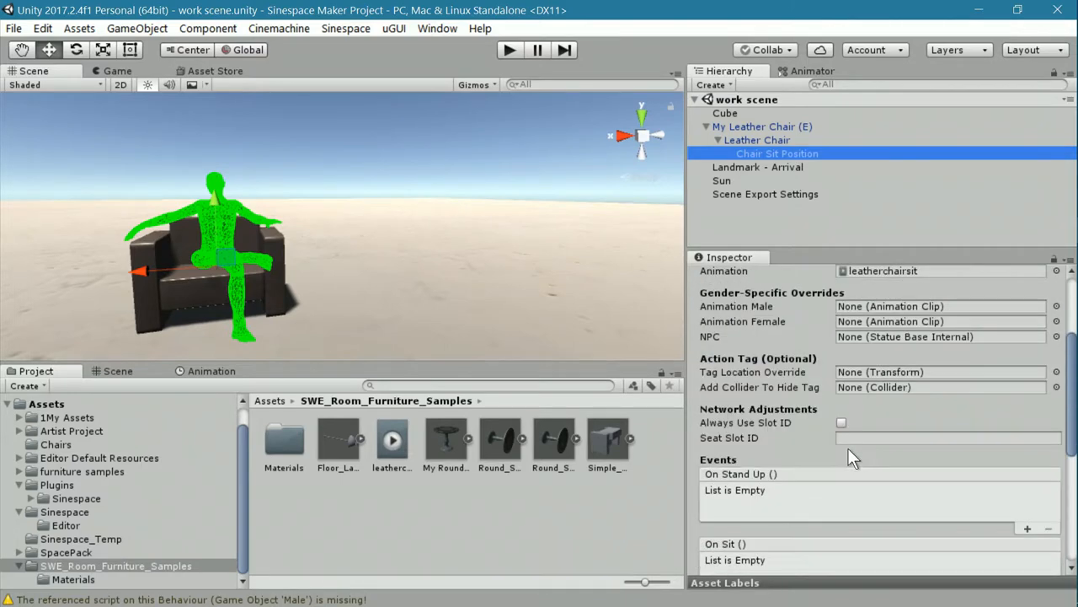
{"action": "scroll", "scroll_direction": "up", "scroll_amount": 3}
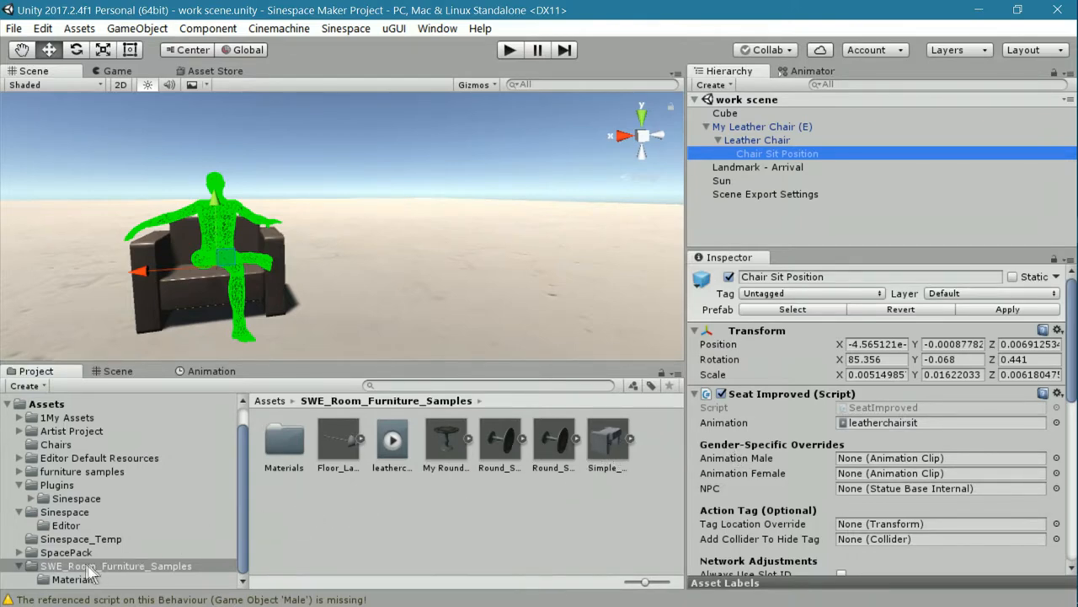
{"action": "mouse_move", "coordinate": [184, 573]}
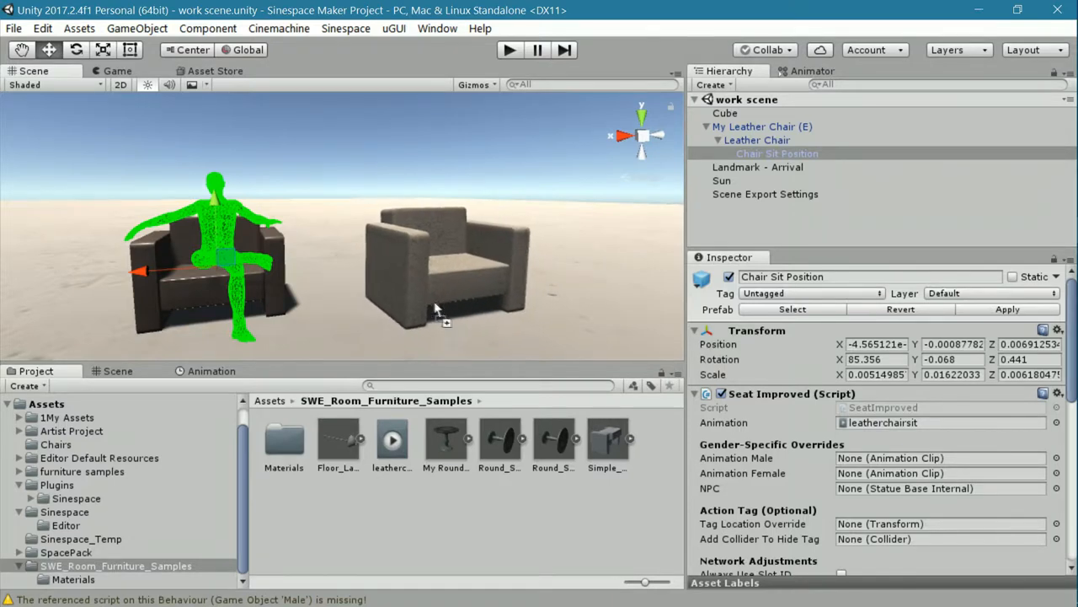
Place Simple_Chair in the scene, rotate it -90 on X, and nudge it left
{"action": "left_click", "coordinate": [438, 261]}
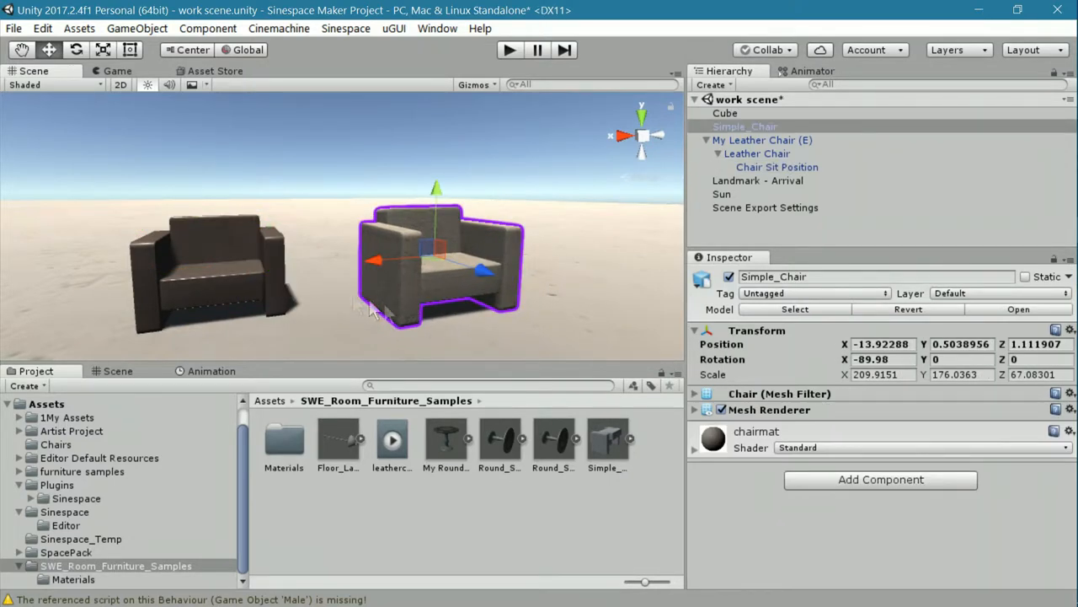
{"action": "mouse_move", "coordinate": [384, 287]}
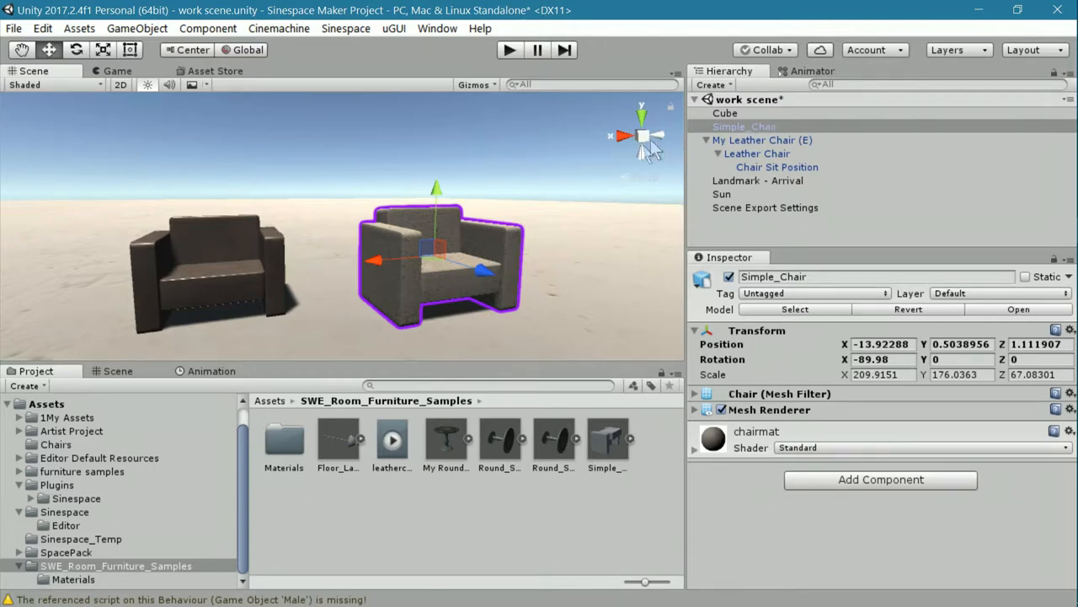
{"action": "mouse_move", "coordinate": [845, 354]}
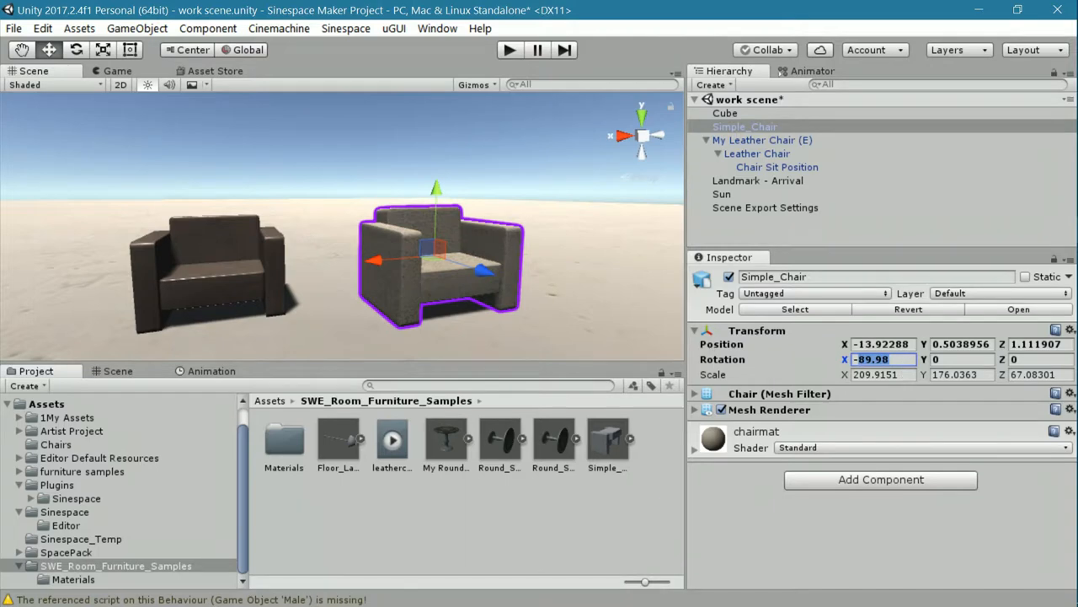
{"action": "type", "text": "-90"}
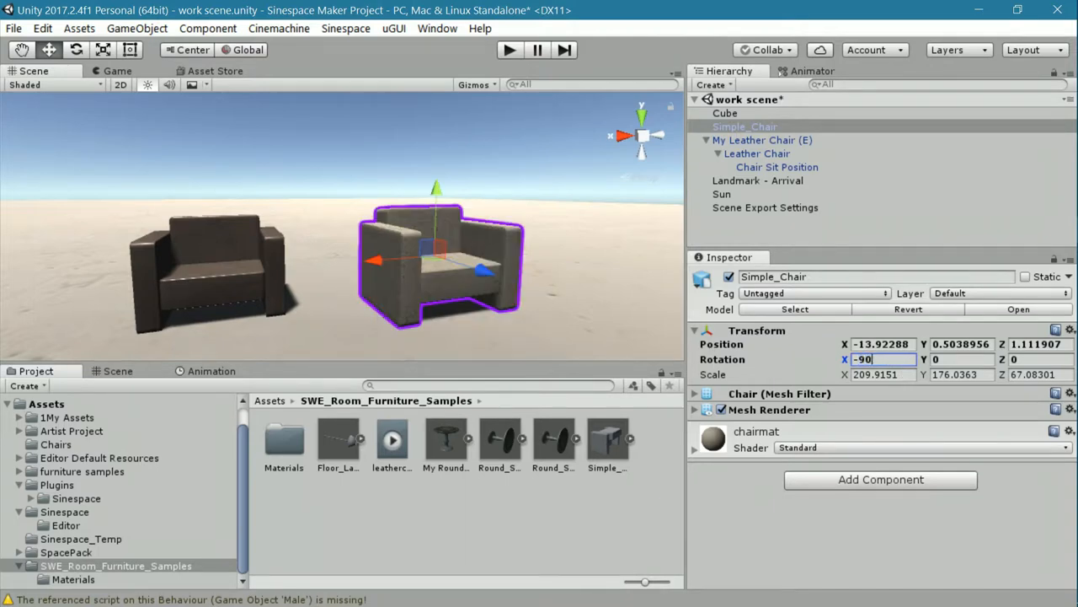
{"action": "left_click", "coordinate": [961, 360]}
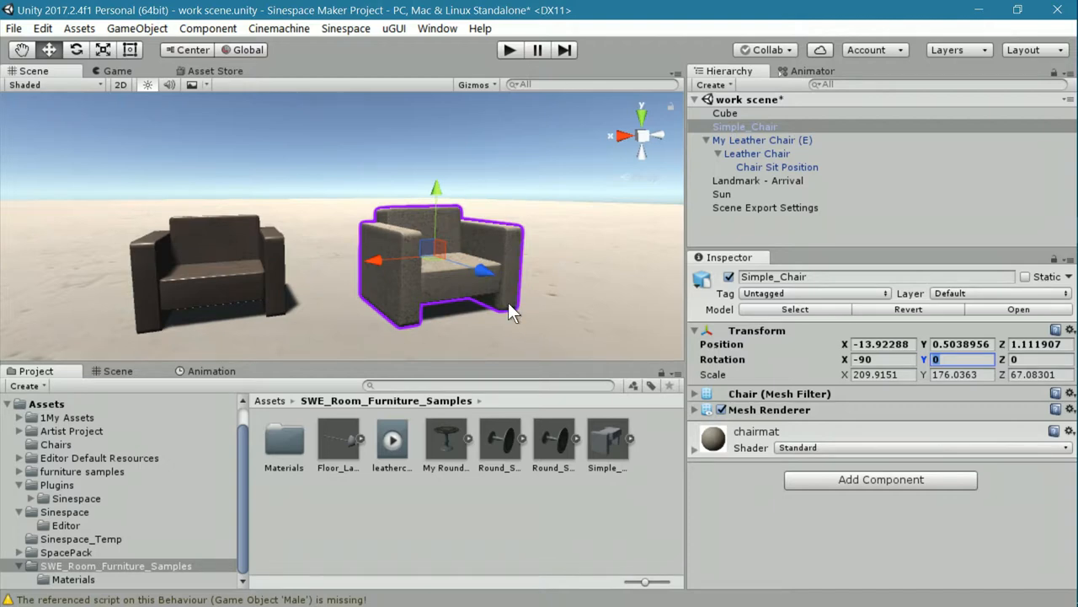
{"action": "mouse_move", "coordinate": [386, 295]}
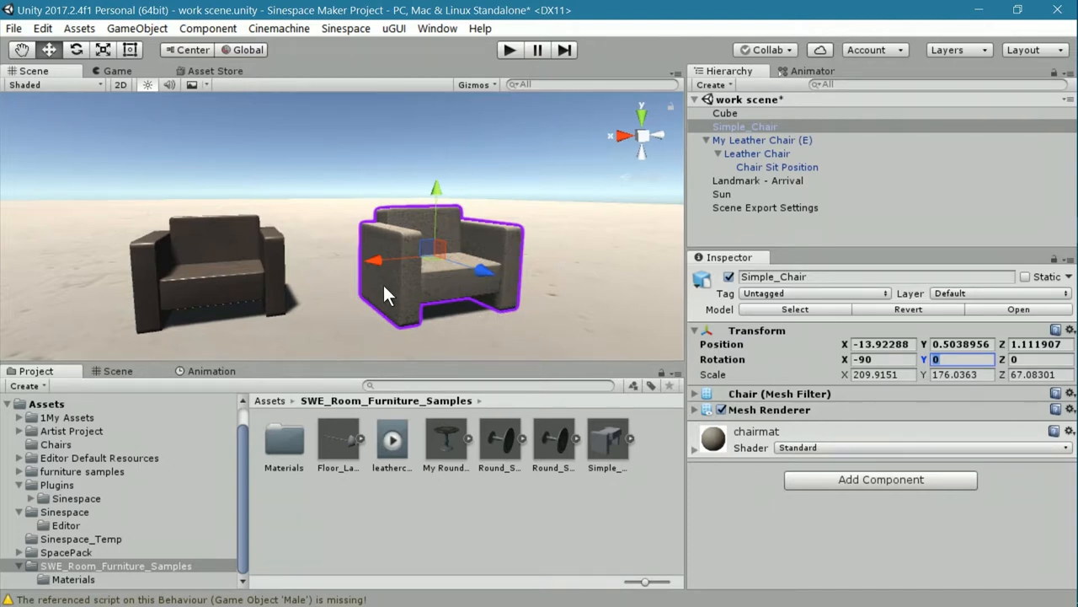
{"action": "mouse_move", "coordinate": [400, 278]}
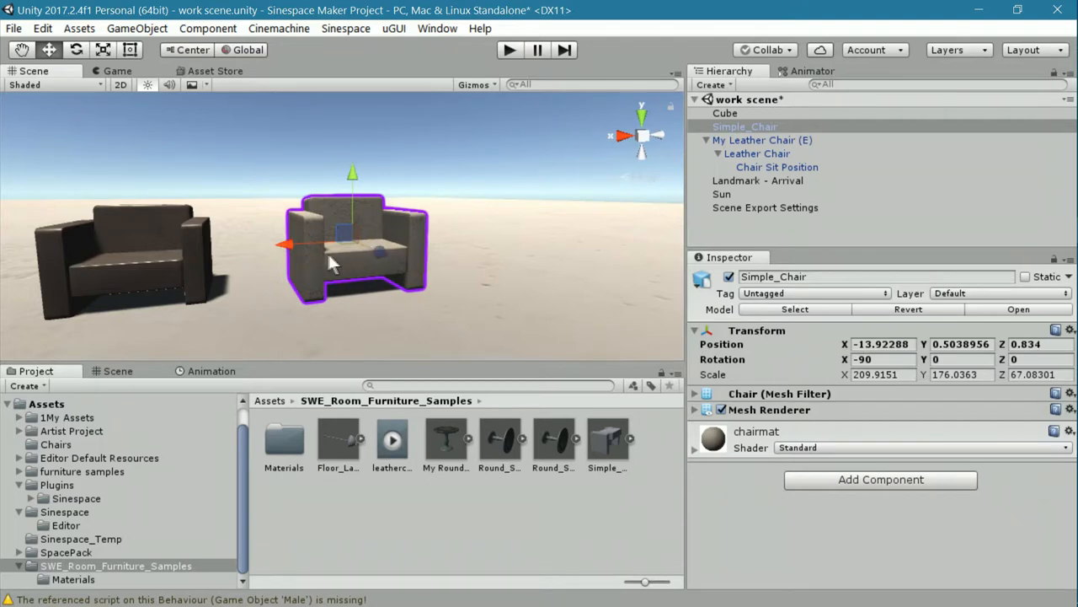
{"action": "left_click_drag", "start_coordinate": [289, 245], "coordinate": [257, 244]}
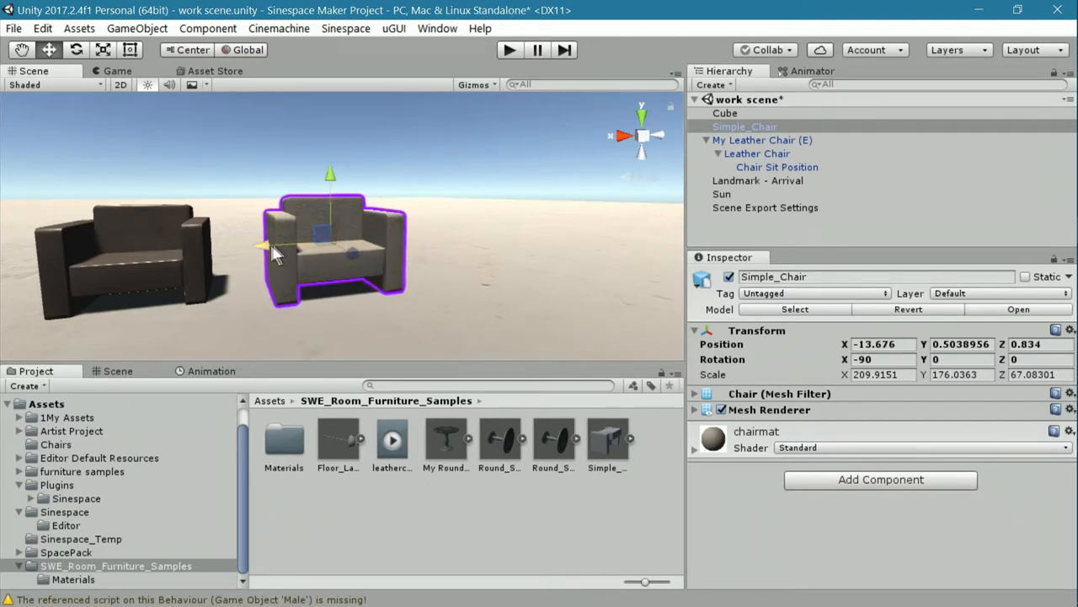
Copy the Leather Chair's scale (about 194, 163, 62) onto Simple_Chair
{"action": "left_click", "coordinate": [756, 153]}
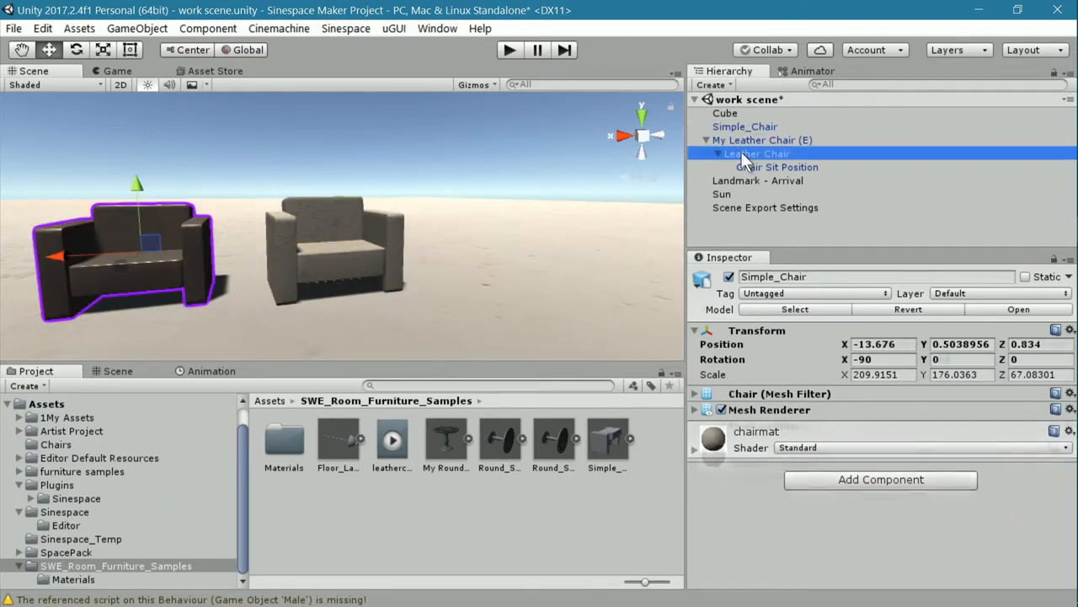
{"action": "left_click", "coordinate": [757, 153]}
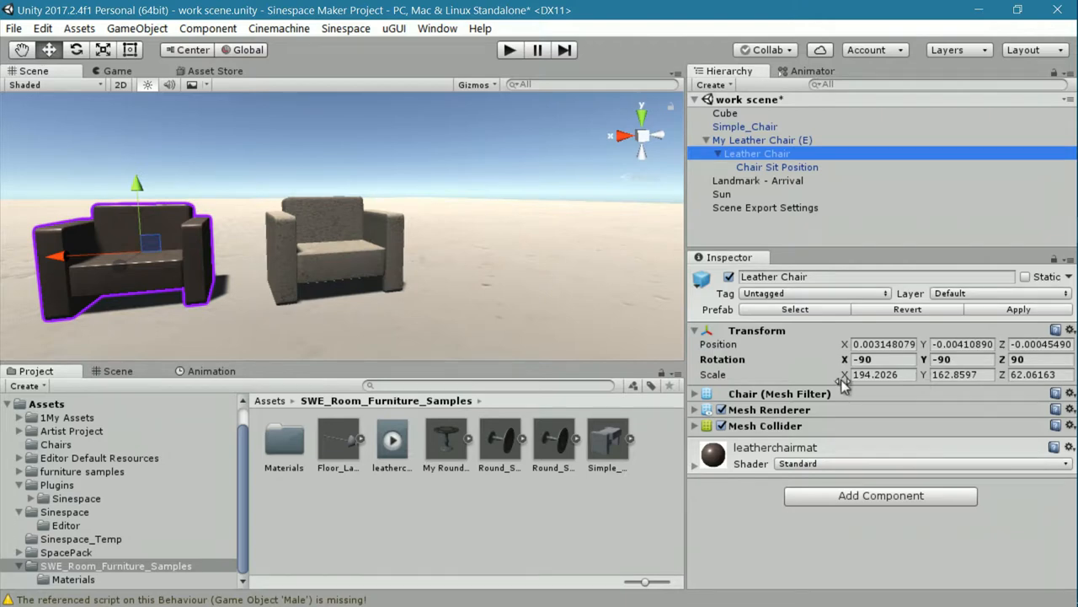
{"action": "mouse_move", "coordinate": [855, 380]}
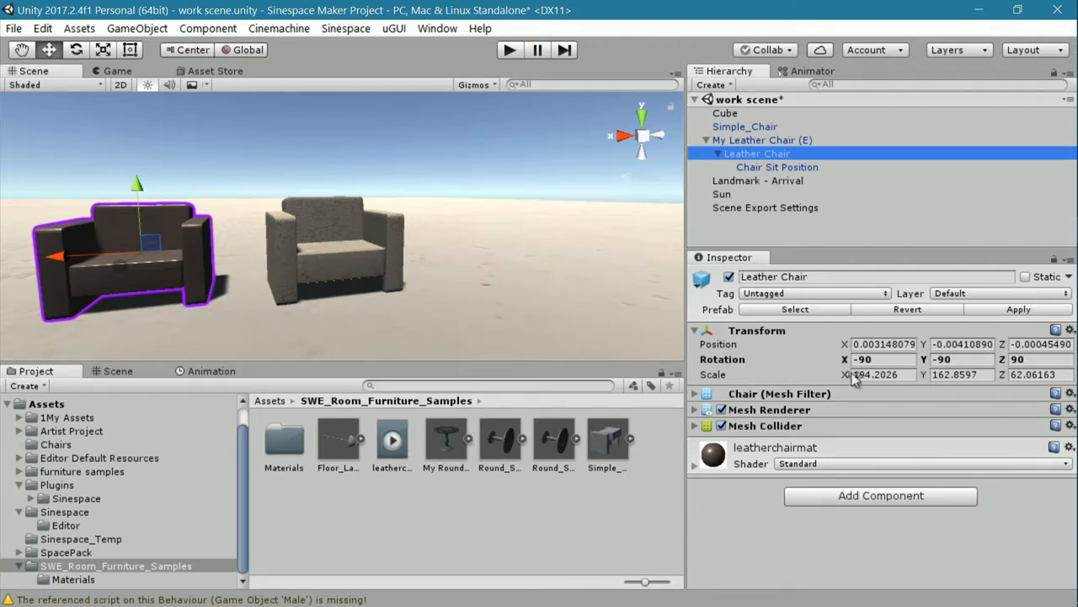
{"action": "left_click", "coordinate": [743, 126]}
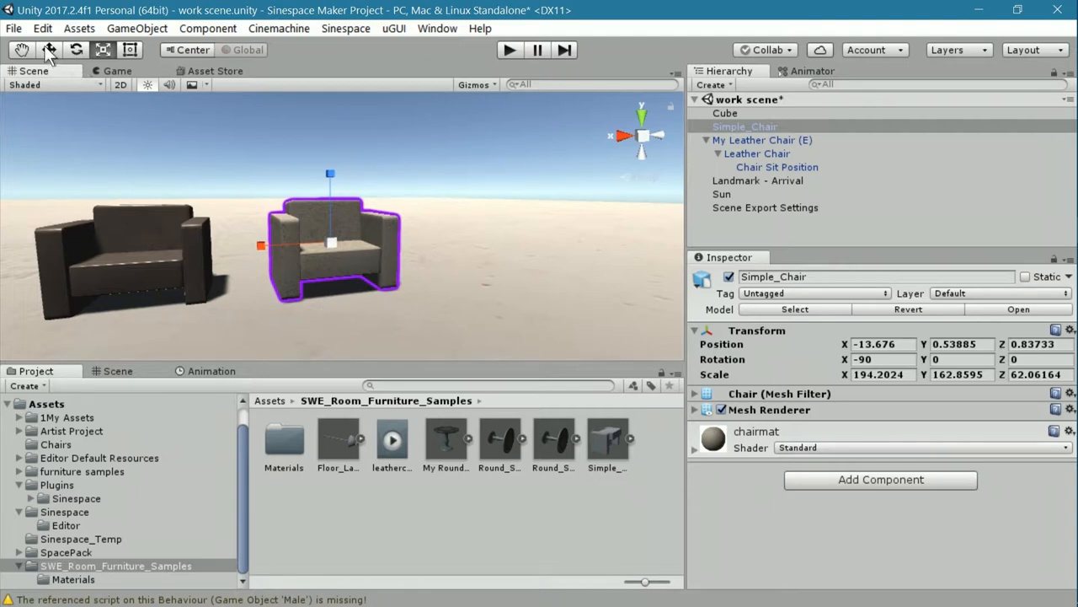
{"action": "left_click", "coordinate": [49, 50]}
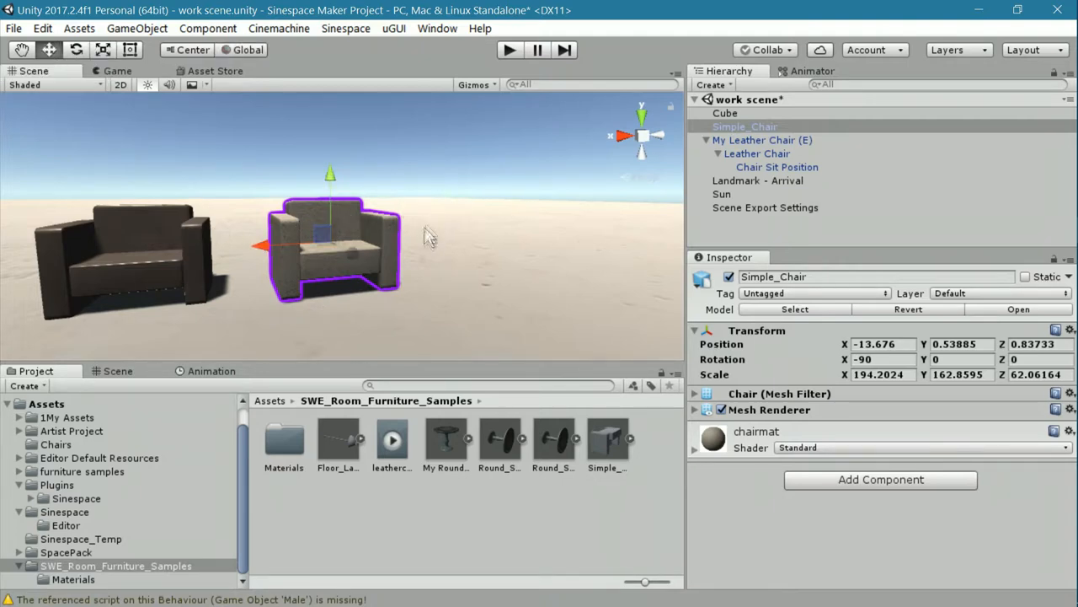
{"action": "mouse_move", "coordinate": [312, 274]}
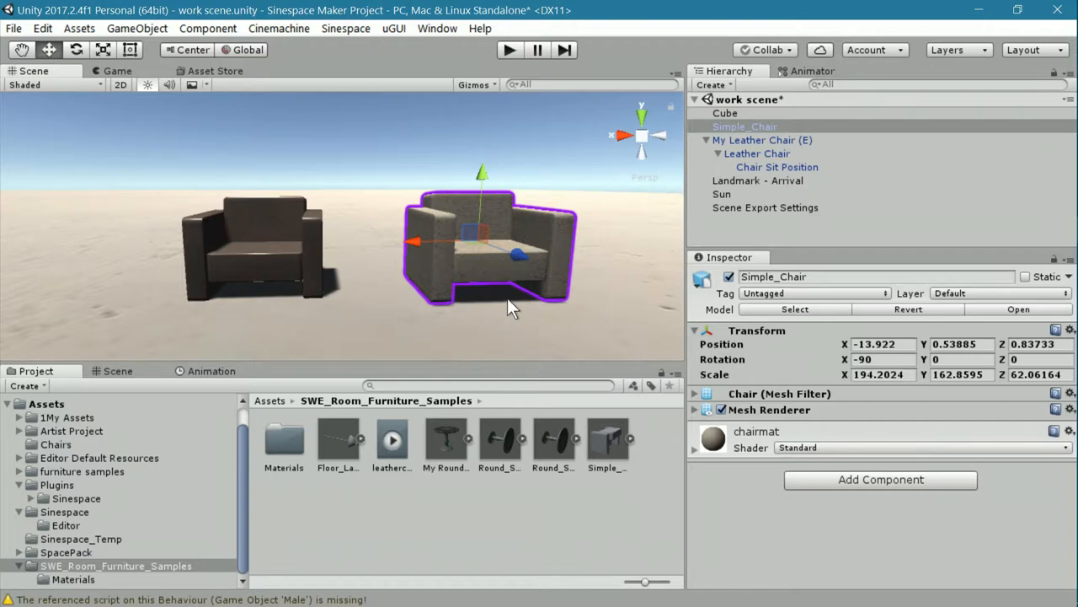
{"action": "mouse_move", "coordinate": [734, 143]}
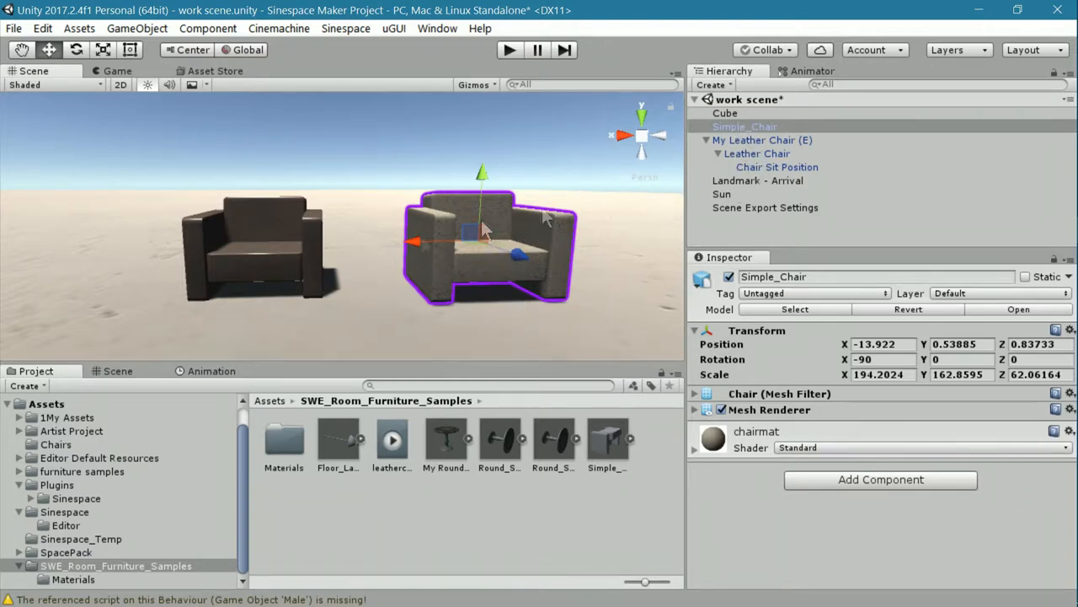
Compare Simple_Chair with the Leather Chair model, panning across the scene
{"action": "left_click", "coordinate": [756, 153]}
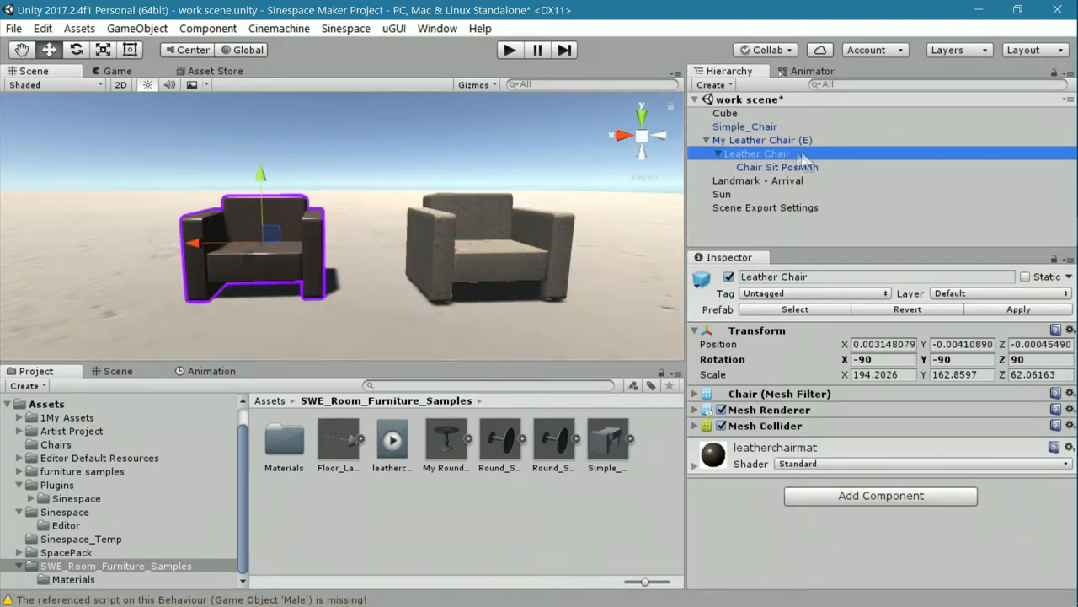
{"action": "mouse_move", "coordinate": [679, 181]}
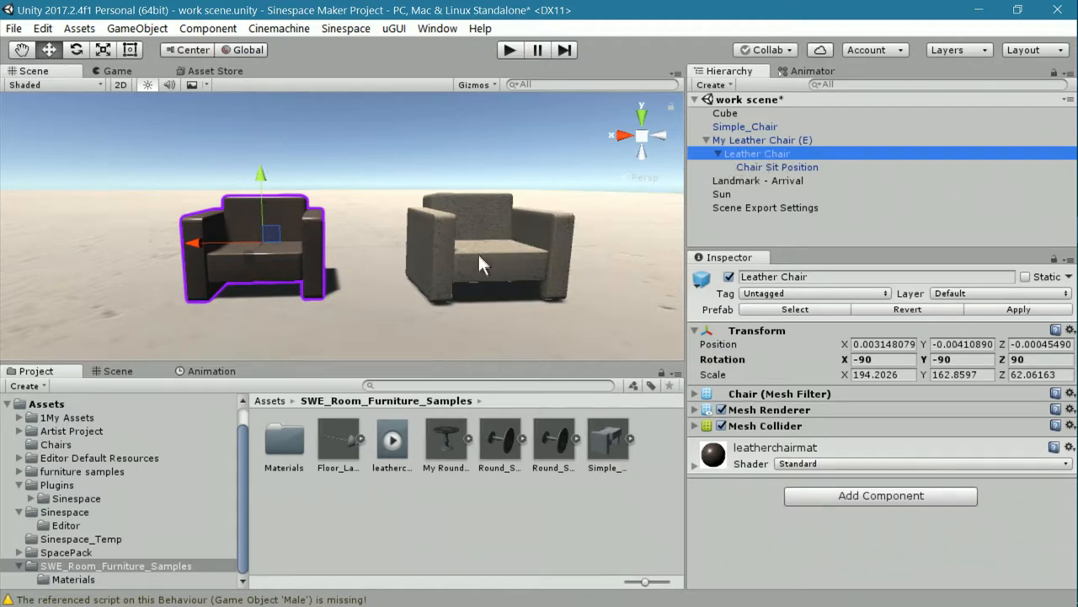
{"action": "mouse_move", "coordinate": [476, 236]}
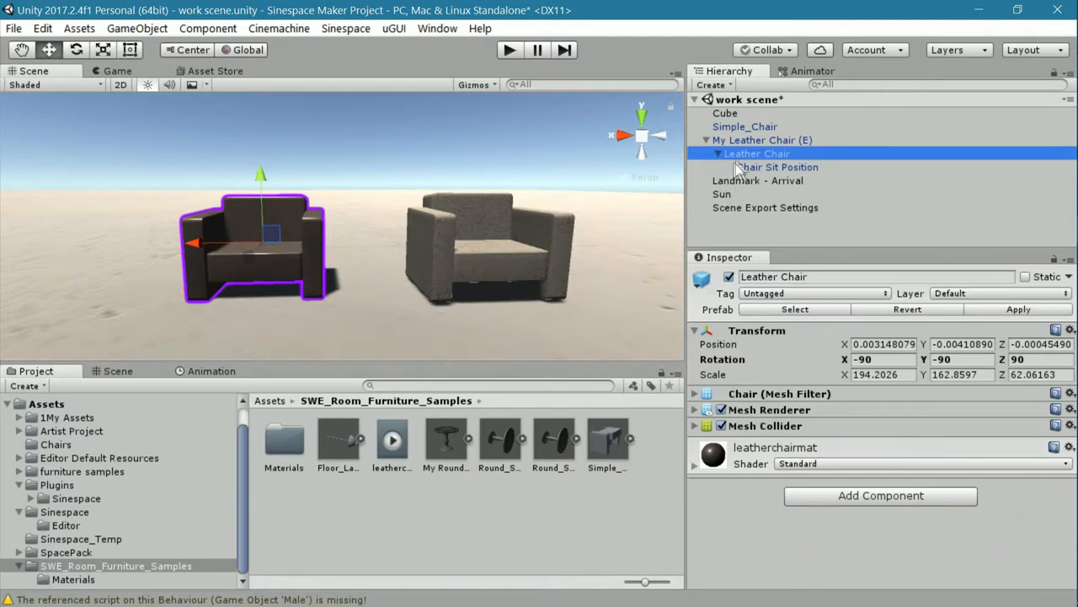
{"action": "mouse_move", "coordinate": [742, 142]}
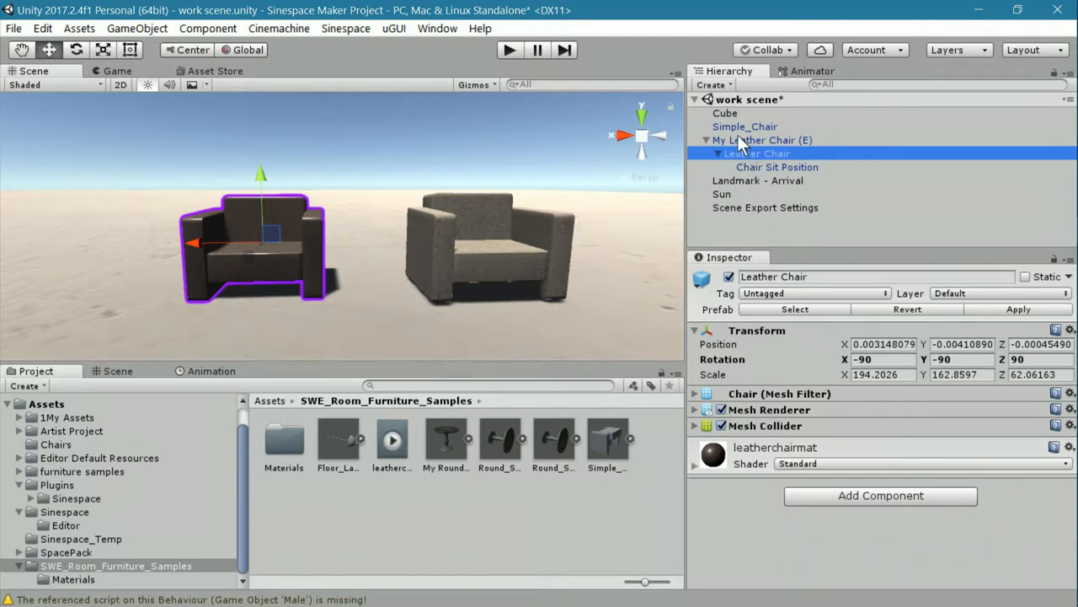
{"action": "mouse_move", "coordinate": [796, 151]}
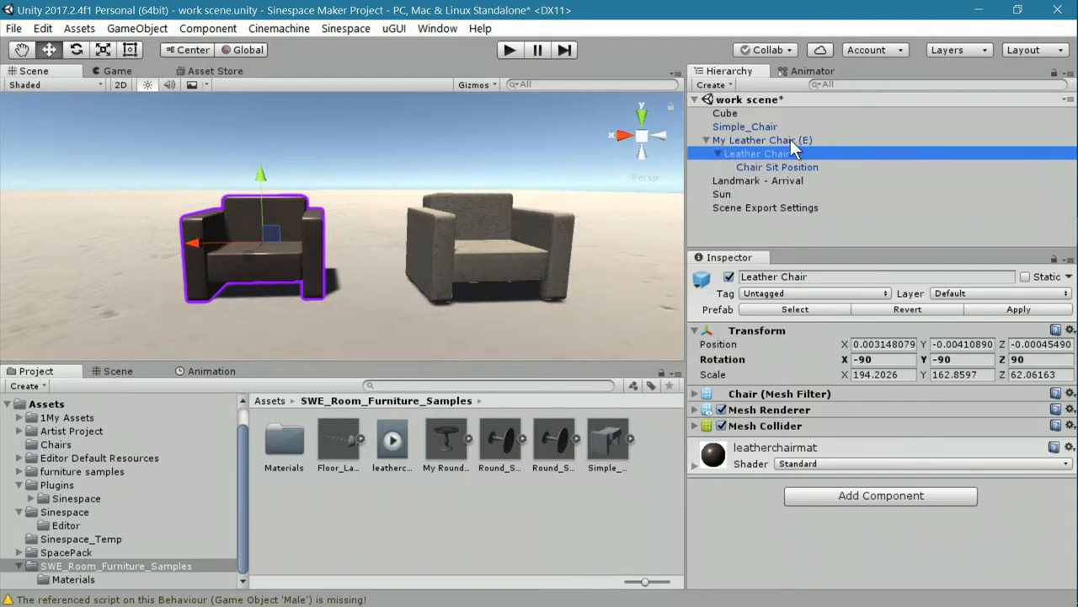
{"action": "mouse_move", "coordinate": [759, 173]}
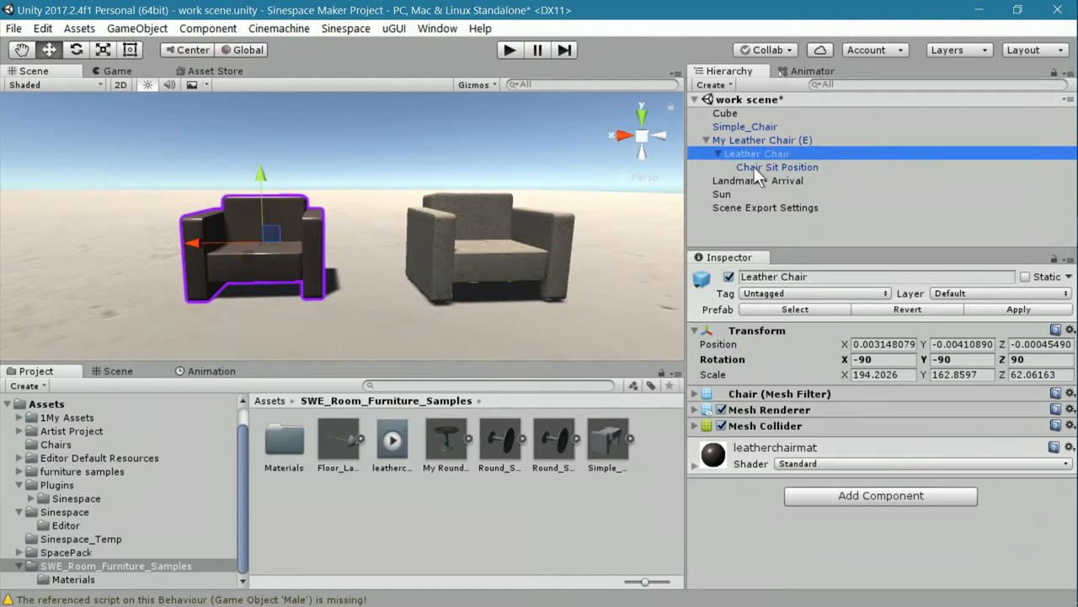
{"action": "left_click", "coordinate": [744, 126]}
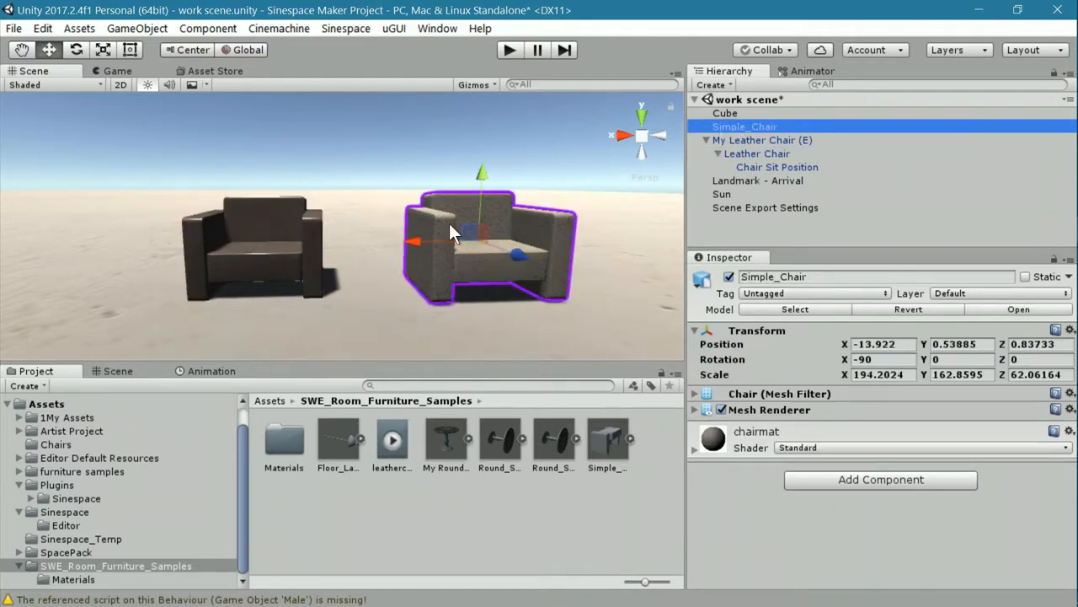
{"action": "left_click_drag", "start_coordinate": [487, 248], "coordinate": [435, 270]}
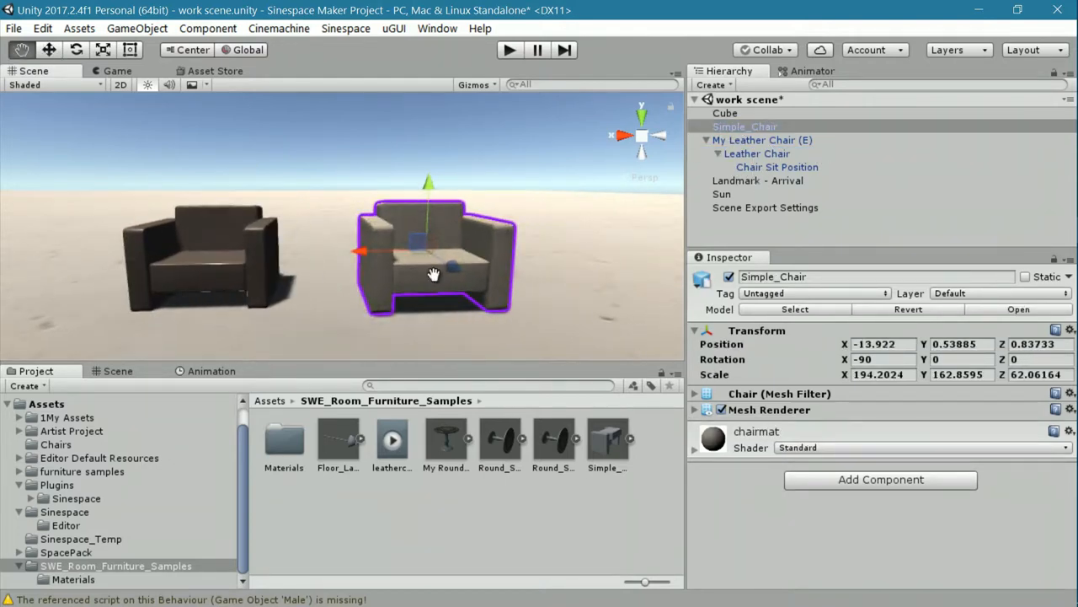
{"action": "left_click", "coordinate": [757, 154]}
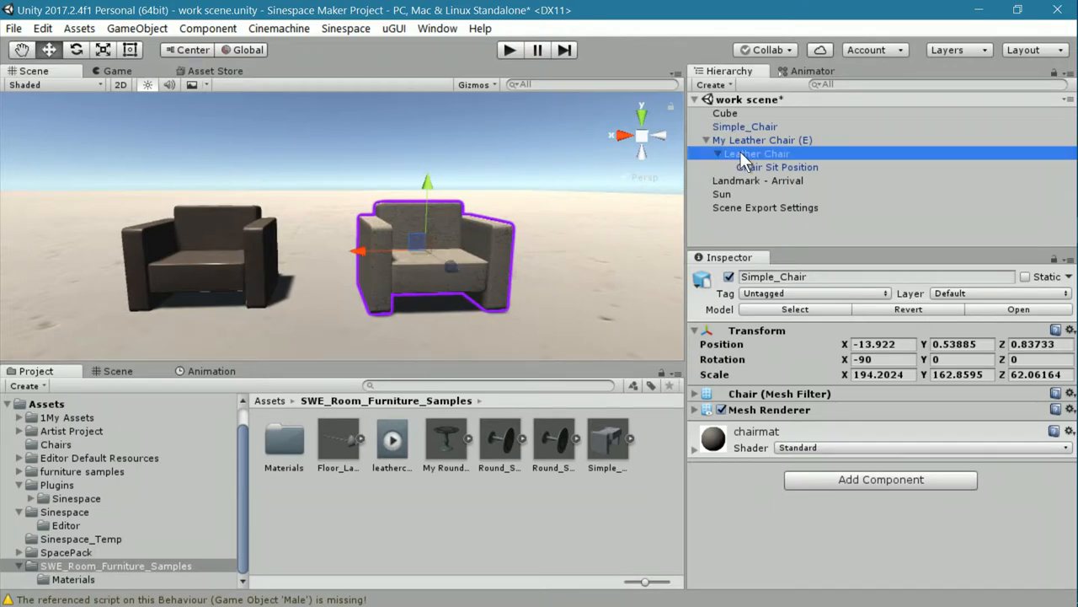
{"action": "left_click", "coordinate": [756, 153]}
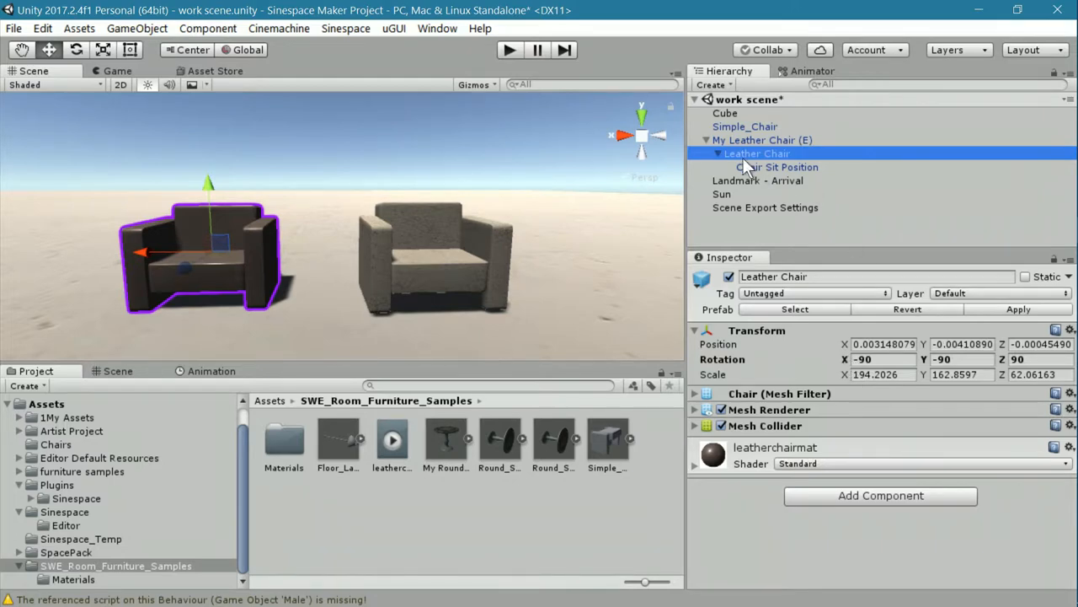
Check the leather chair's sit position preview, then collapse My Leather Chair (E)
{"action": "left_click", "coordinate": [761, 140]}
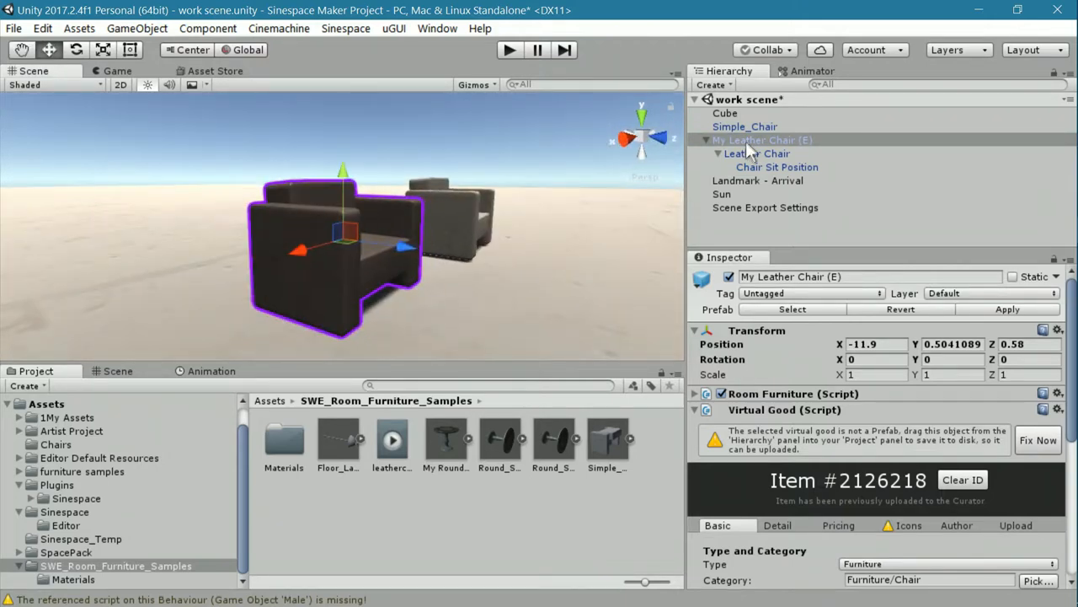
{"action": "mouse_move", "coordinate": [489, 268]}
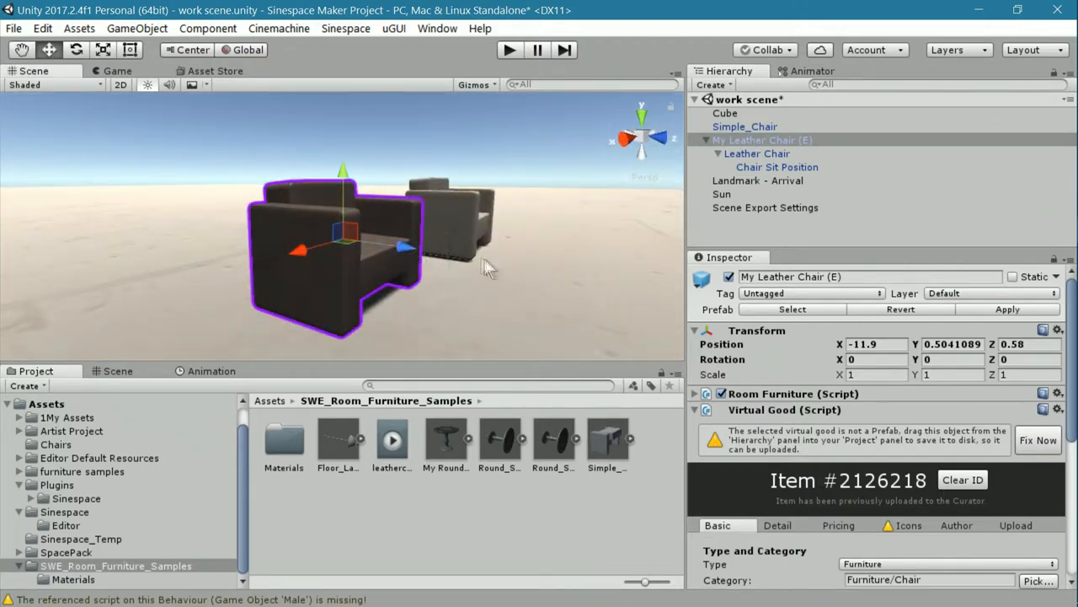
{"action": "left_click", "coordinate": [756, 154]}
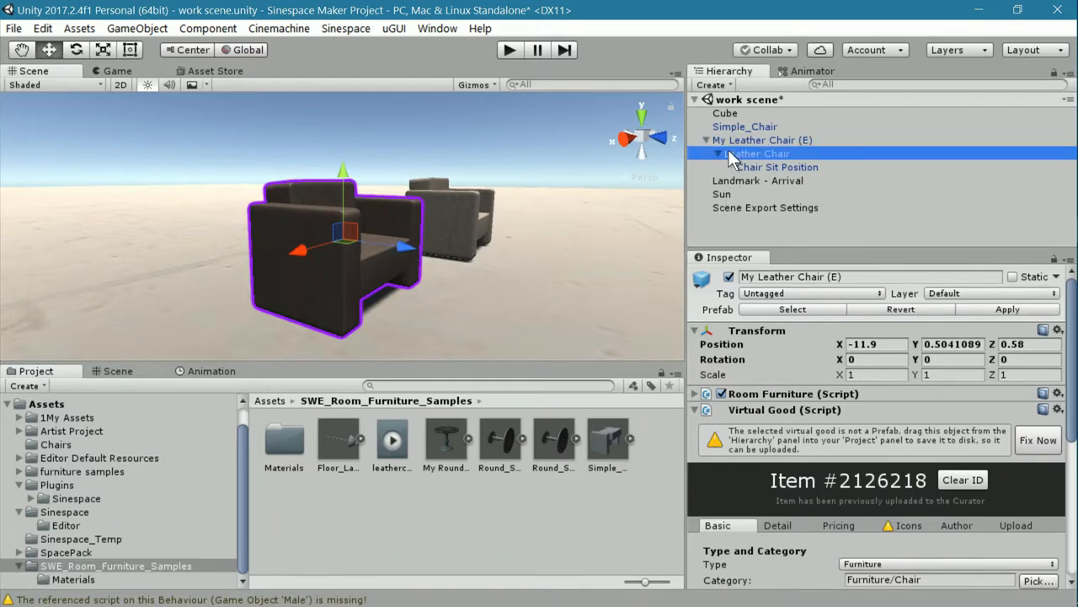
{"action": "left_click", "coordinate": [757, 153]}
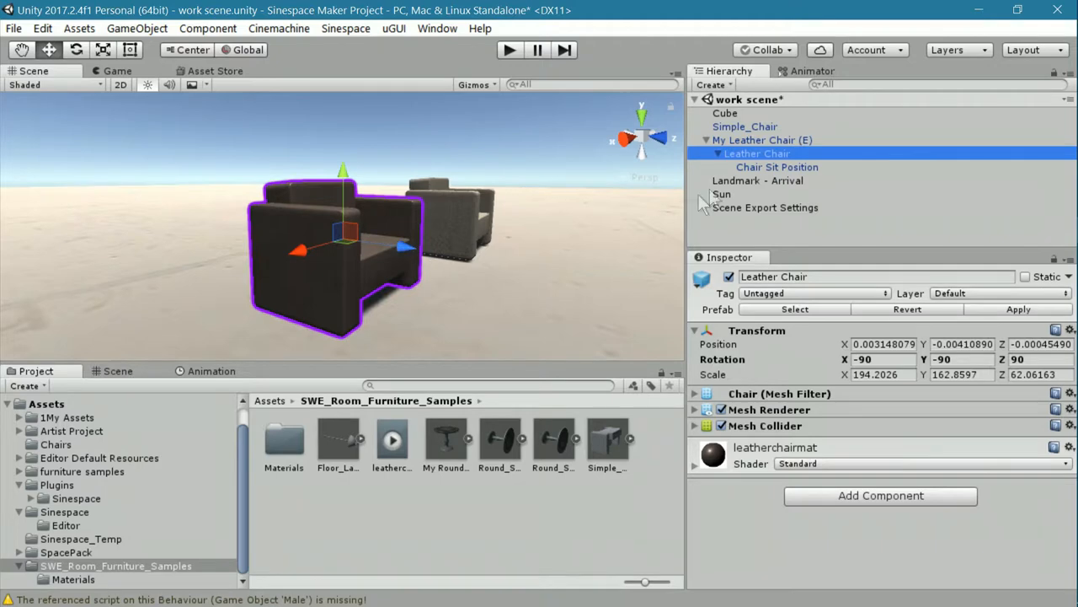
{"action": "left_click", "coordinate": [776, 167]}
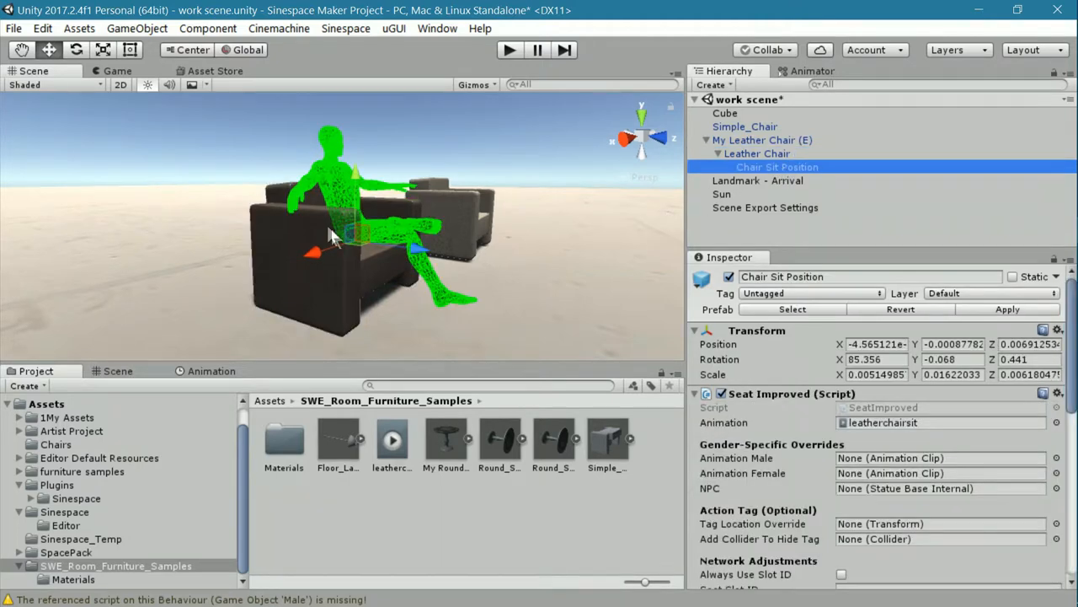
{"action": "mouse_move", "coordinate": [413, 261]}
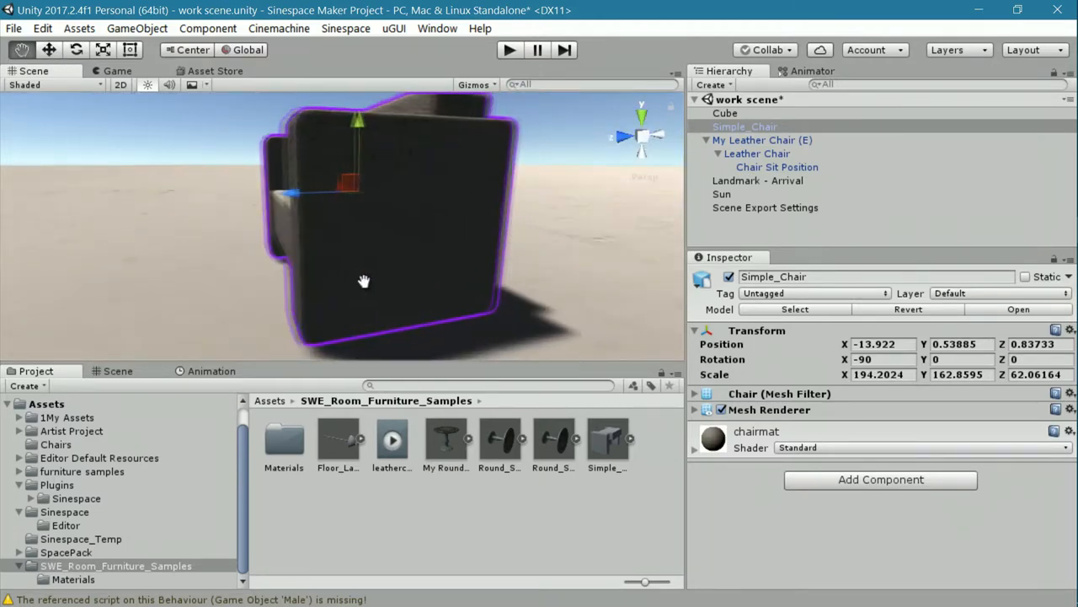
{"action": "left_click_drag", "start_coordinate": [364, 280], "coordinate": [384, 296]}
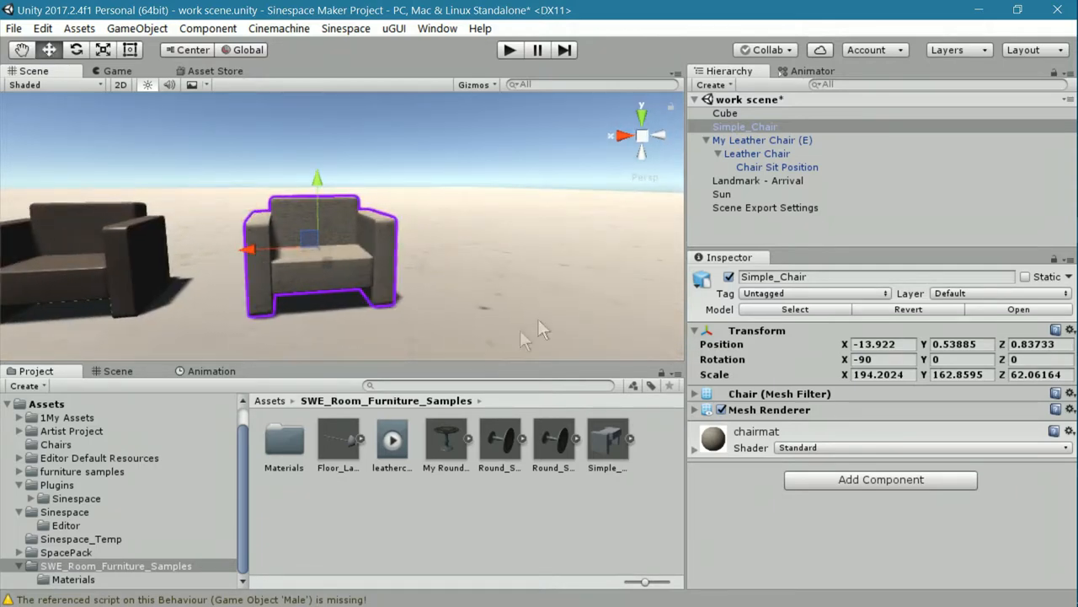
{"action": "left_click", "coordinate": [707, 140]}
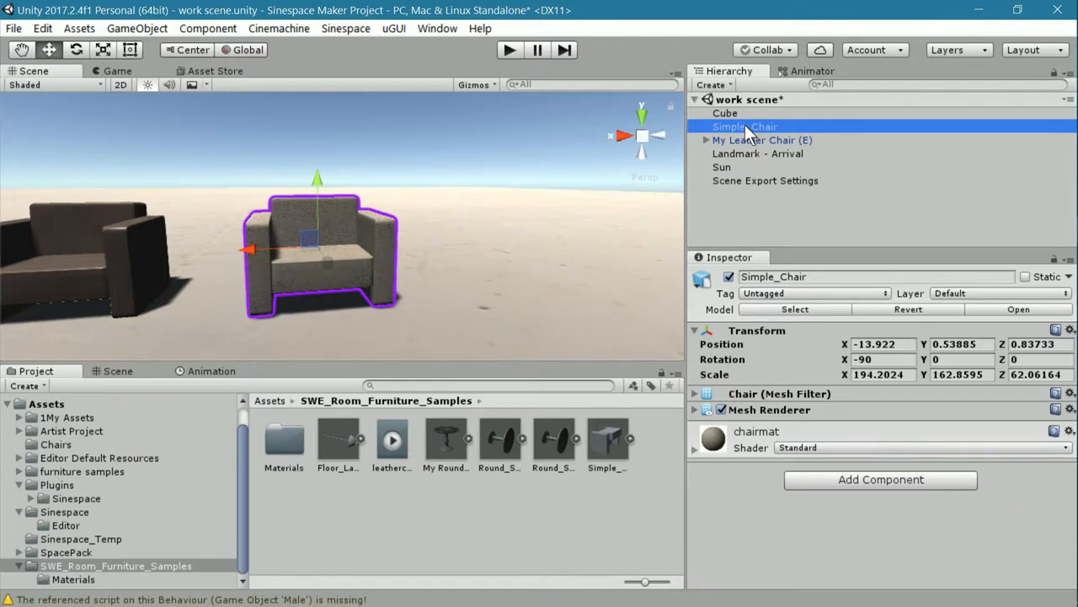
Rename the empty child of Simple_Chair to 'Sit Position'
{"action": "left_click", "coordinate": [761, 140]}
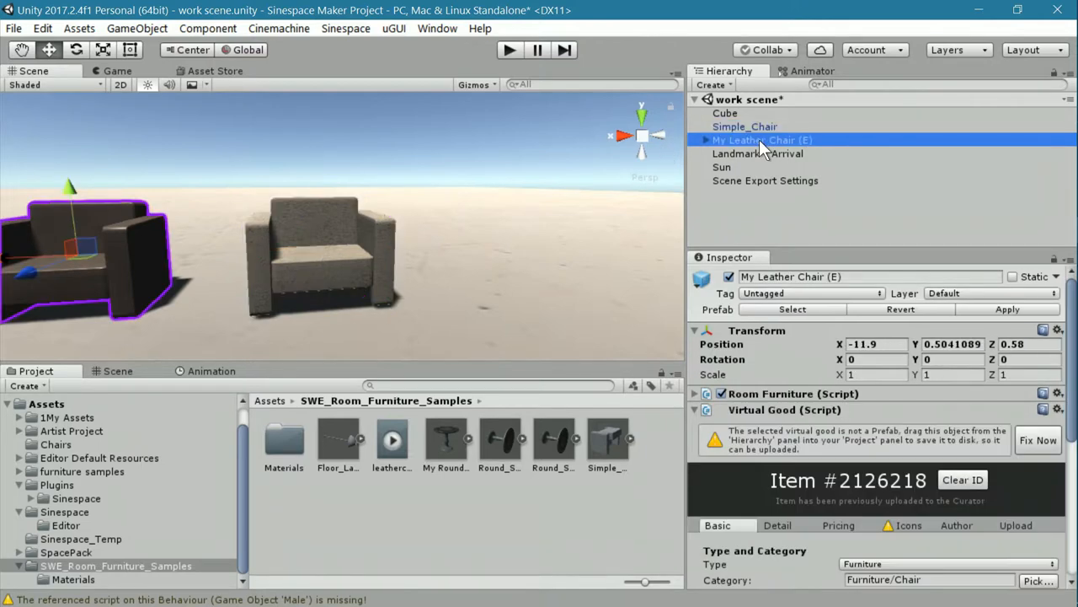
{"action": "right_click", "coordinate": [745, 126]}
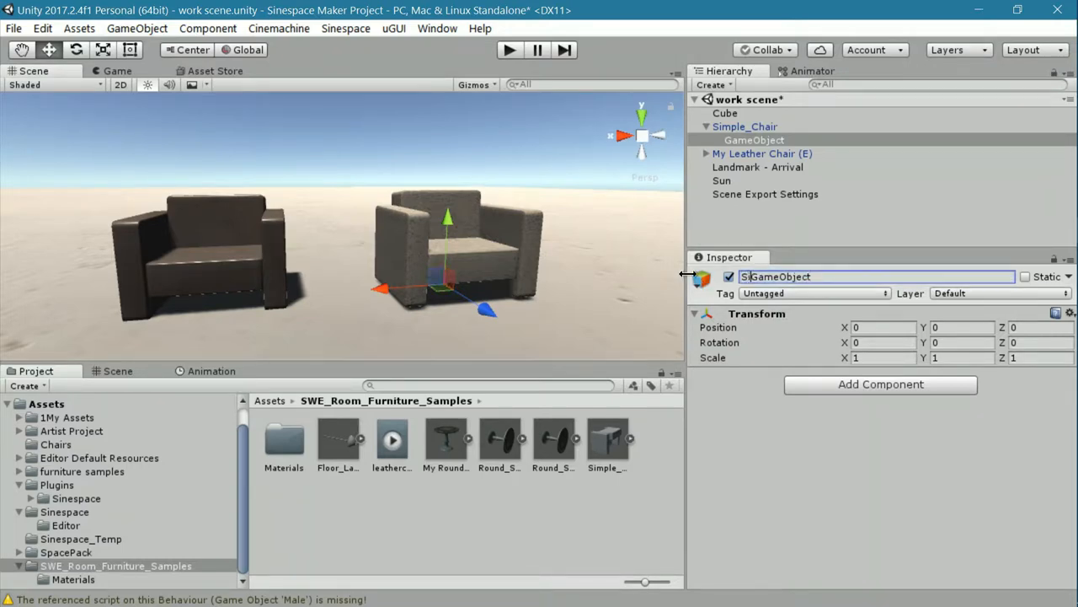
{"action": "type", "text": "Sit Position"}
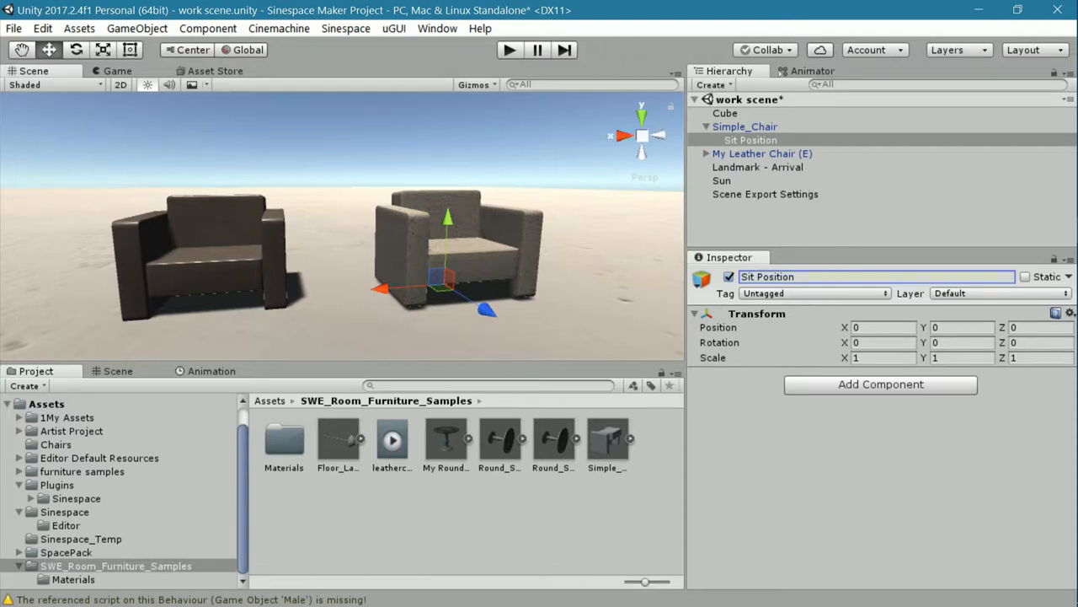
{"action": "mouse_move", "coordinate": [380, 234]}
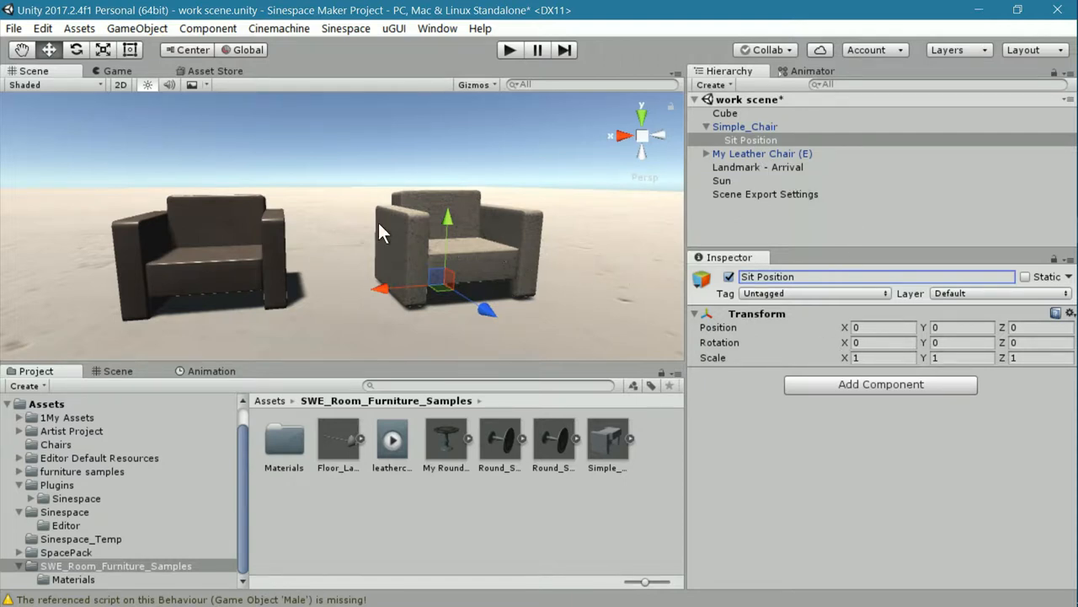
{"action": "mouse_move", "coordinate": [754, 145]}
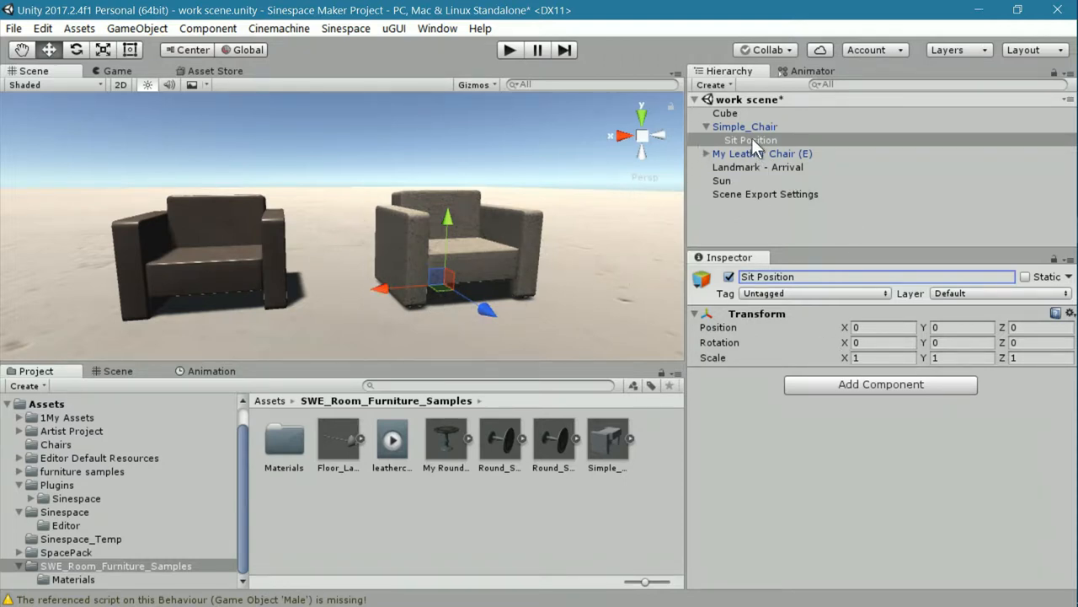
Unparent Sit Position, reset its scale to 1,1,1, and nest it back under Simple_Chair
{"action": "left_click", "coordinate": [740, 126]}
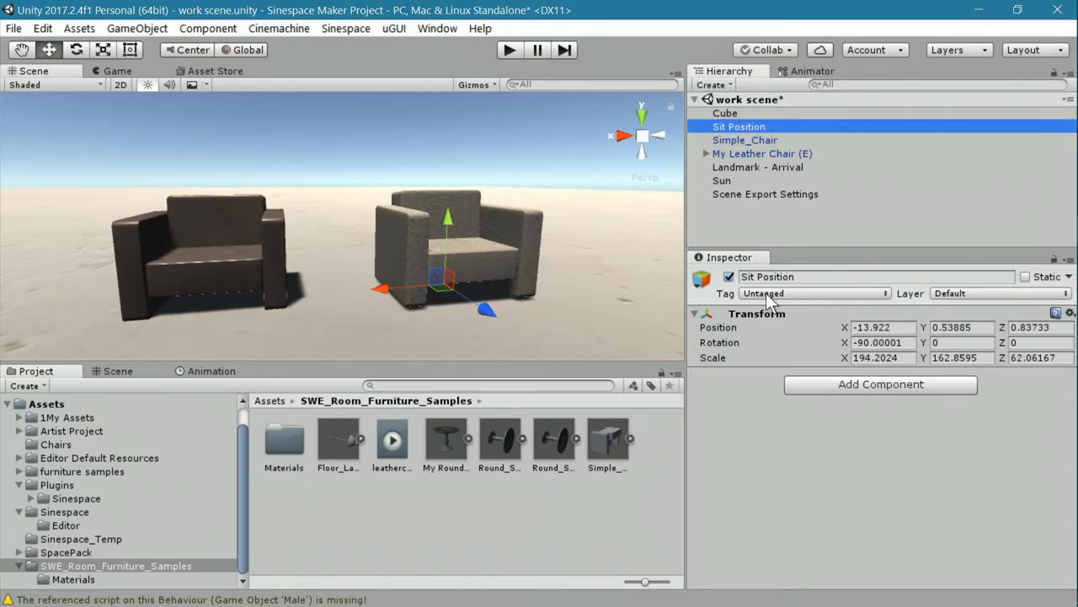
{"action": "mouse_move", "coordinate": [1025, 377]}
{"action": "type", "text": "1"}
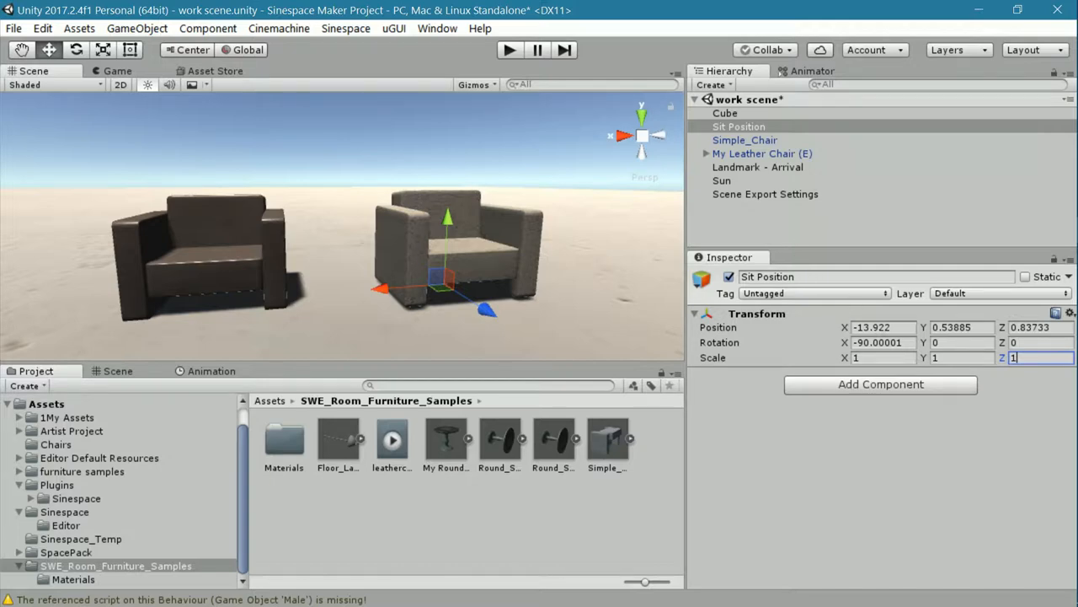
{"action": "mouse_move", "coordinate": [742, 136]}
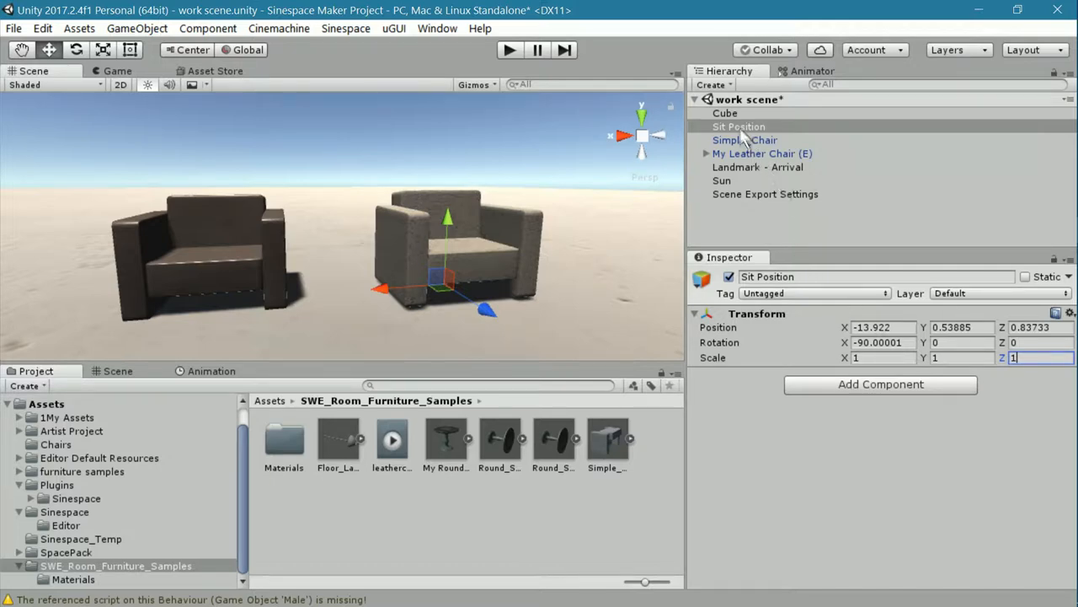
{"action": "mouse_move", "coordinate": [767, 144]}
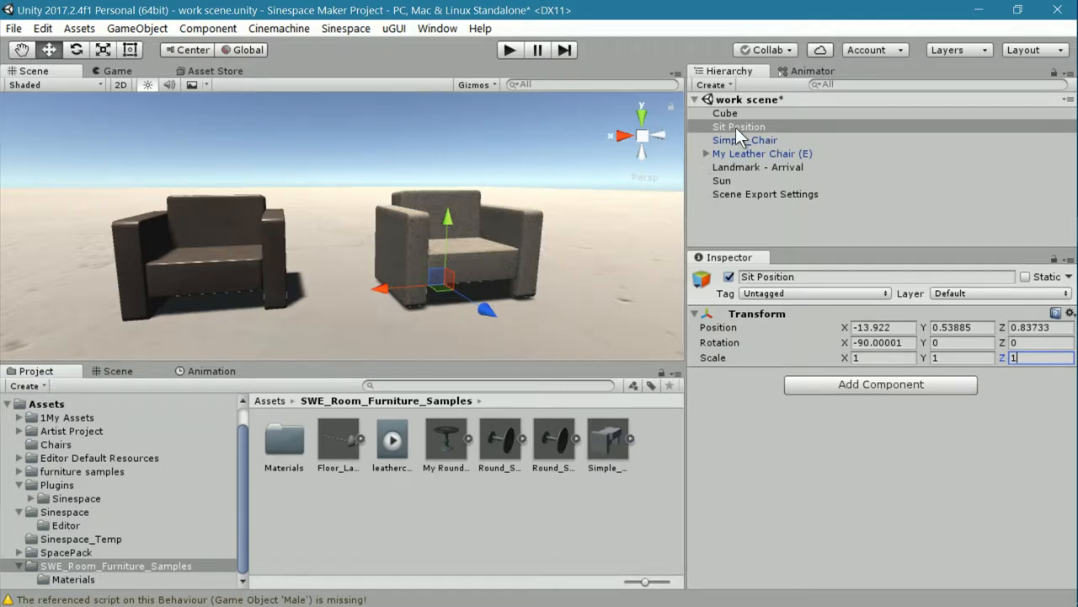
{"action": "left_click", "coordinate": [738, 127]}
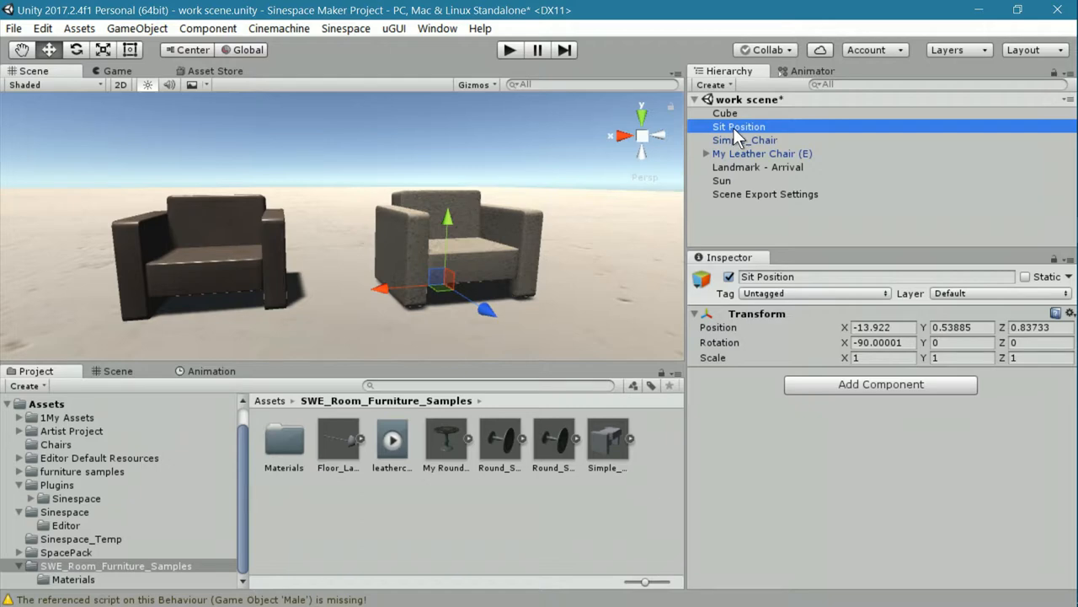
{"action": "mouse_move", "coordinate": [739, 152]}
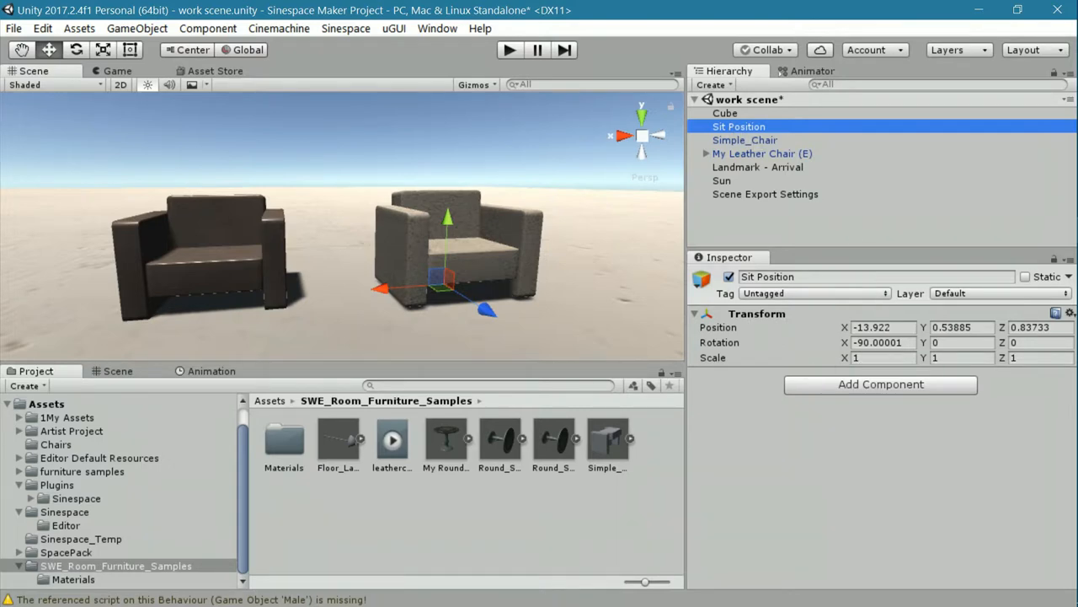
{"action": "mouse_move", "coordinate": [732, 131]}
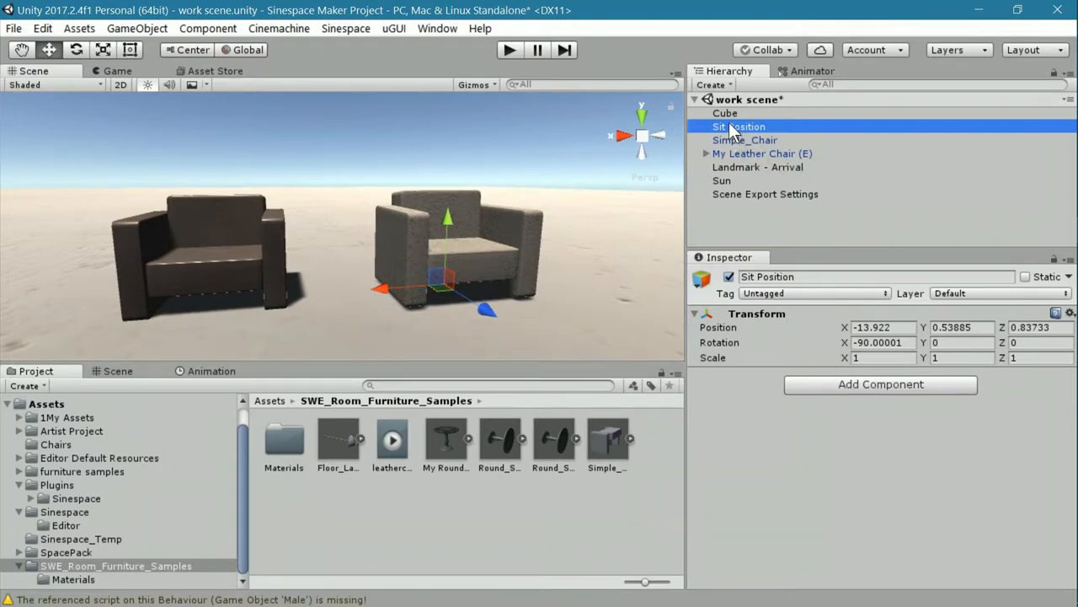
{"action": "left_click_drag", "start_coordinate": [739, 127], "coordinate": [745, 127]}
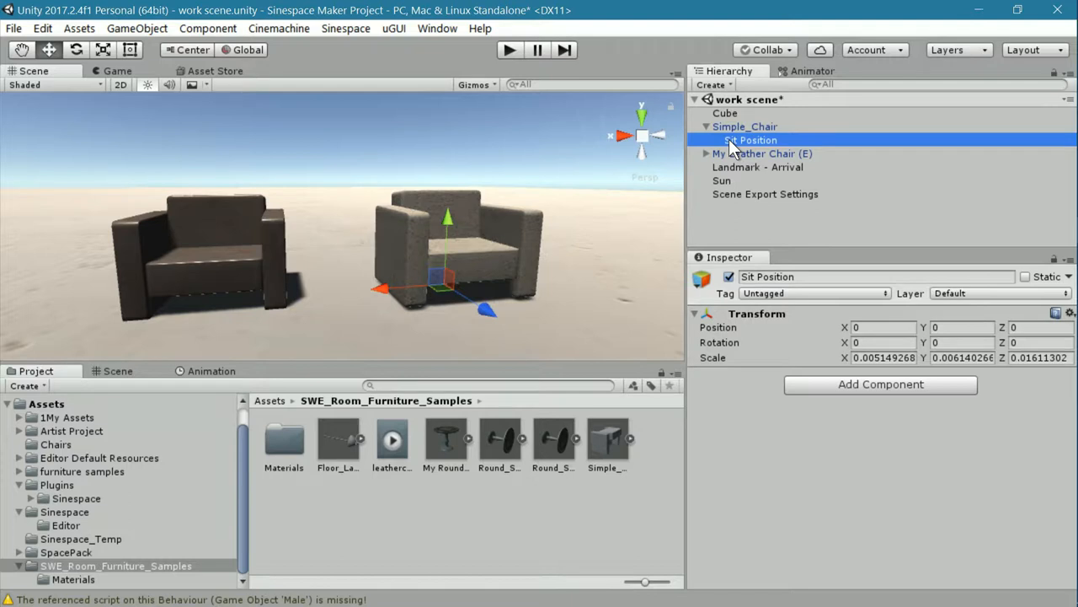
{"action": "mouse_move", "coordinate": [758, 349]}
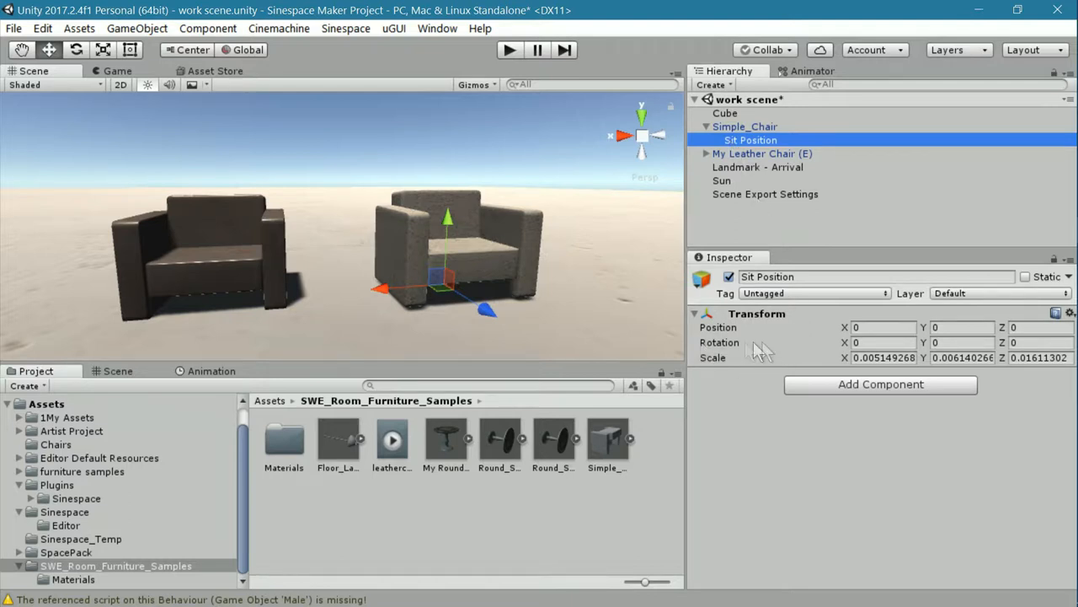
{"action": "mouse_move", "coordinate": [760, 350]}
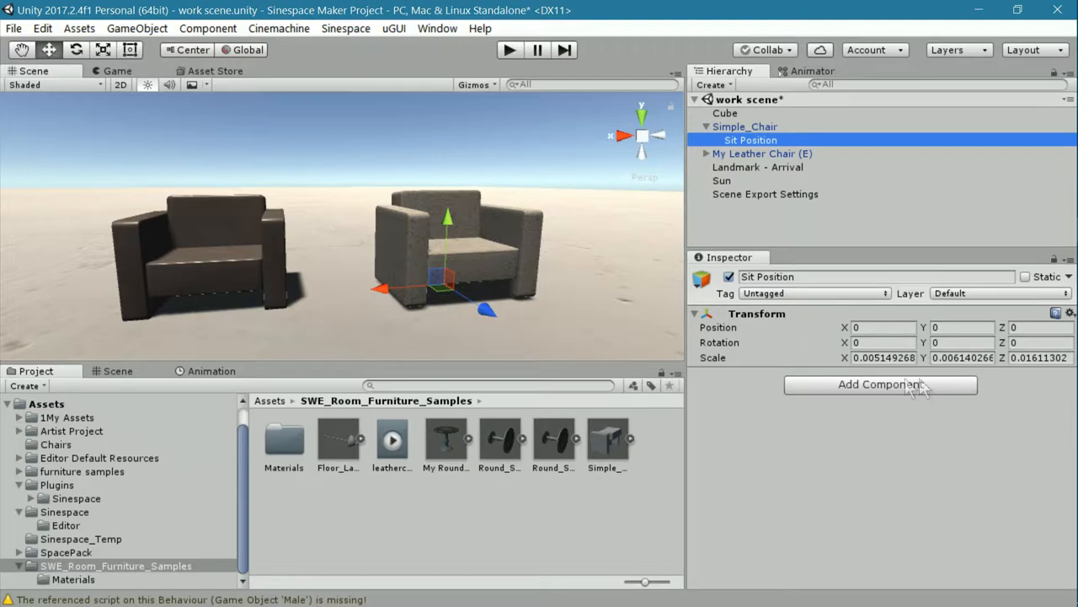
{"action": "mouse_move", "coordinate": [729, 443]}
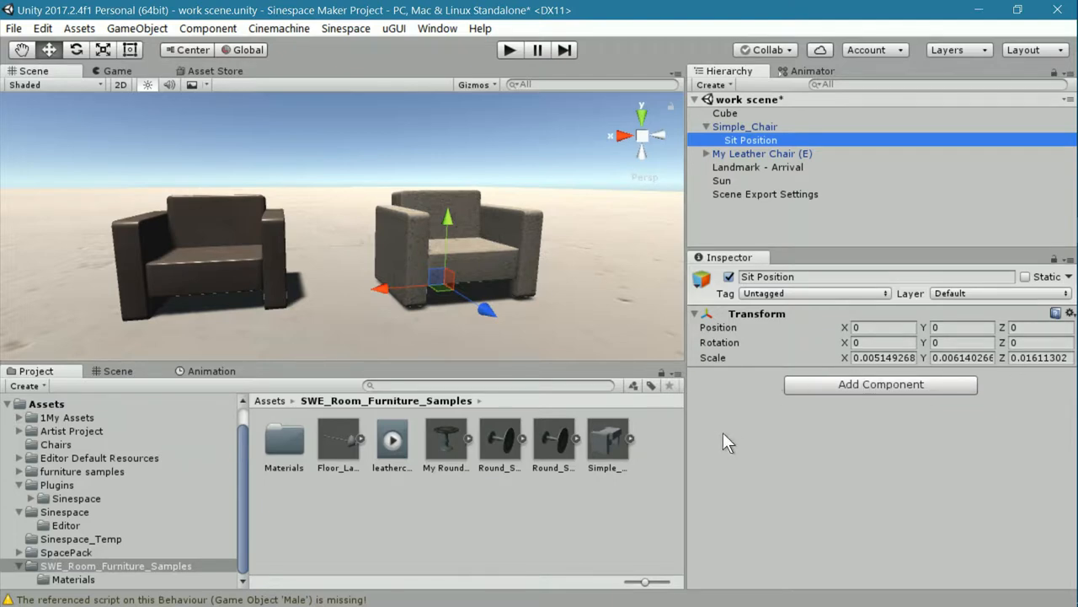
{"action": "mouse_move", "coordinate": [804, 152]}
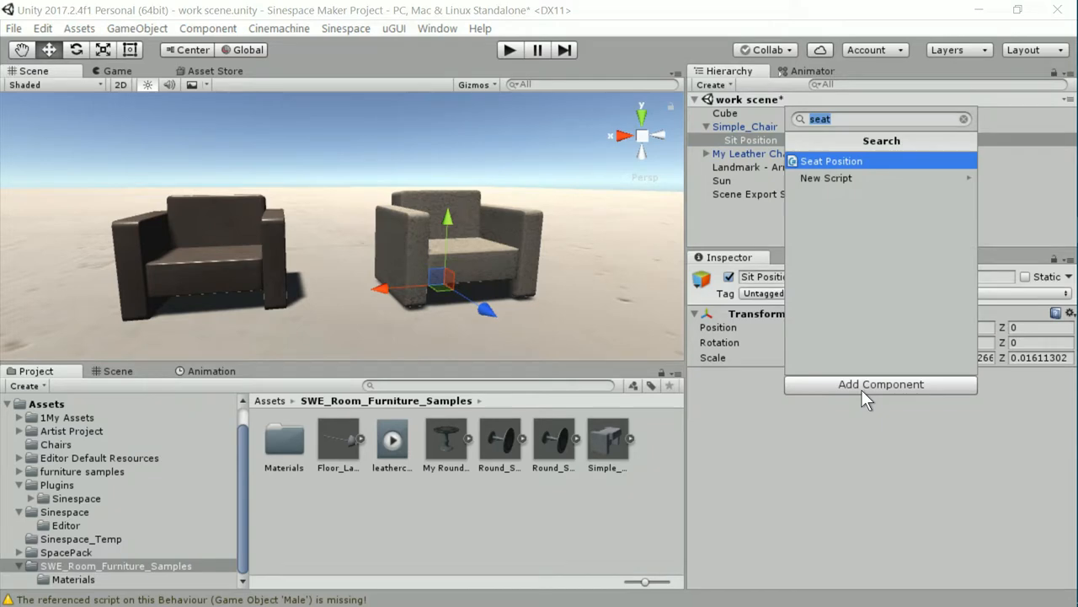
{"action": "mouse_move", "coordinate": [839, 164]}
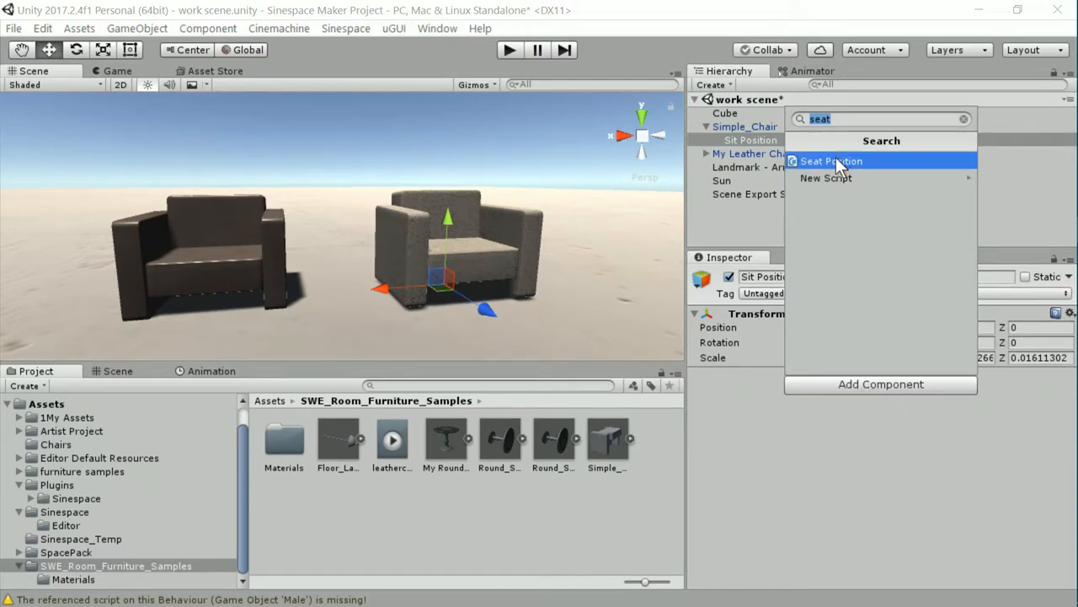
Add a Seat Improved component to Sit Position
{"action": "left_click", "coordinate": [832, 161]}
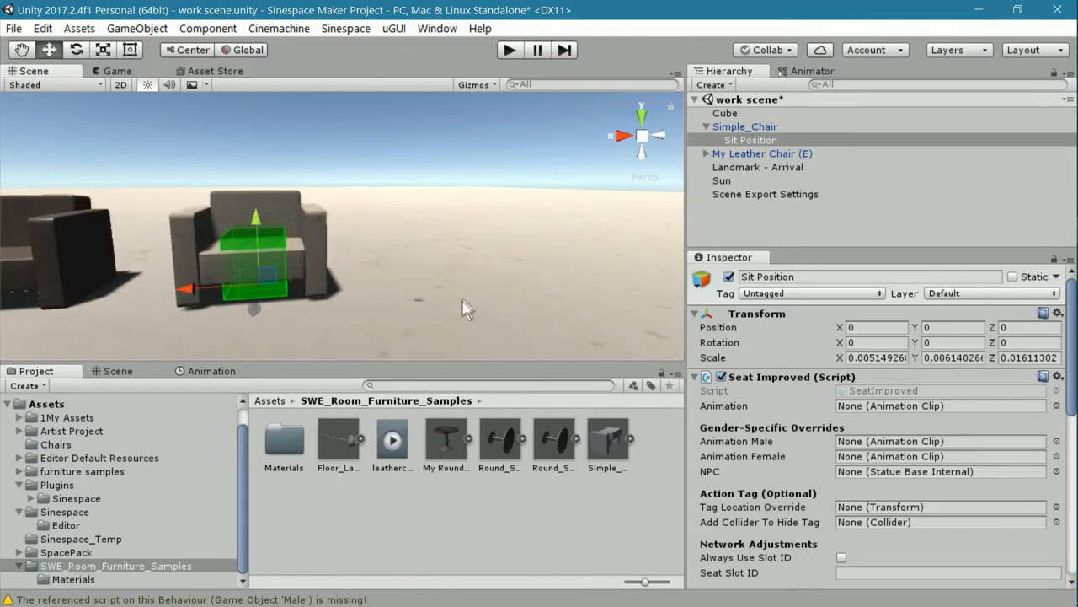
{"action": "left_click_drag", "start_coordinate": [468, 307], "coordinate": [297, 274]}
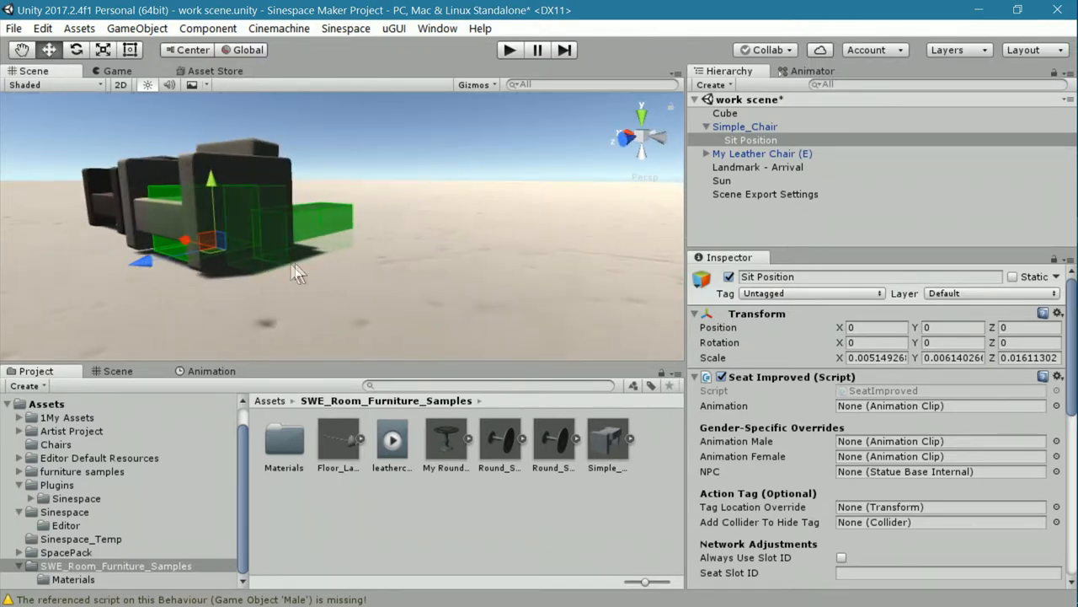
{"action": "left_click_drag", "start_coordinate": [299, 273], "coordinate": [379, 272]}
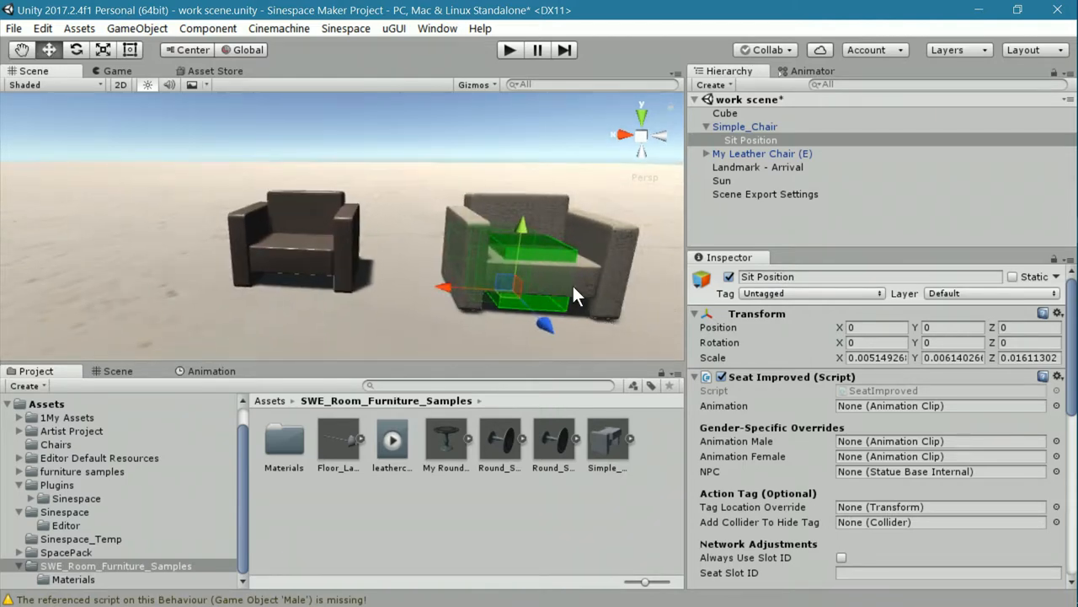
Rotate Sit Position to 90 degrees on X so the seat volume stands upright
{"action": "left_click", "coordinate": [76, 50]}
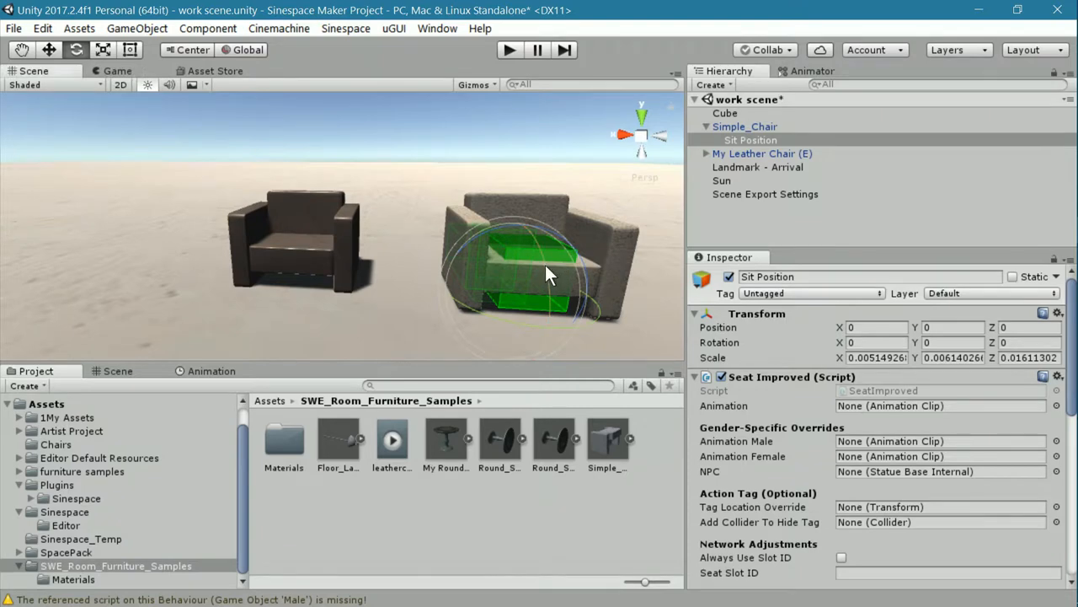
{"action": "left_click_drag", "start_coordinate": [547, 274], "coordinate": [564, 358]}
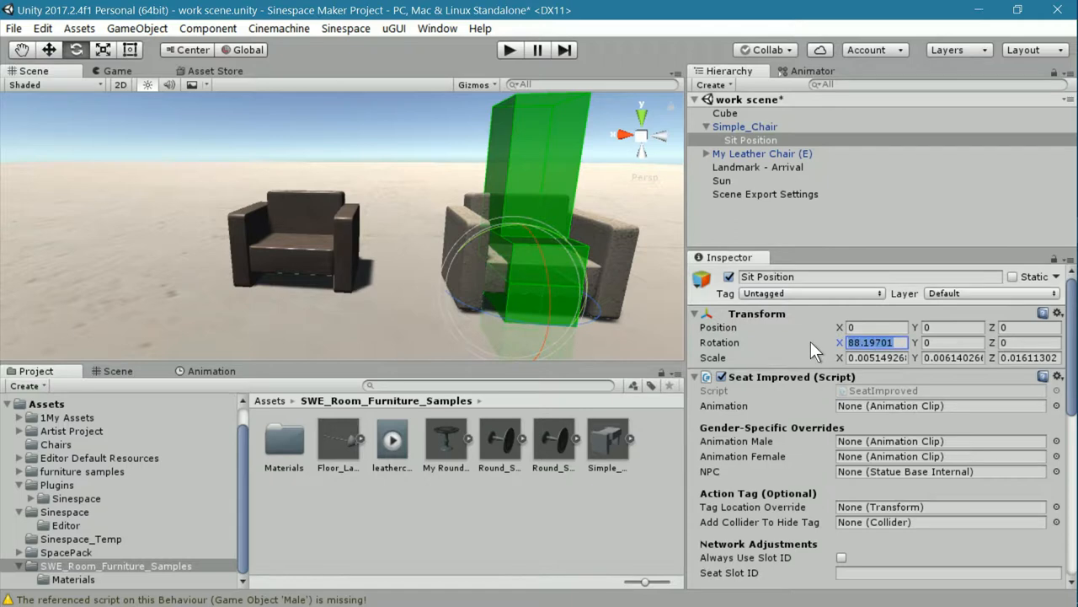
{"action": "type", "text": "90"}
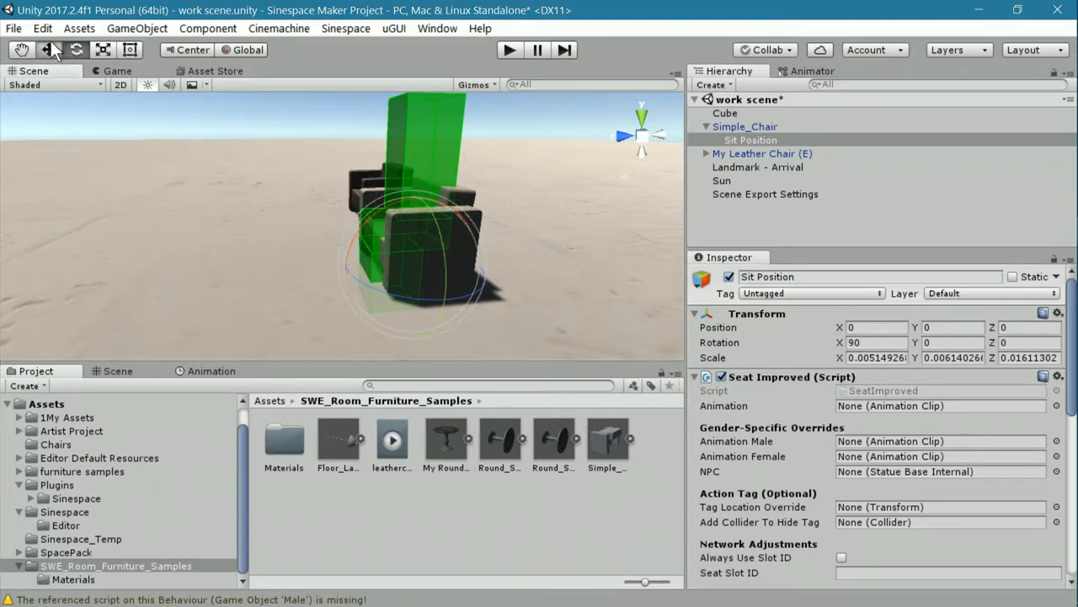
{"action": "left_click", "coordinate": [49, 50]}
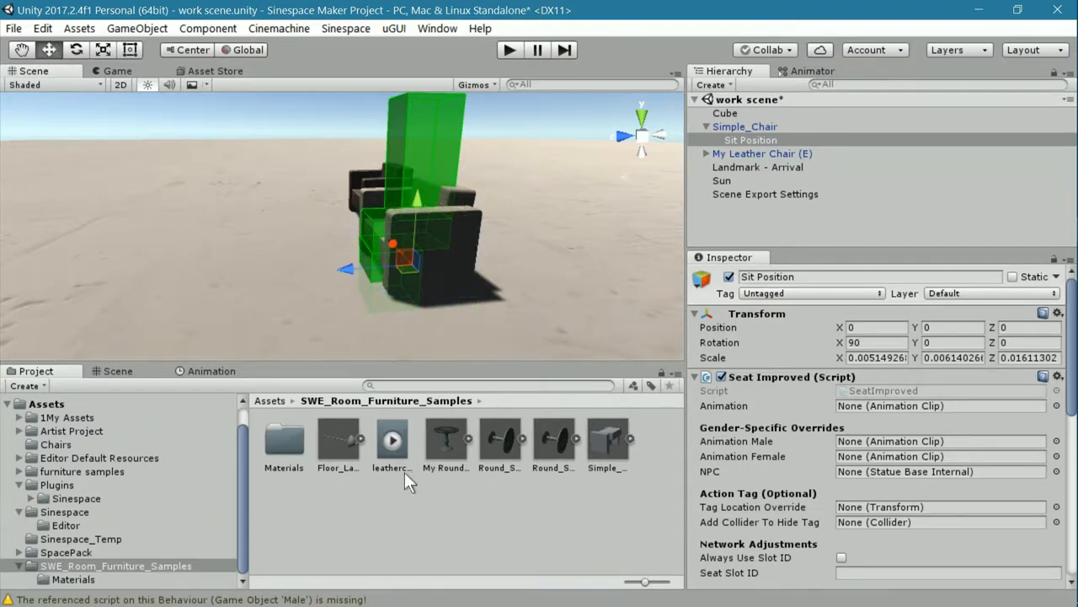
Assign the leatherchairsit clip to Sit Position's Seat Improved Animation field
{"action": "left_click", "coordinate": [391, 440]}
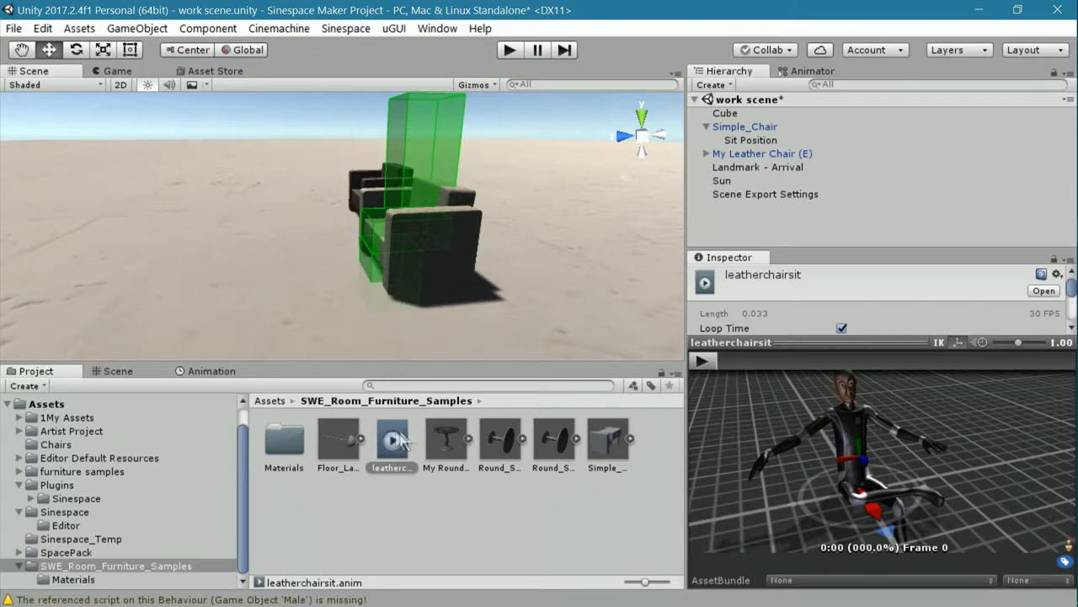
{"action": "left_click", "coordinate": [750, 140]}
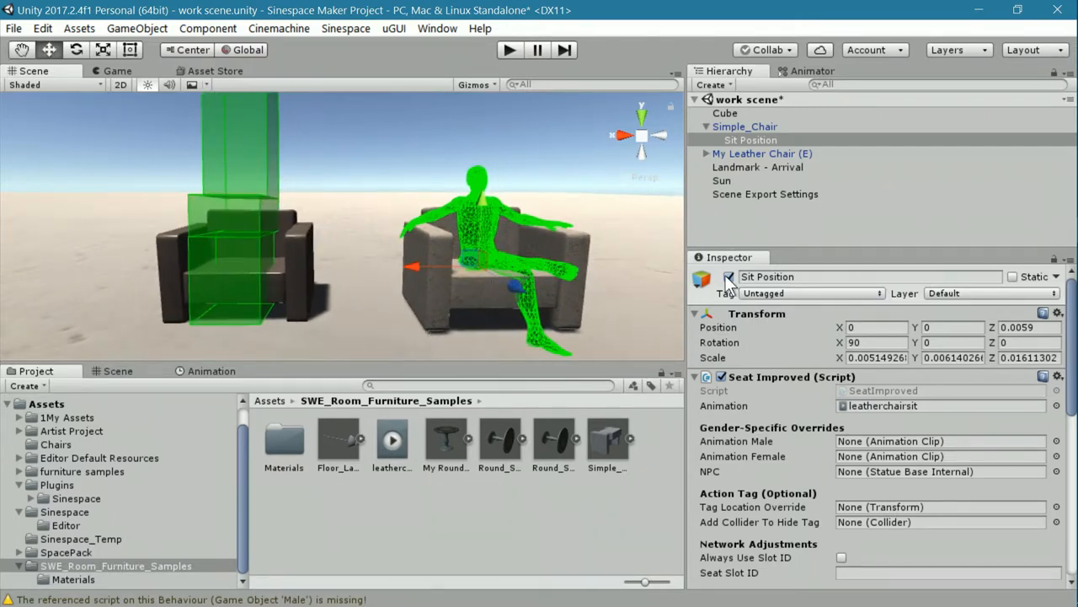
{"action": "left_click", "coordinate": [729, 277]}
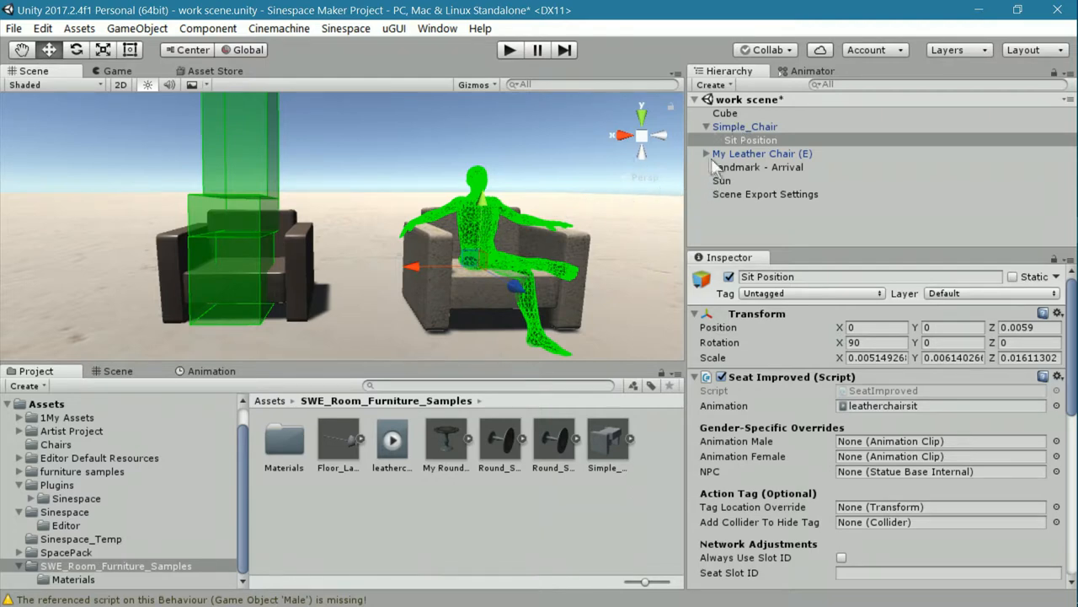
Compare the leather chair's Chair Sit Position preview with Simple_Chair's Sit Position
{"action": "left_click", "coordinate": [706, 153]}
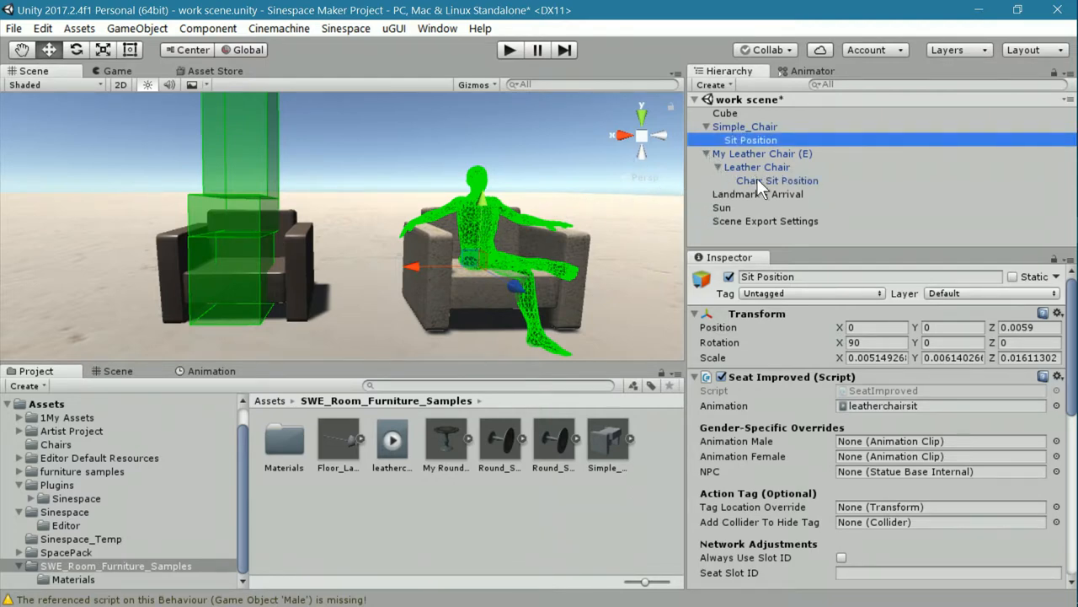
{"action": "left_click", "coordinate": [777, 181]}
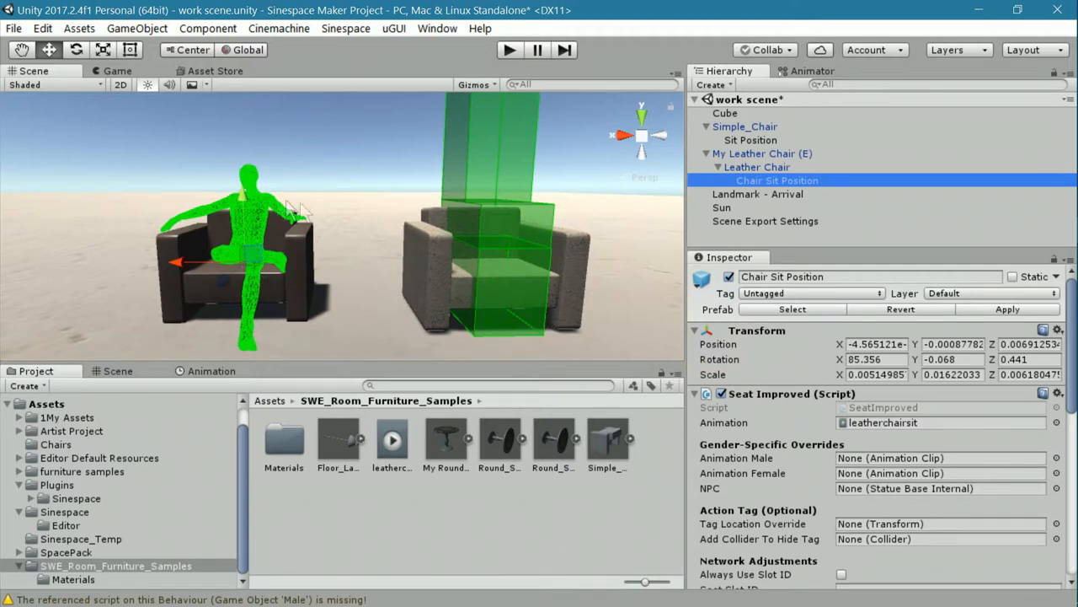
{"action": "mouse_move", "coordinate": [784, 360]}
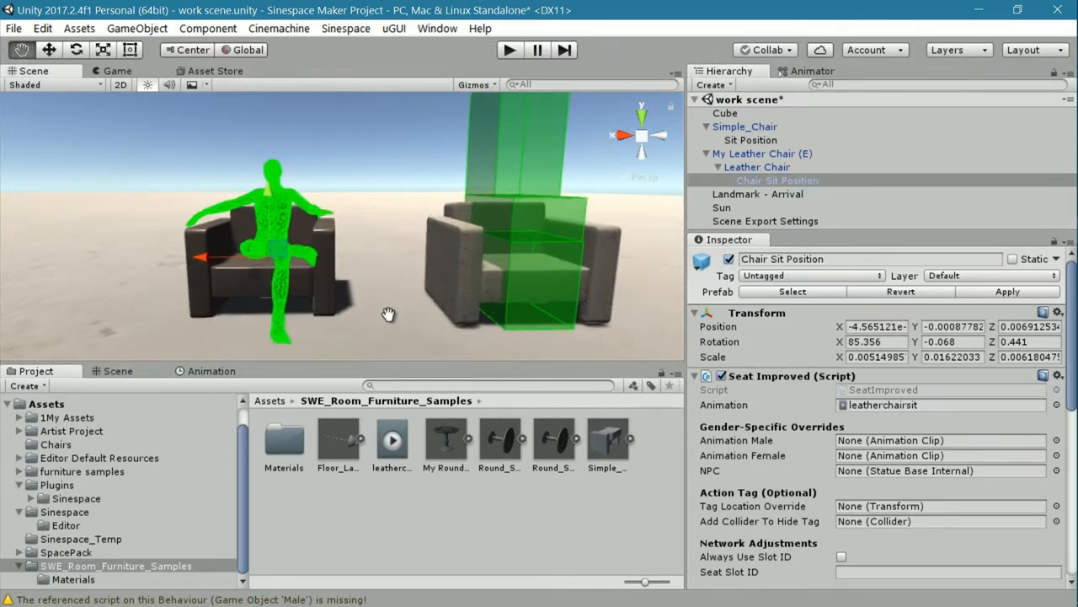
{"action": "left_click_drag", "start_coordinate": [388, 314], "coordinate": [360, 353]}
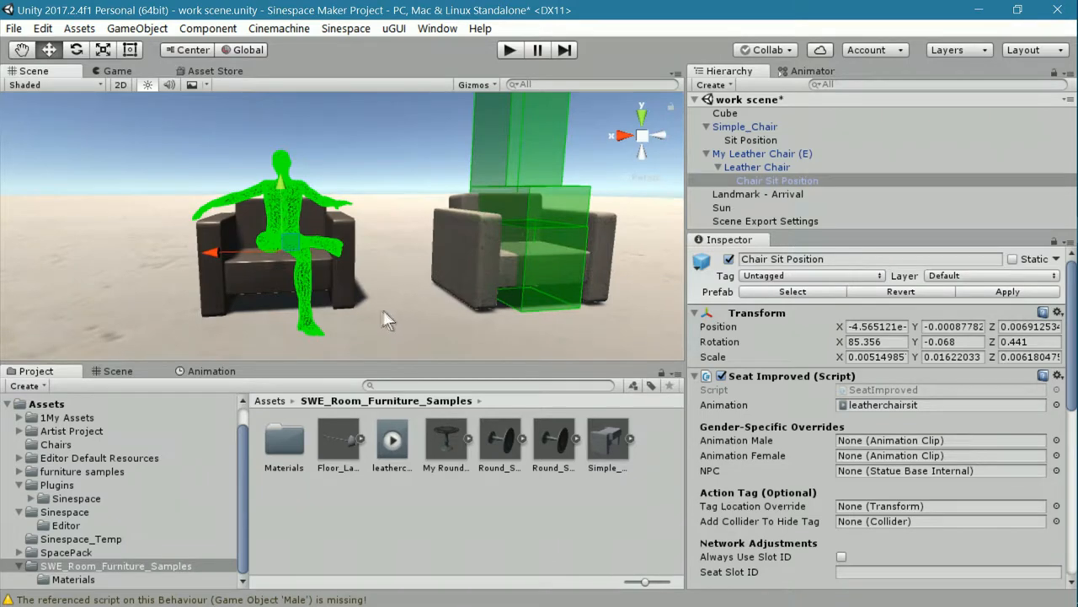
{"action": "mouse_move", "coordinate": [312, 299]}
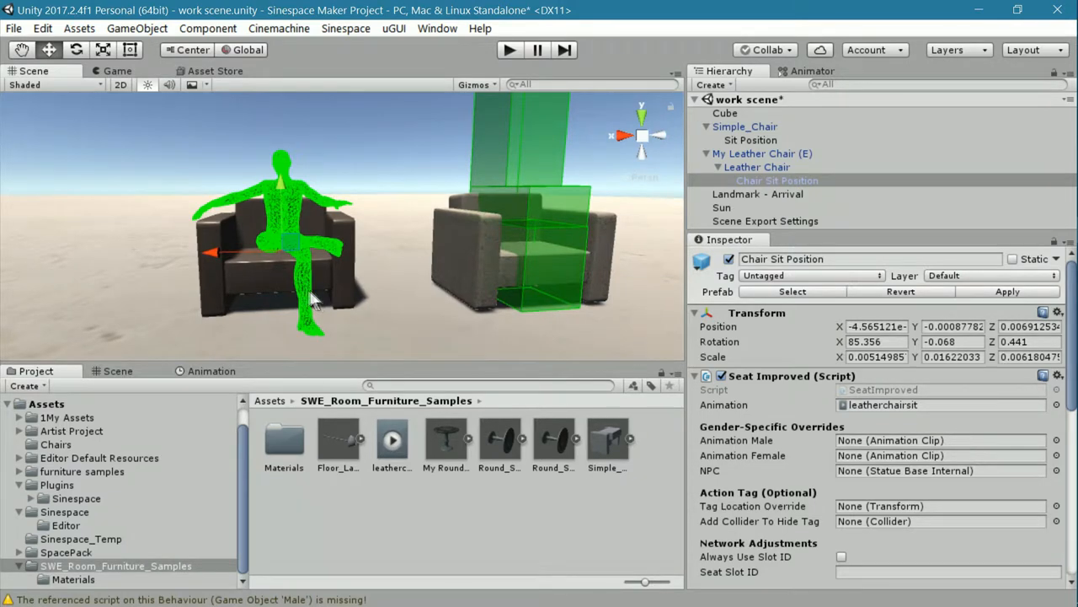
{"action": "mouse_move", "coordinate": [763, 359]}
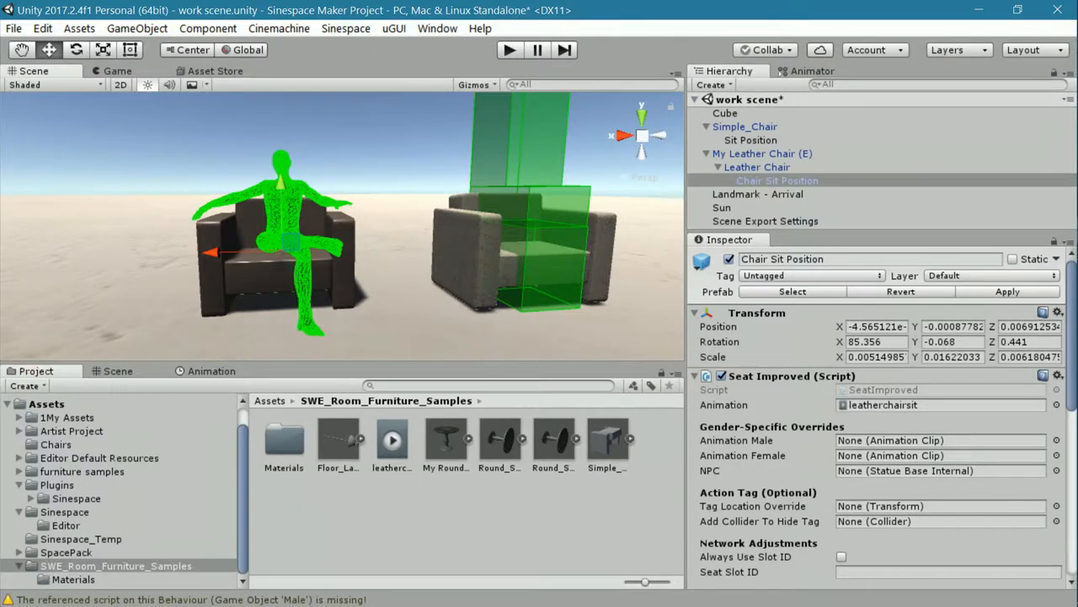
{"action": "left_click", "coordinate": [749, 140]}
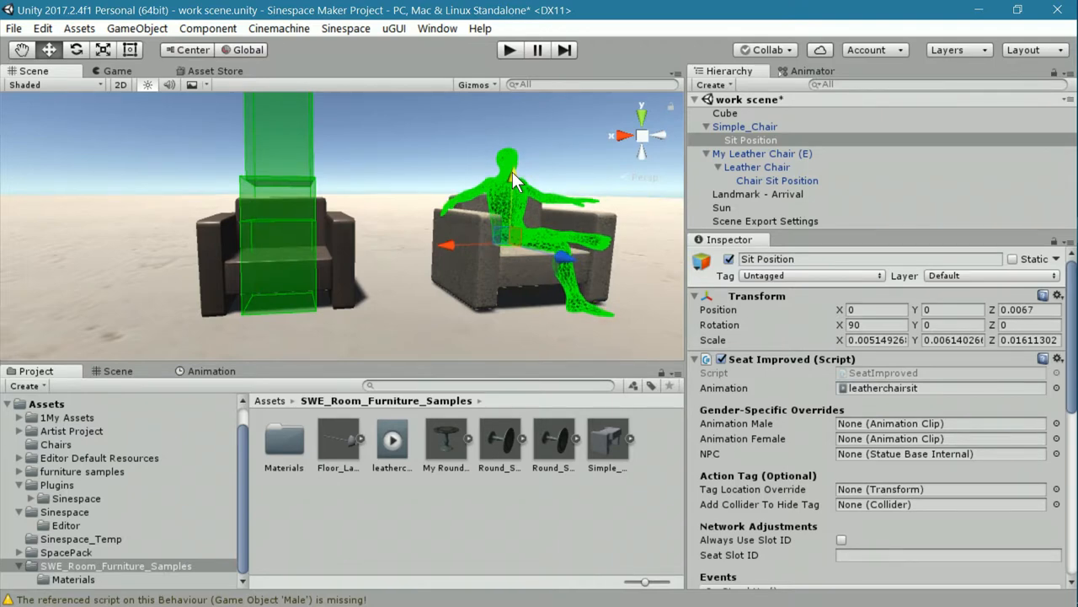
{"action": "mouse_move", "coordinate": [310, 251]}
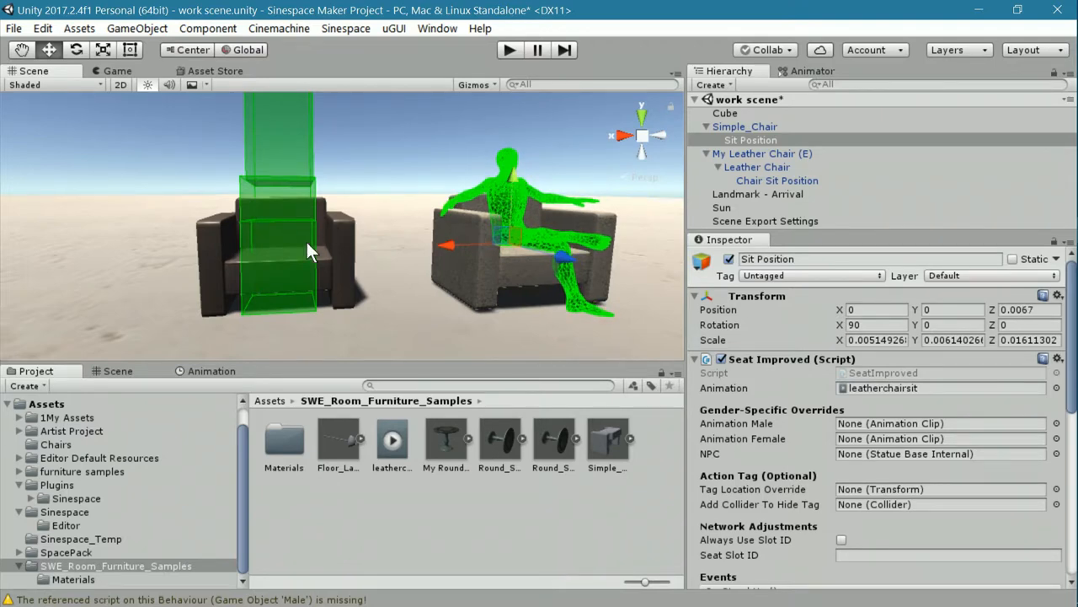
Compare the simple chair's Sit Position with the leather chair's Sit Position
{"action": "left_click", "coordinate": [745, 126]}
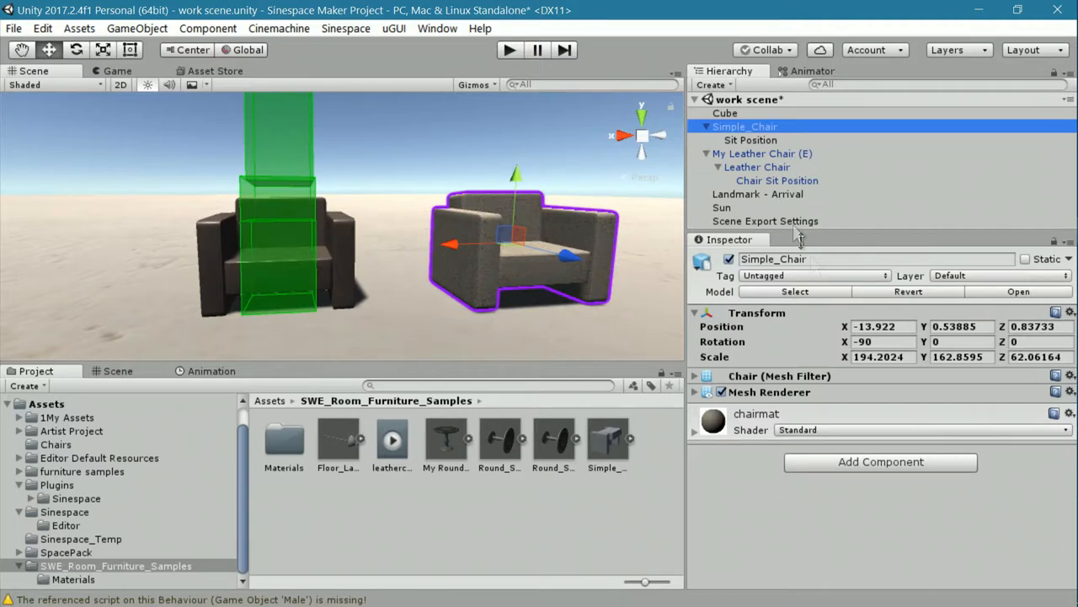
{"action": "left_click", "coordinate": [750, 139]}
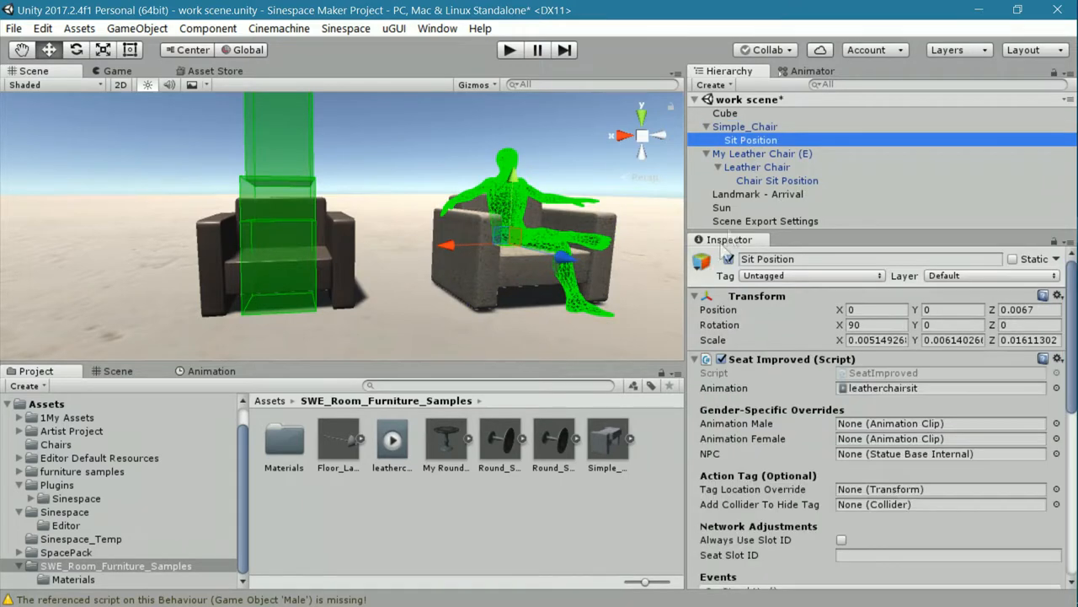
{"action": "mouse_move", "coordinate": [280, 232]}
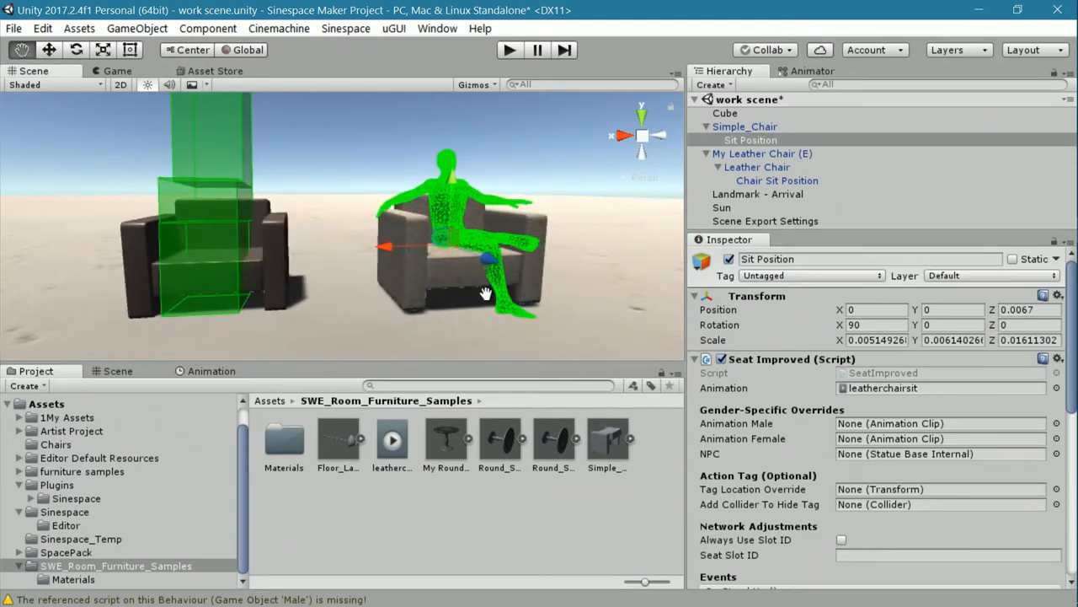
{"action": "left_click_drag", "start_coordinate": [485, 294], "coordinate": [519, 303]}
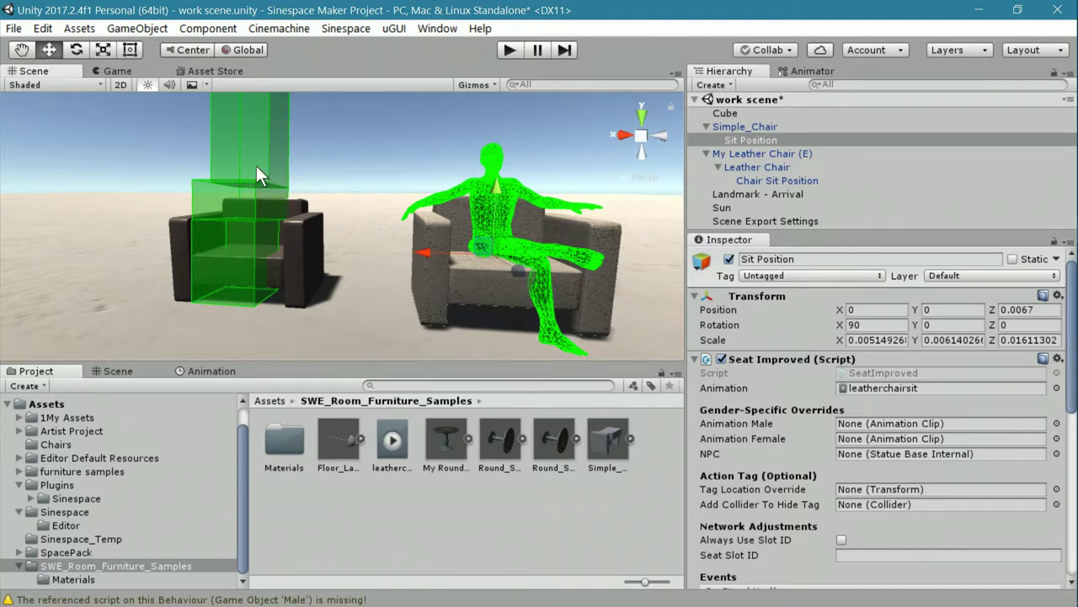
{"action": "left_click", "coordinate": [776, 180]}
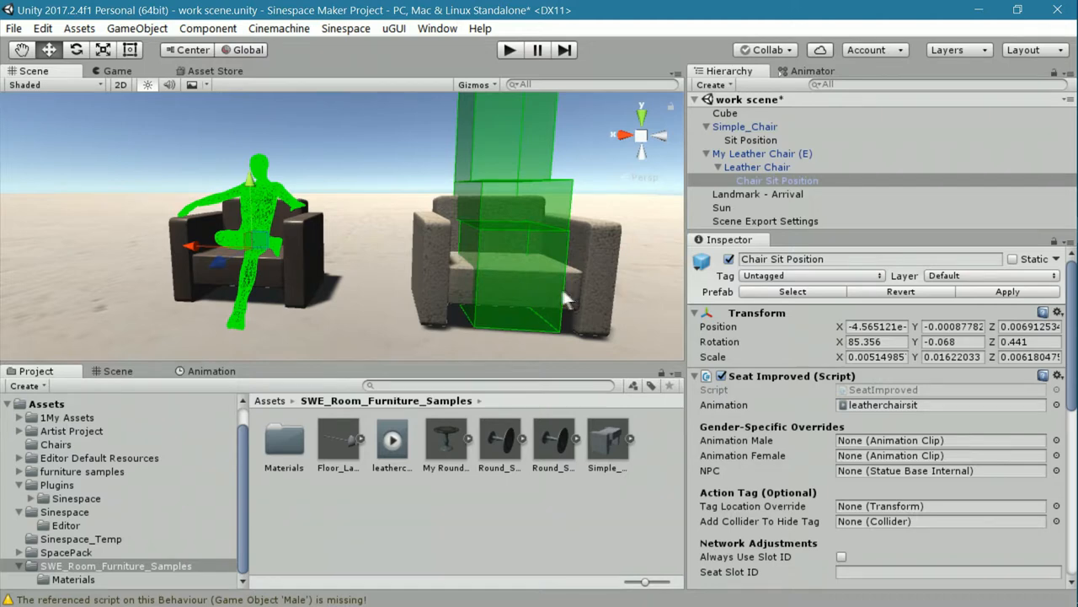
{"action": "left_click", "coordinate": [750, 140]}
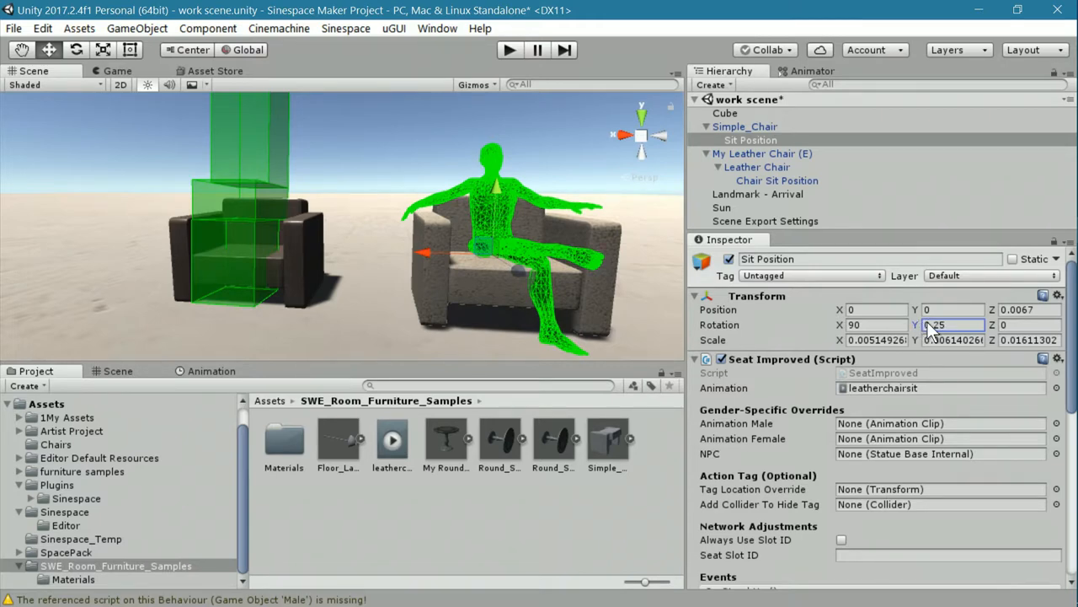
Tilt the simple chair's Sit Position back to about 86° X, with small Y/Z tweaks
{"action": "triple_click", "coordinate": [1028, 324]}
{"action": "type", "text": ".12"}
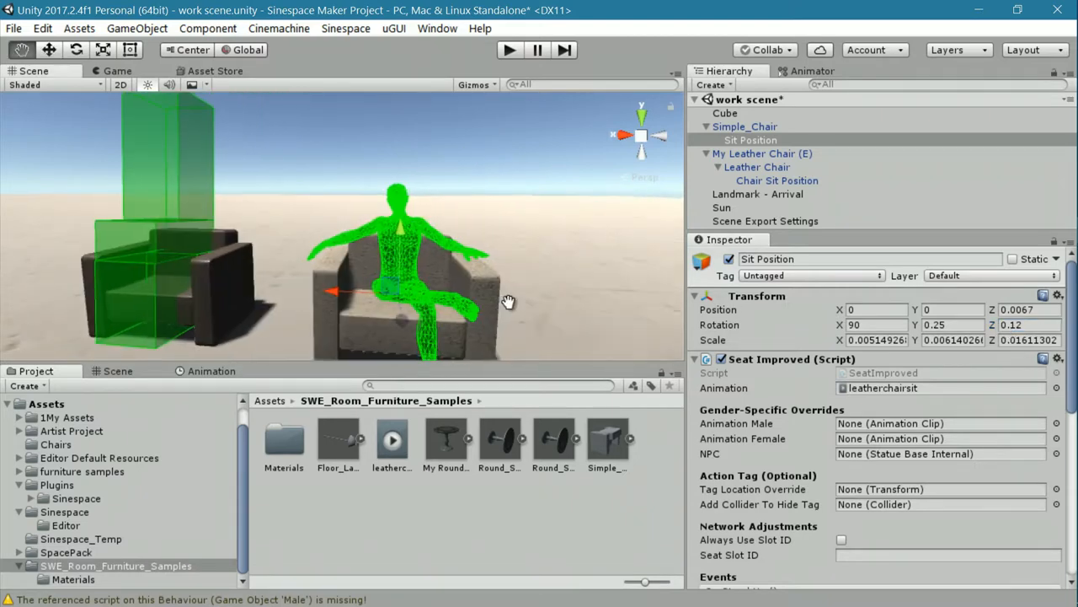
{"action": "left_click_drag", "start_coordinate": [508, 301], "coordinate": [567, 265]}
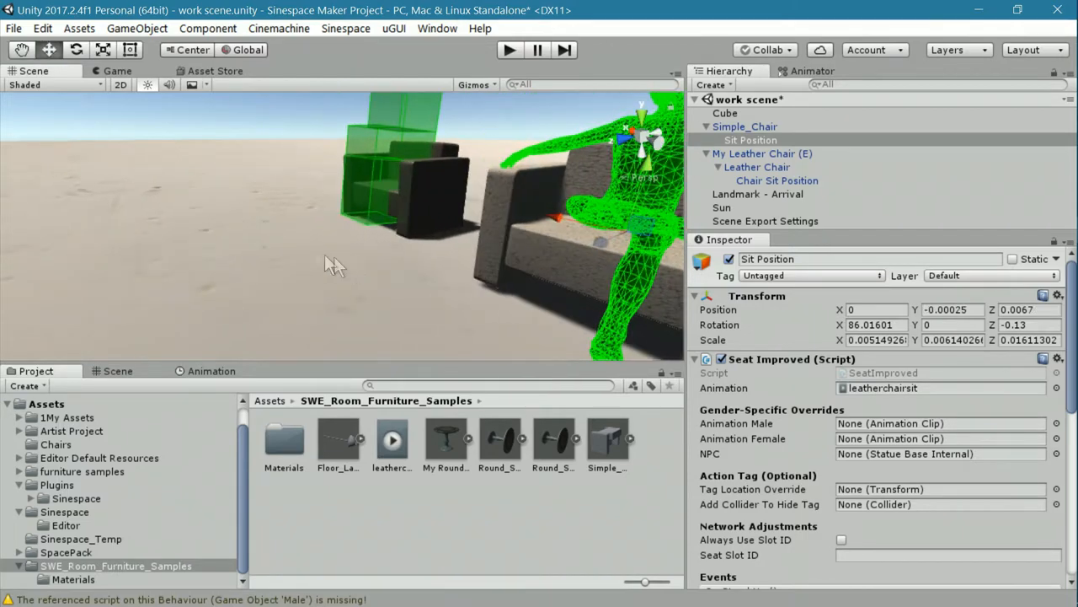
{"action": "left_click_drag", "start_coordinate": [335, 265], "coordinate": [453, 272]}
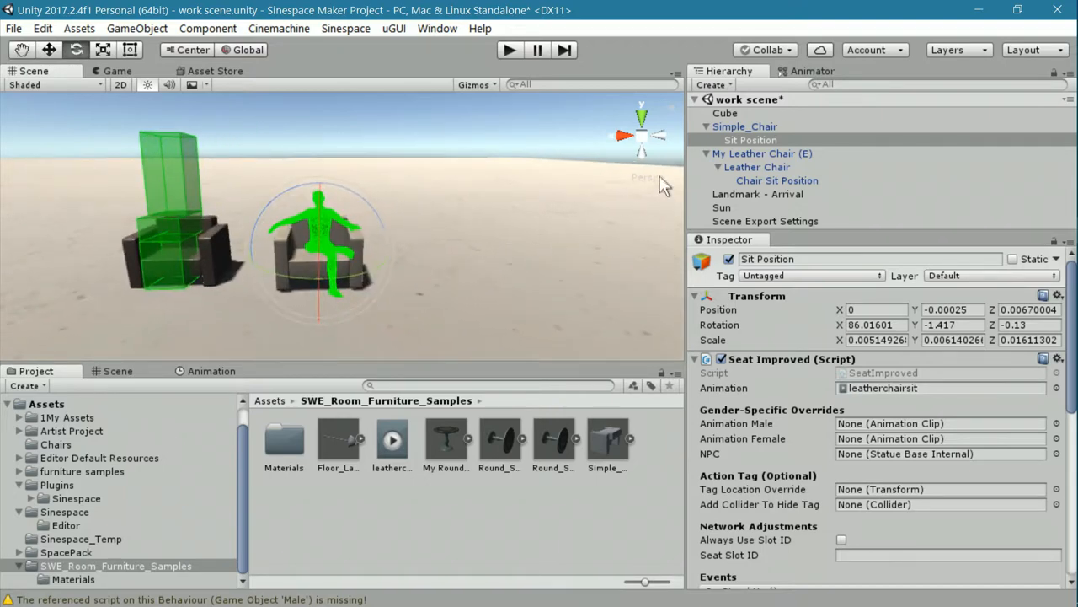
Enter play mode to test sitting in the tuned chairs
{"action": "left_click", "coordinate": [706, 153]}
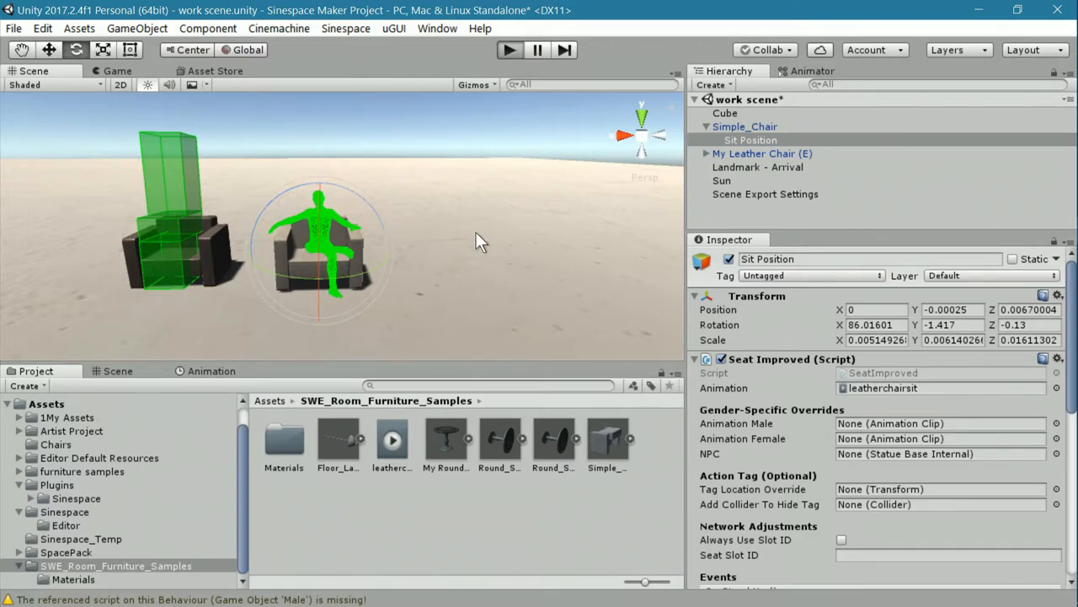
Hide the game chat and seat the avatar in the simple chair, confirming Stand Up appears
{"action": "left_click", "coordinate": [509, 50]}
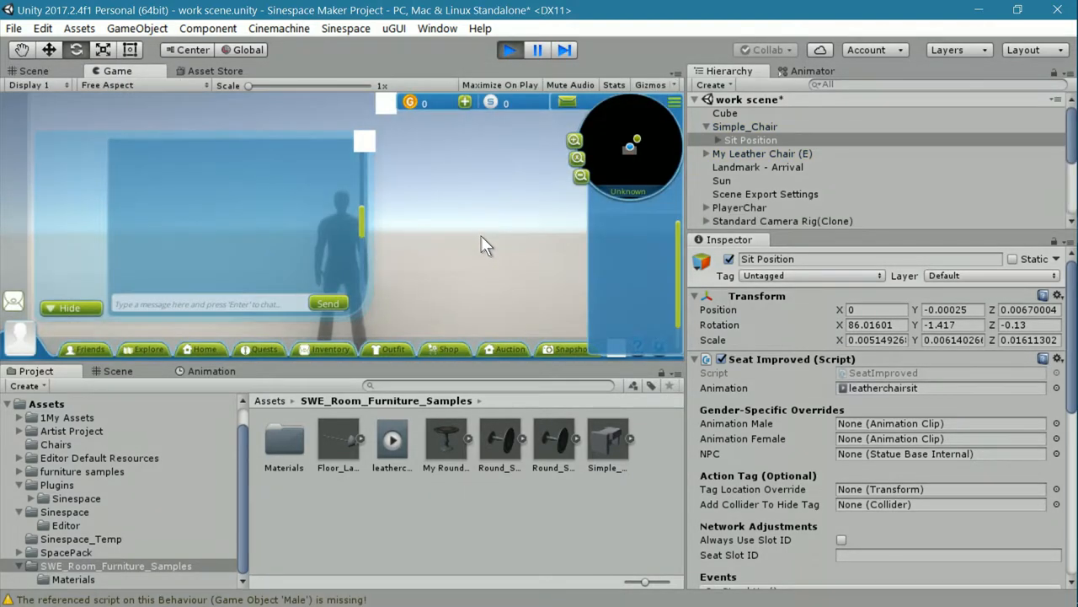
{"action": "left_click", "coordinate": [70, 308]}
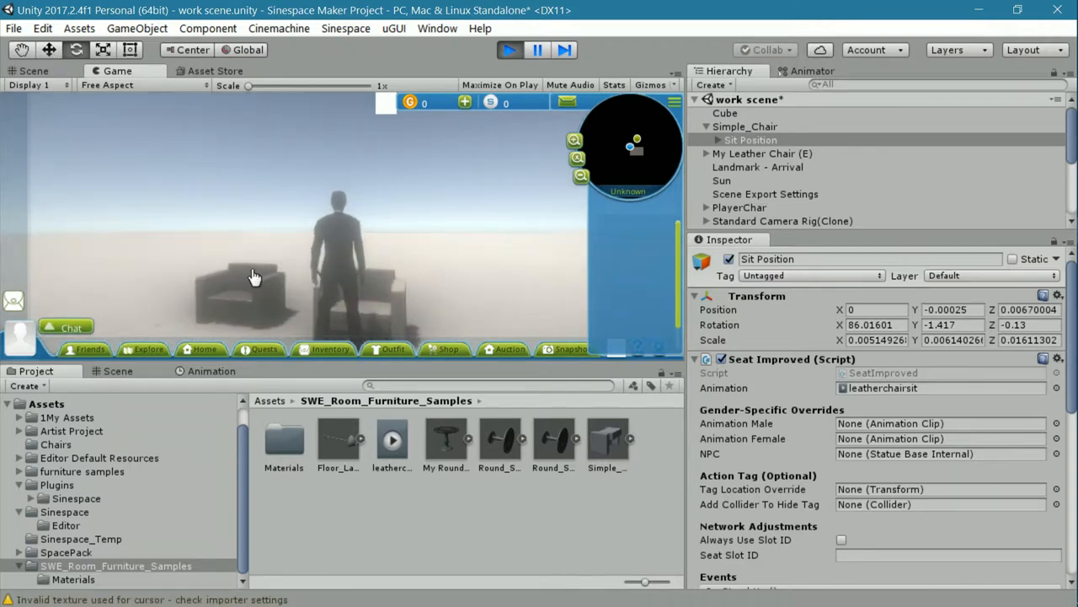
{"action": "mouse_move", "coordinate": [252, 267]}
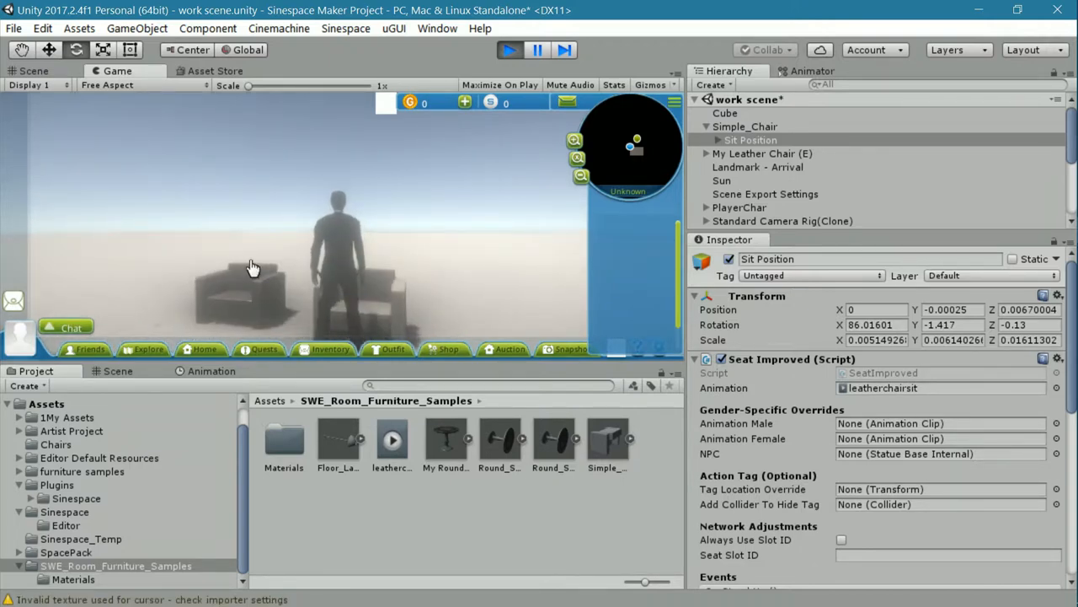
{"action": "mouse_move", "coordinate": [375, 274]}
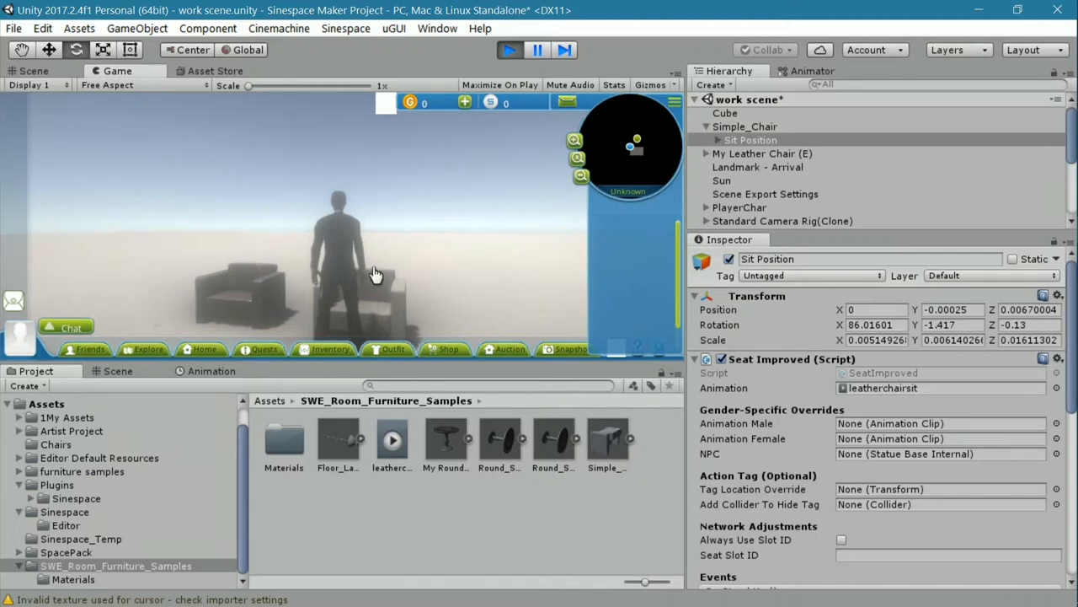
{"action": "left_click", "coordinate": [374, 274]}
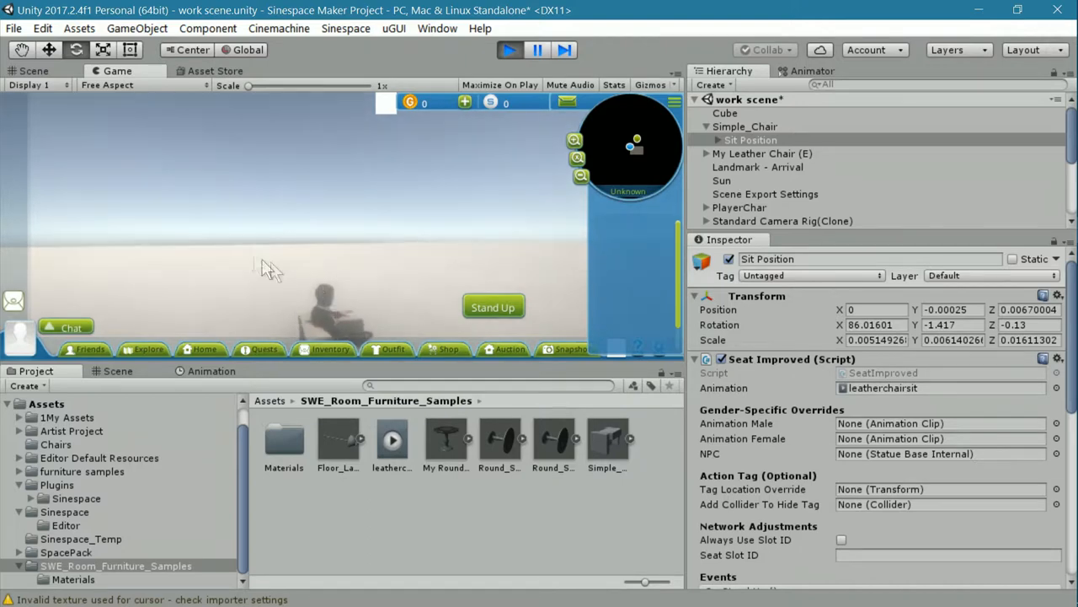
{"action": "mouse_move", "coordinate": [371, 257]}
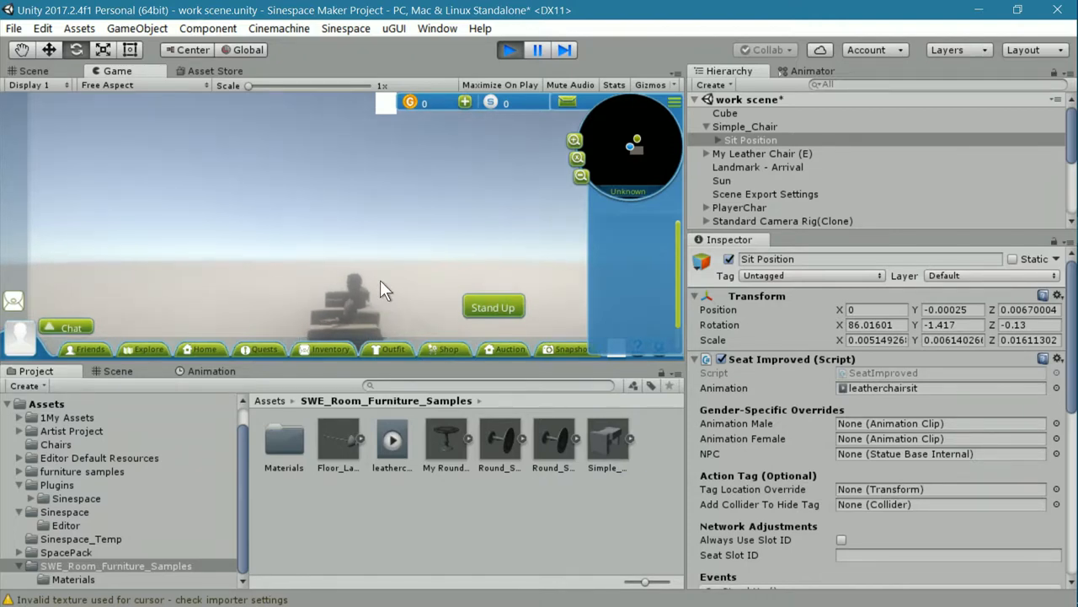
{"action": "mouse_move", "coordinate": [122, 379]}
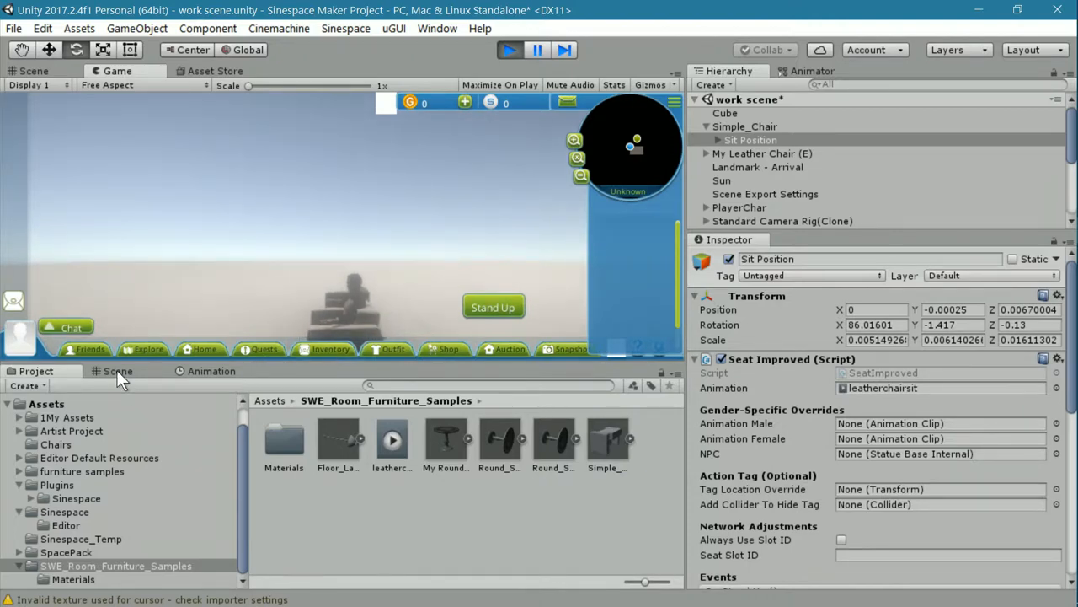
Inspect the seated avatar in Scene view and nudge Sit Position to Y -0.001, Z 0.0067
{"action": "left_click", "coordinate": [118, 371]}
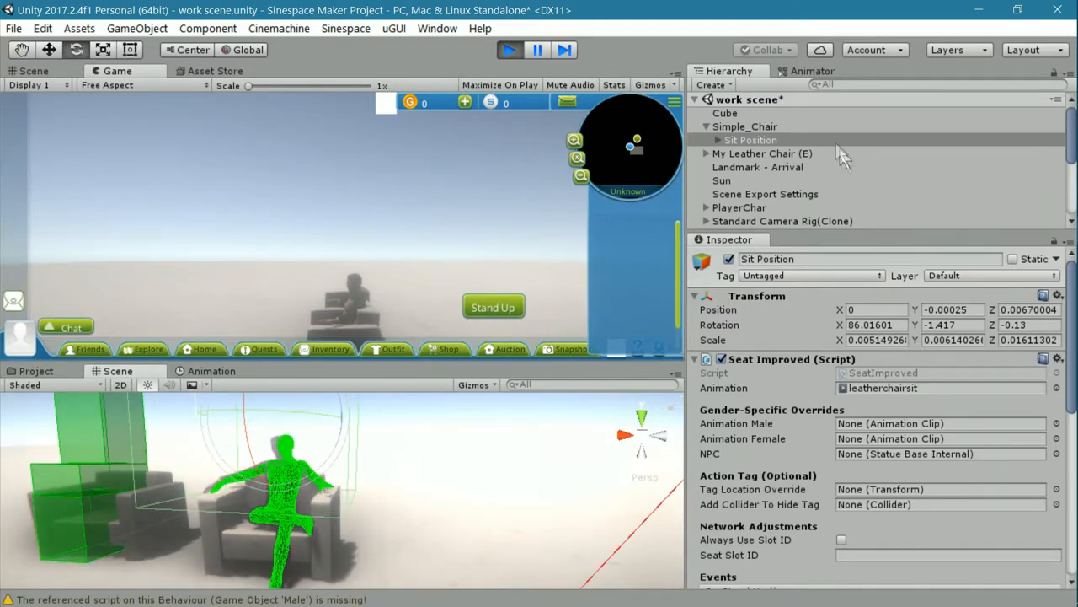
{"action": "left_click", "coordinate": [750, 140]}
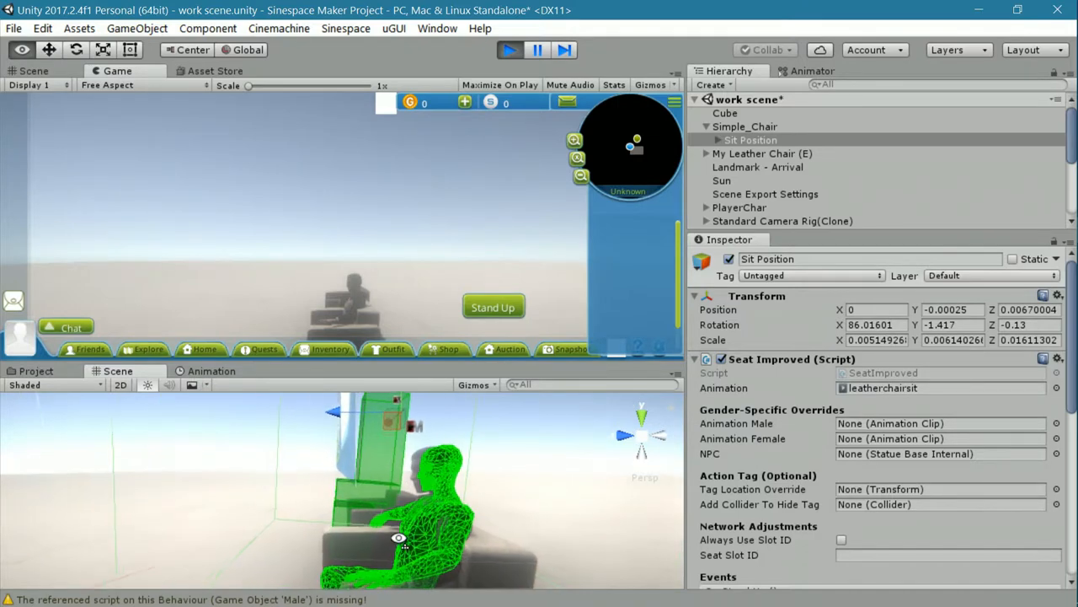
{"action": "left_click_drag", "start_coordinate": [398, 538], "coordinate": [348, 535]}
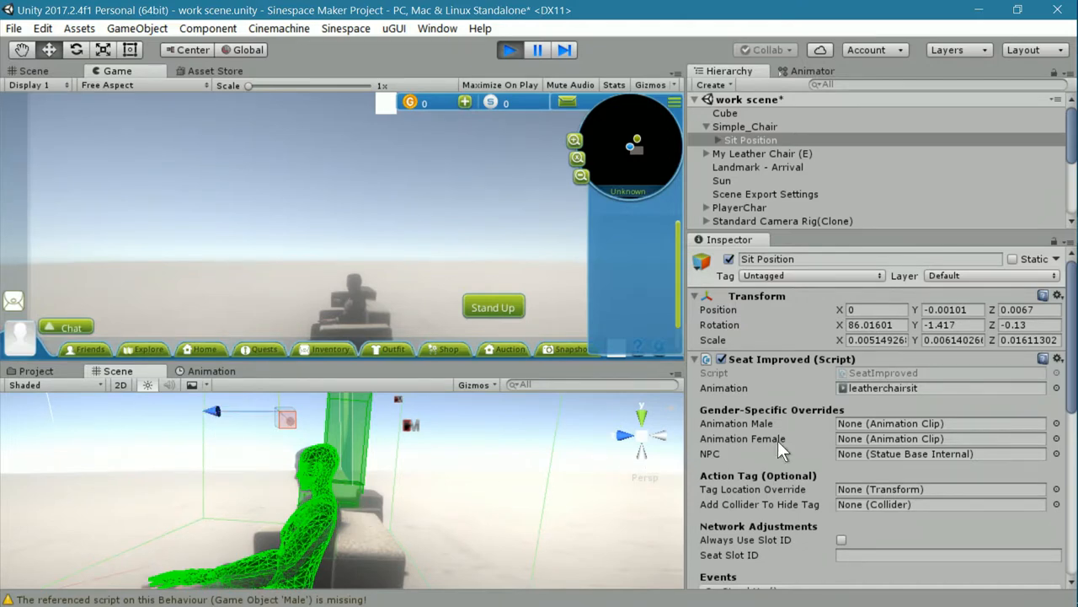
{"action": "mouse_move", "coordinate": [779, 446]}
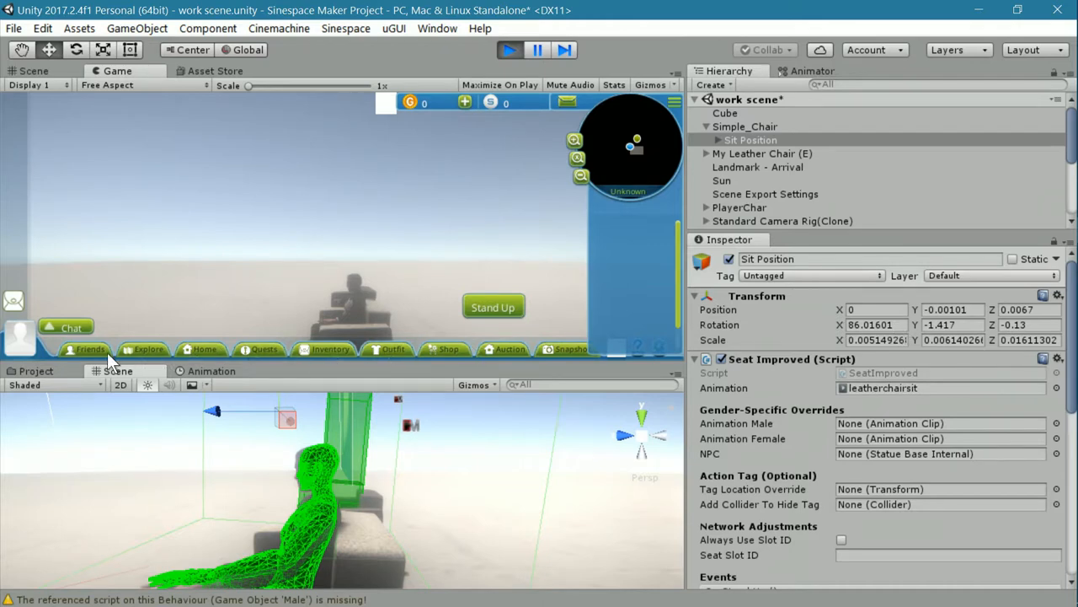
{"action": "mouse_move", "coordinate": [411, 243]}
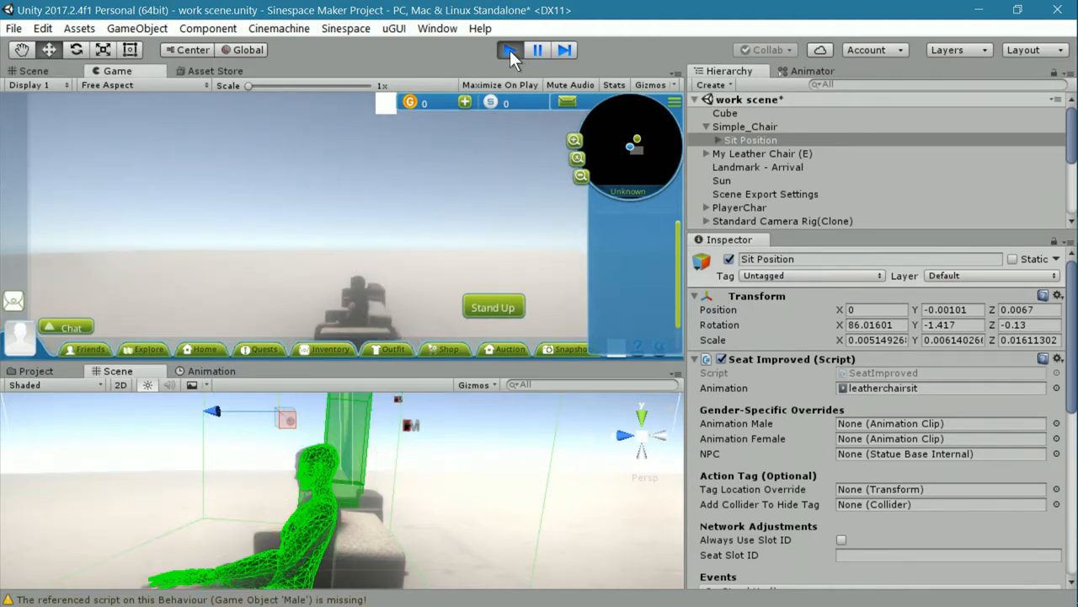
Stop play mode, review My Leather Chair (E)'s Main Collider, then select Simple_Chair
{"action": "left_click", "coordinate": [509, 50]}
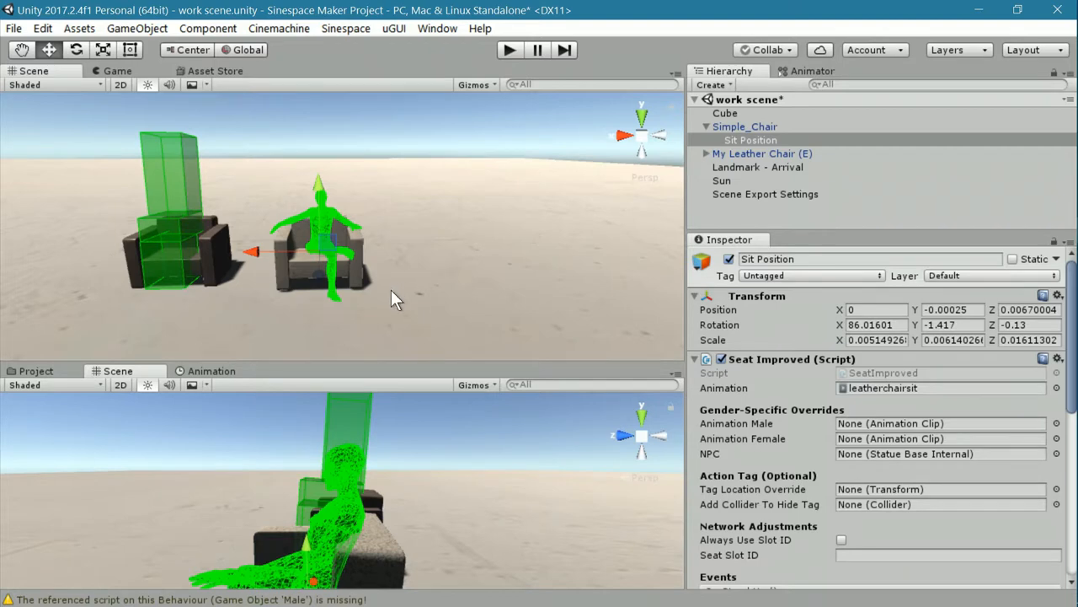
{"action": "left_click_drag", "start_coordinate": [396, 299], "coordinate": [435, 273]}
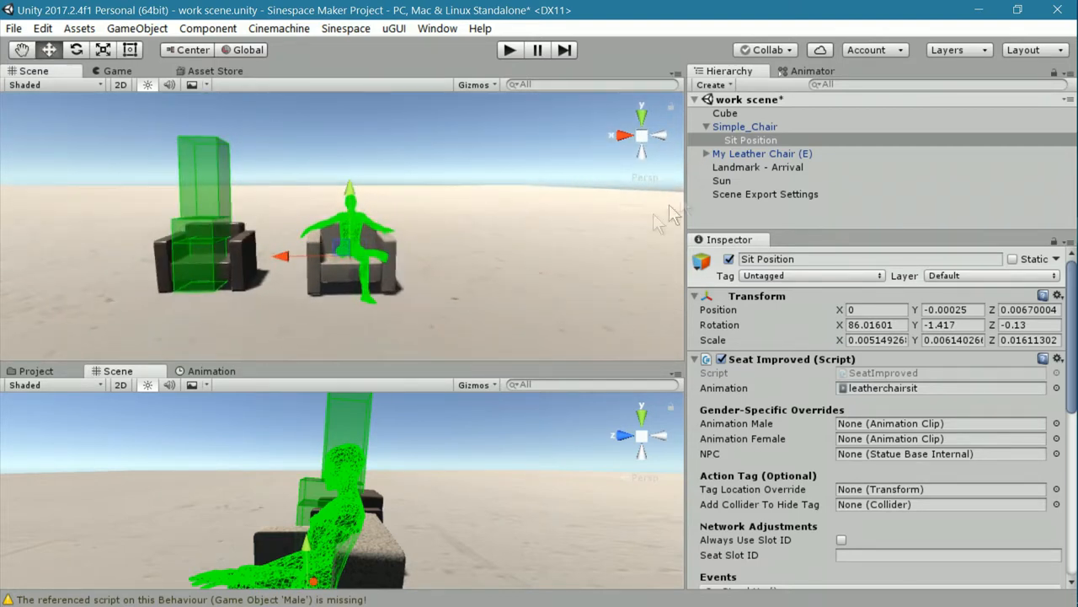
{"action": "left_click", "coordinate": [745, 126]}
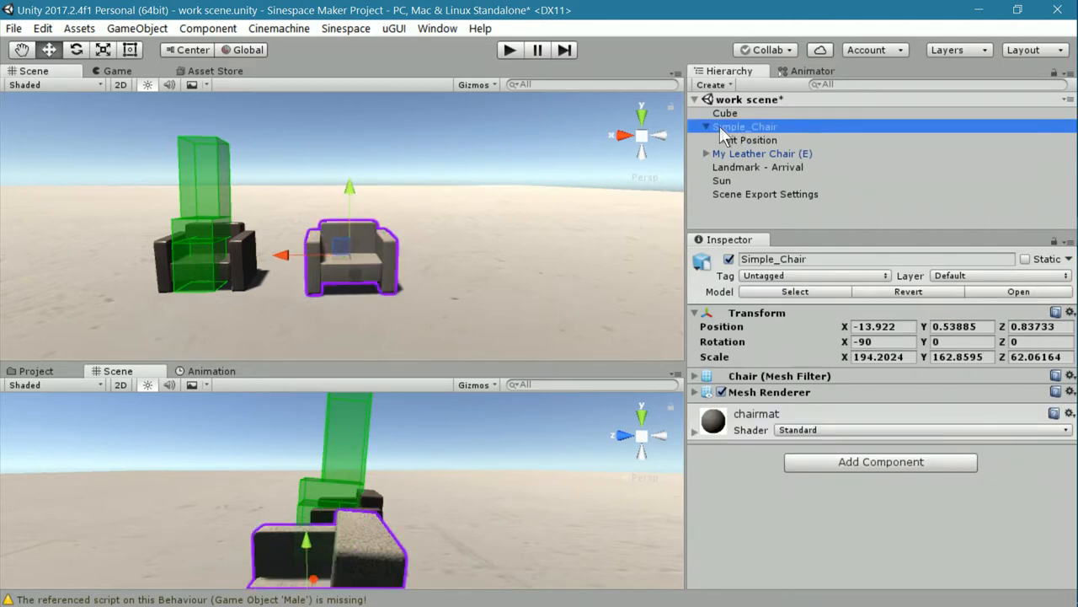
{"action": "mouse_move", "coordinate": [779, 164]}
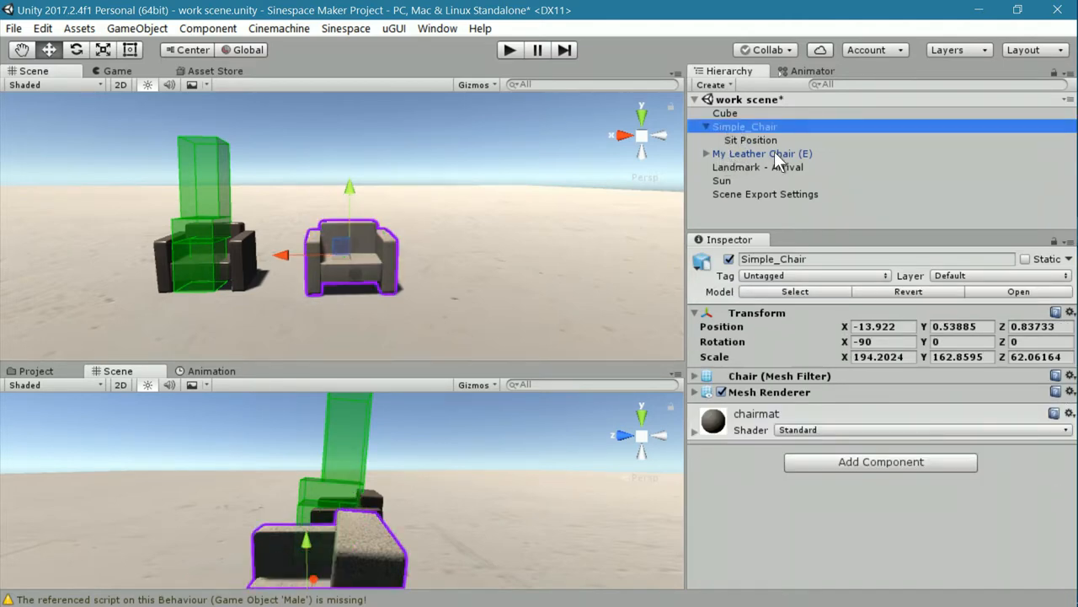
{"action": "left_click", "coordinate": [760, 153]}
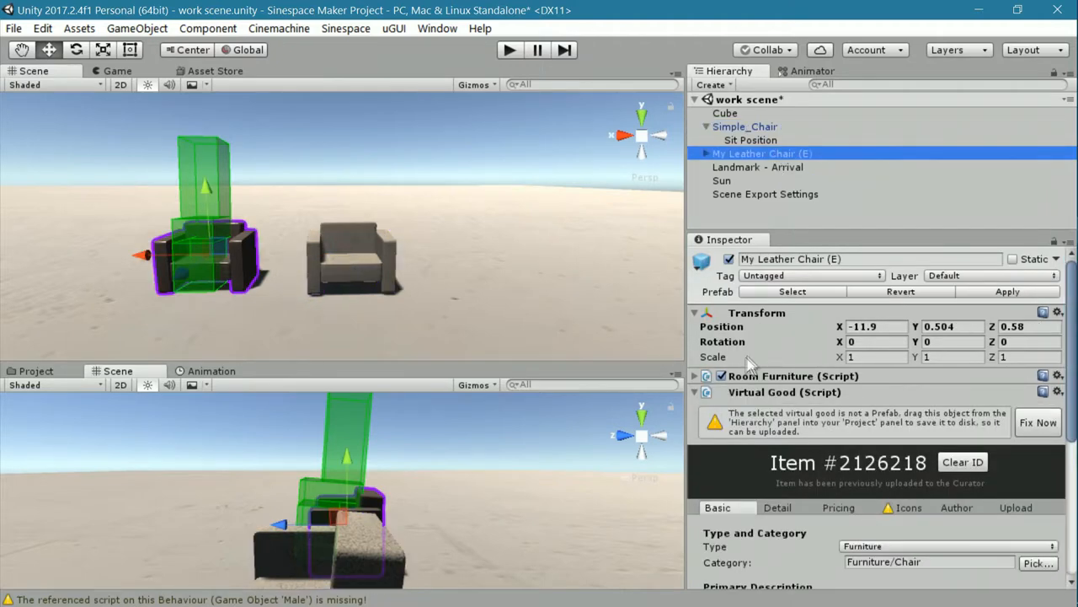
{"action": "left_click", "coordinate": [695, 375]}
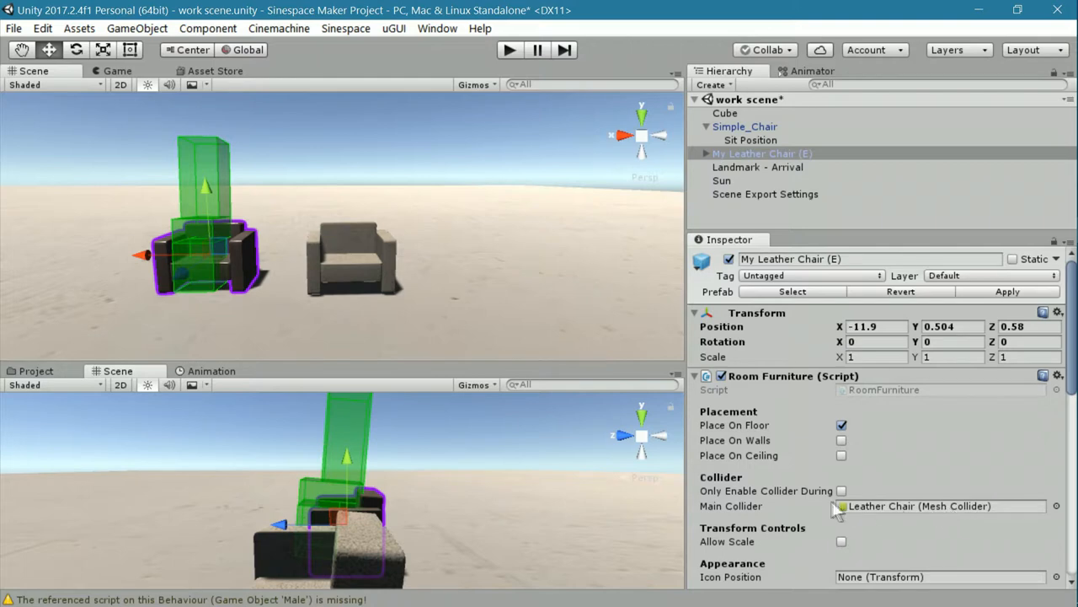
{"action": "left_click", "coordinate": [745, 127]}
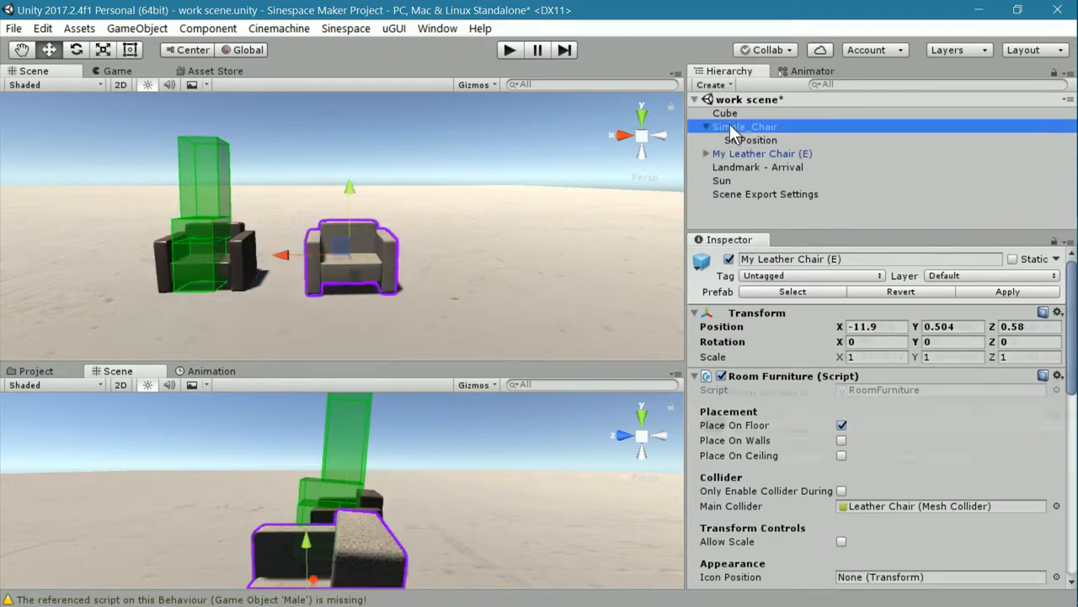
Add a Mesh Collider to Simple_Chair and return to the leather chair
{"action": "left_click", "coordinate": [745, 126]}
{"action": "type", "text": "mesh"}
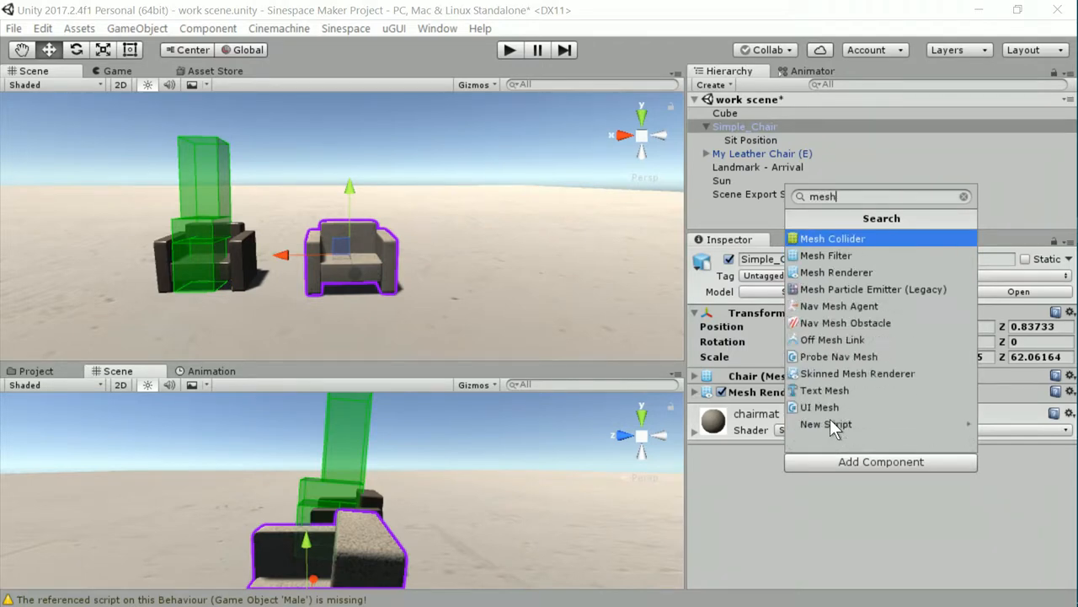
{"action": "left_click", "coordinate": [831, 238]}
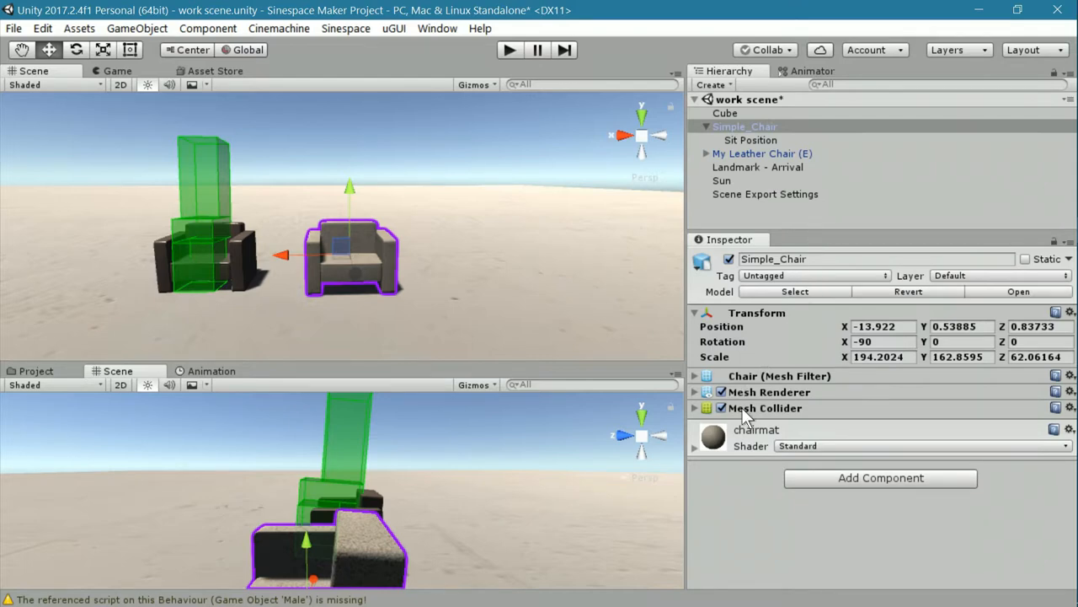
{"action": "left_click", "coordinate": [761, 153]}
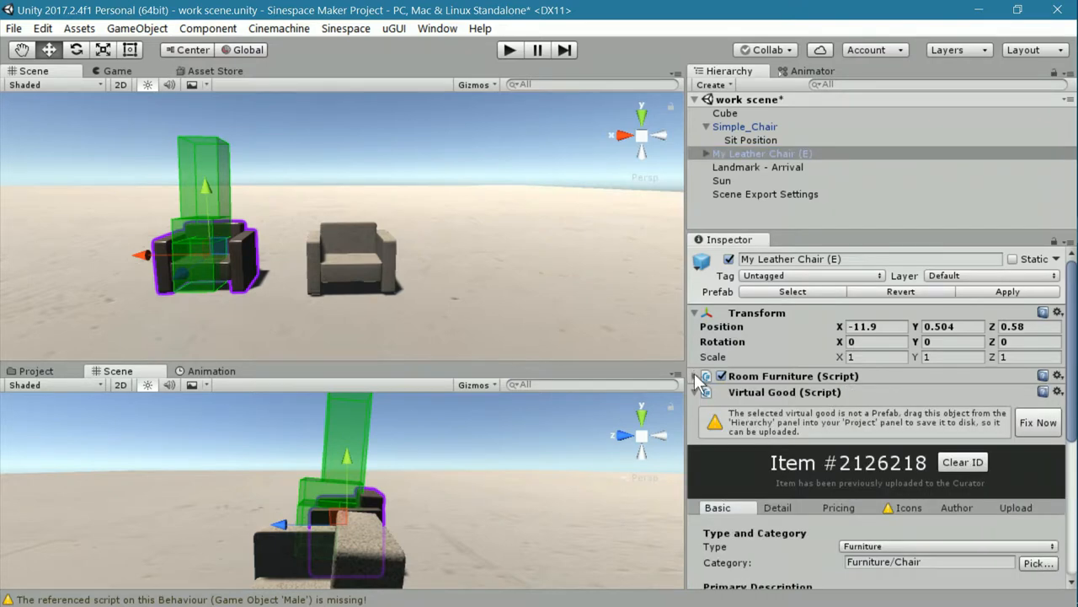
Review the leather chair's Virtual Good Icons and open the Assets/Chairs folder in Project
{"action": "scroll", "scroll_direction": "down", "scroll_amount": 3}
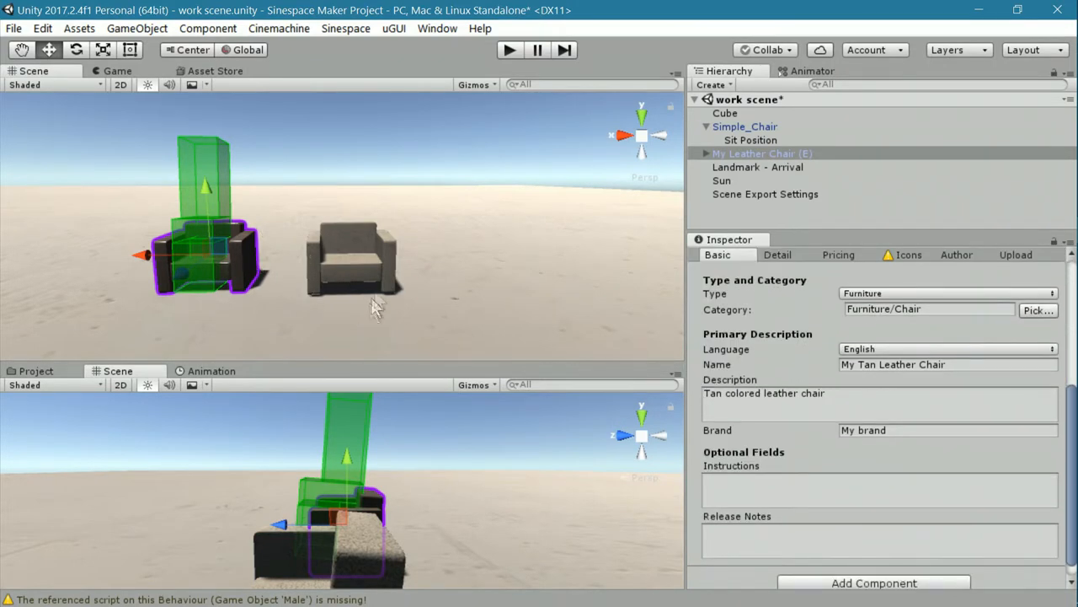
{"action": "mouse_move", "coordinate": [782, 444]}
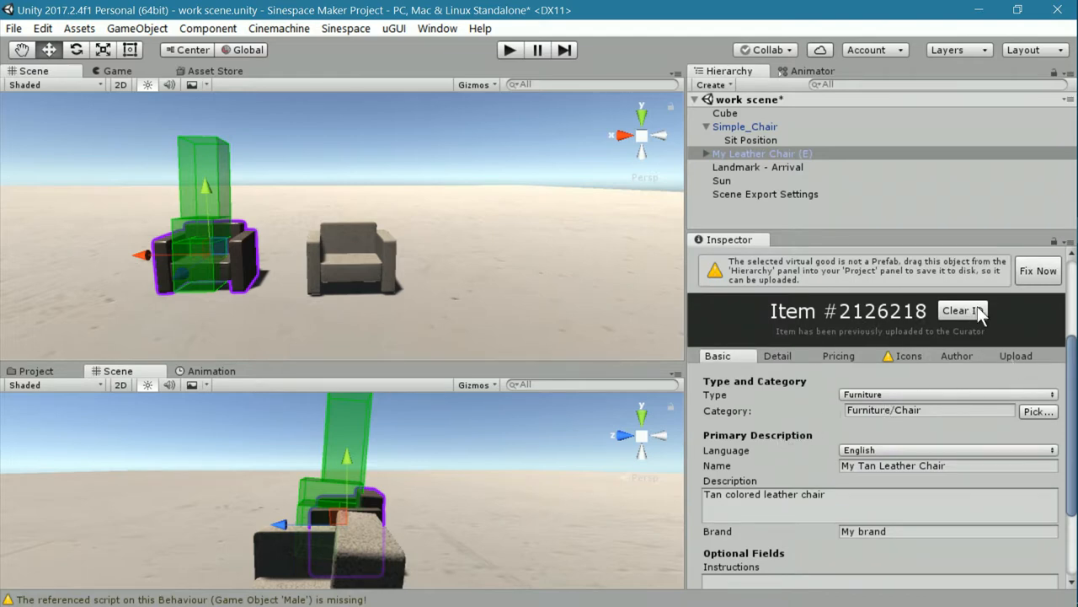
{"action": "mouse_move", "coordinate": [916, 362]}
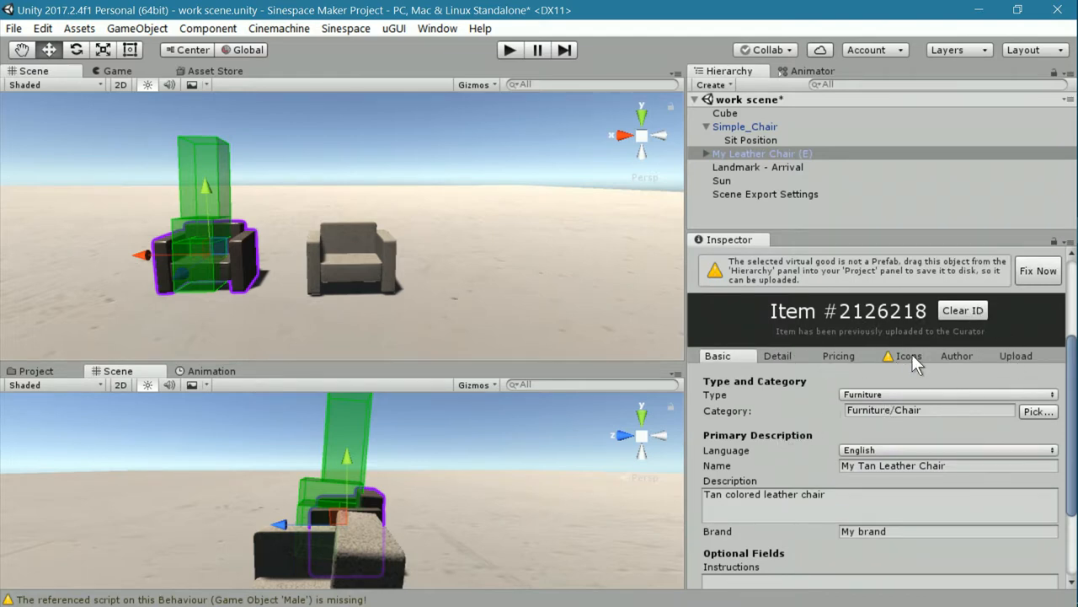
{"action": "left_click", "coordinate": [908, 356]}
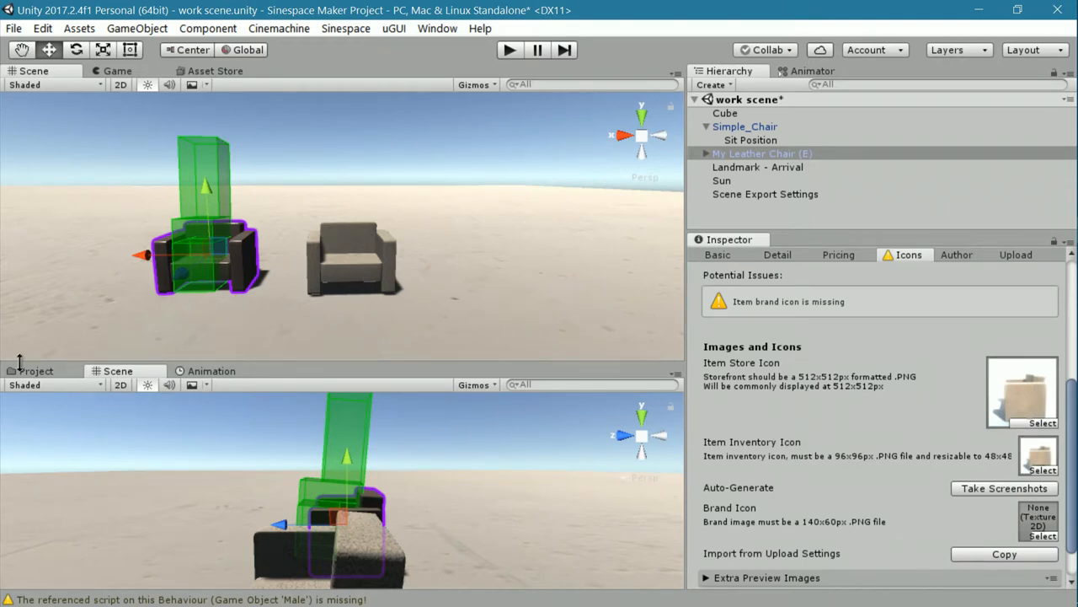
{"action": "left_click", "coordinate": [36, 371]}
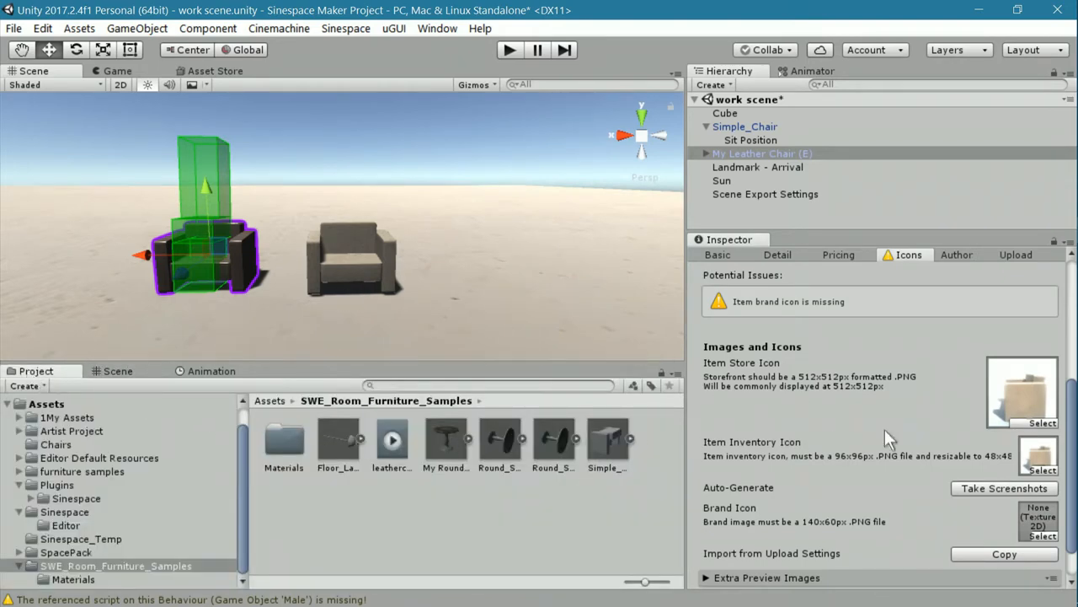
{"action": "mouse_move", "coordinate": [1039, 443]}
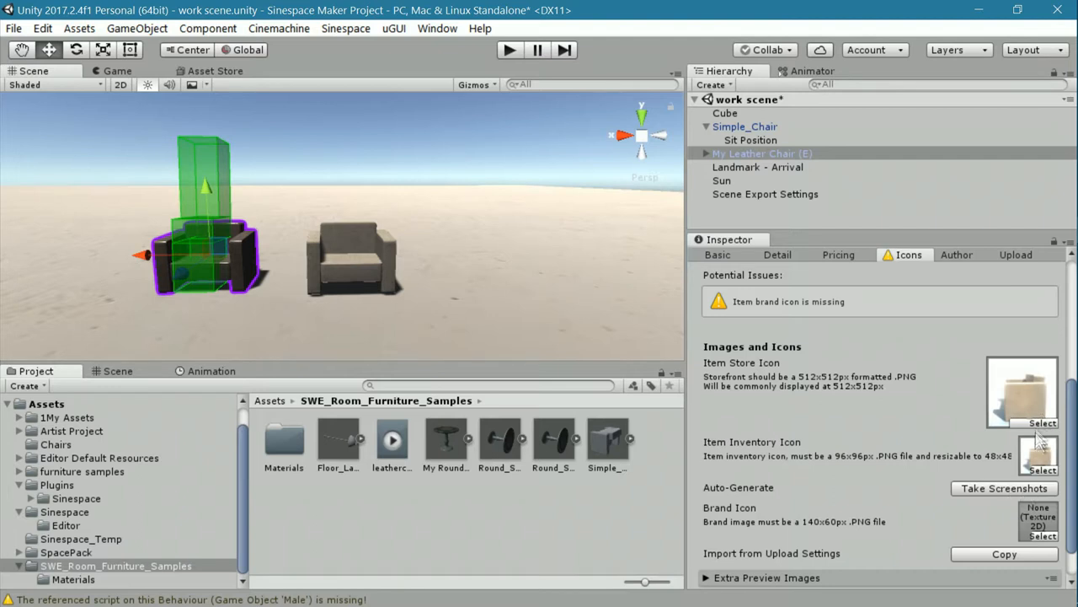
{"action": "mouse_move", "coordinate": [434, 518]}
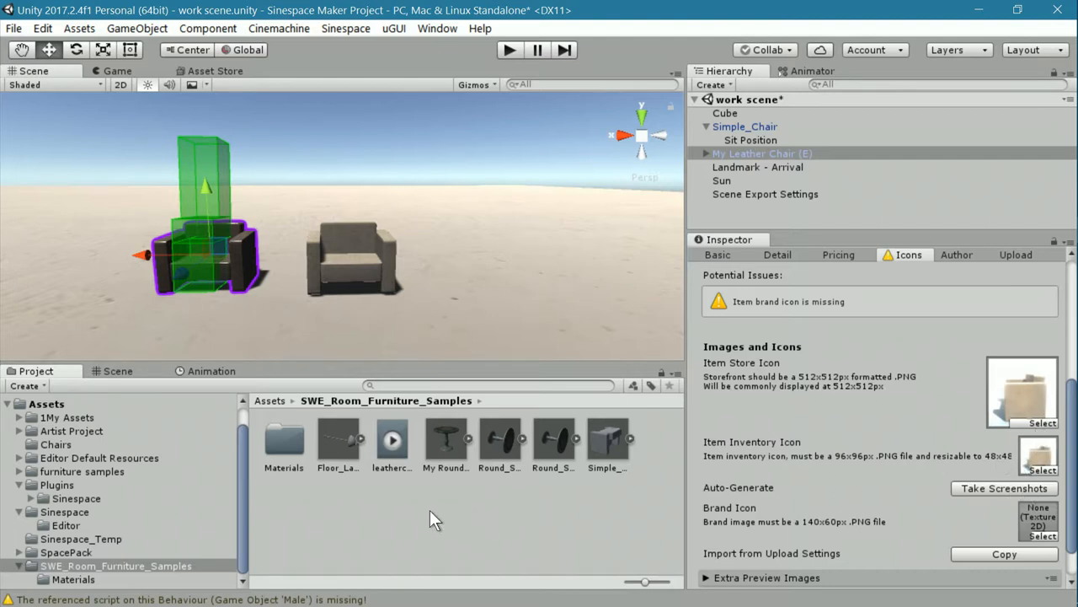
{"action": "mouse_move", "coordinate": [389, 495]}
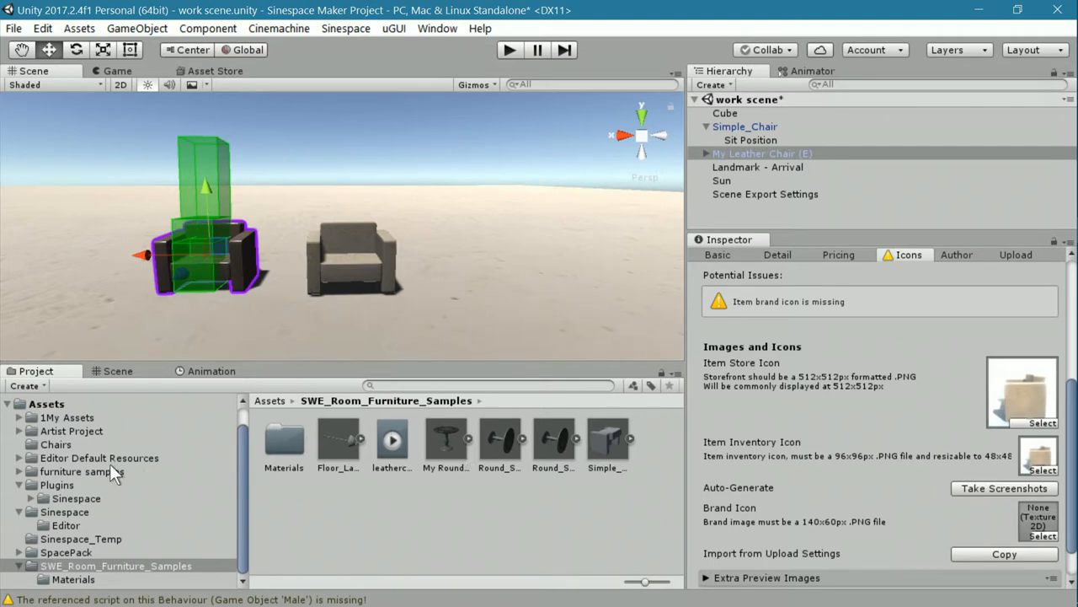
{"action": "left_click", "coordinate": [745, 127]}
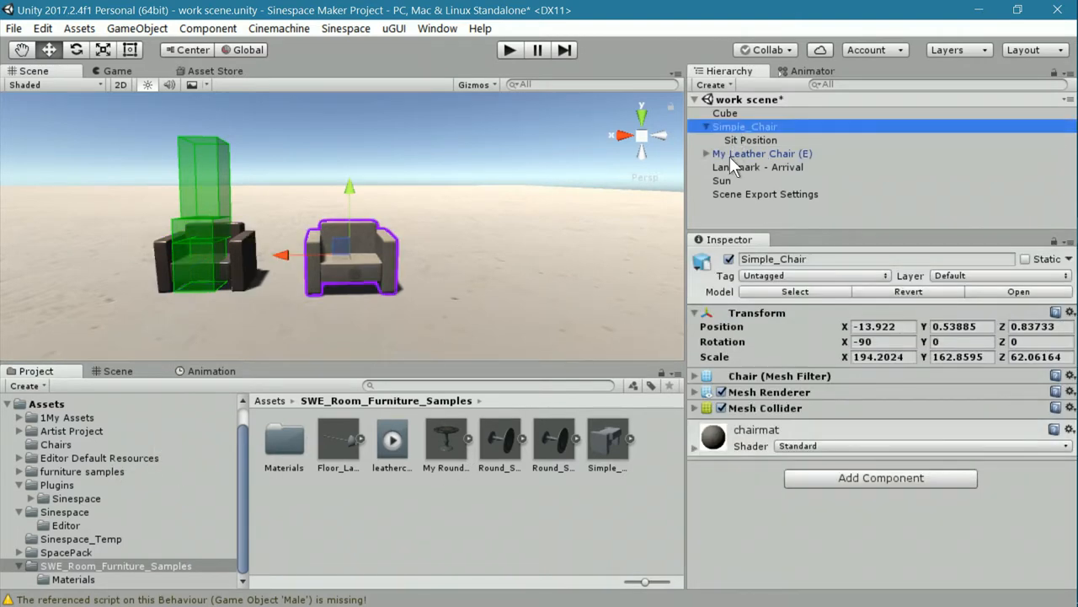
{"action": "left_click", "coordinate": [760, 154]}
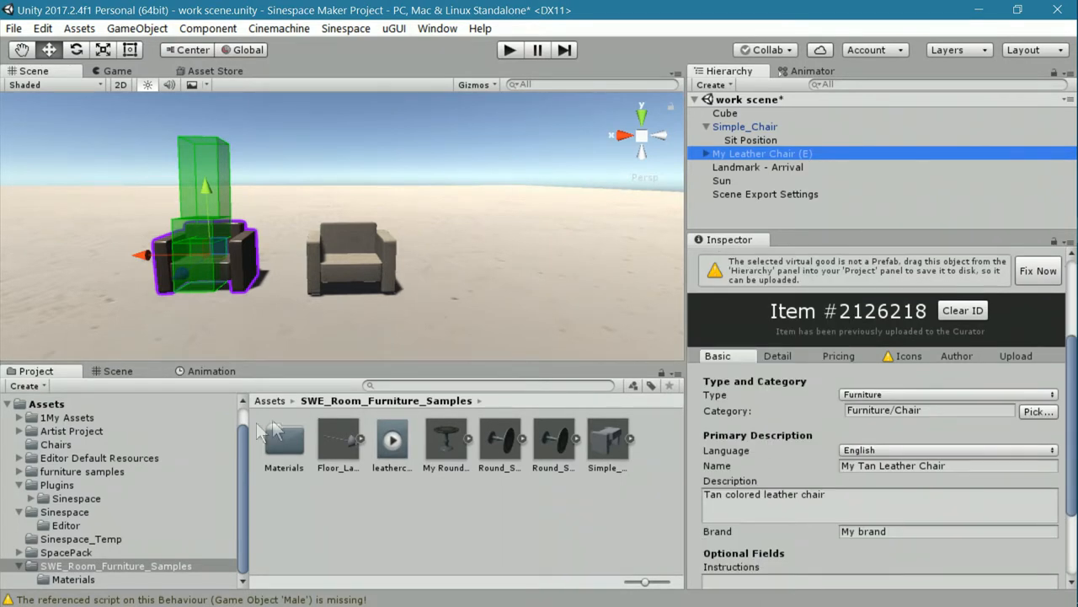
{"action": "left_click", "coordinate": [56, 444]}
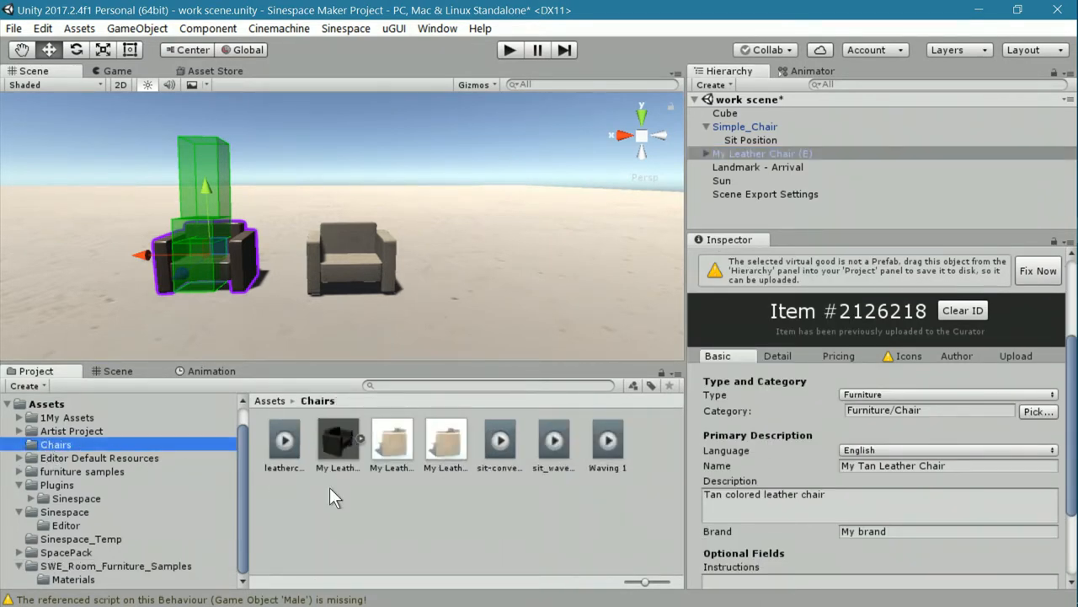
Select the My Leather Chair (E) prefab, save the scene, and collapse the preview pane
{"action": "left_click", "coordinate": [337, 438]}
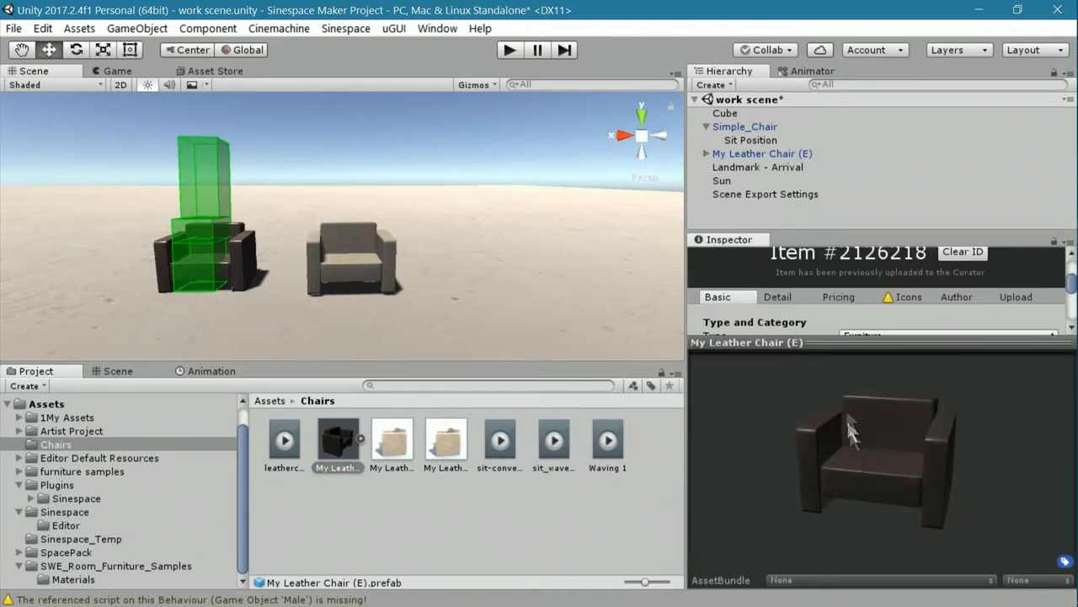
{"action": "mouse_move", "coordinate": [913, 305]}
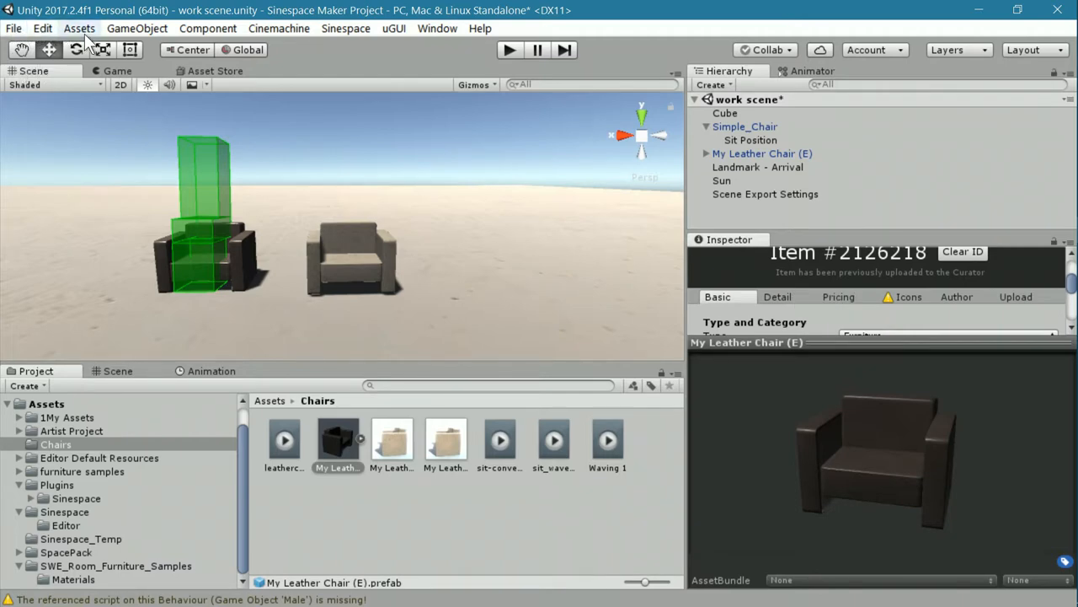
{"action": "left_click", "coordinate": [14, 28]}
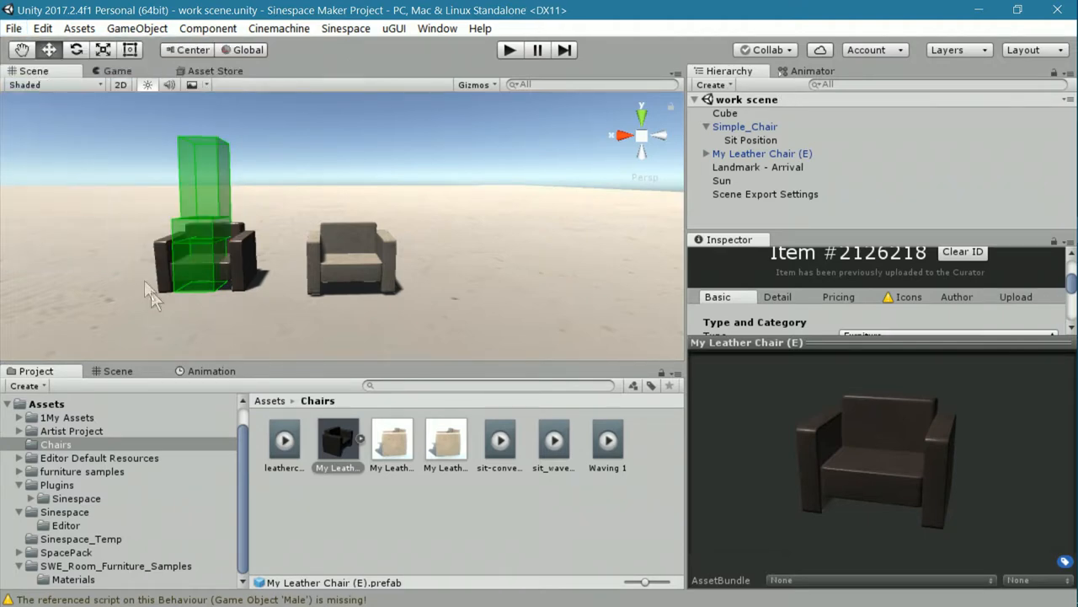
{"action": "mouse_move", "coordinate": [623, 412]}
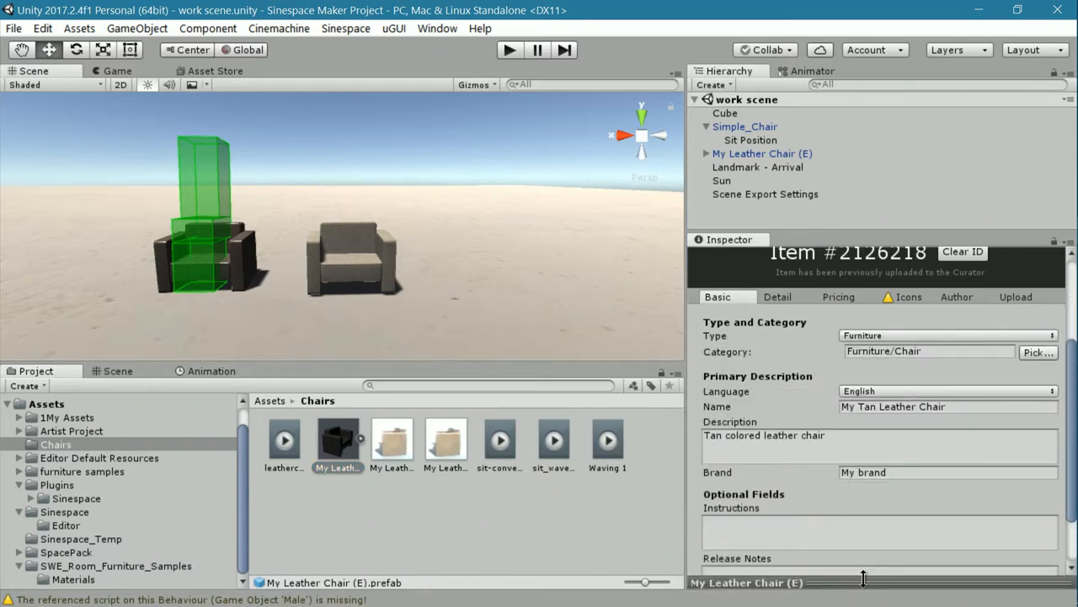
{"action": "left_click", "coordinate": [909, 296]}
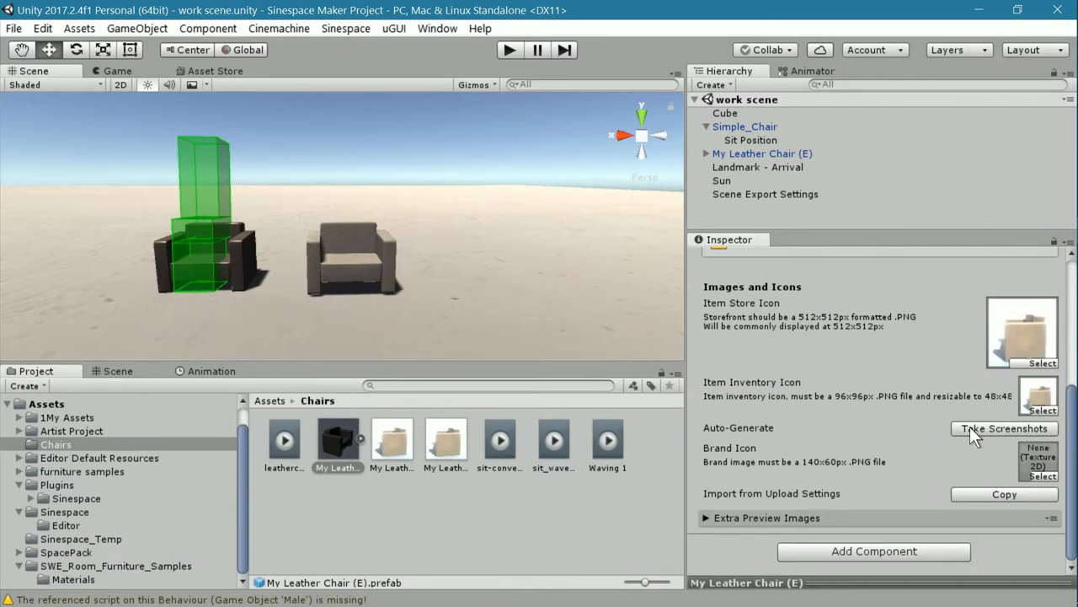
Take new icon screenshots, inspect the generated store PNG, and reselect the prefab
{"action": "left_click", "coordinate": [1004, 428]}
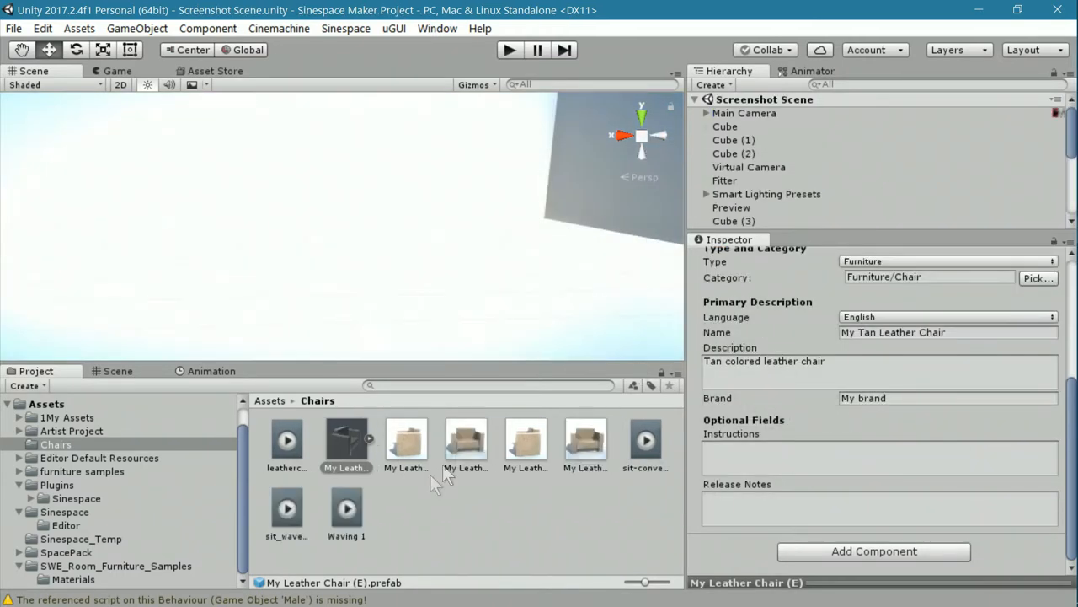
{"action": "mouse_move", "coordinate": [587, 472]}
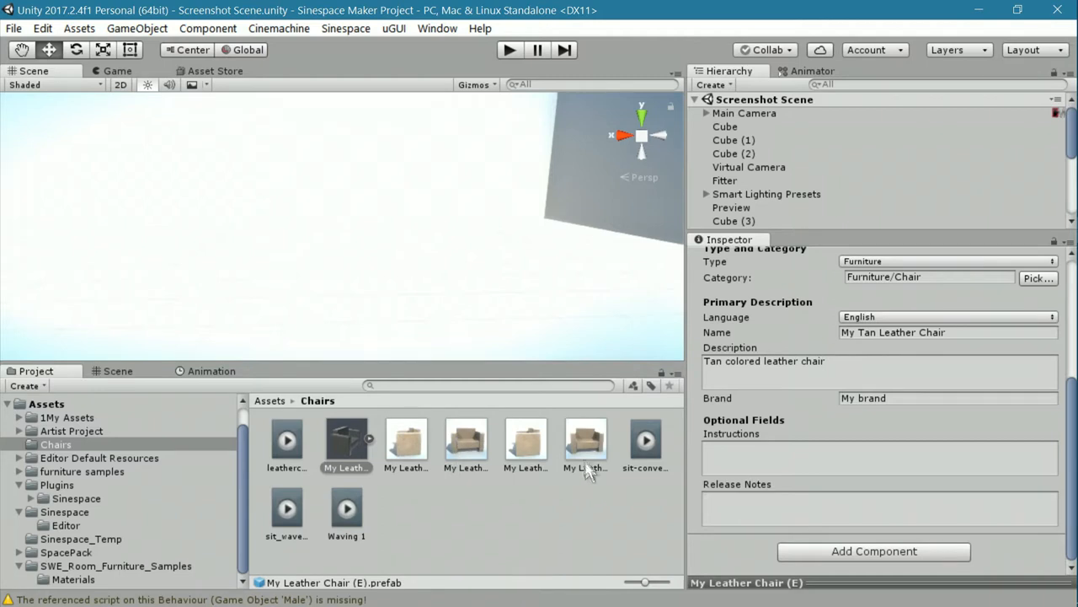
{"action": "mouse_move", "coordinate": [546, 497]}
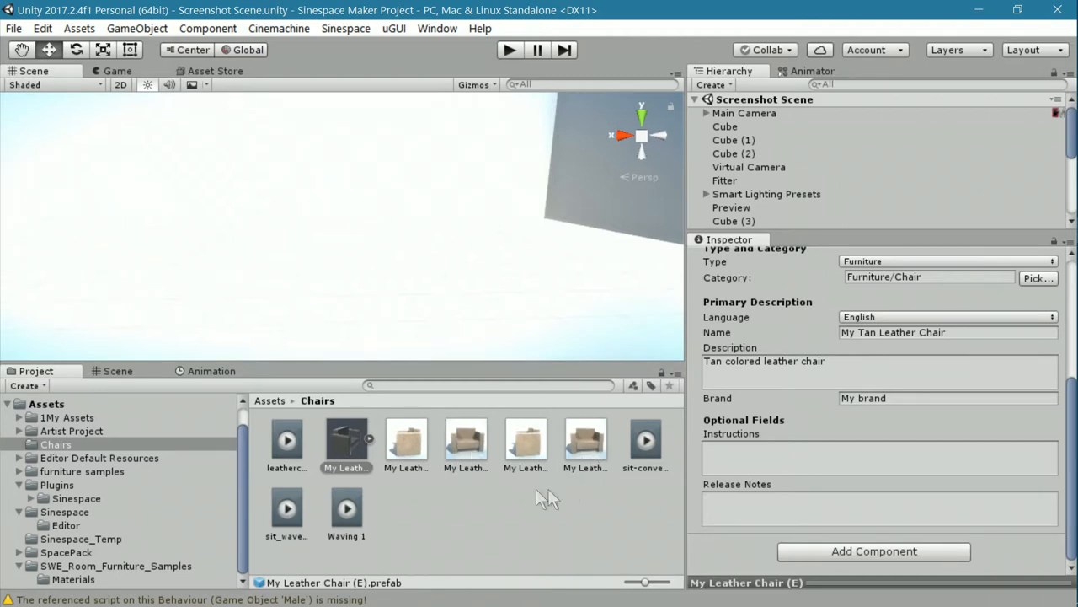
{"action": "mouse_move", "coordinate": [582, 450]}
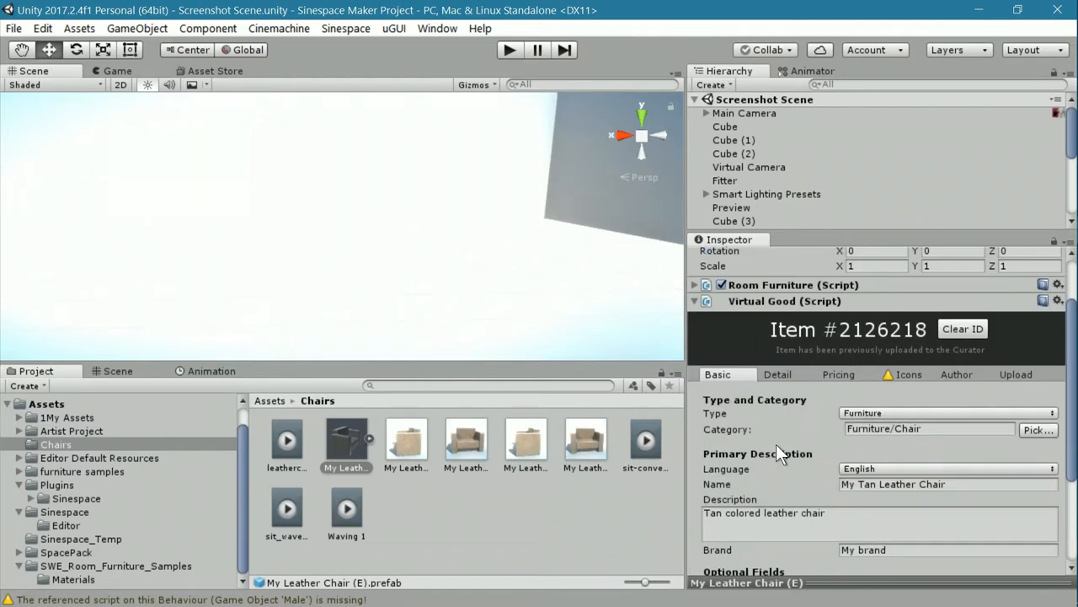
{"action": "mouse_move", "coordinate": [552, 446]}
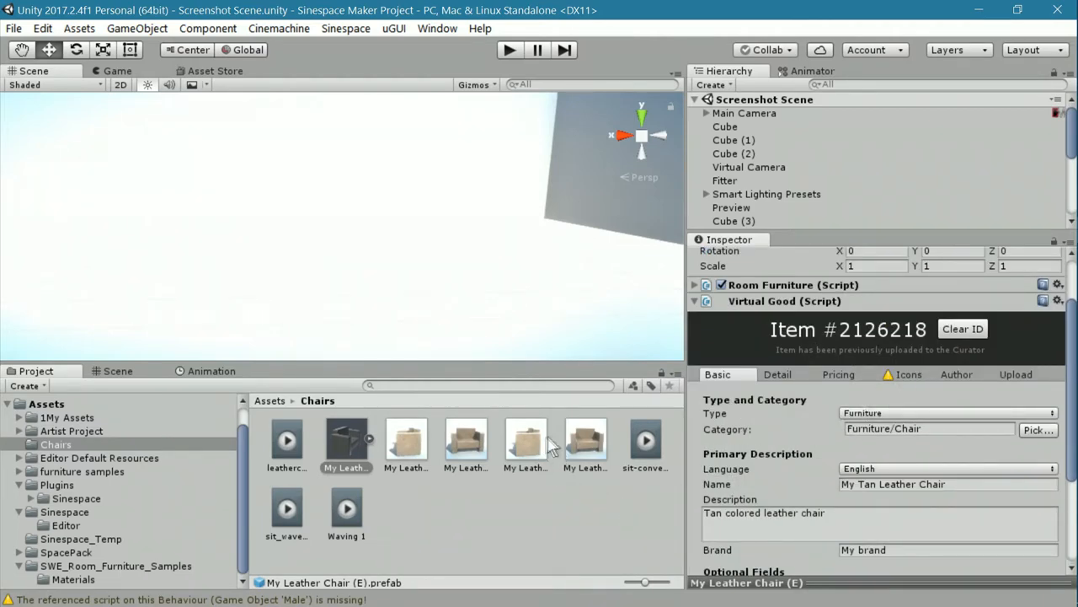
{"action": "mouse_move", "coordinate": [472, 451]}
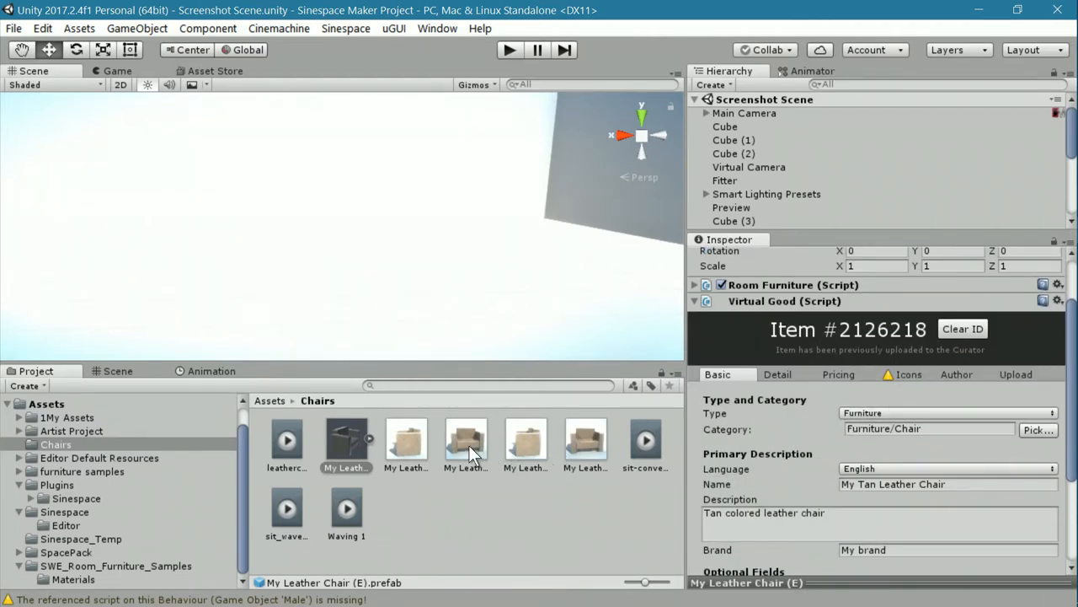
{"action": "left_click", "coordinate": [585, 439]}
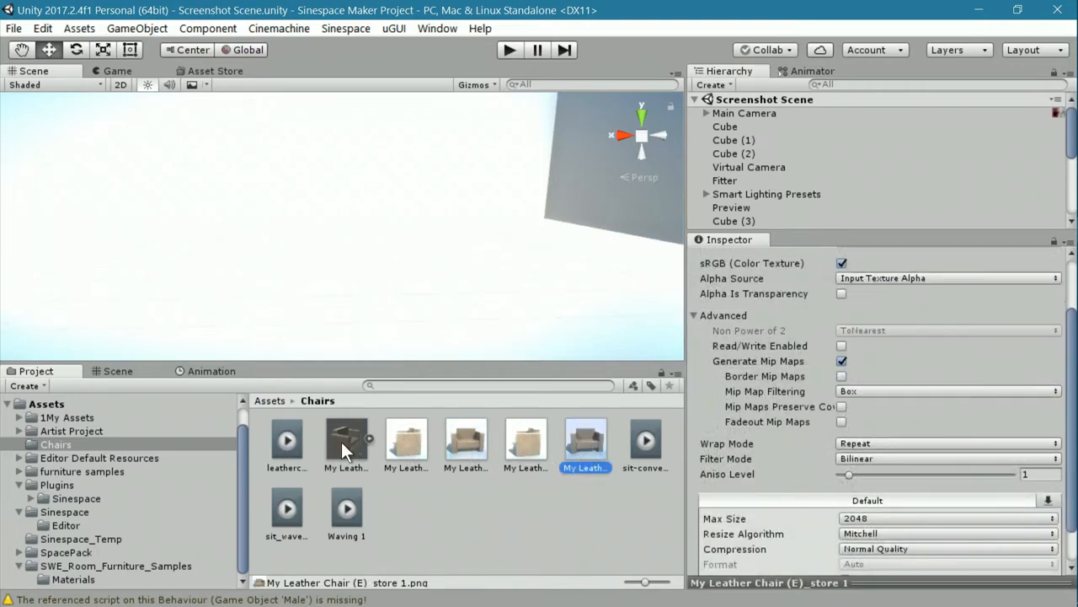
{"action": "left_click", "coordinate": [345, 439]}
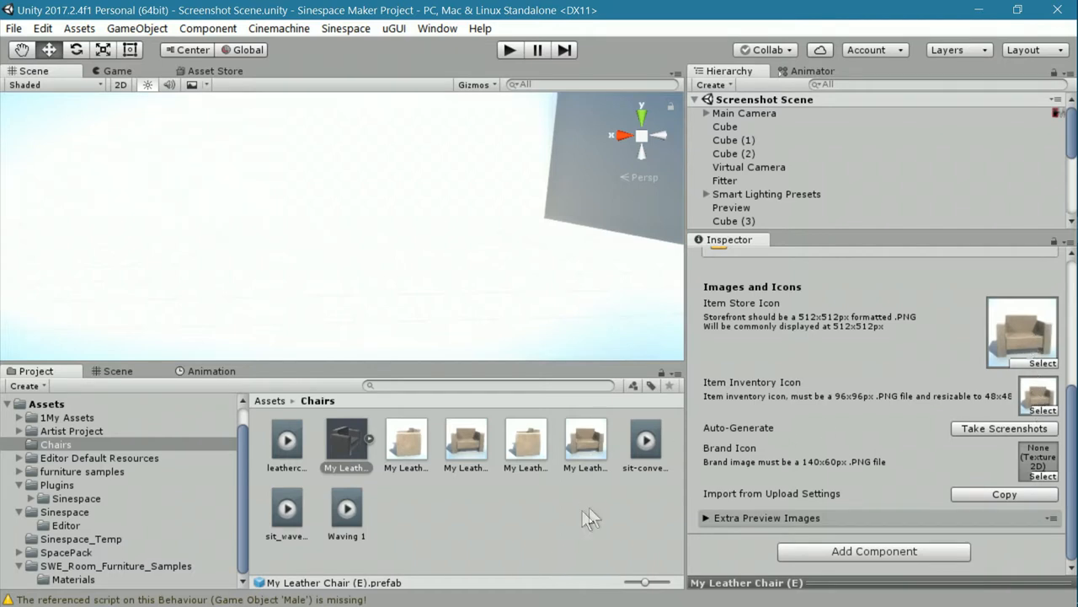
{"action": "mouse_move", "coordinate": [380, 447]}
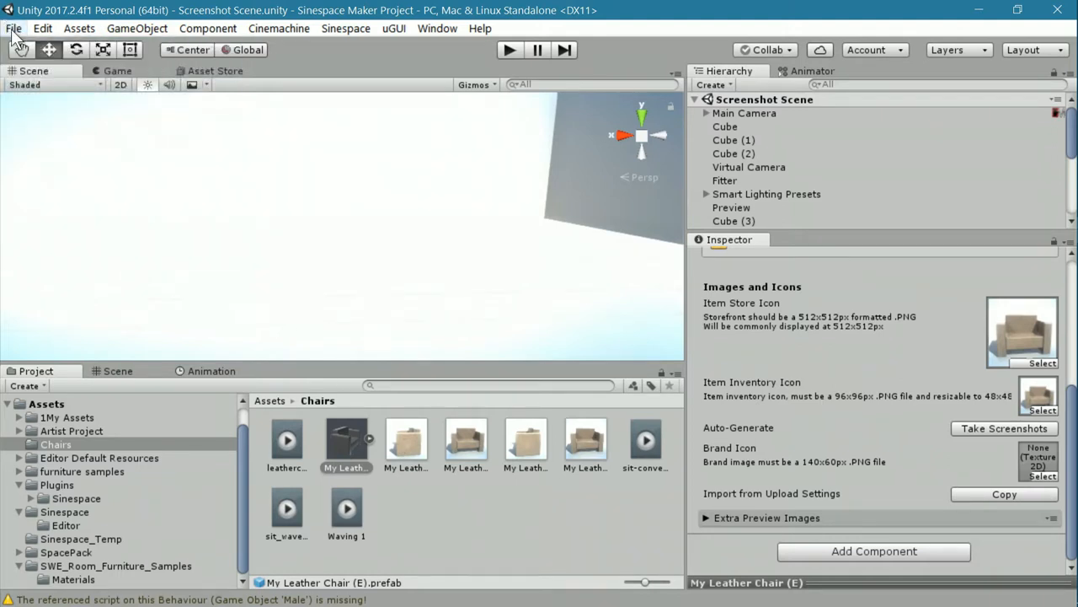
Open the Load Scene dialog from File > Open Scene and browse its Assets list
{"action": "left_click", "coordinate": [14, 28]}
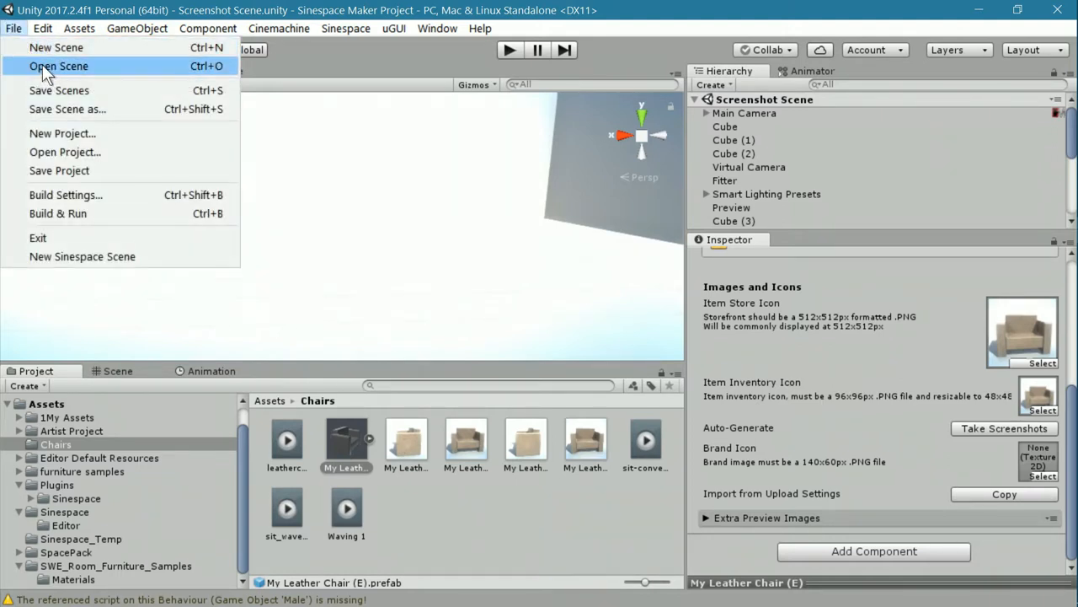
{"action": "mouse_move", "coordinate": [67, 74]}
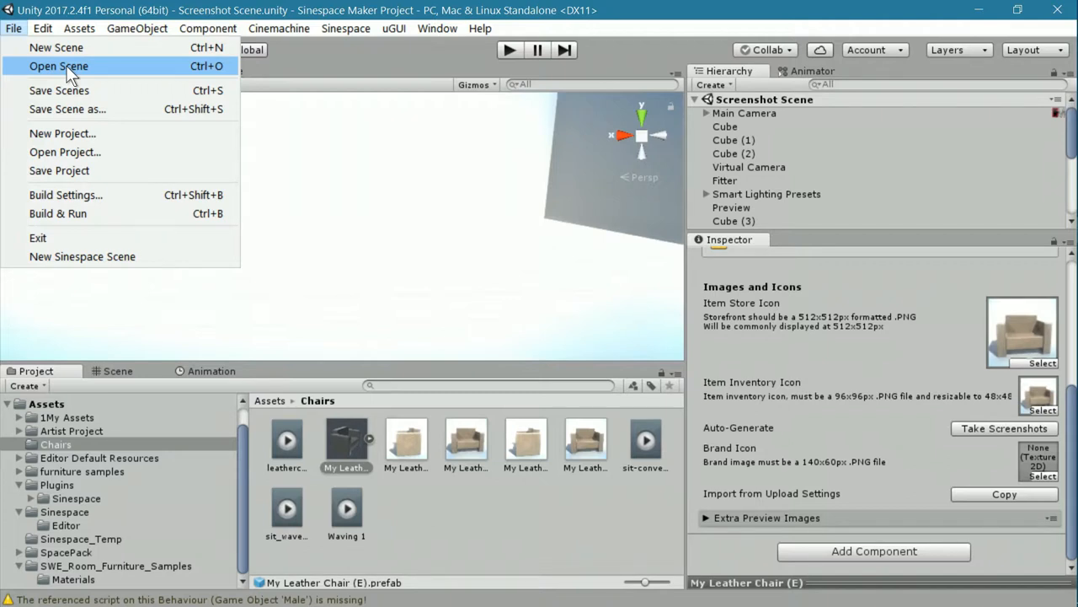
{"action": "mouse_move", "coordinate": [59, 90]}
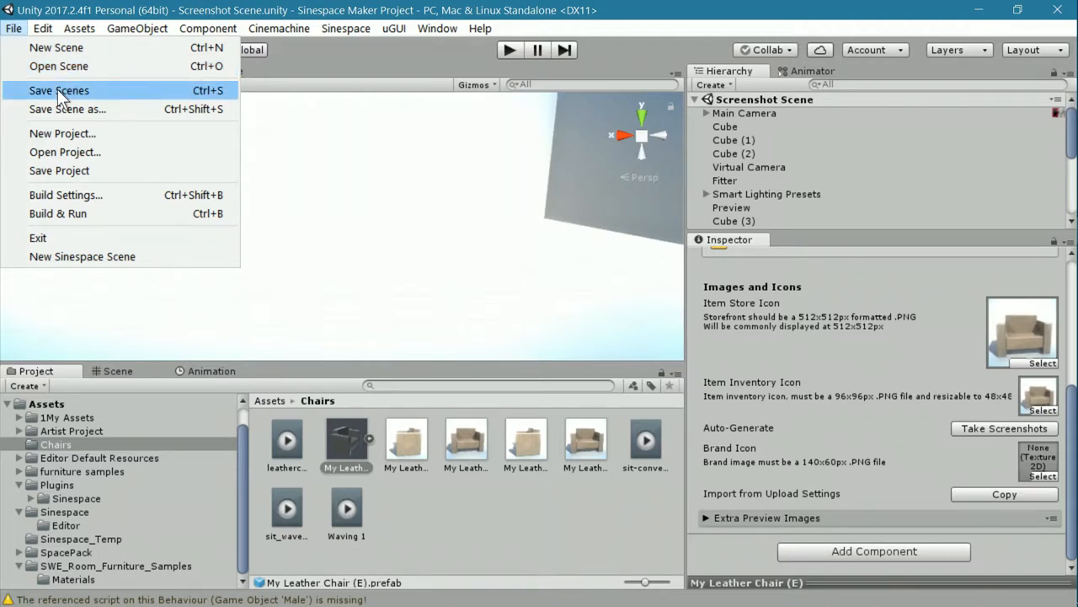
{"action": "left_click", "coordinate": [58, 66]}
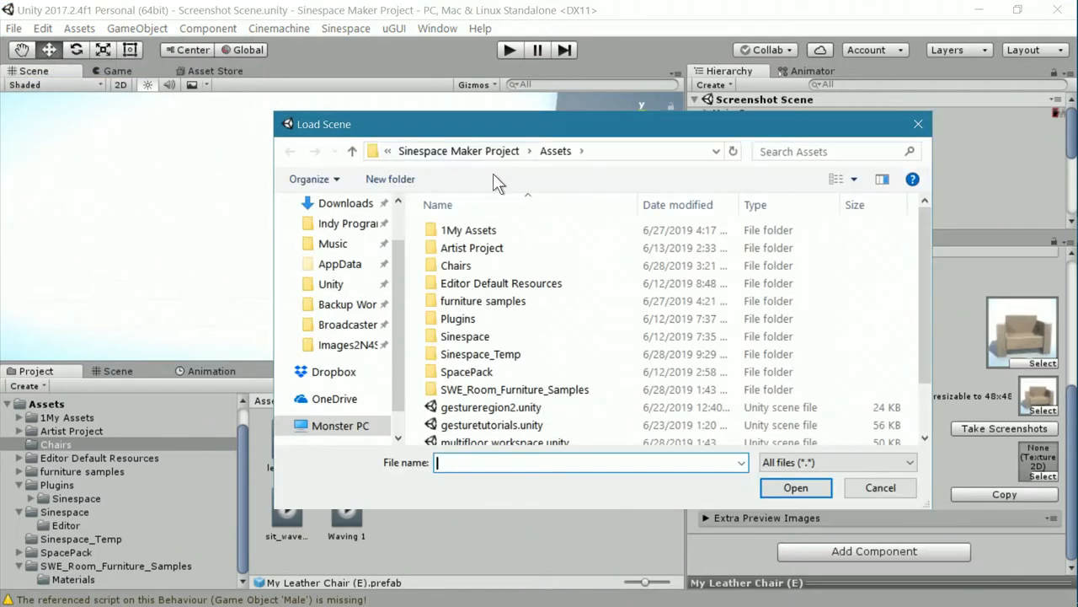
{"action": "scroll", "scroll_direction": "down", "scroll_amount": 3}
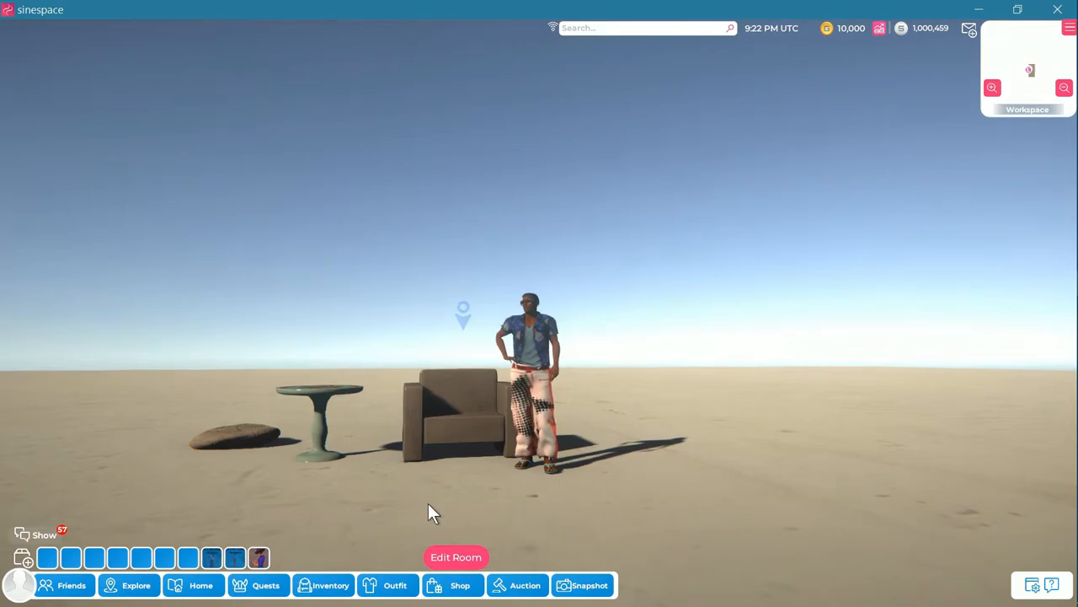
Switch the avatar to the saved female outfit Professor-2903 and save the change
{"action": "left_click", "coordinate": [394, 585]}
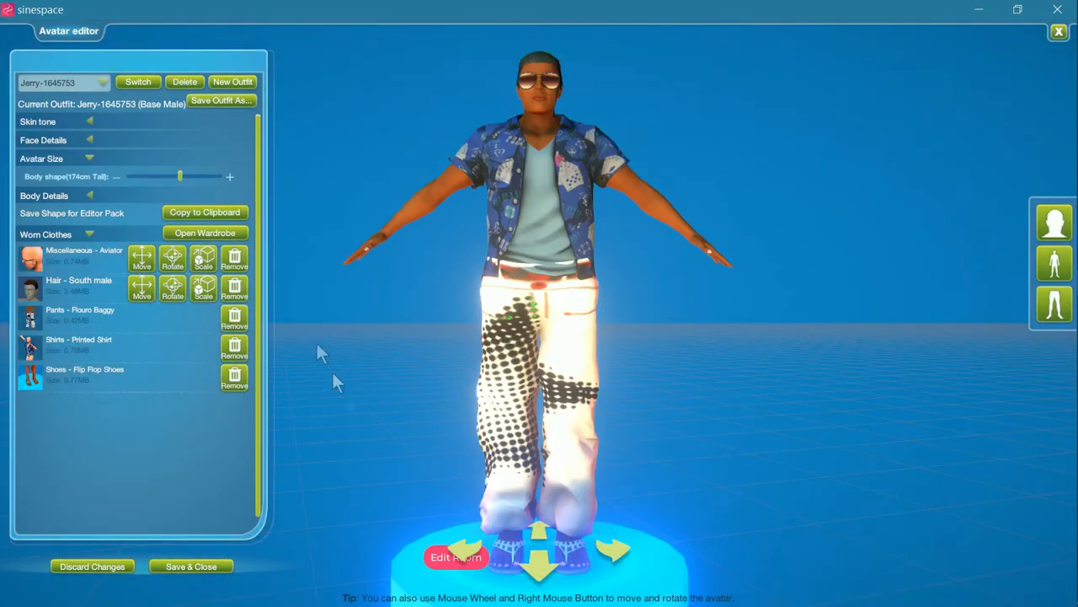
{"action": "left_click", "coordinate": [89, 83]}
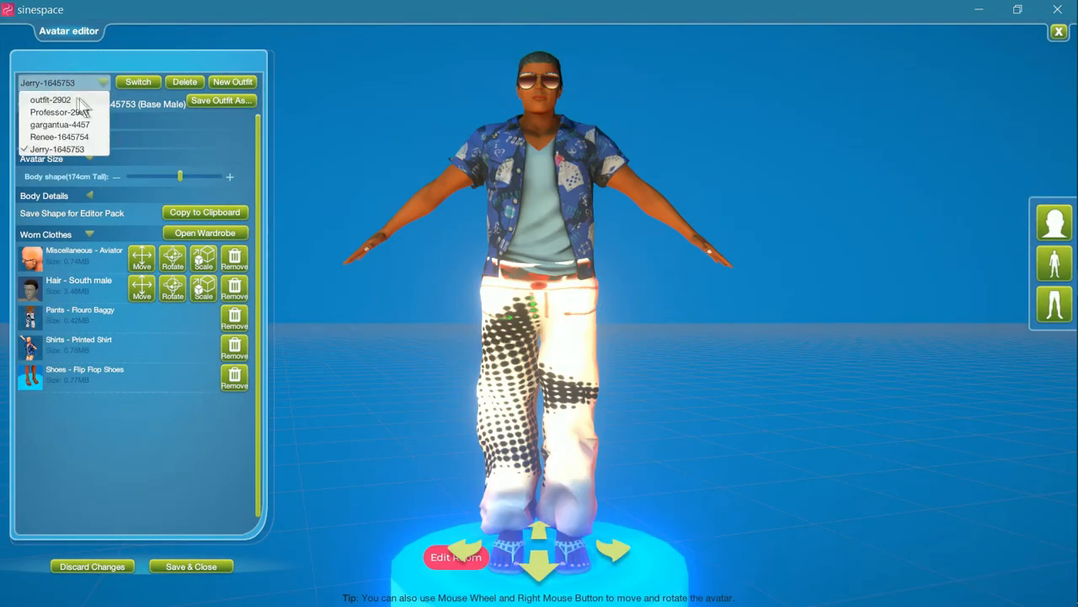
{"action": "left_click", "coordinate": [52, 111]}
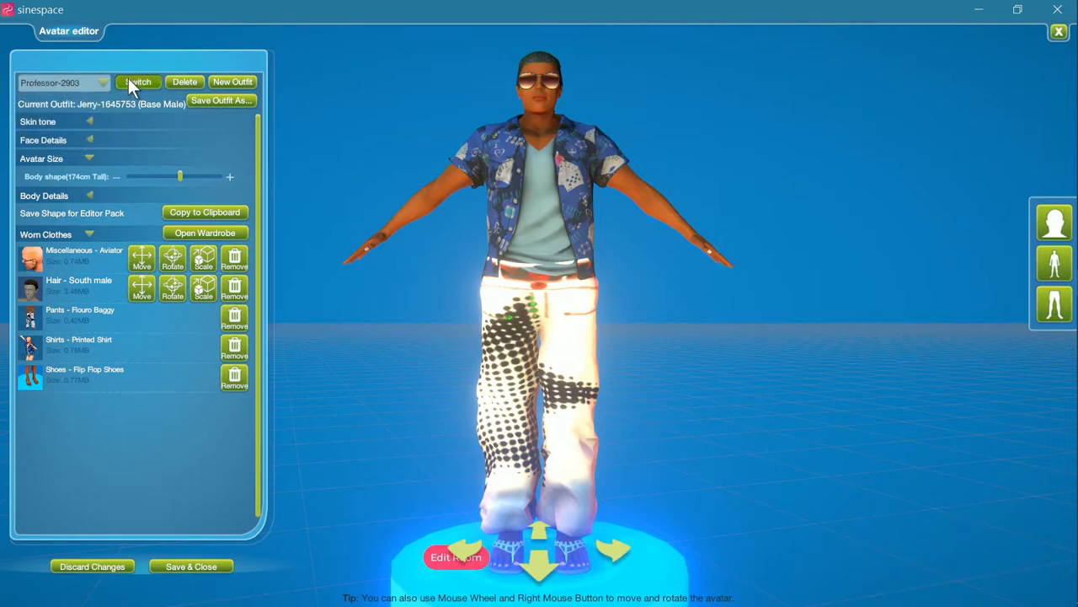
{"action": "left_click", "coordinate": [137, 82]}
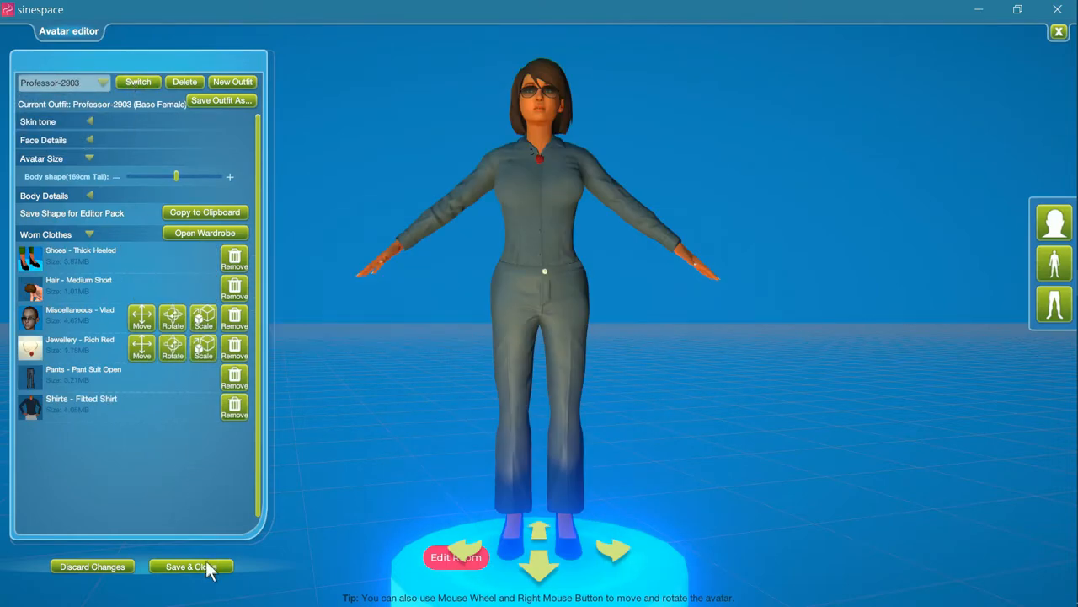
{"action": "left_click", "coordinate": [191, 566]}
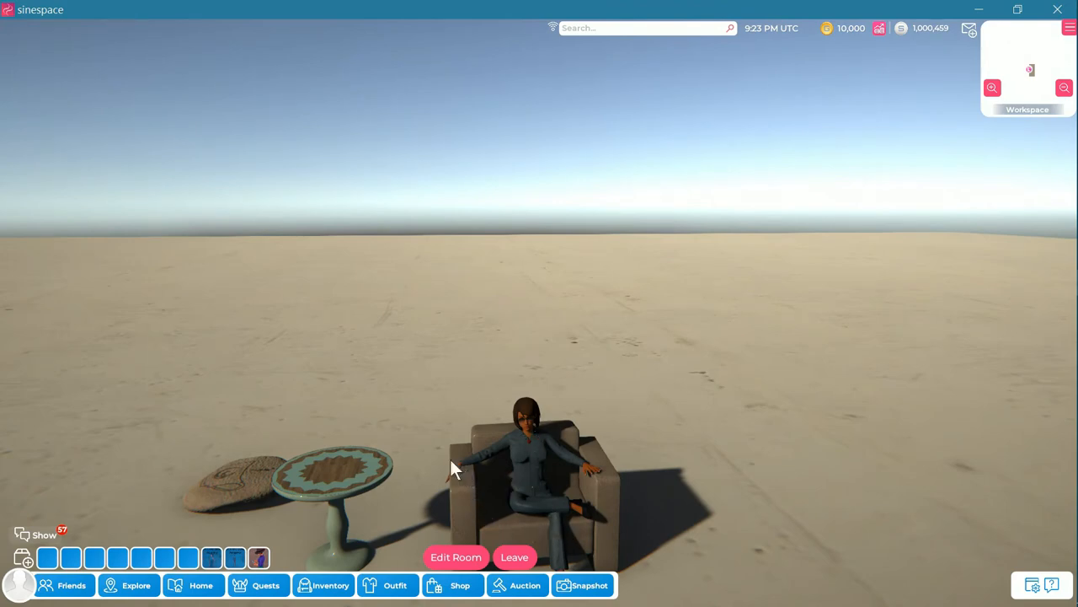
{"action": "mouse_move", "coordinate": [470, 478]}
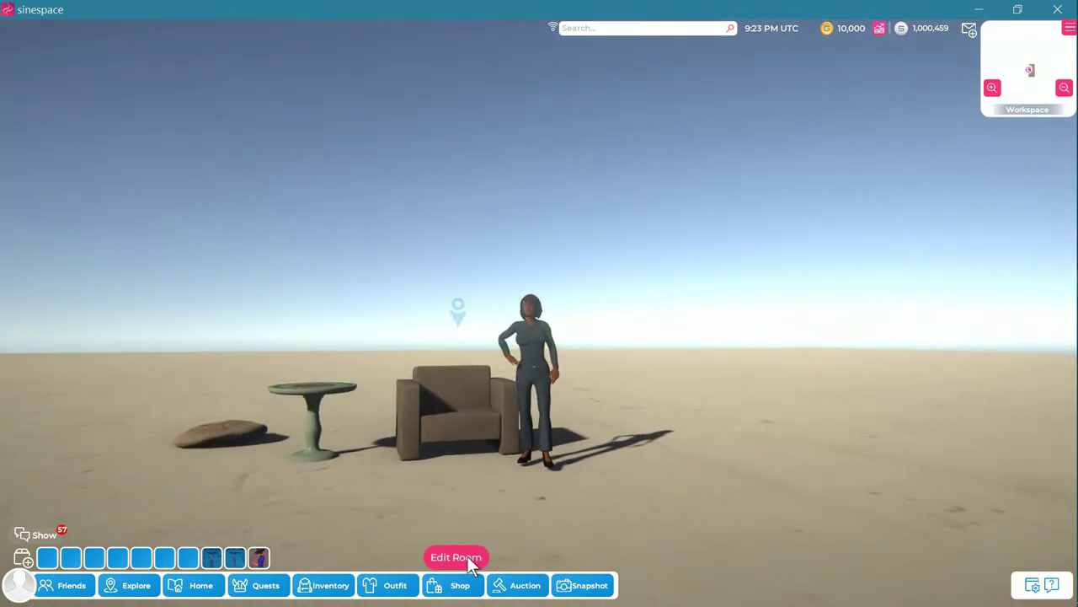
Expand My Leather Chair's Chair Sit Position to show its seat component and Action Tag child
{"action": "left_click", "coordinate": [456, 557]}
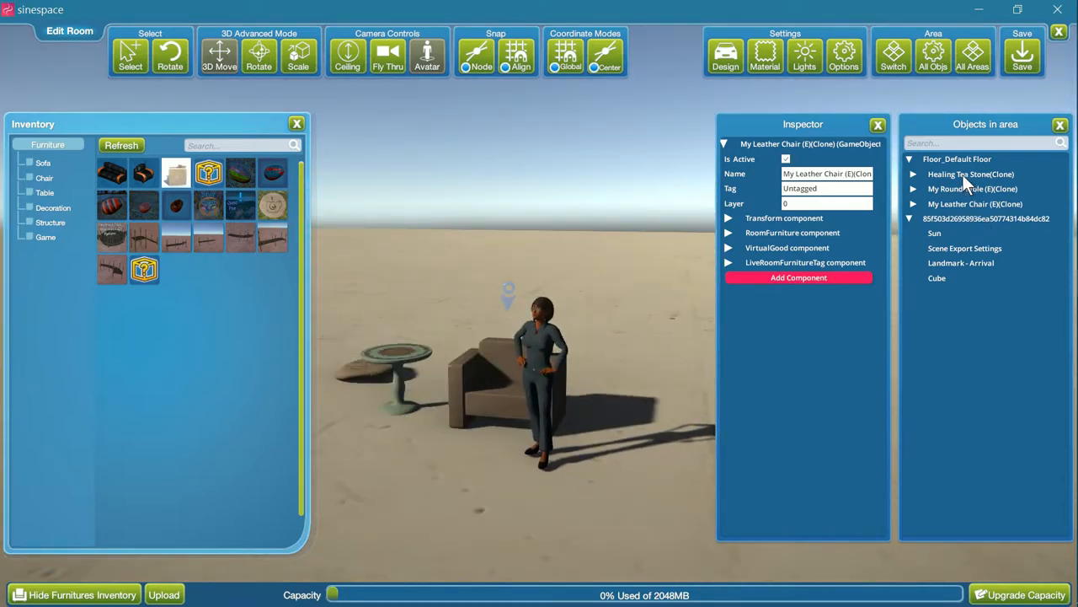
{"action": "left_click", "coordinate": [976, 204]}
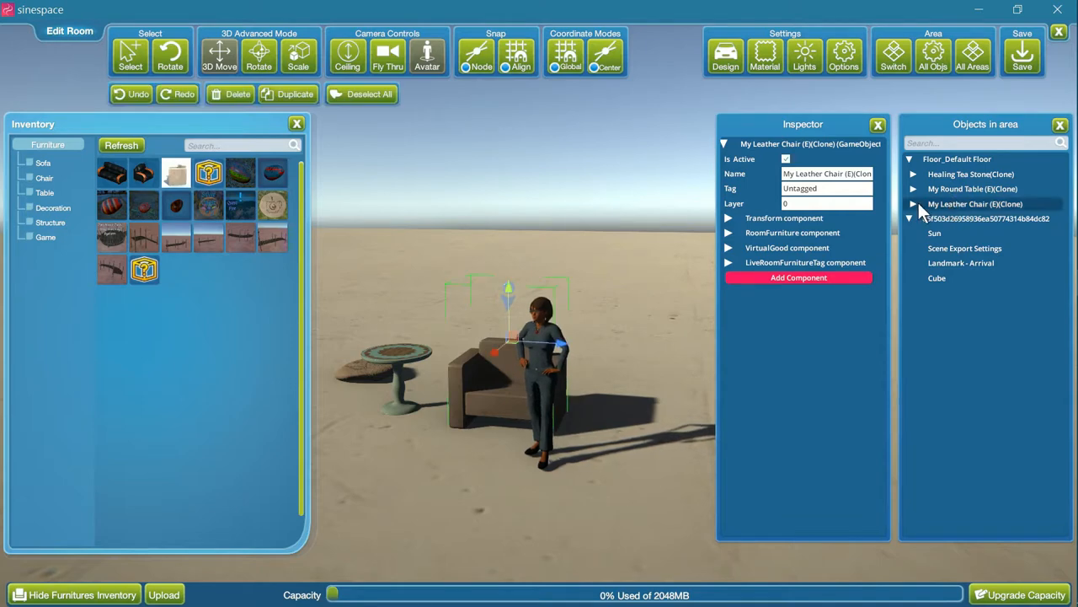
{"action": "left_click", "coordinate": [957, 218]}
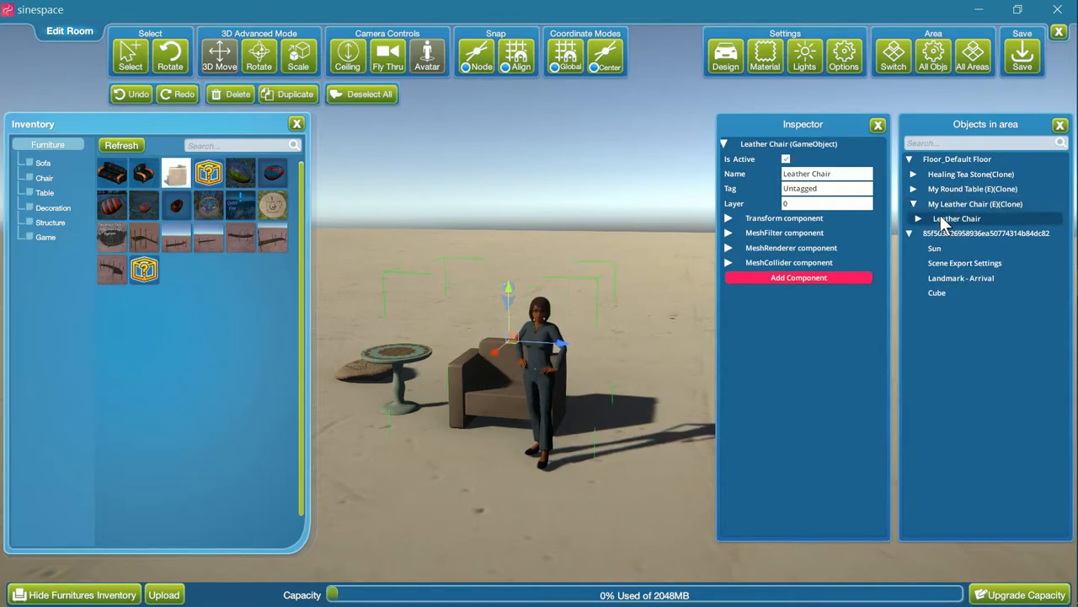
{"action": "left_click", "coordinate": [967, 233]}
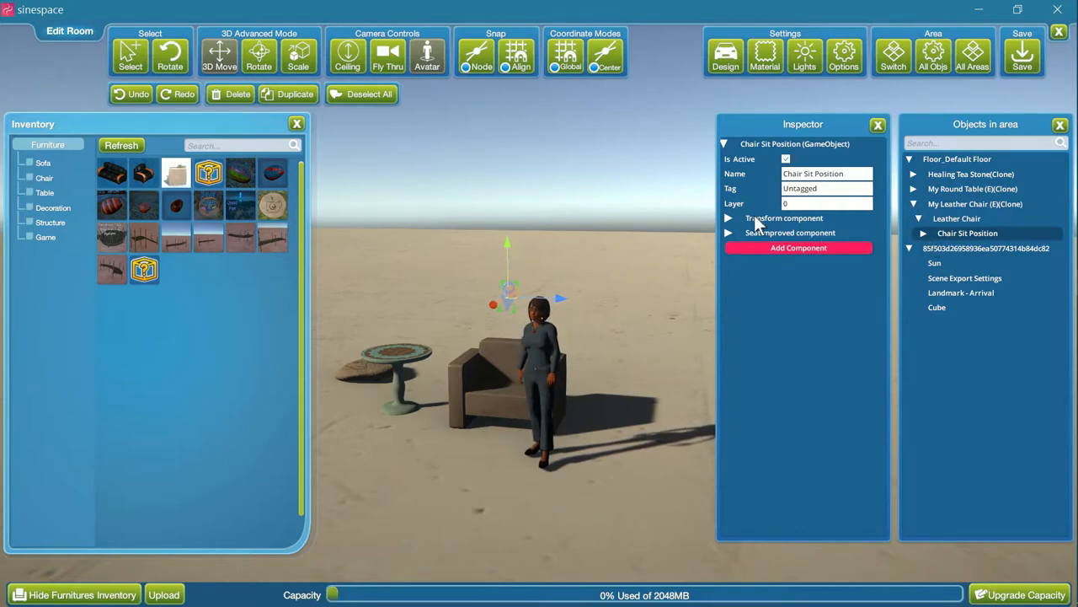
{"action": "left_click", "coordinate": [729, 233]}
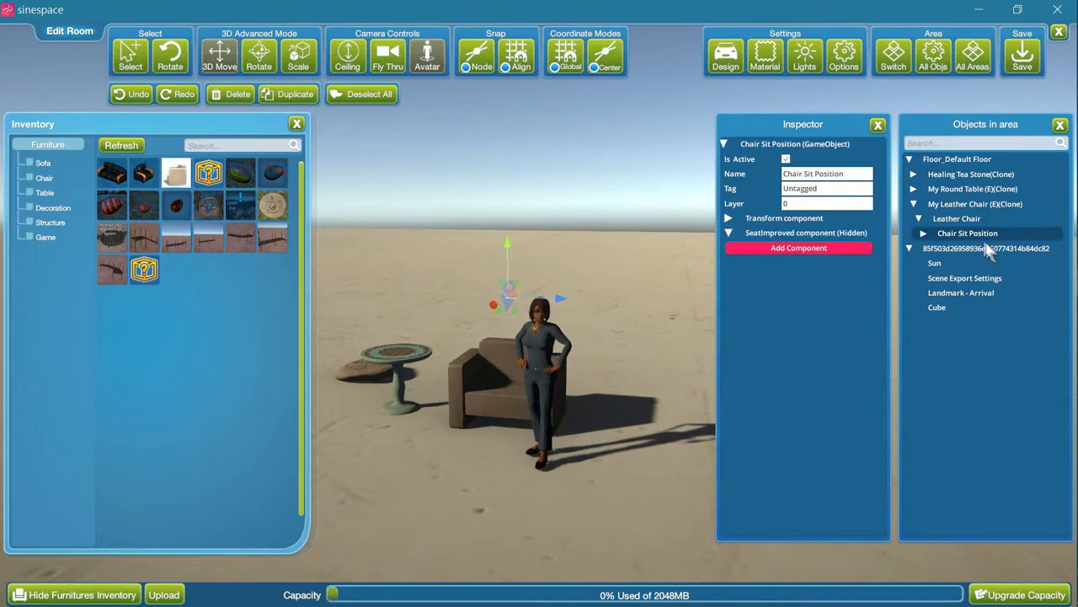
{"action": "left_click", "coordinate": [924, 233]}
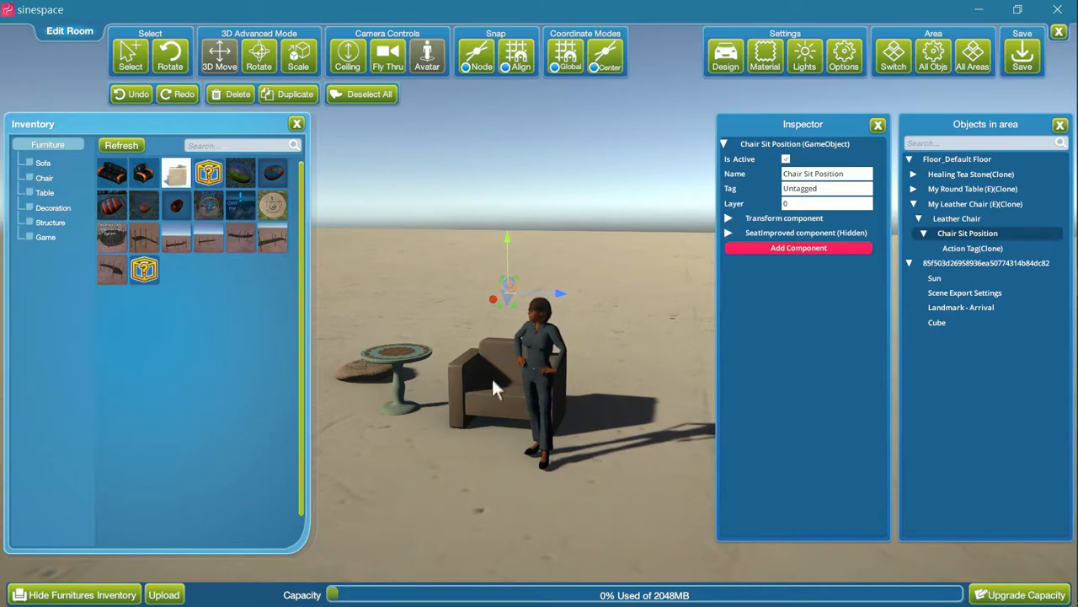
Reselect My Leather Chair and close the Edit Room panel
{"action": "left_click", "coordinate": [976, 204]}
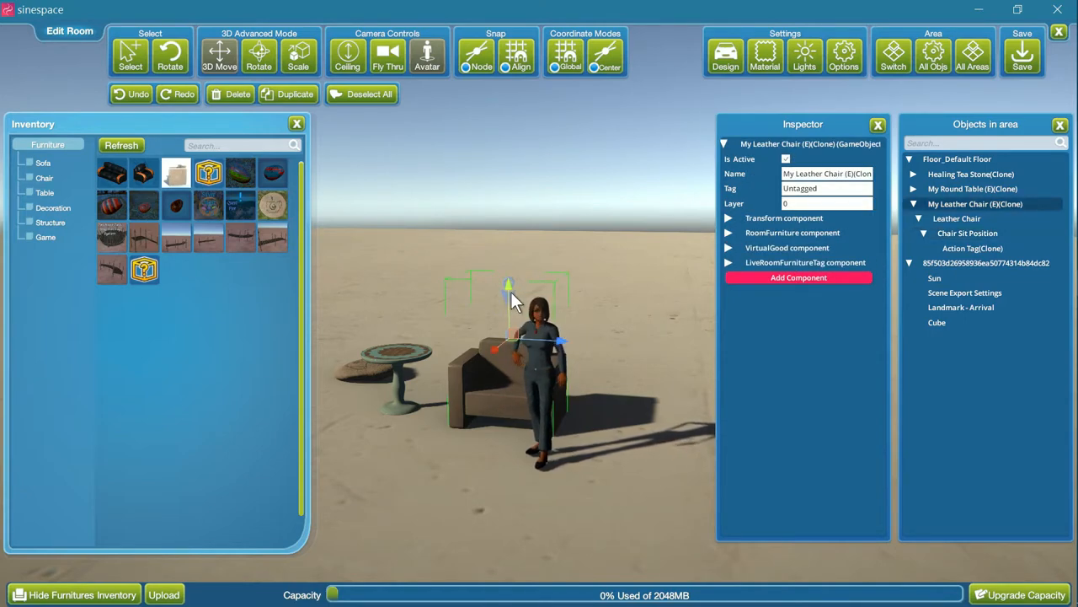
{"action": "left_click", "coordinate": [956, 218]}
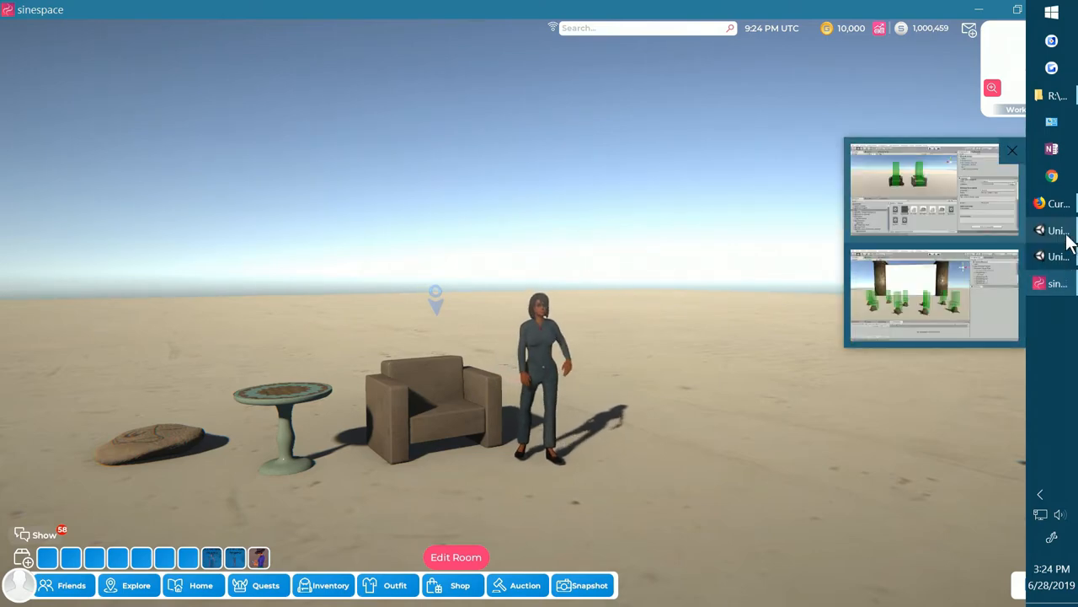
Bring the CanvasObscura Unity project to the front
{"action": "left_click", "coordinate": [933, 295]}
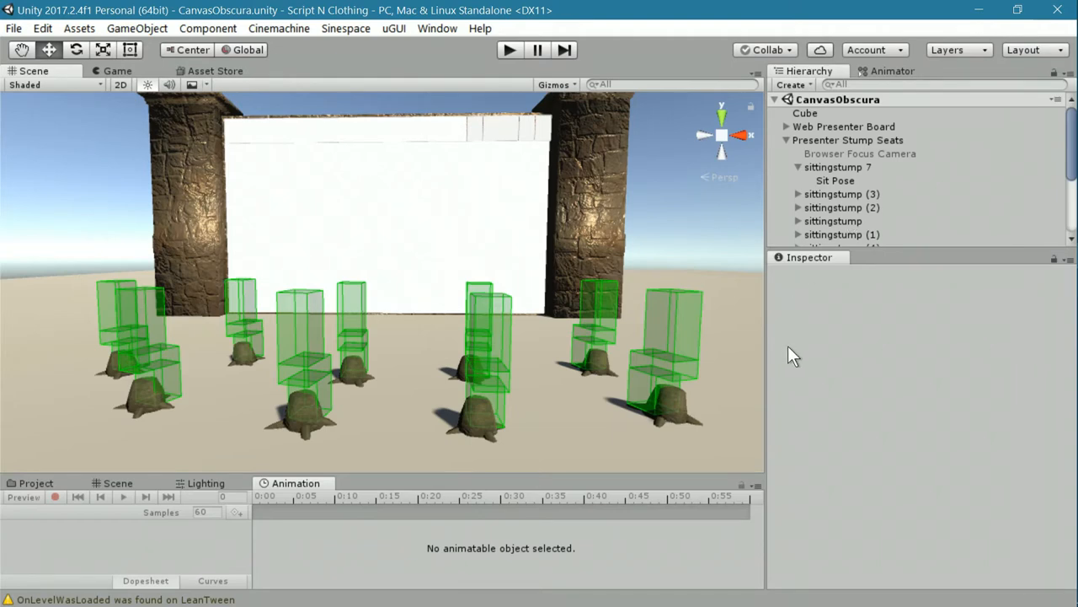
{"action": "mouse_move", "coordinate": [287, 253]}
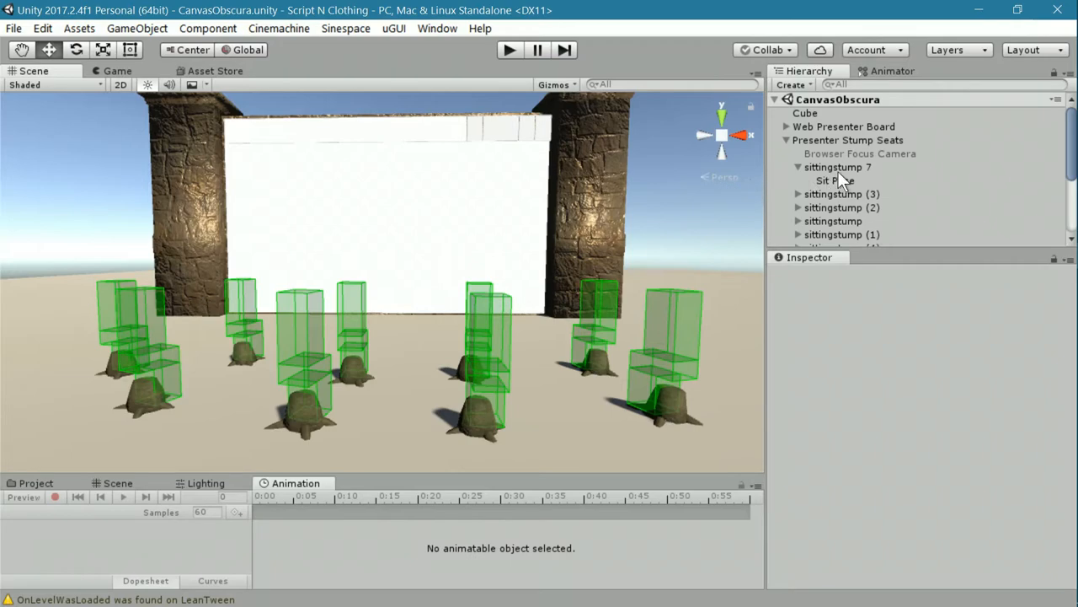
Select Sit Pose under sittingstump 7 to show its Seat Improved script
{"action": "left_click", "coordinate": [834, 180]}
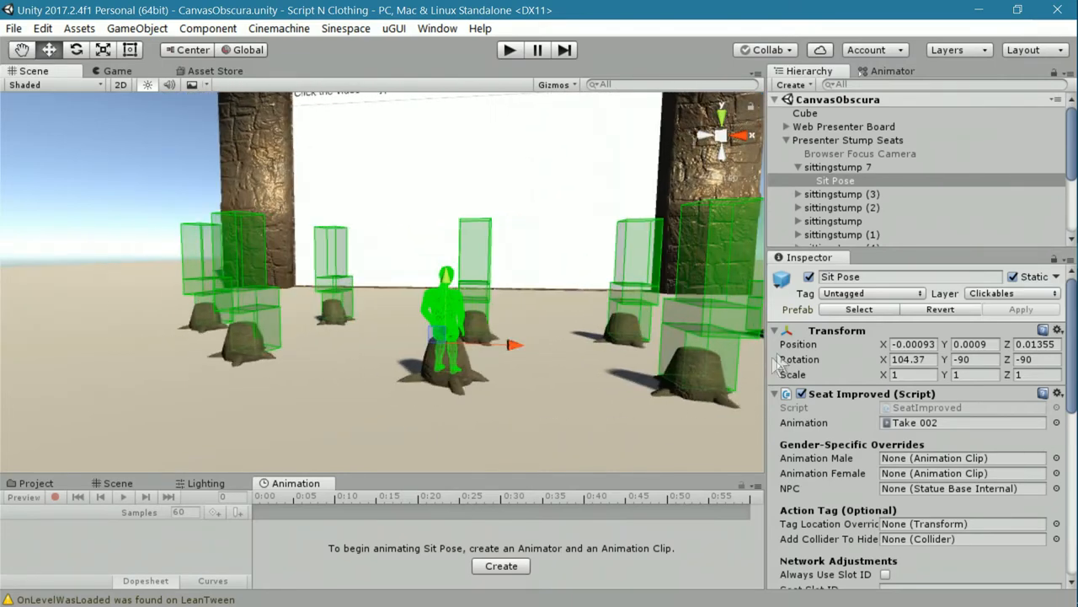
Set On Player Sit to FocusCamera.Activate and On Player Stand Up to FocusCamera.Deactivate via MediaBack
{"action": "left_click", "coordinate": [835, 180]}
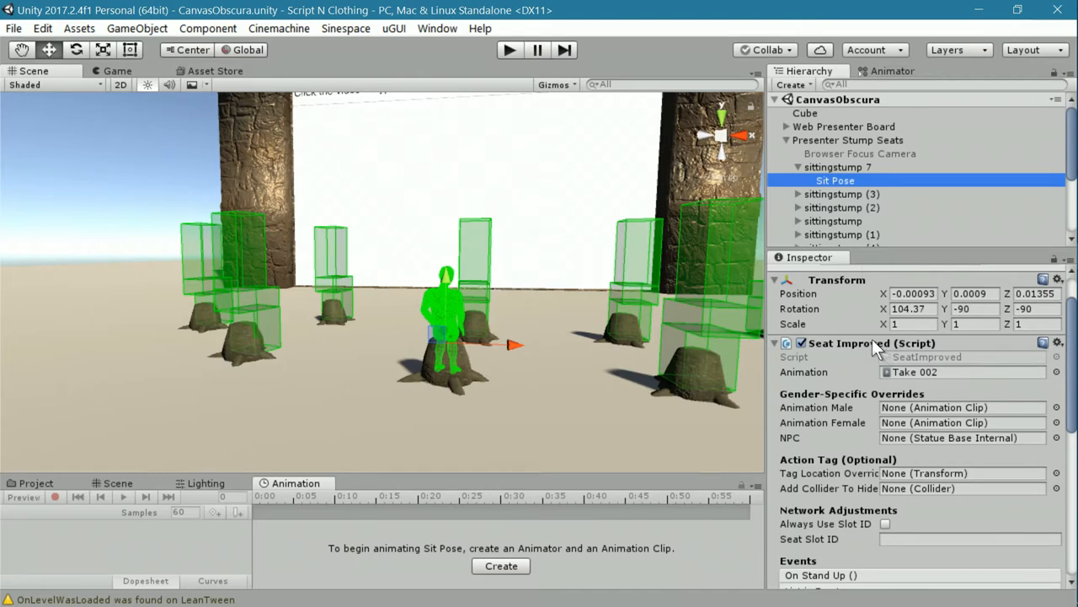
{"action": "scroll", "scroll_direction": "down", "scroll_amount": 3}
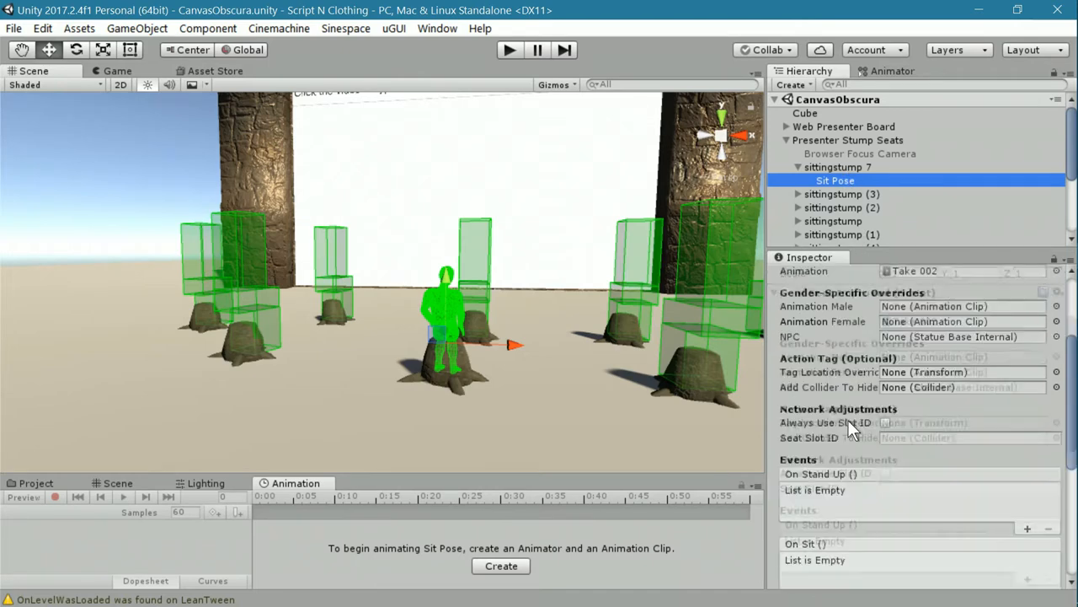
{"action": "scroll", "scroll_direction": "down", "scroll_amount": 3}
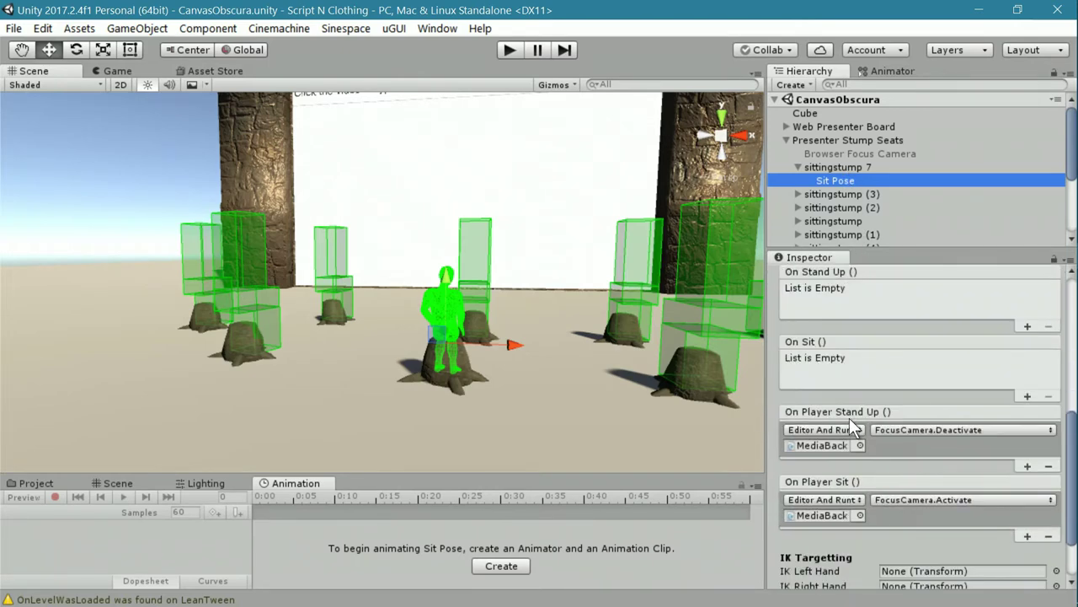
{"action": "scroll", "scroll_direction": "up", "scroll_amount": 3}
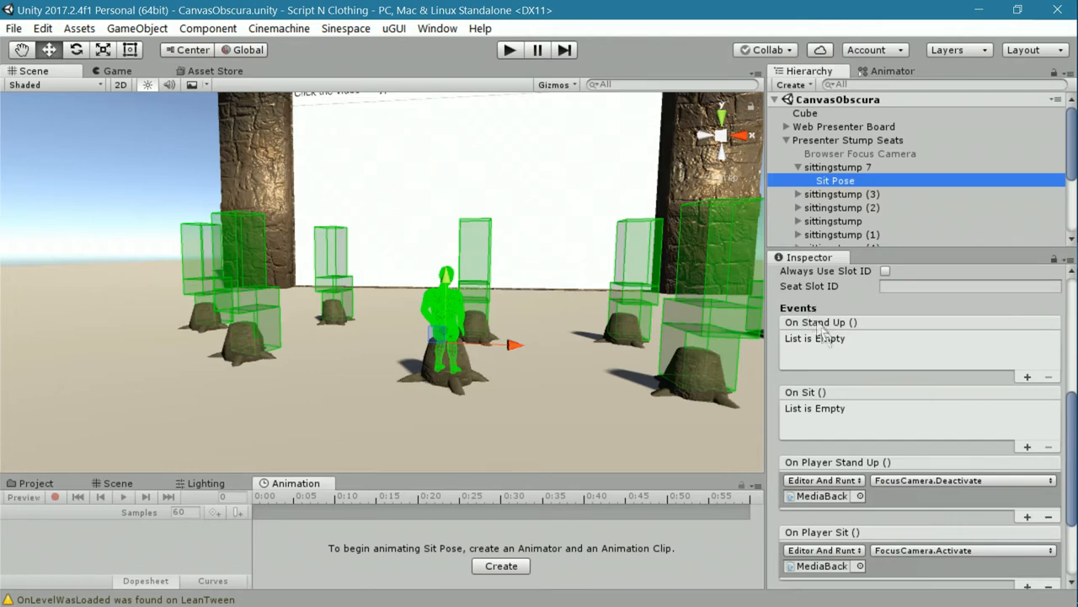
{"action": "scroll", "scroll_direction": "down", "scroll_amount": 3}
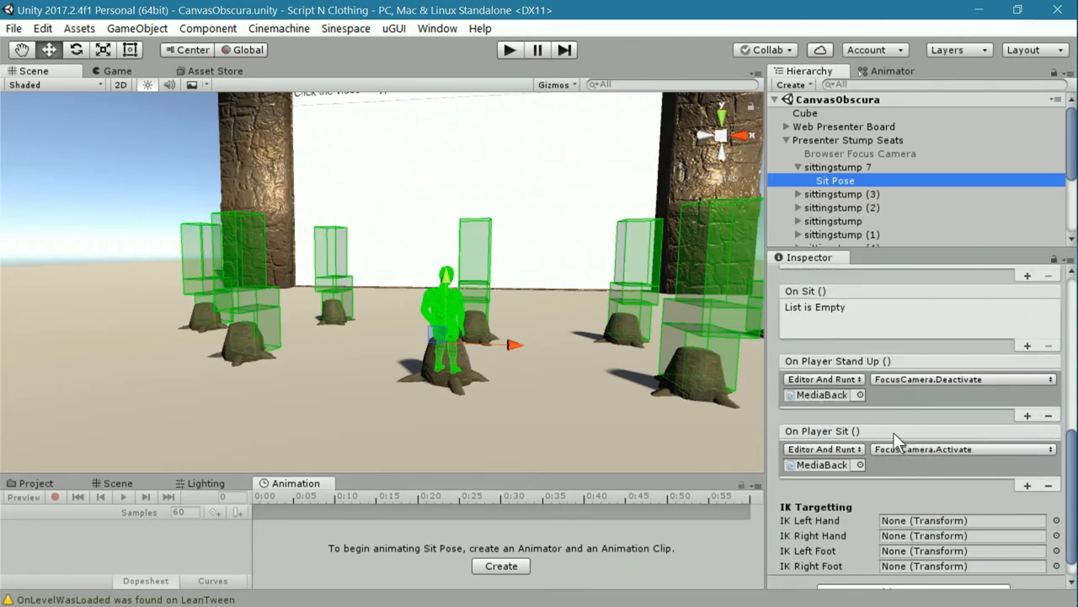
{"action": "mouse_move", "coordinate": [807, 418]}
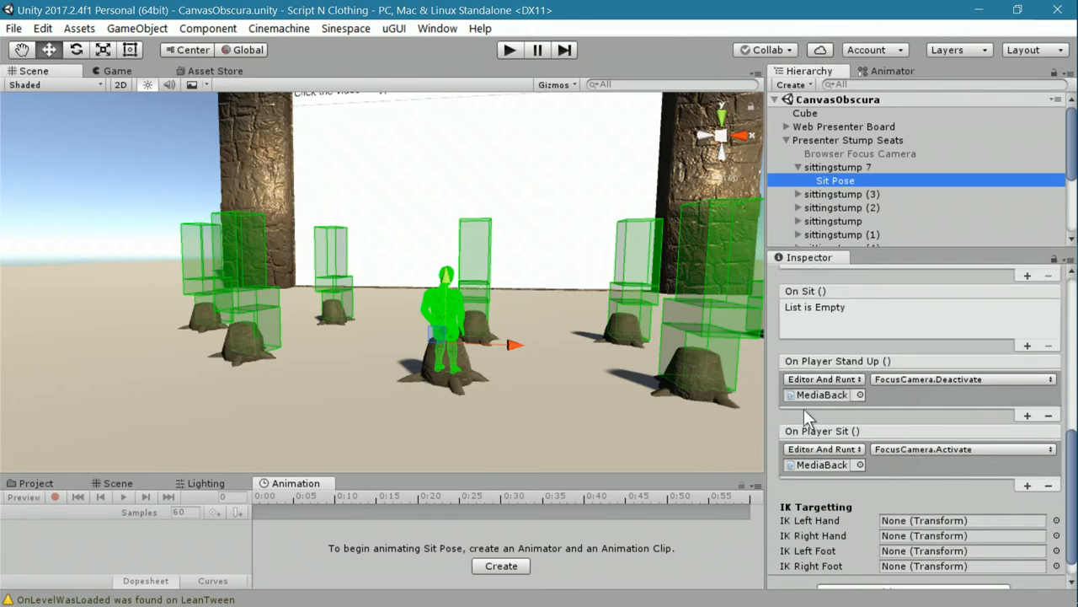
{"action": "mouse_move", "coordinate": [800, 375]}
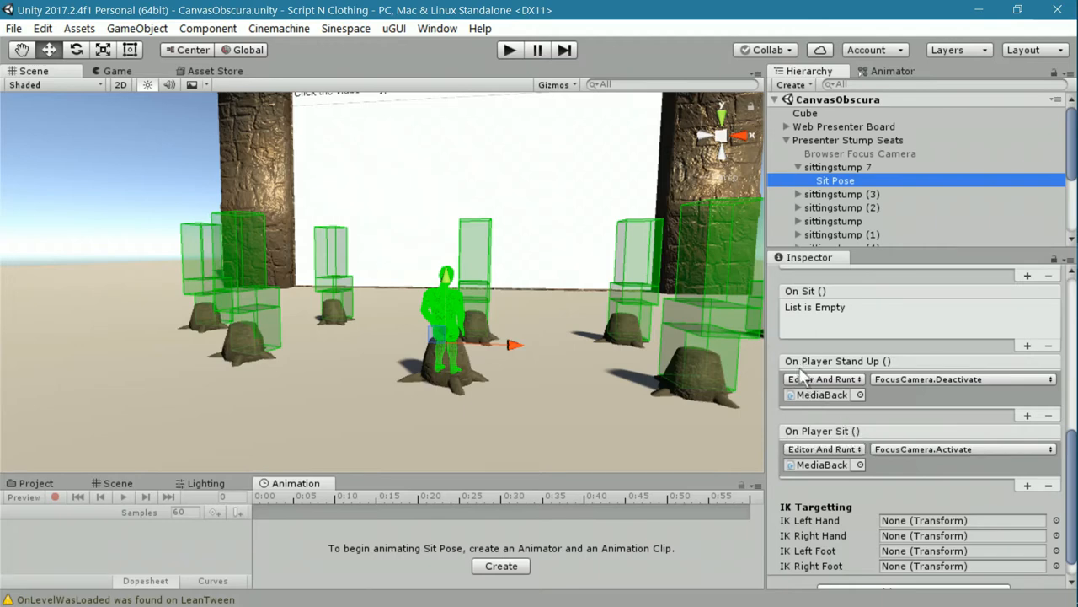
{"action": "mouse_move", "coordinate": [906, 384]}
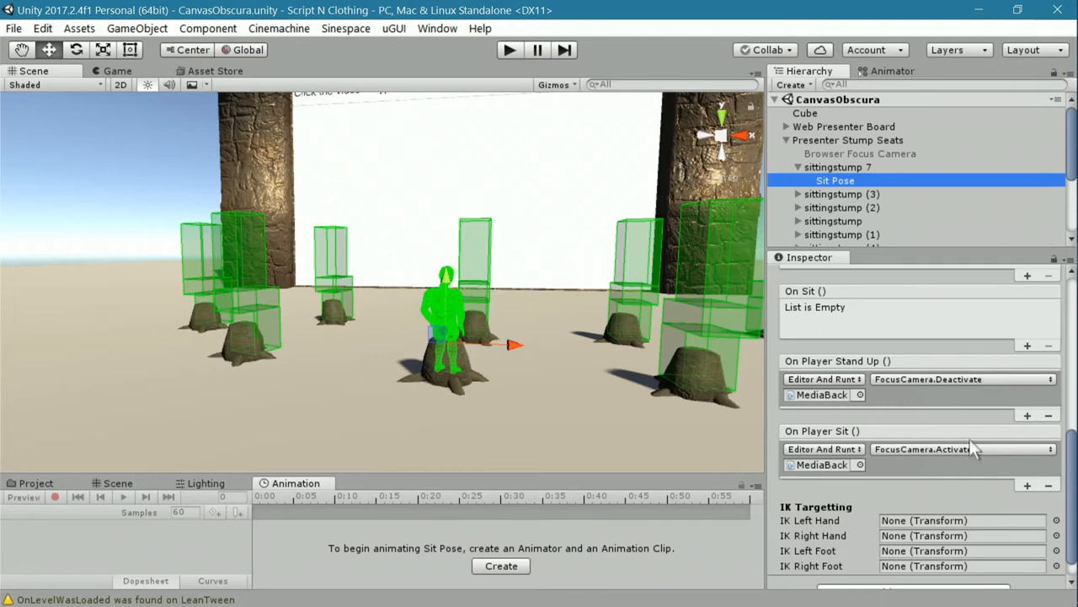
{"action": "mouse_move", "coordinate": [813, 476]}
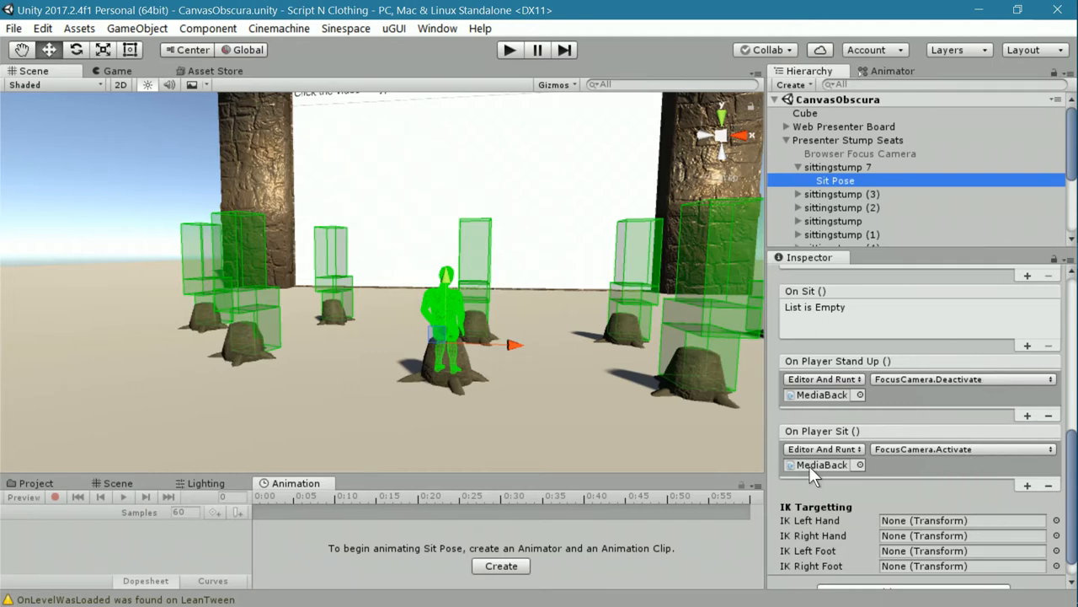
{"action": "mouse_move", "coordinate": [859, 443]}
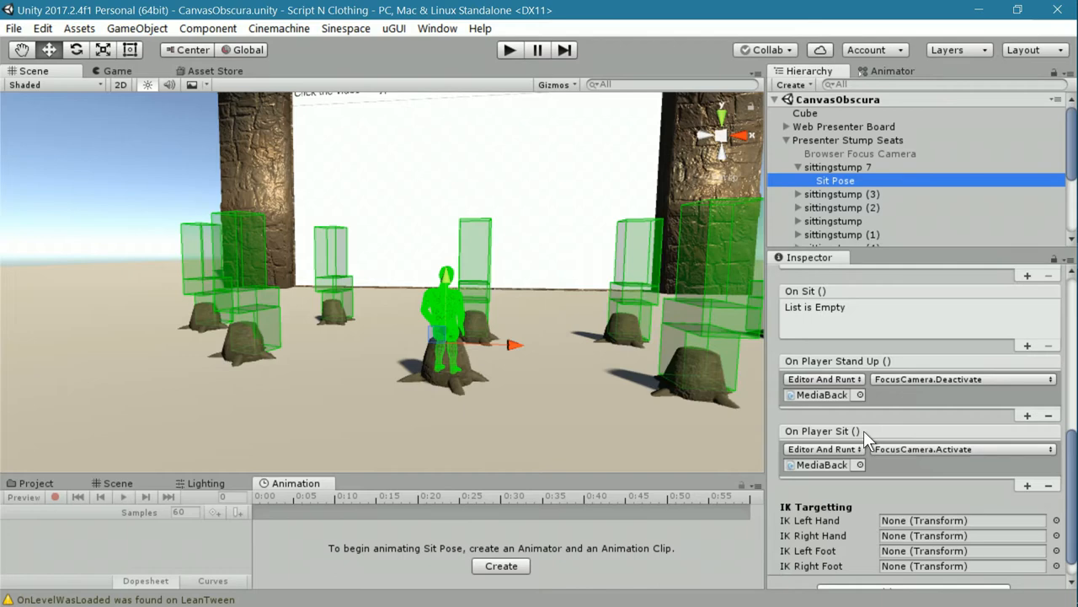
{"action": "mouse_move", "coordinate": [910, 459]}
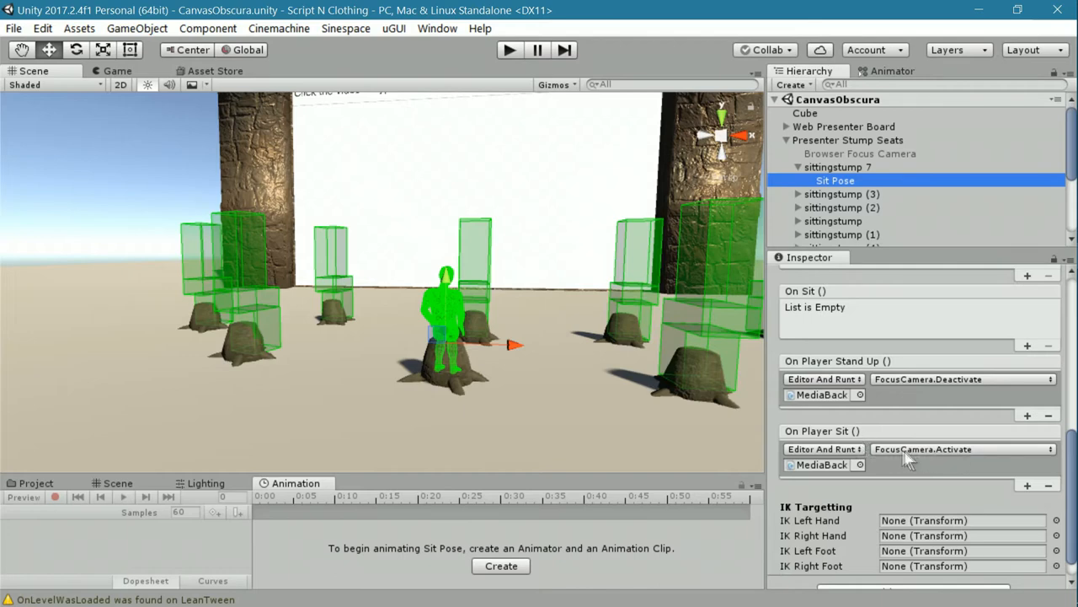
{"action": "mouse_move", "coordinate": [969, 457]}
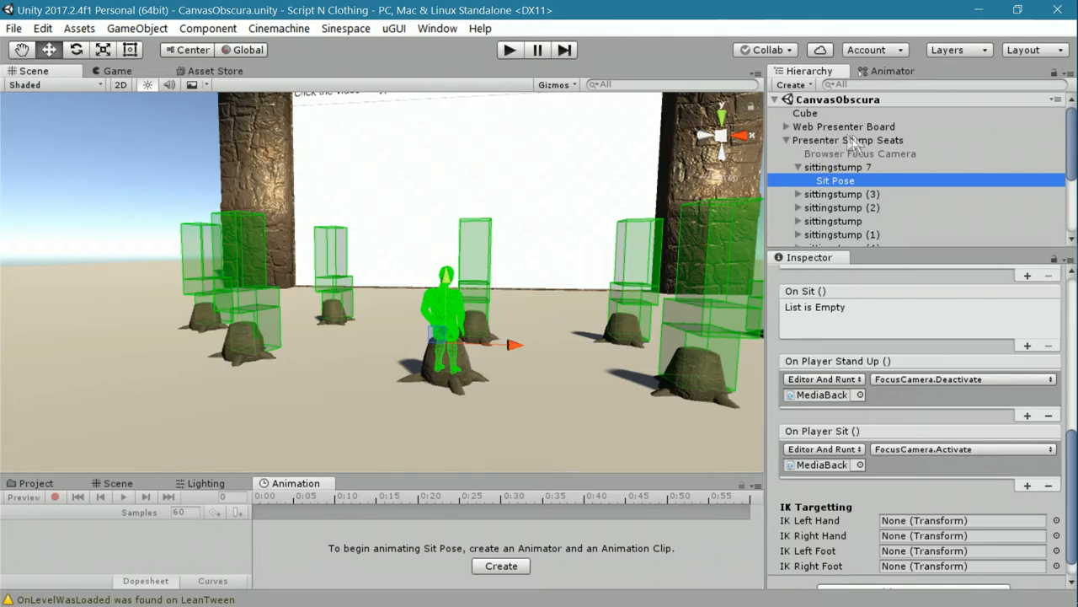
{"action": "mouse_move", "coordinate": [917, 171]}
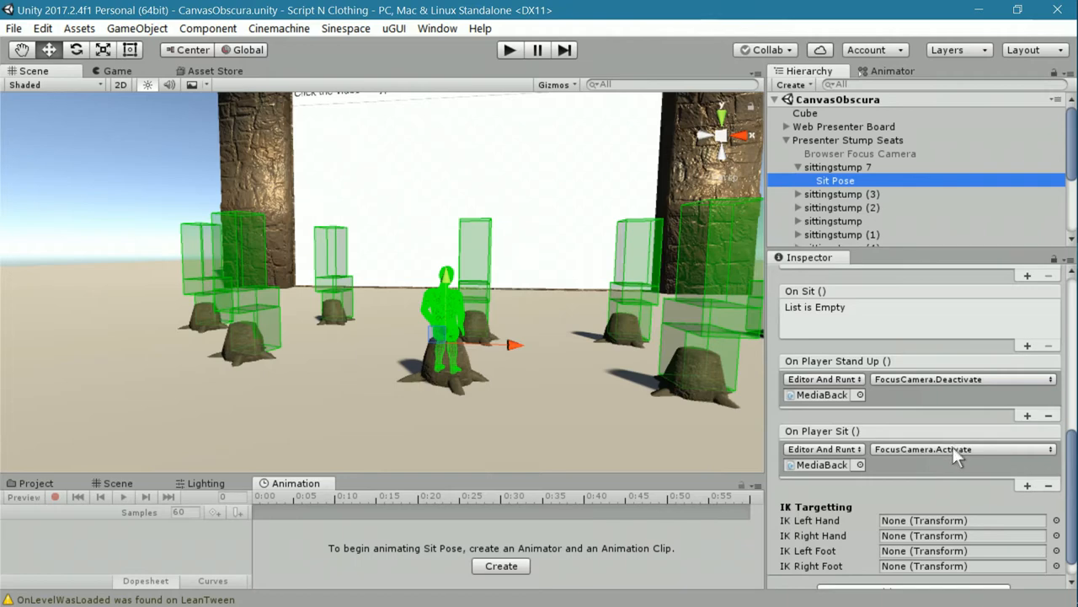
{"action": "mouse_move", "coordinate": [969, 457]}
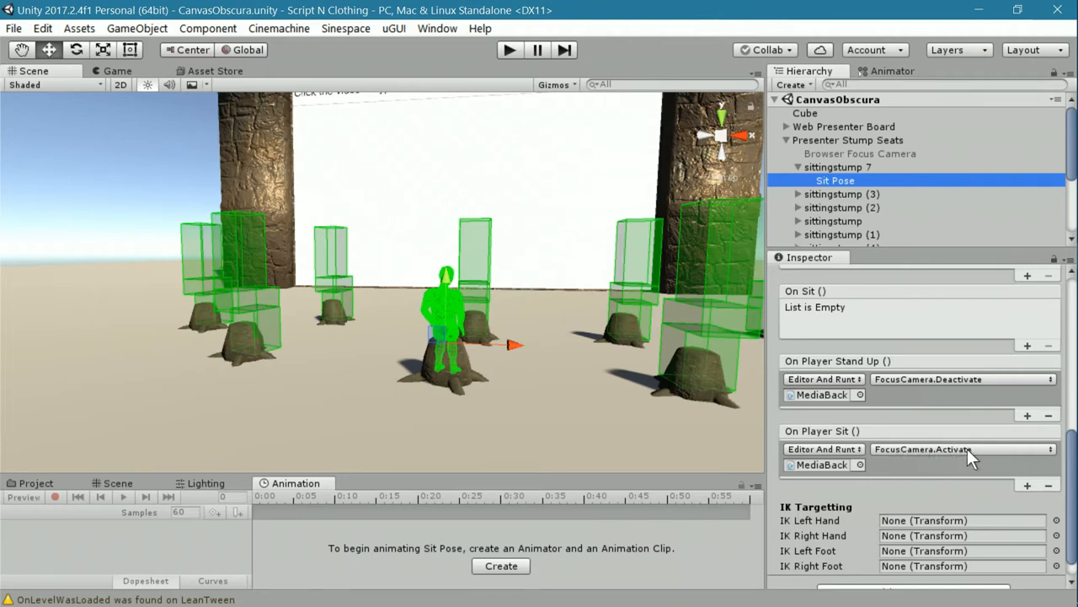
{"action": "mouse_move", "coordinate": [821, 482]}
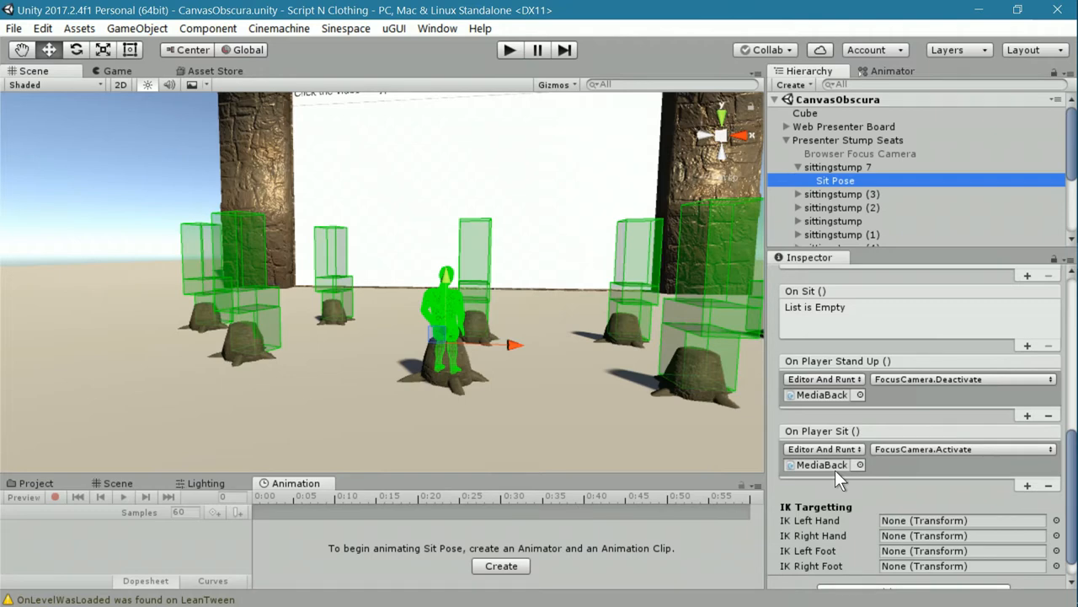
{"action": "mouse_move", "coordinate": [547, 412]}
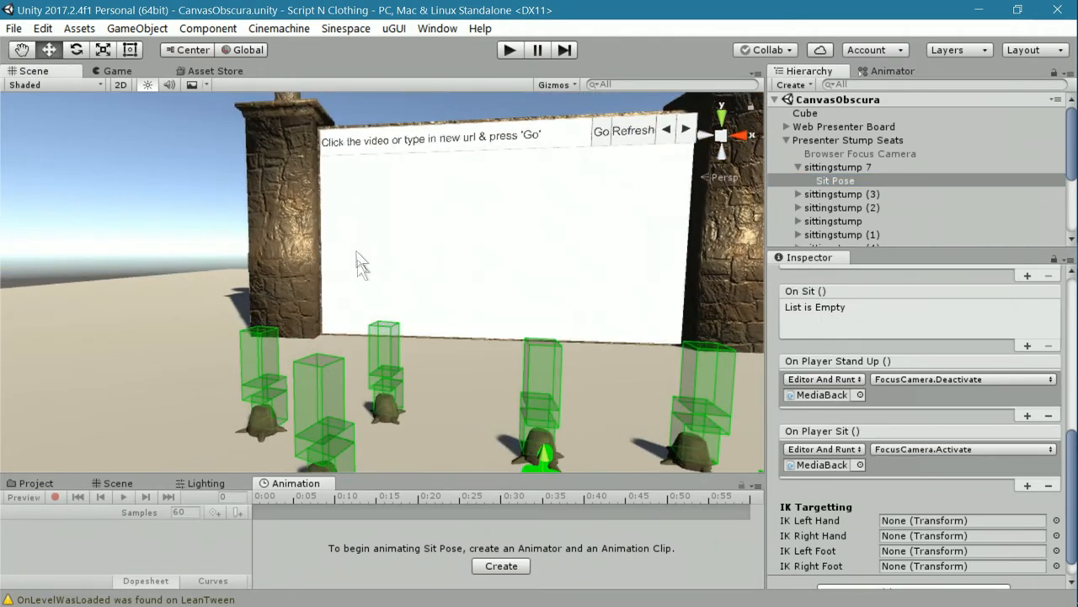
{"action": "mouse_move", "coordinate": [615, 291]}
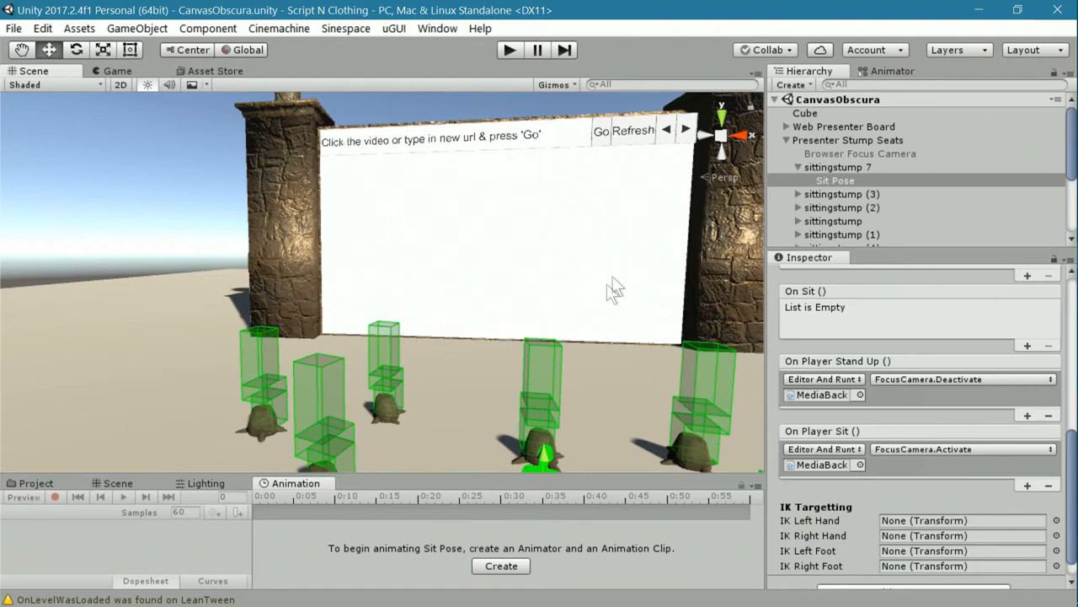
{"action": "mouse_move", "coordinate": [587, 327]}
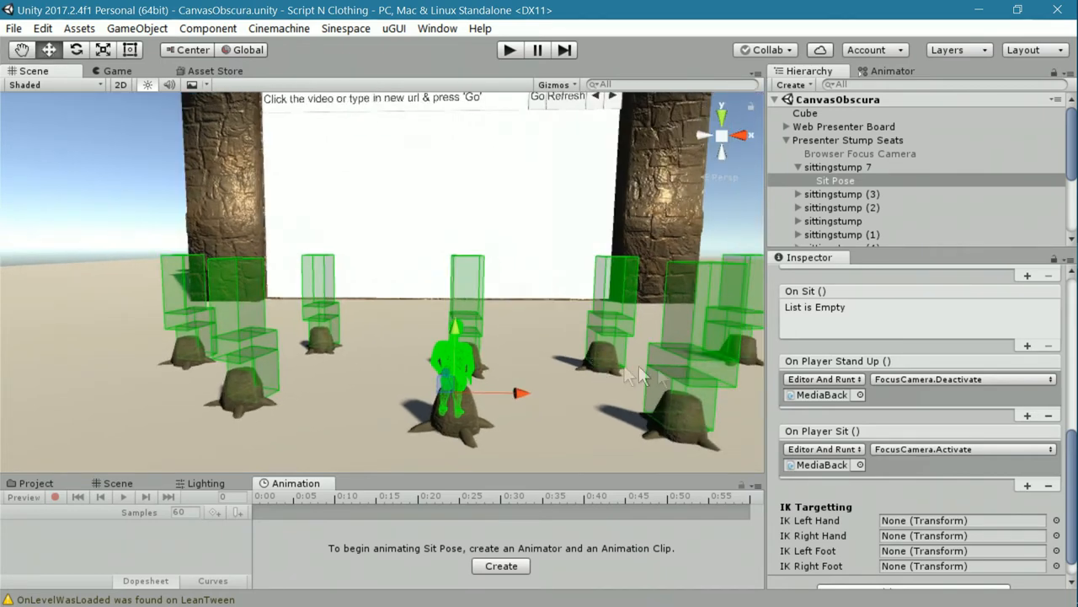
{"action": "mouse_move", "coordinate": [766, 417]}
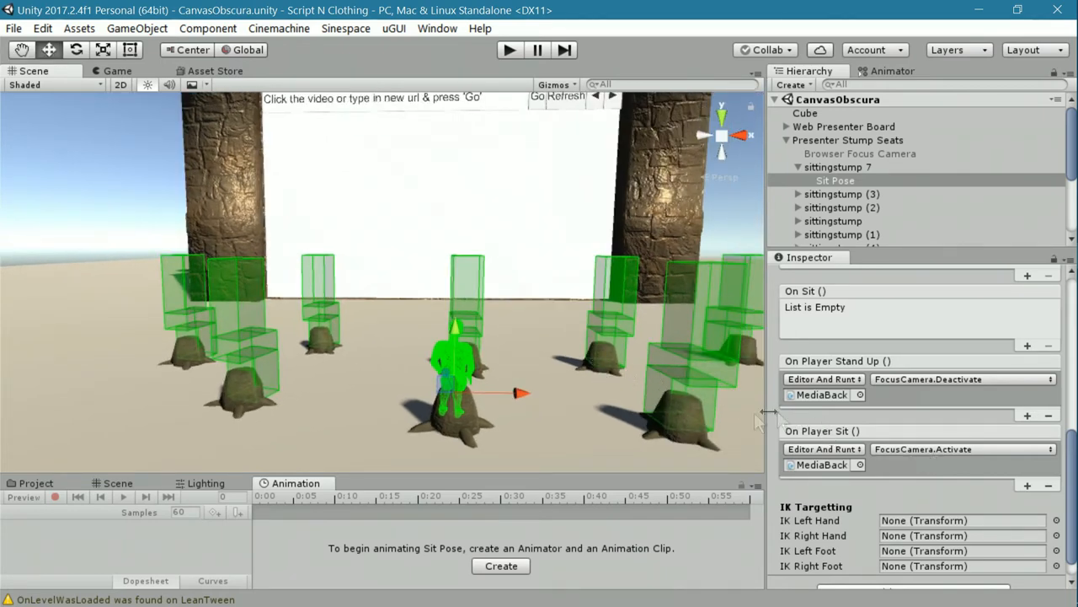
{"action": "mouse_move", "coordinate": [906, 392]}
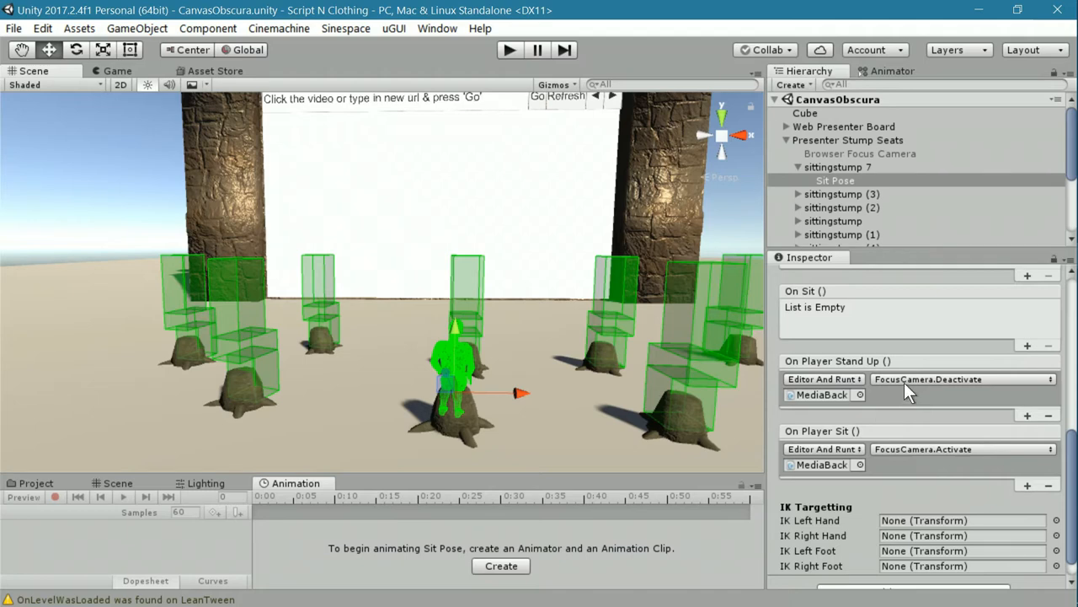
{"action": "mouse_move", "coordinate": [881, 386]}
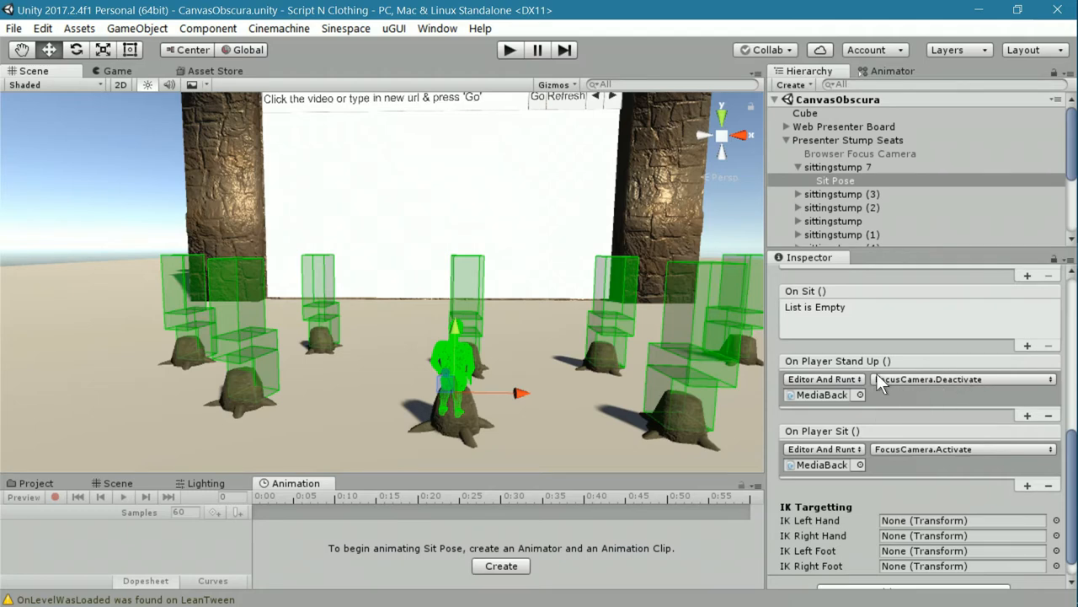
{"action": "mouse_move", "coordinate": [796, 413]}
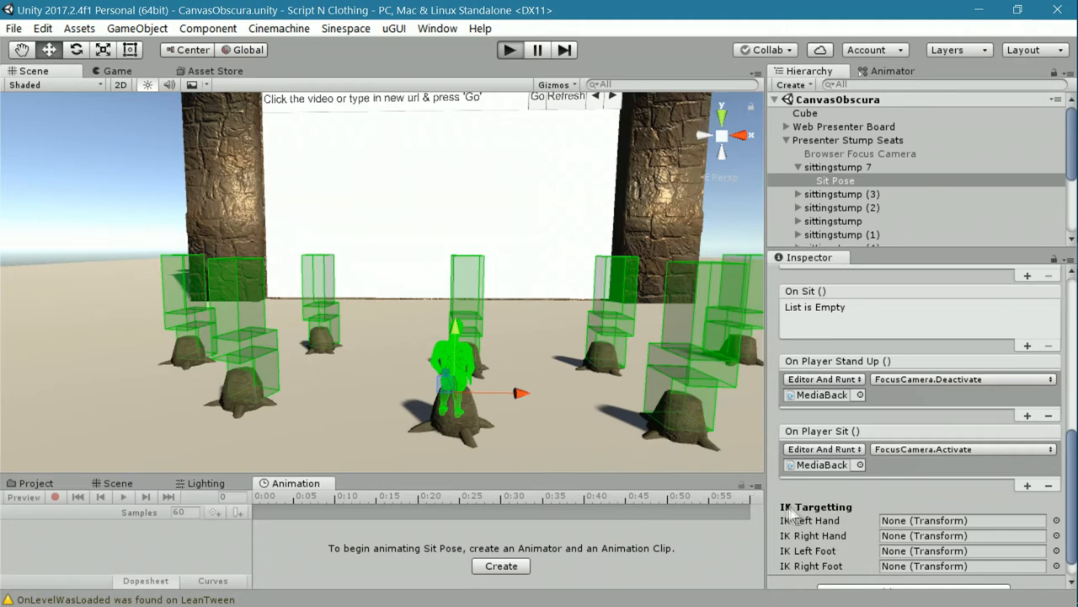
{"action": "mouse_move", "coordinate": [560, 444]}
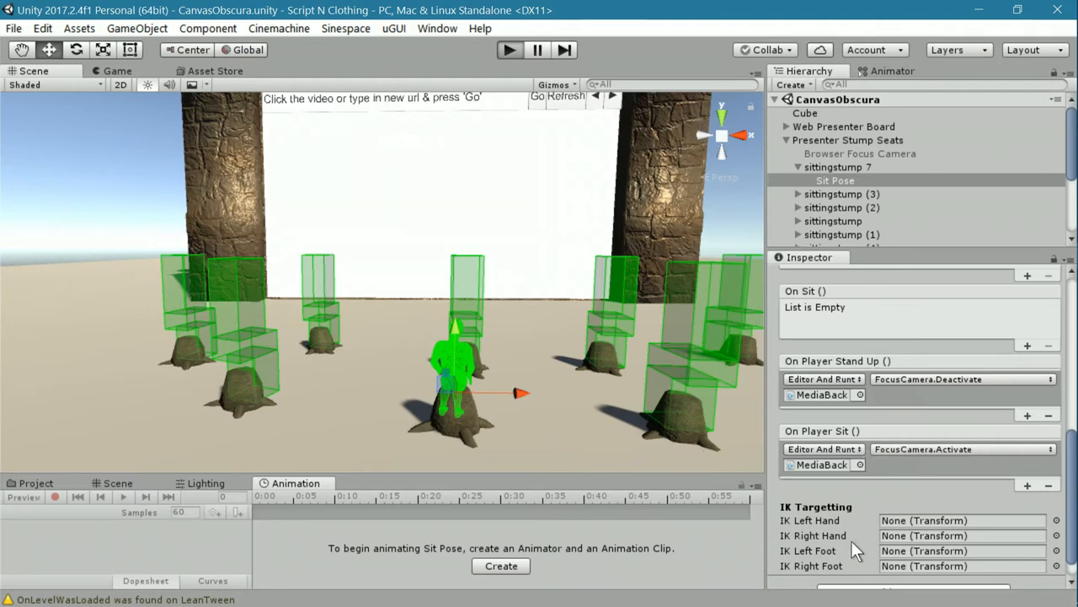
{"action": "mouse_move", "coordinate": [535, 445]}
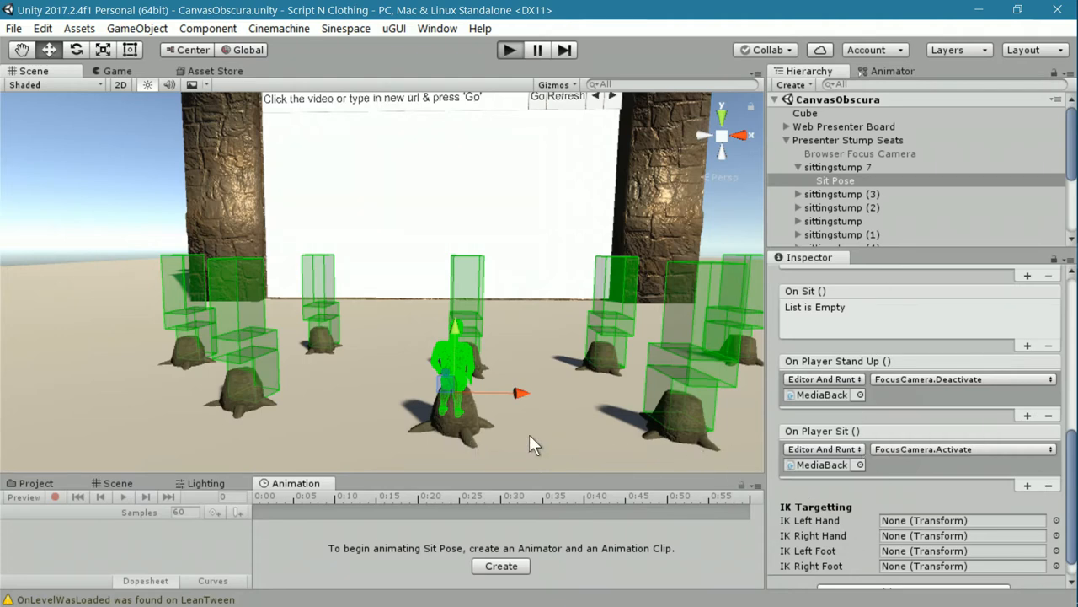
{"action": "mouse_move", "coordinate": [906, 488]}
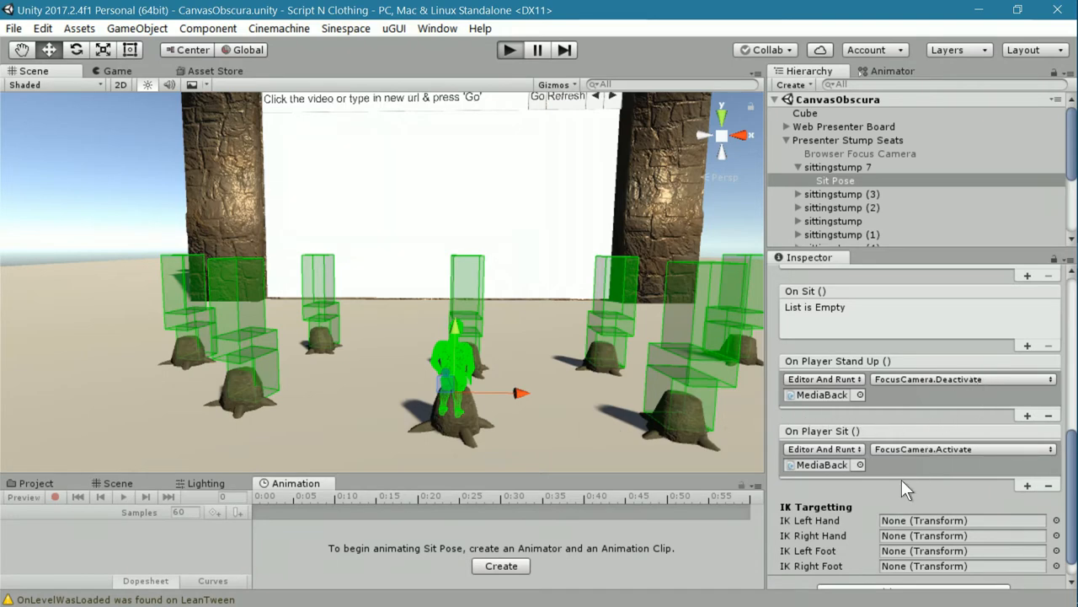
Start play mode and hide the chat panel
{"action": "left_click", "coordinate": [509, 50]}
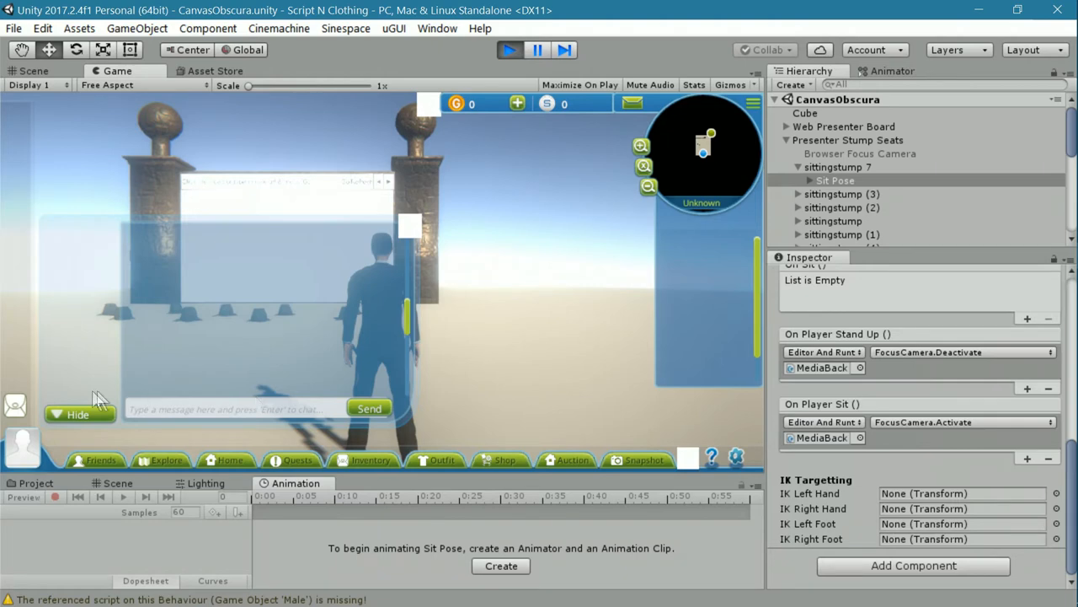
{"action": "left_click", "coordinate": [76, 414]}
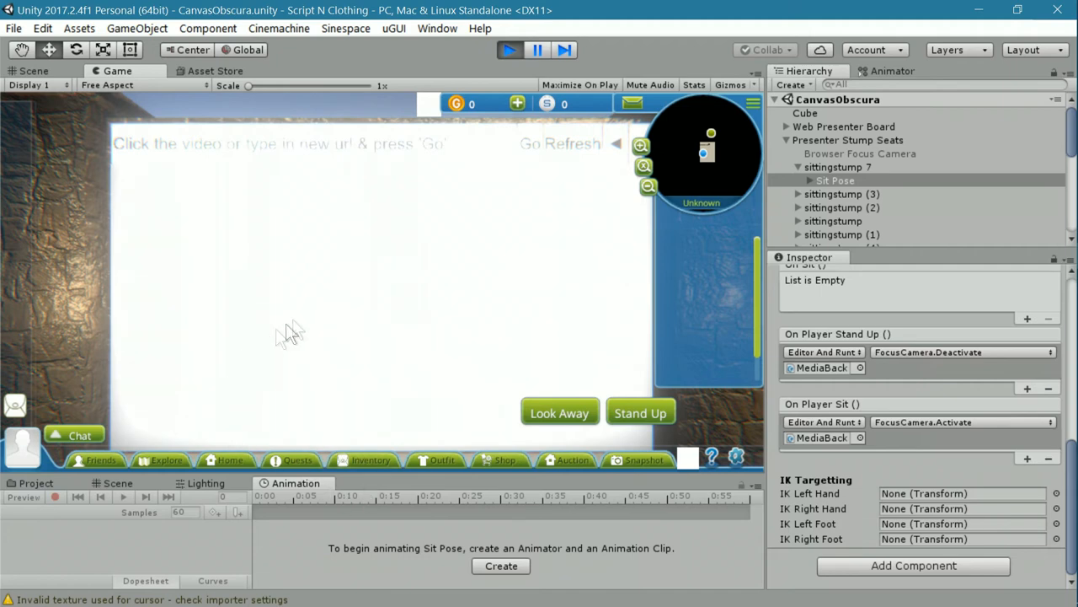
{"action": "mouse_move", "coordinate": [518, 160]}
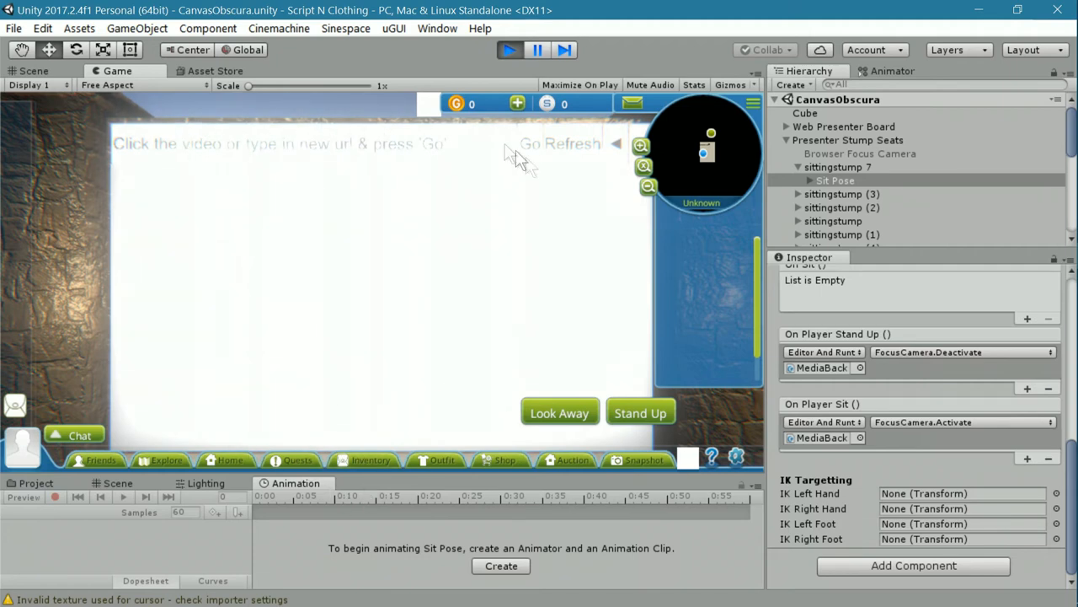
{"action": "mouse_move", "coordinate": [413, 118]}
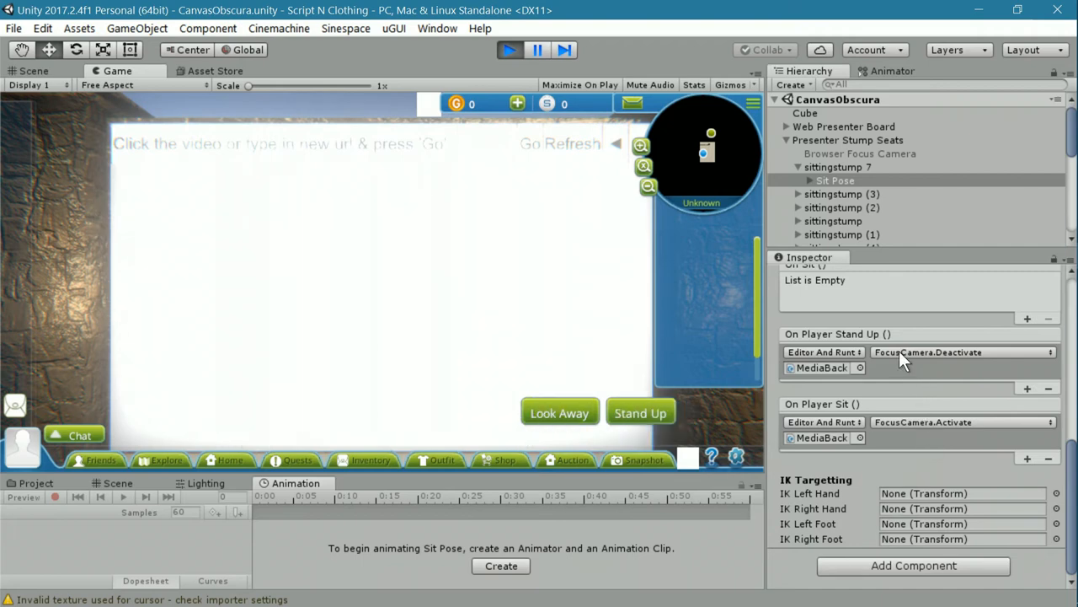
{"action": "mouse_move", "coordinate": [898, 432]}
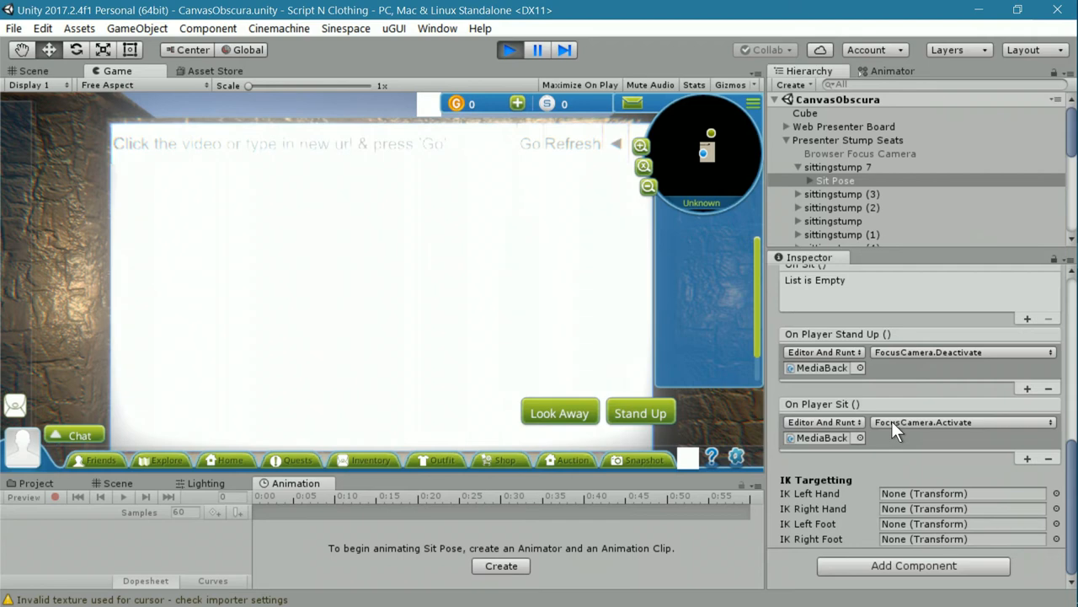
{"action": "mouse_move", "coordinate": [866, 161]}
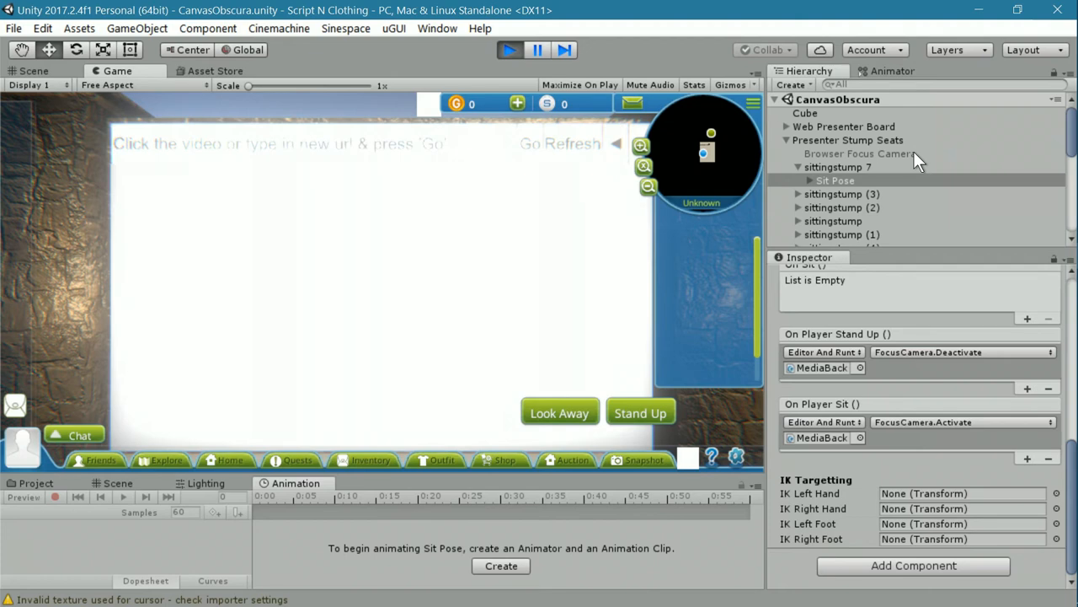
{"action": "mouse_move", "coordinate": [502, 266]}
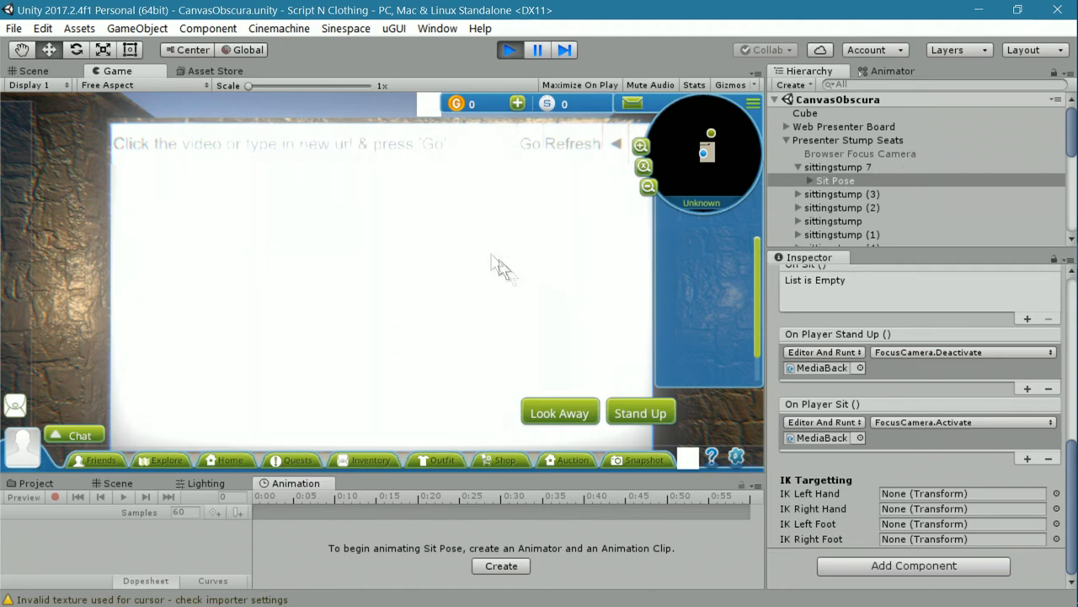
{"action": "mouse_move", "coordinate": [763, 430]}
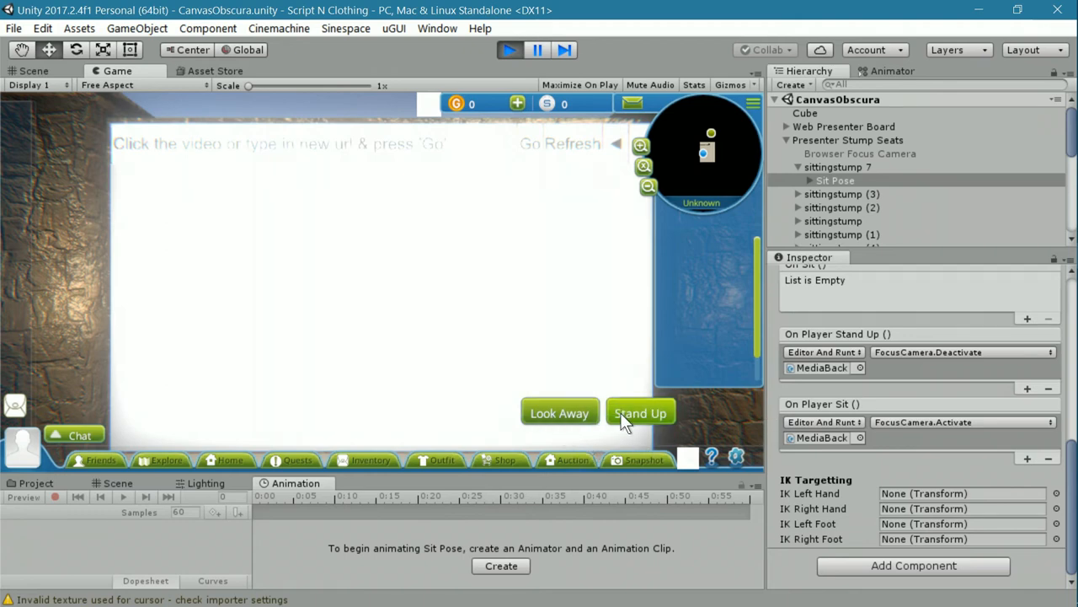
{"action": "mouse_move", "coordinate": [637, 417]}
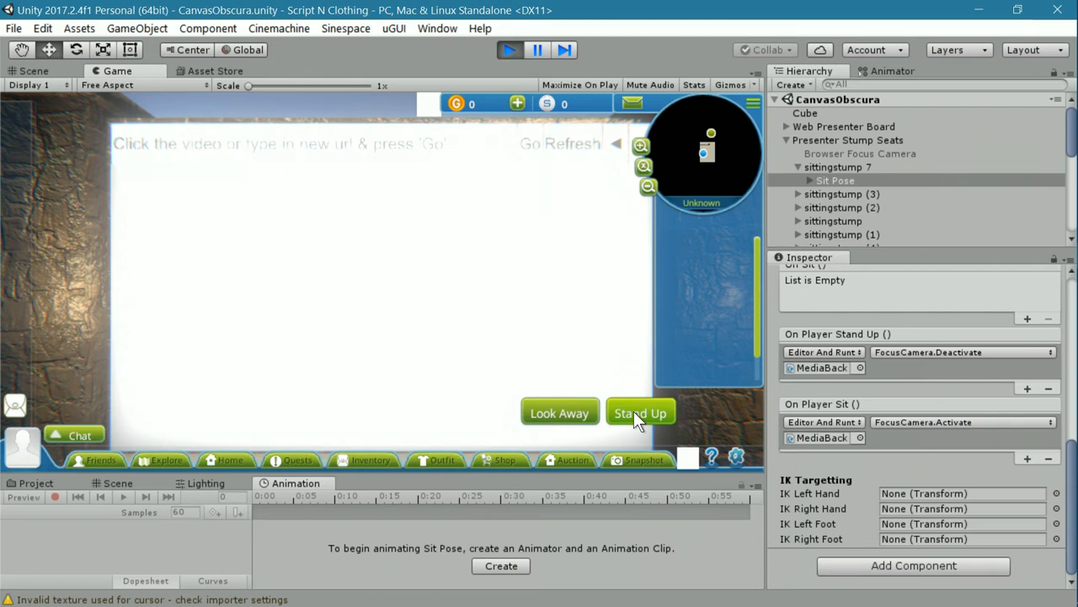
Stand the avatar up from the stump and stop play mode
{"action": "left_click", "coordinate": [640, 413]}
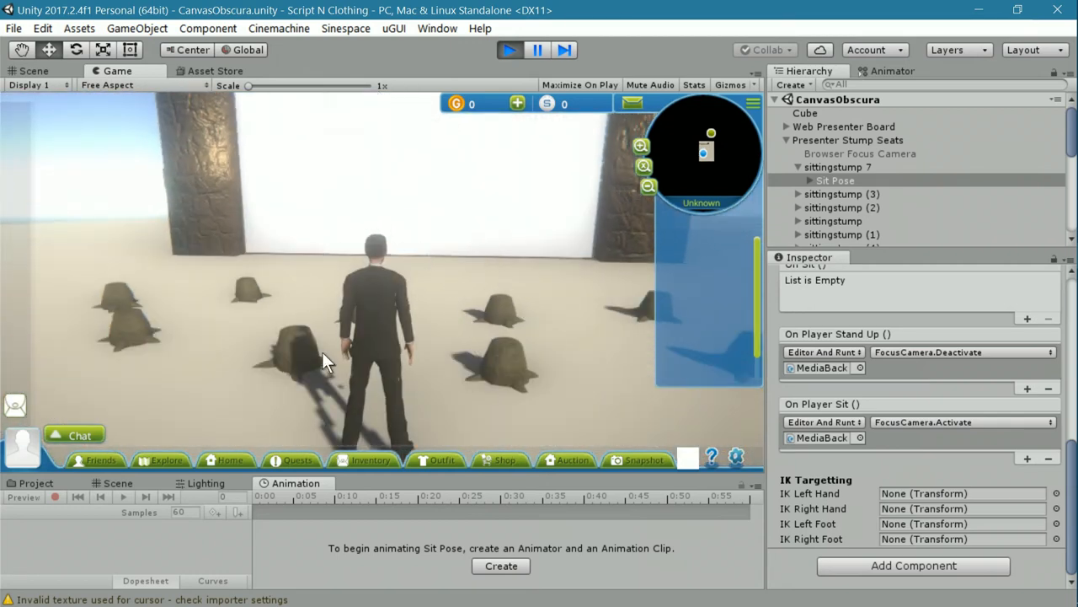
{"action": "mouse_move", "coordinate": [514, 370]}
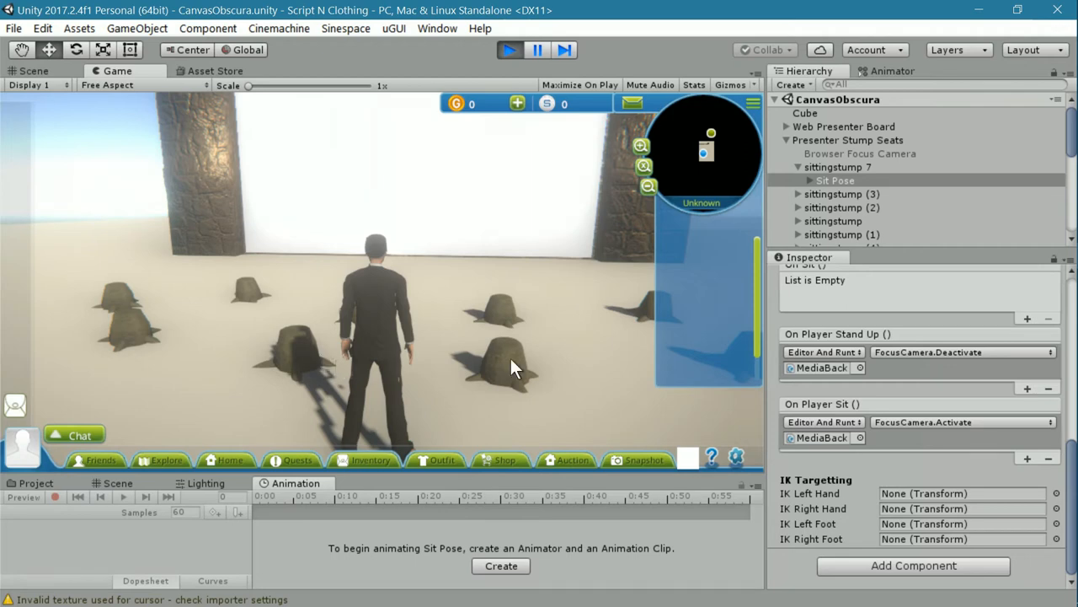
{"action": "left_click", "coordinate": [509, 50]}
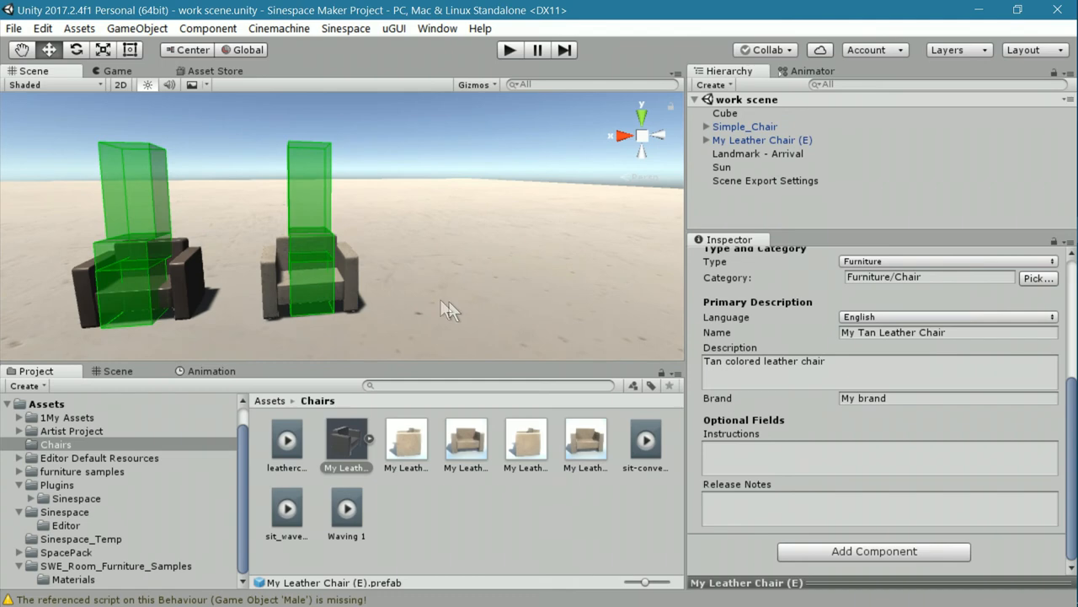
{"action": "mouse_move", "coordinate": [312, 248]}
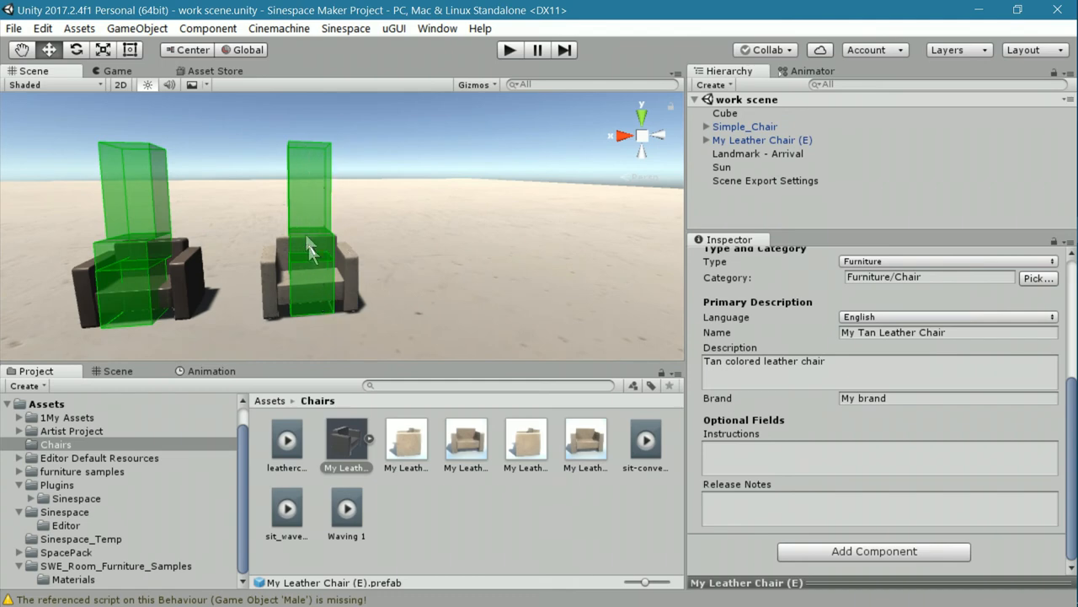